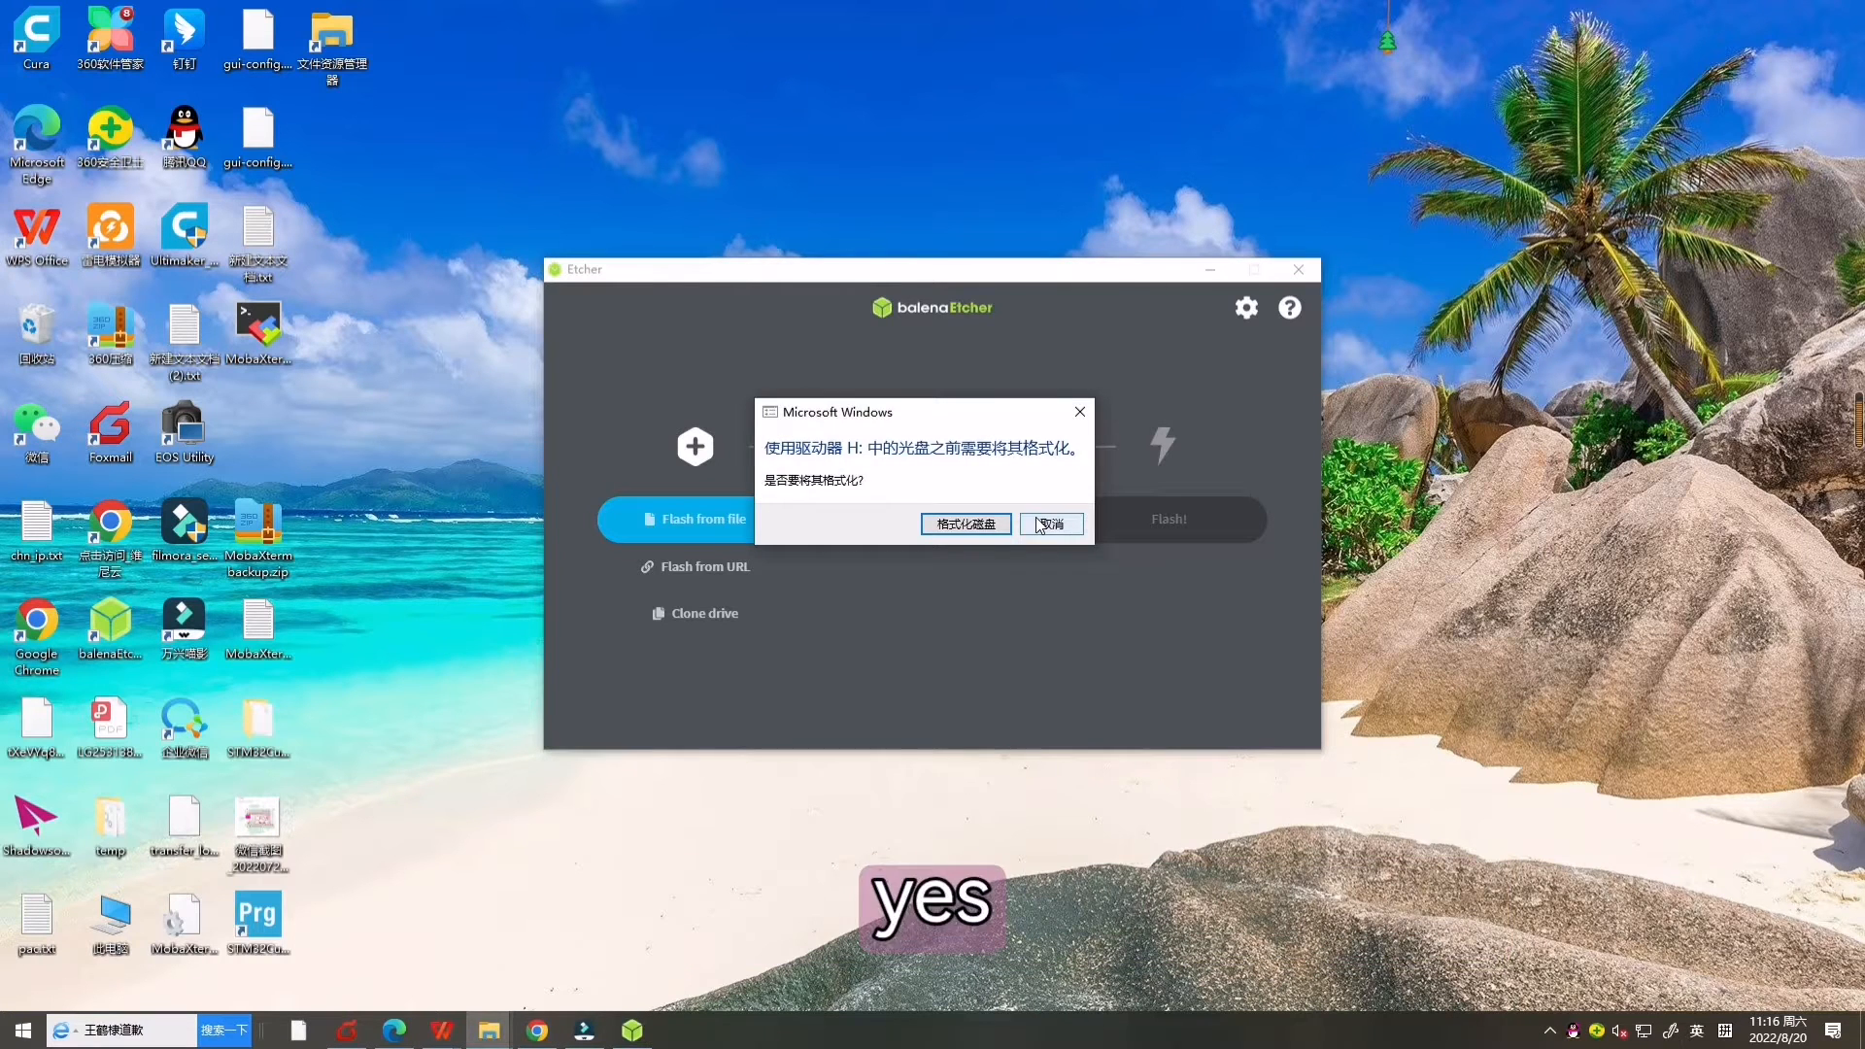
Step: Decline the Windows format prompt and load the FLY system image as the flash source
{"action": "left_click", "coordinate": [1051, 523]}
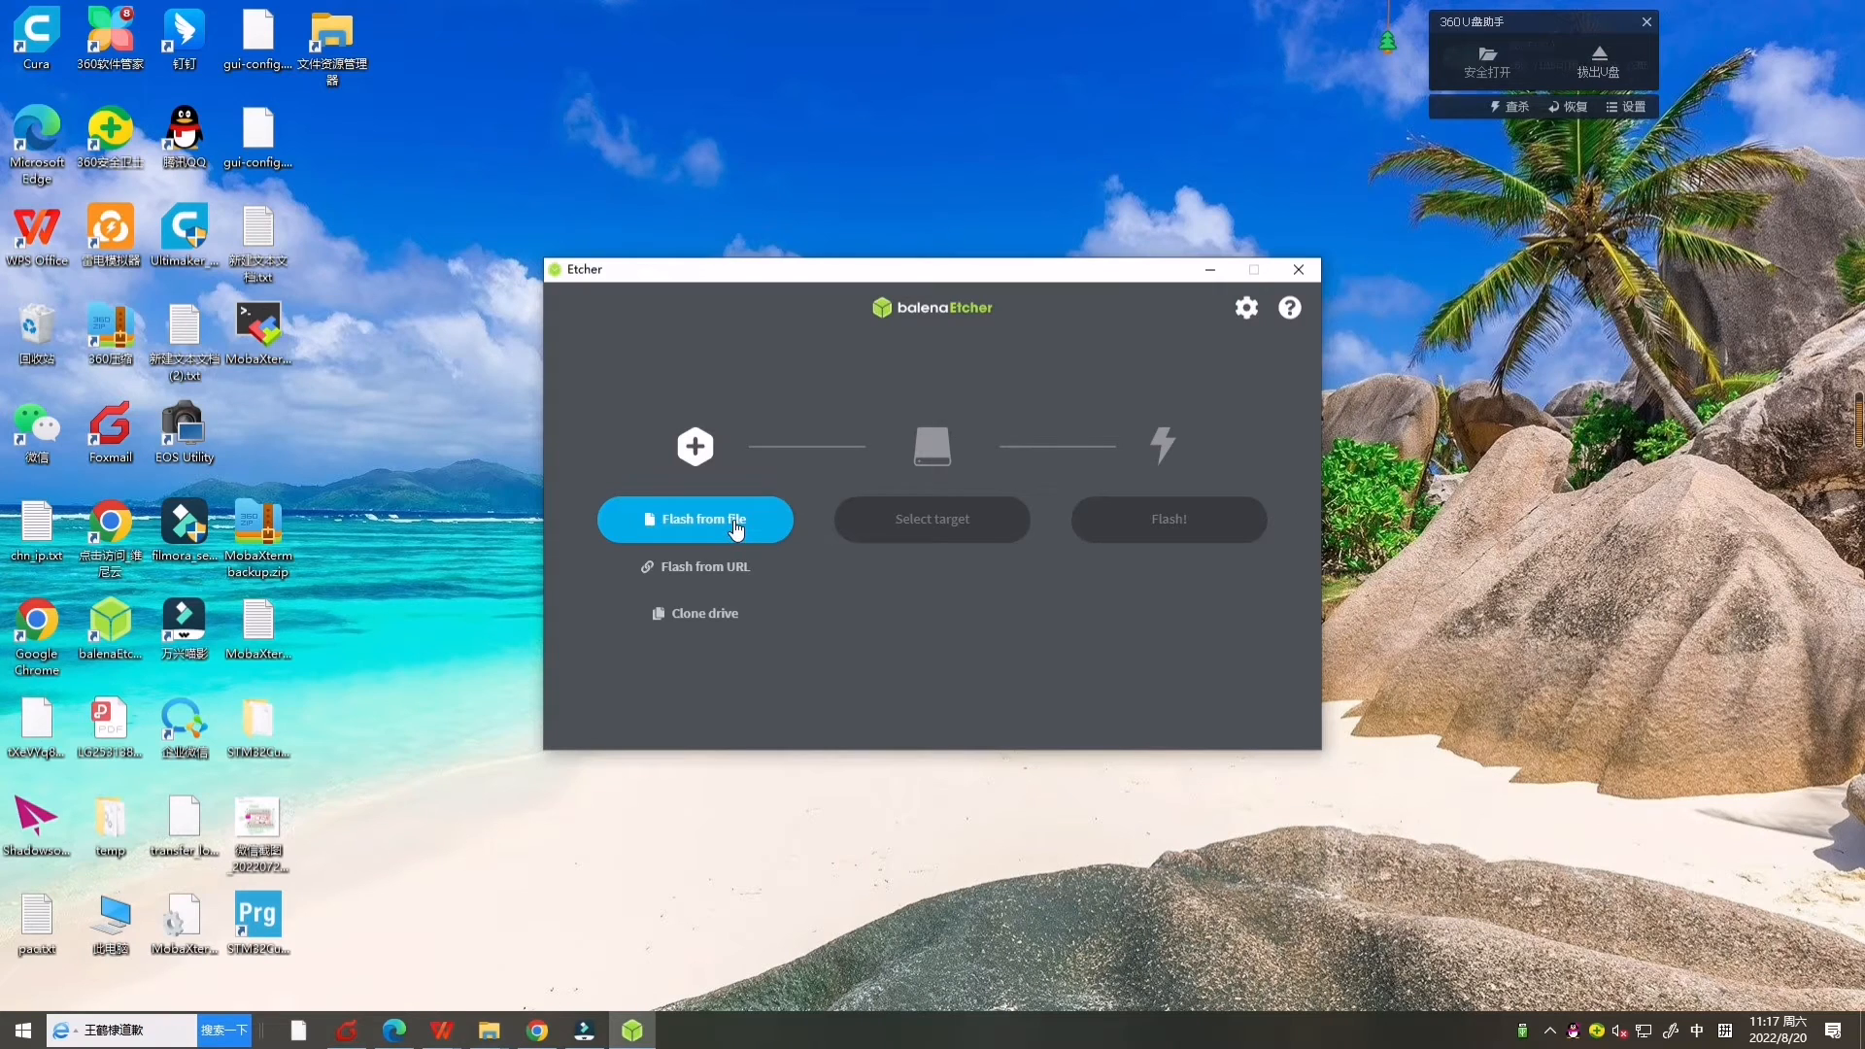
{"action": "left_click", "coordinate": [695, 519]}
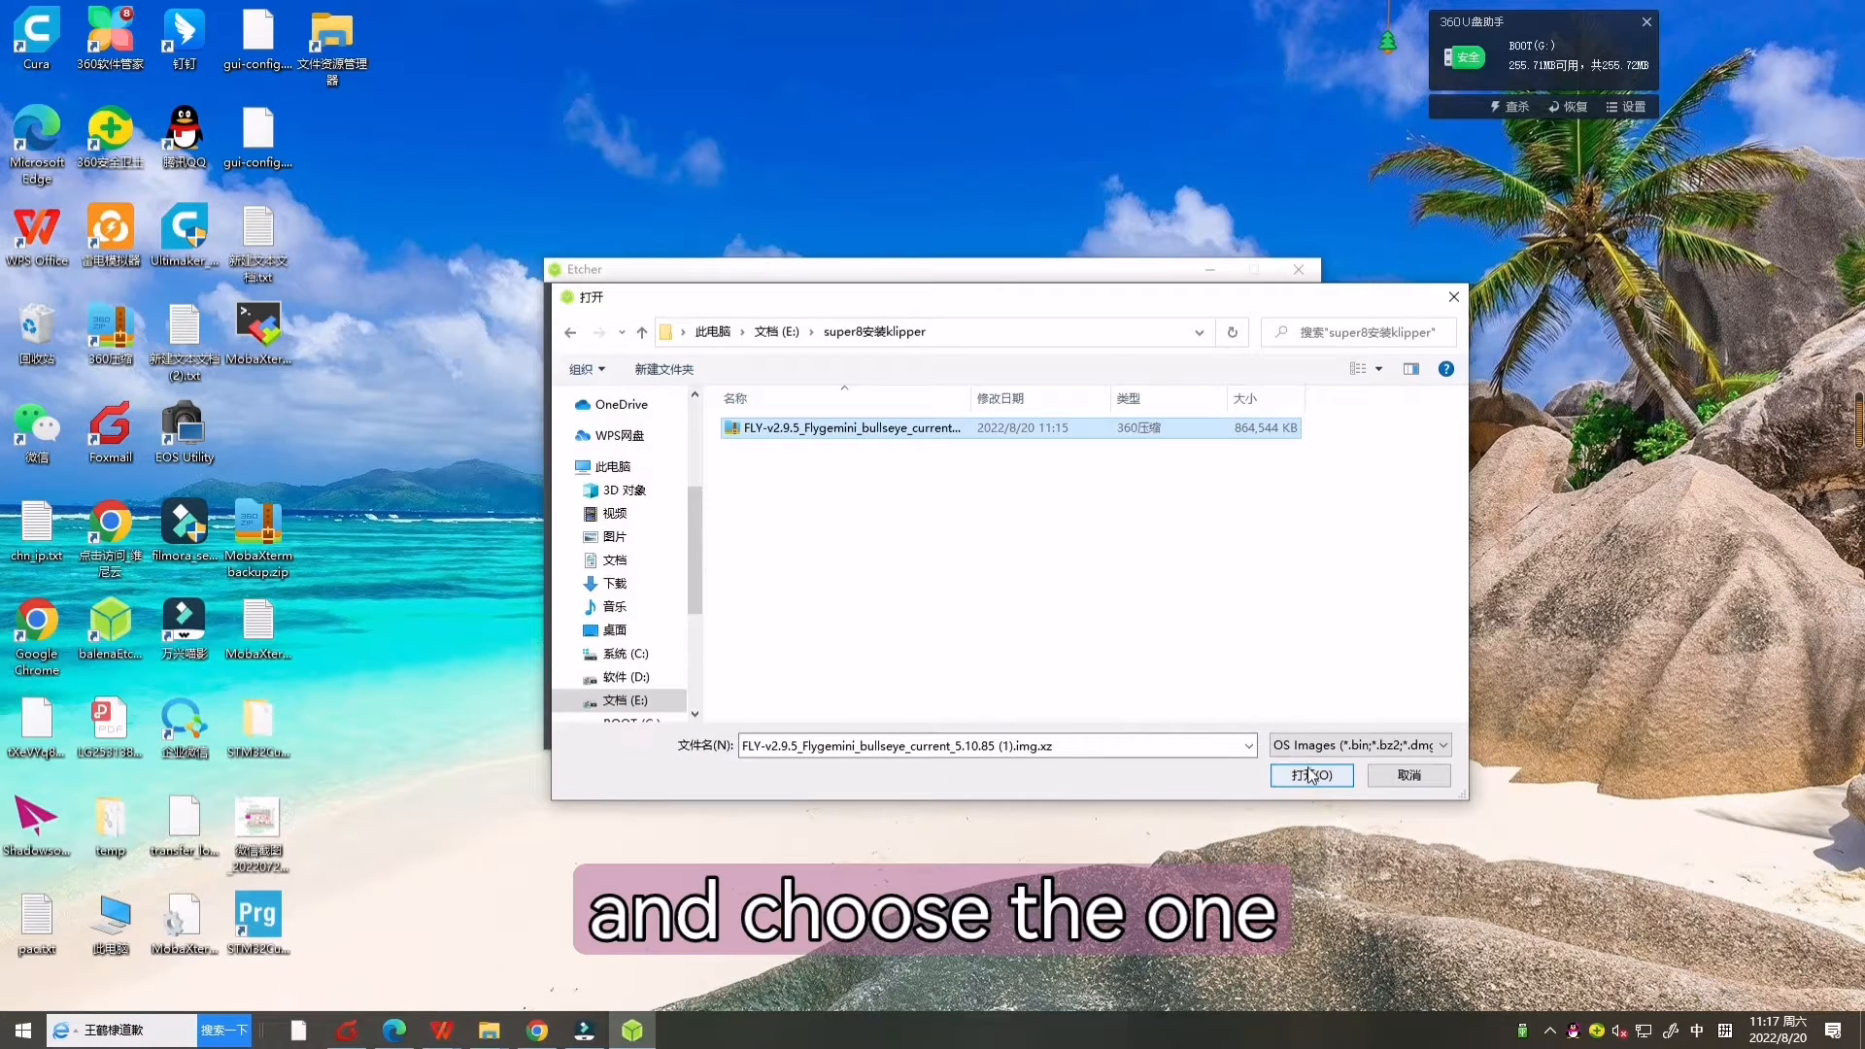
{"action": "left_click", "coordinate": [1309, 776]}
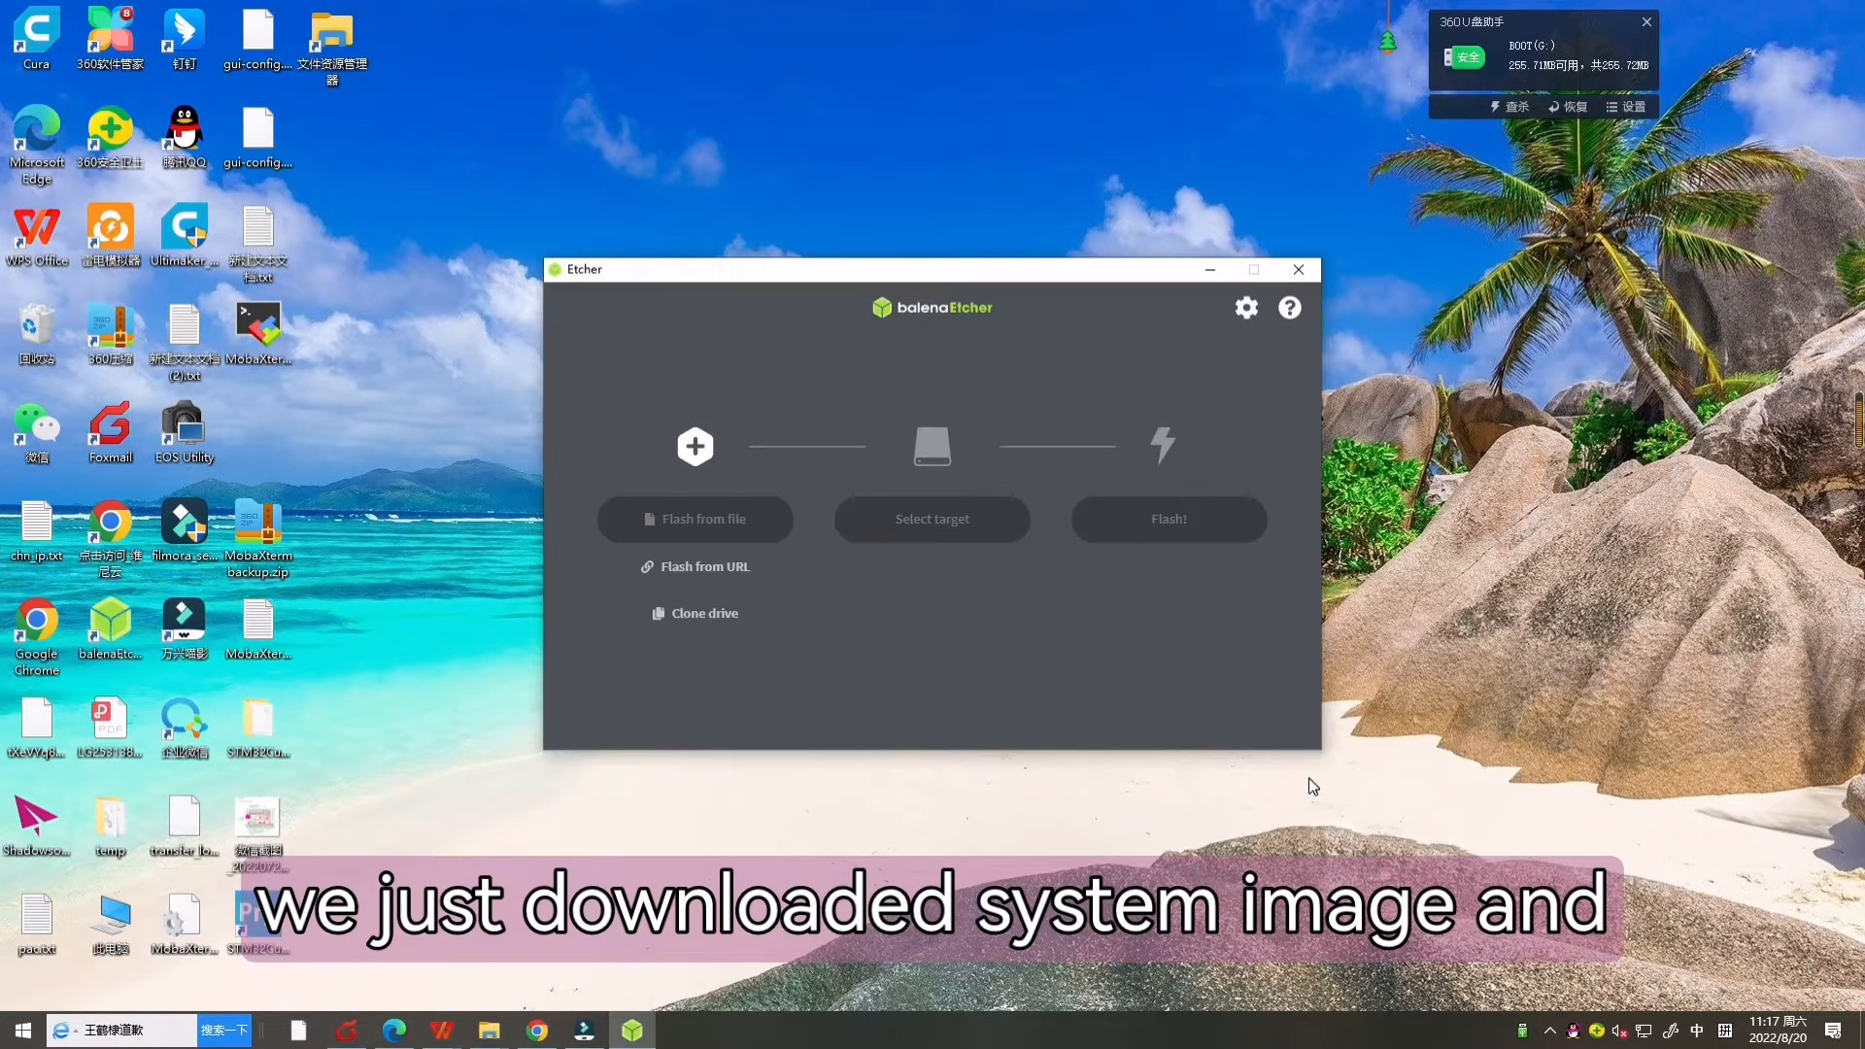
{"action": "left_click", "coordinate": [696, 519]}
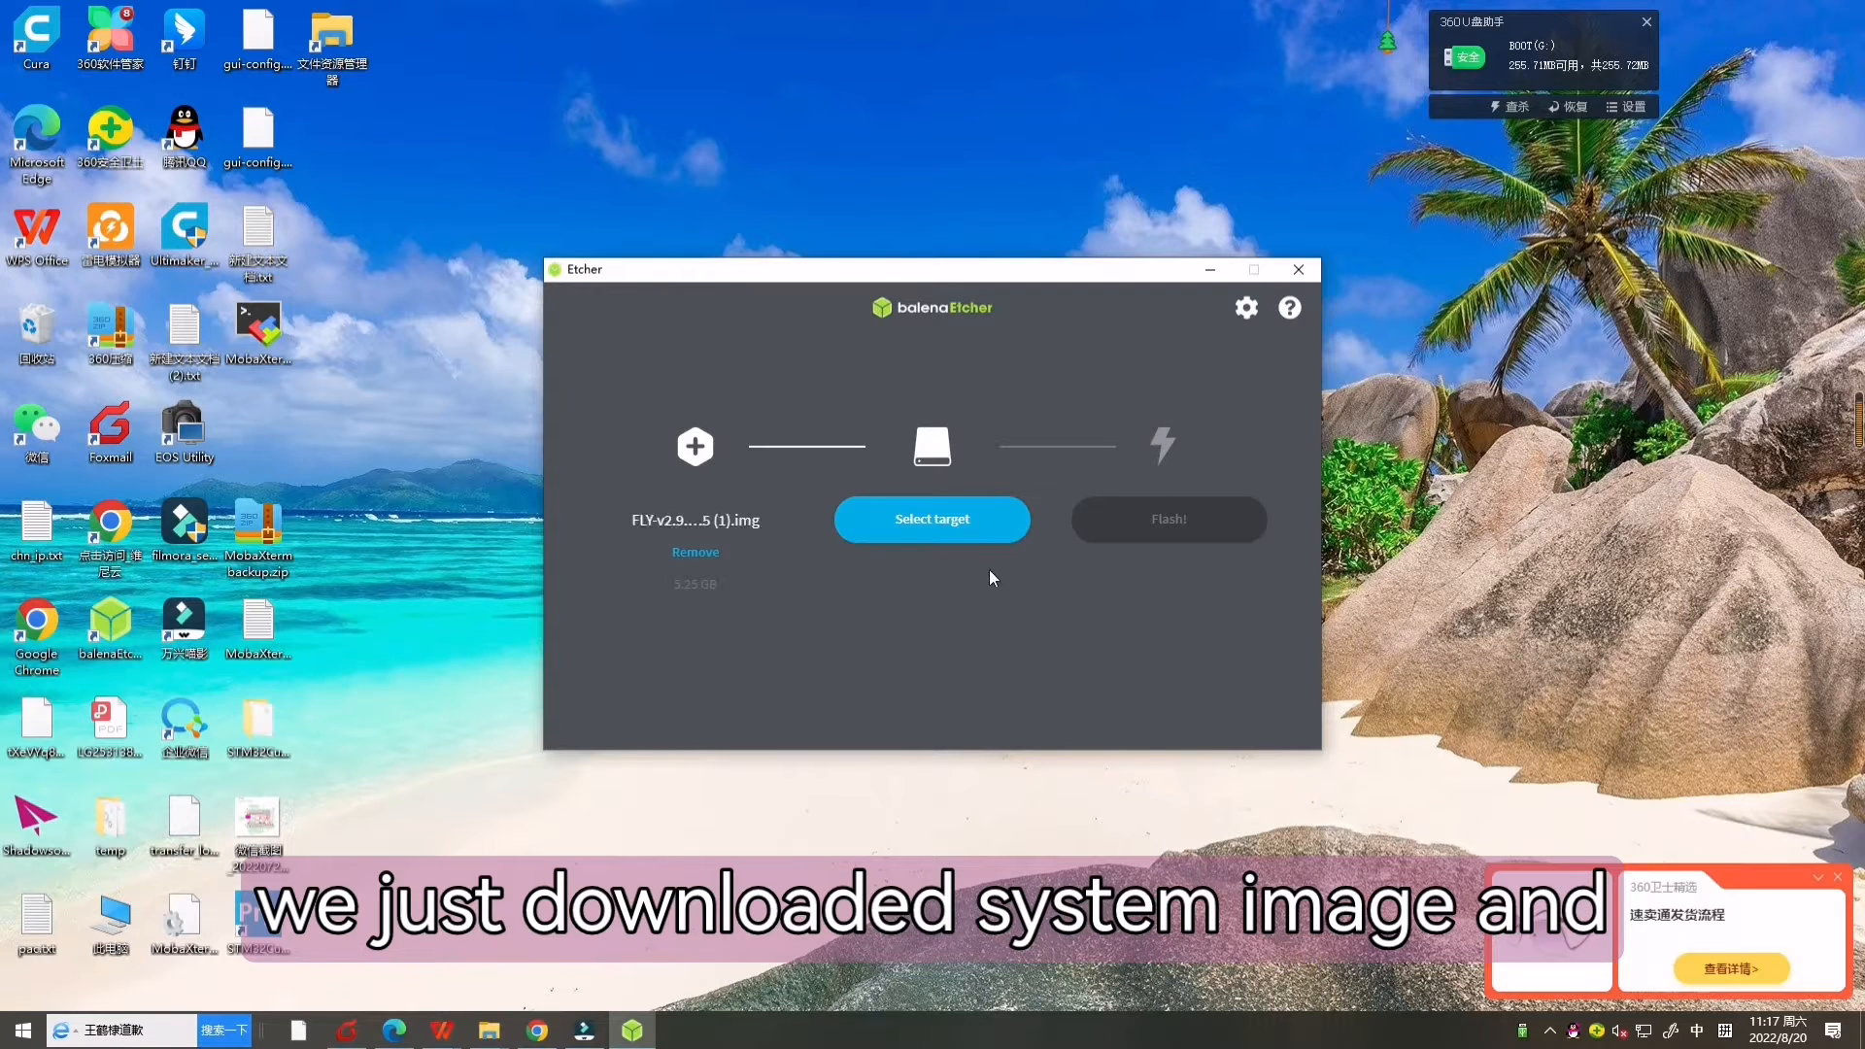
Step: Target the 31.9 GB Generic USB storage device and launch Flash!
{"action": "left_click", "coordinate": [930, 518]}
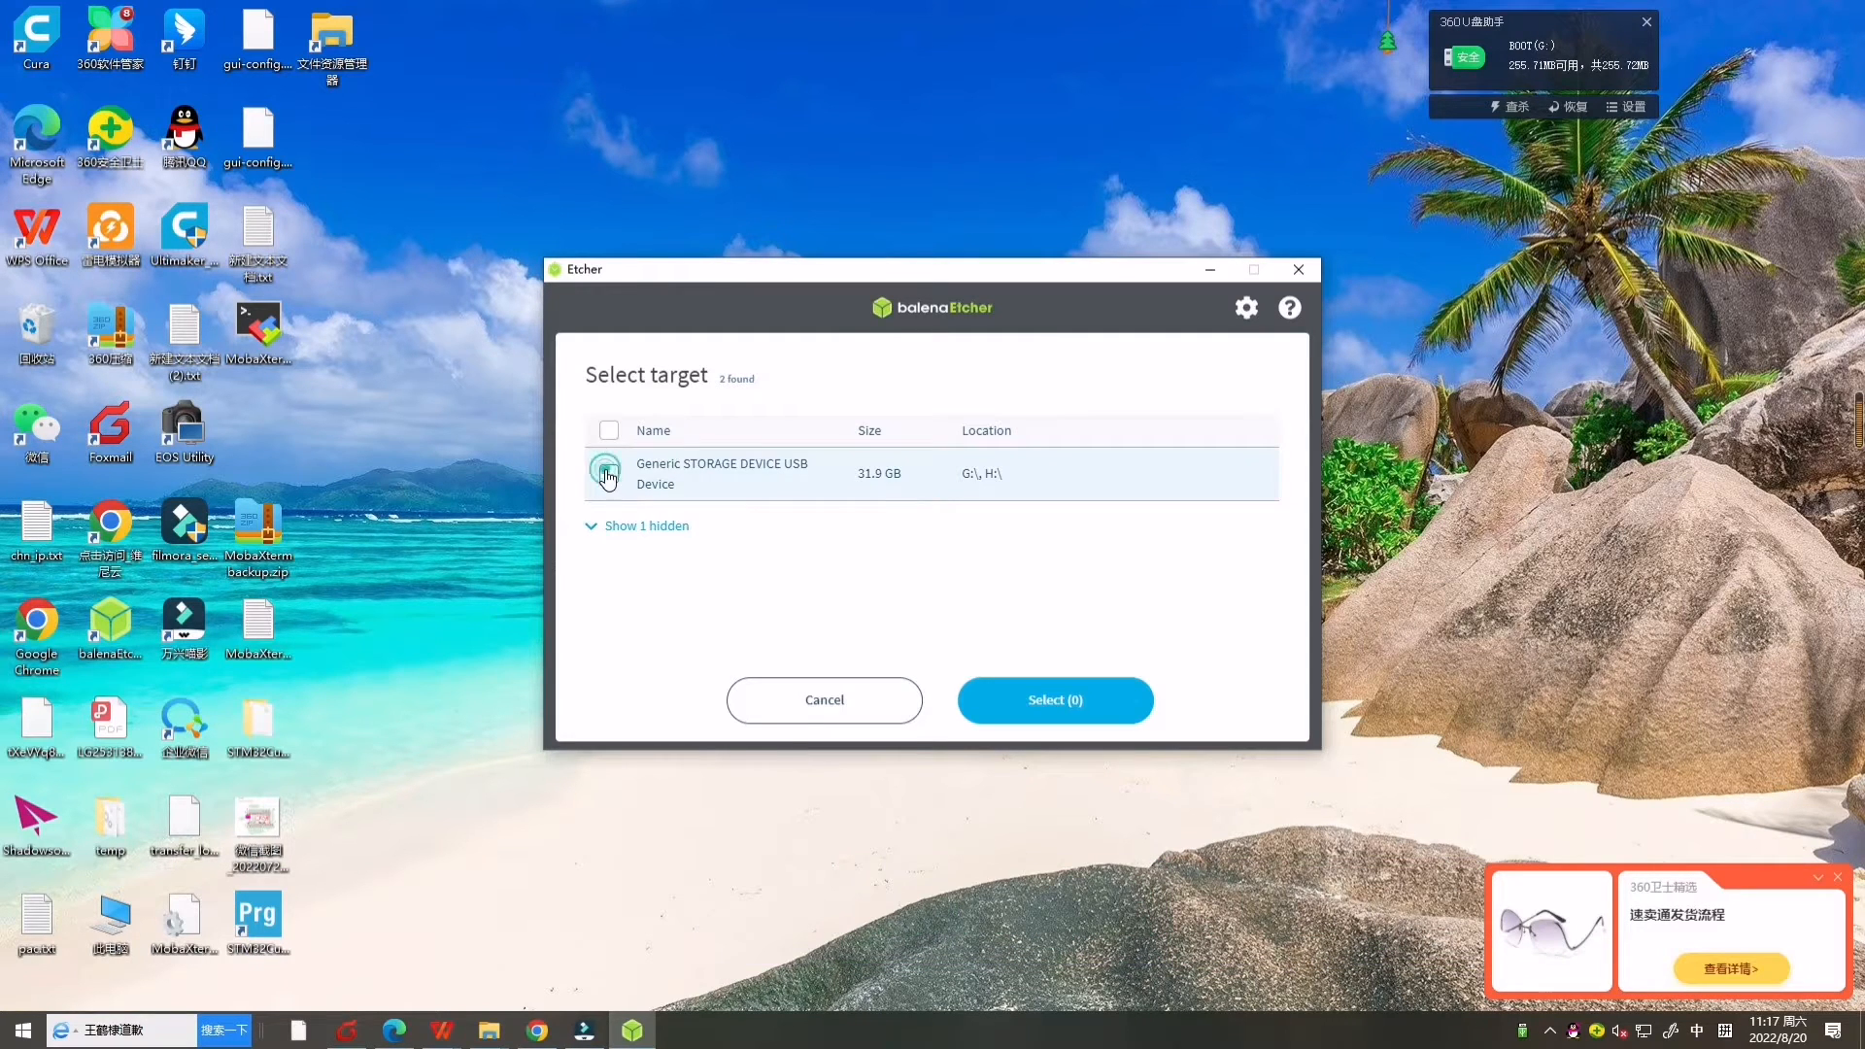
{"action": "left_click", "coordinate": [608, 472]}
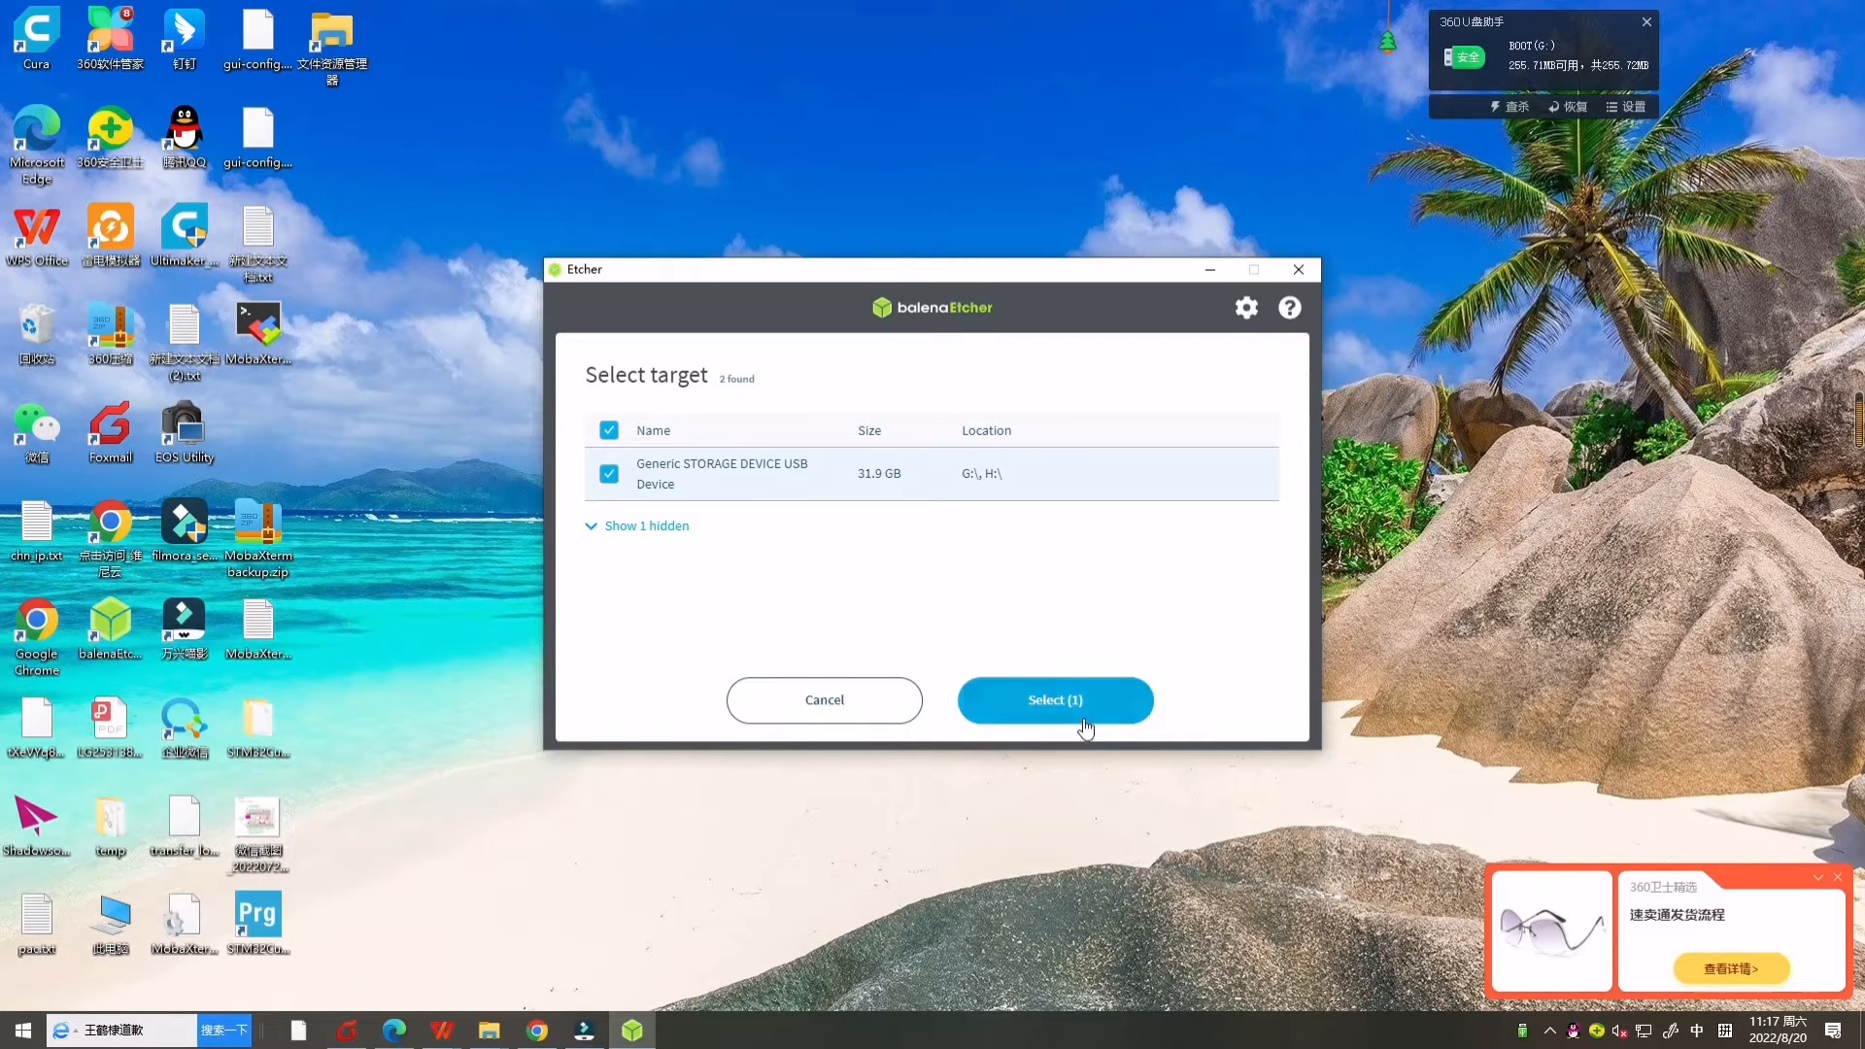
{"action": "left_click", "coordinate": [1052, 699]}
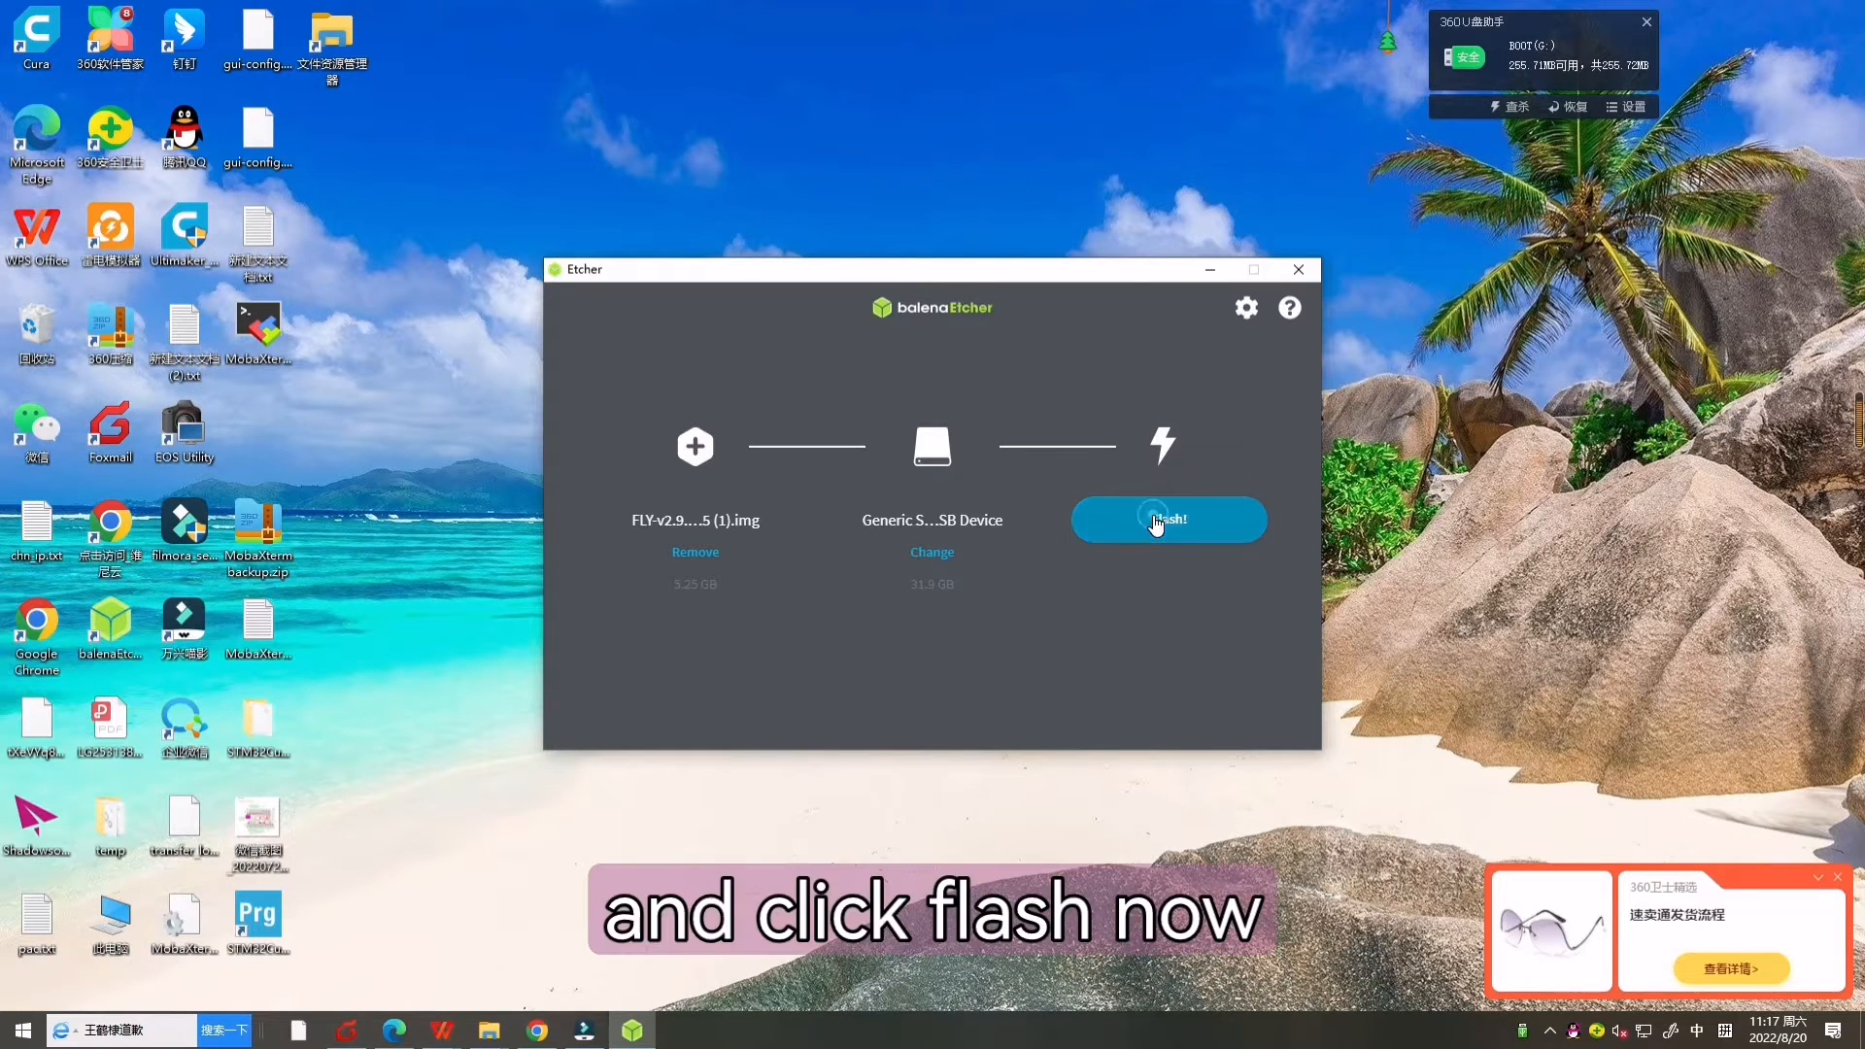
{"action": "left_click", "coordinate": [1168, 520]}
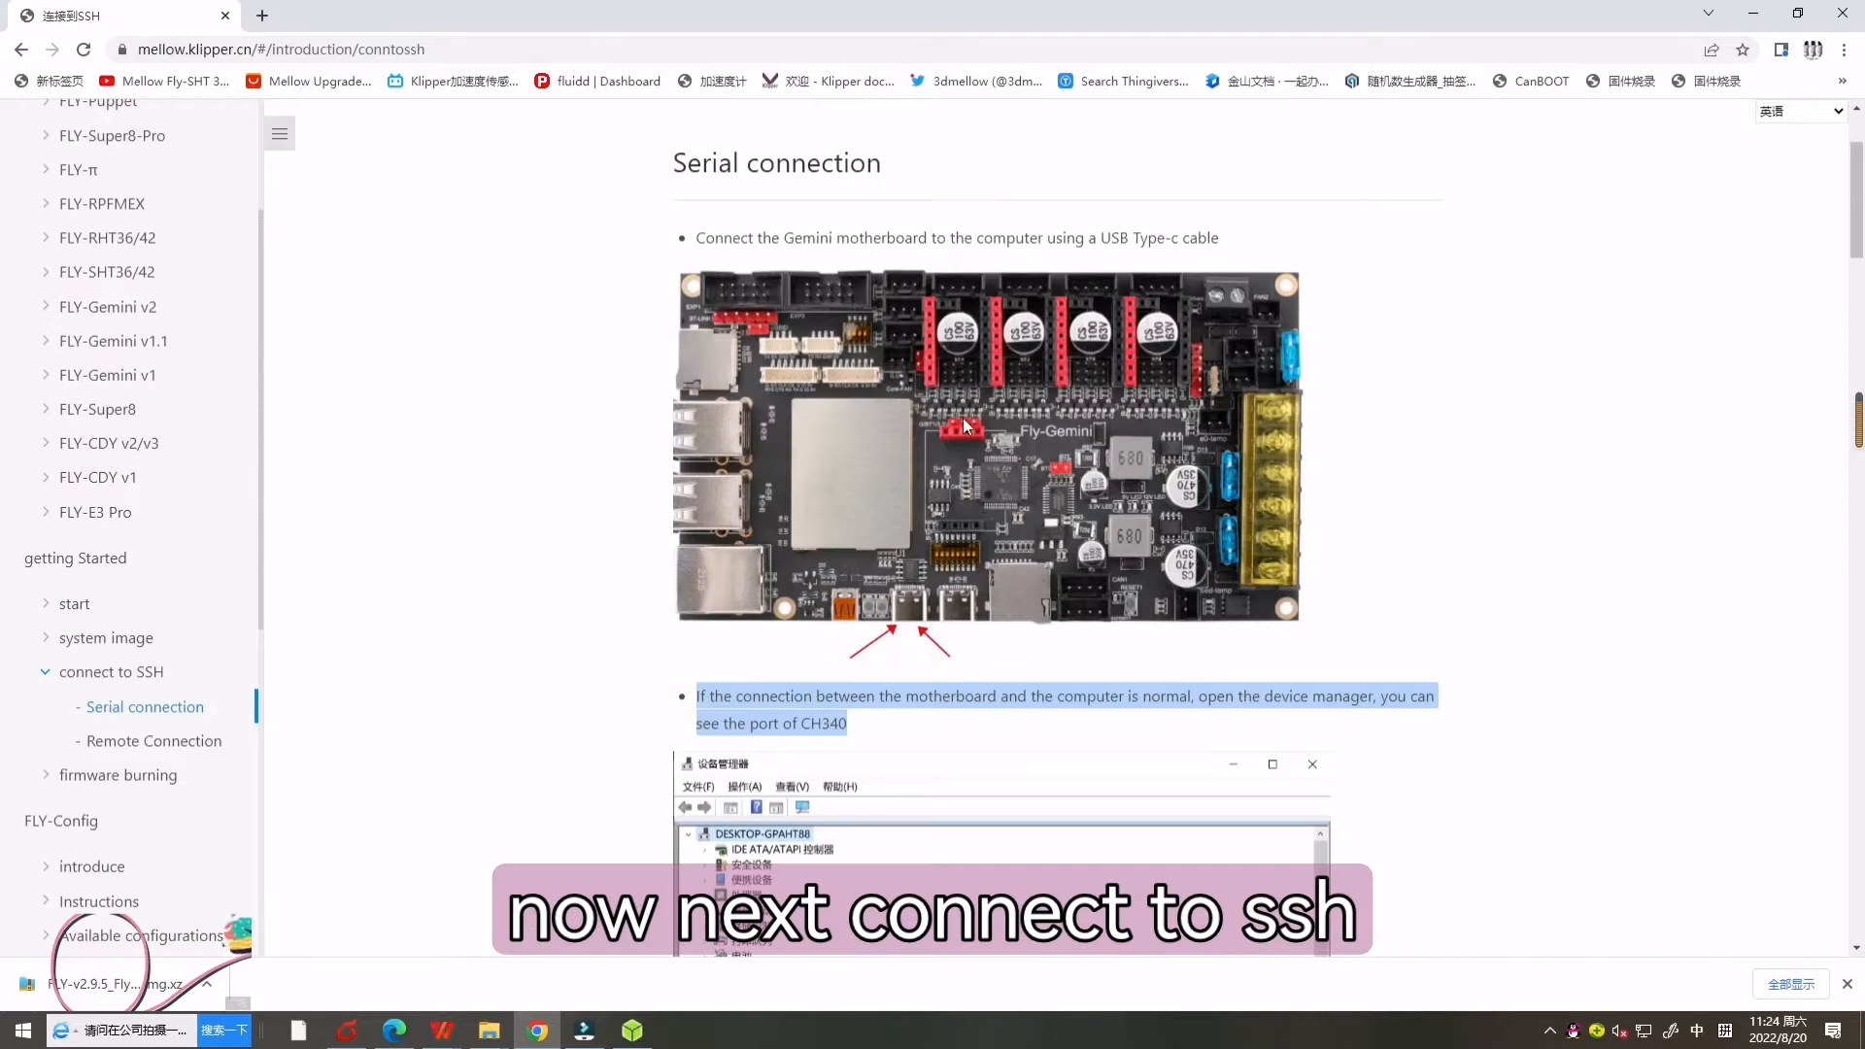
Step: Expand Ports (COM & LPT) to show USB-SERIAL CH340 on COM5
{"action": "scroll", "scroll_direction": "down", "scroll_amount": 3}
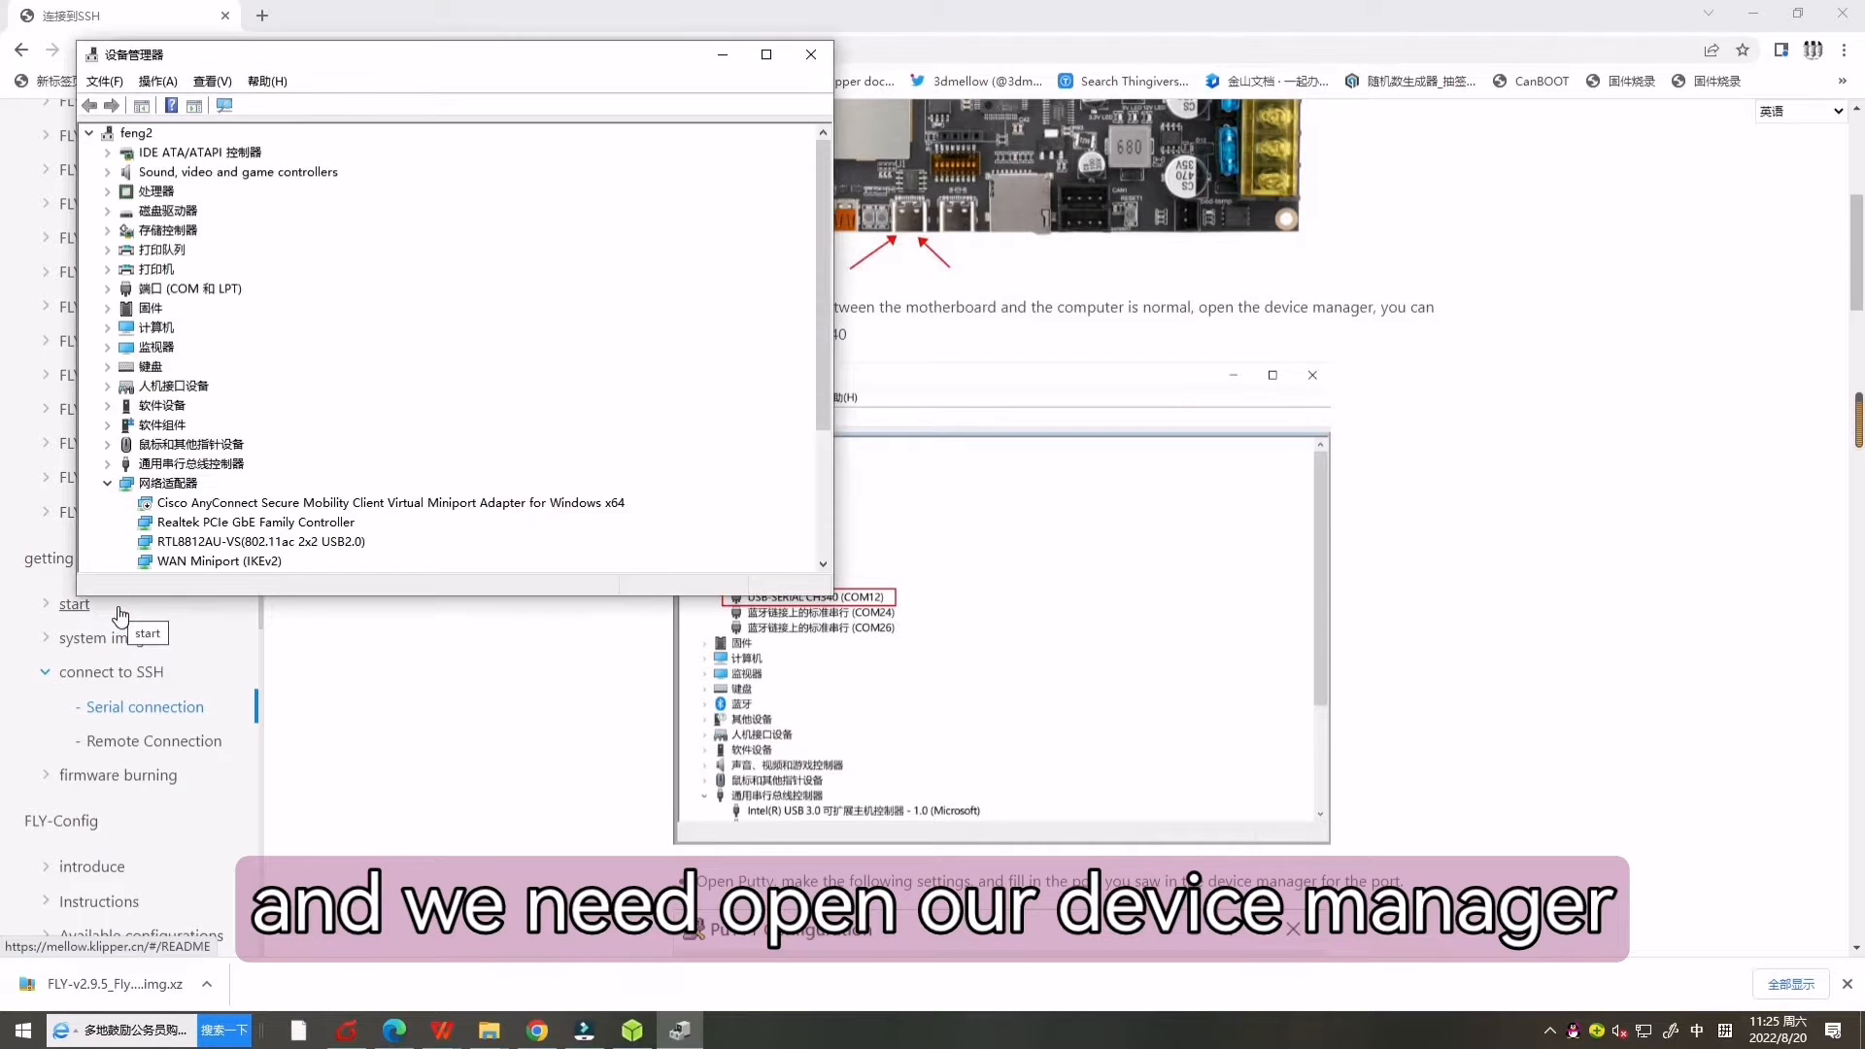
{"action": "left_click", "coordinate": [109, 288]}
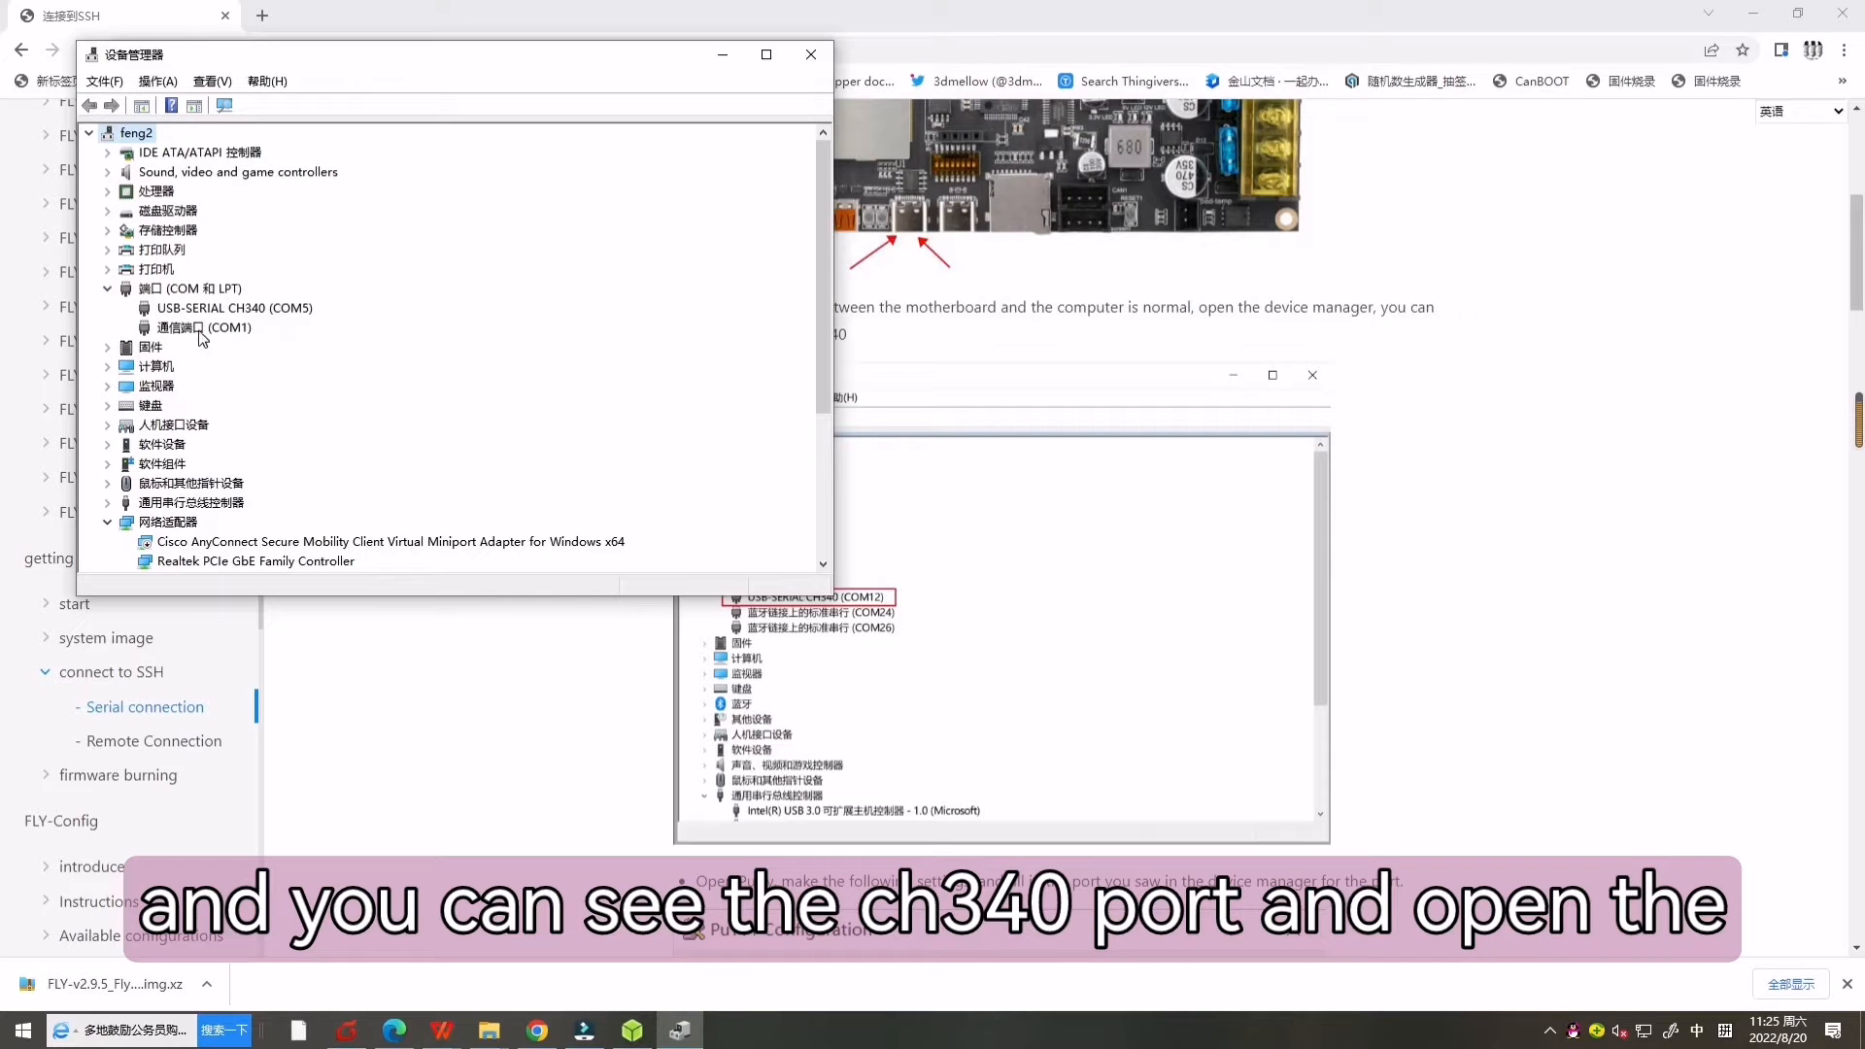
{"action": "mouse_move", "coordinate": [1692, 10]}
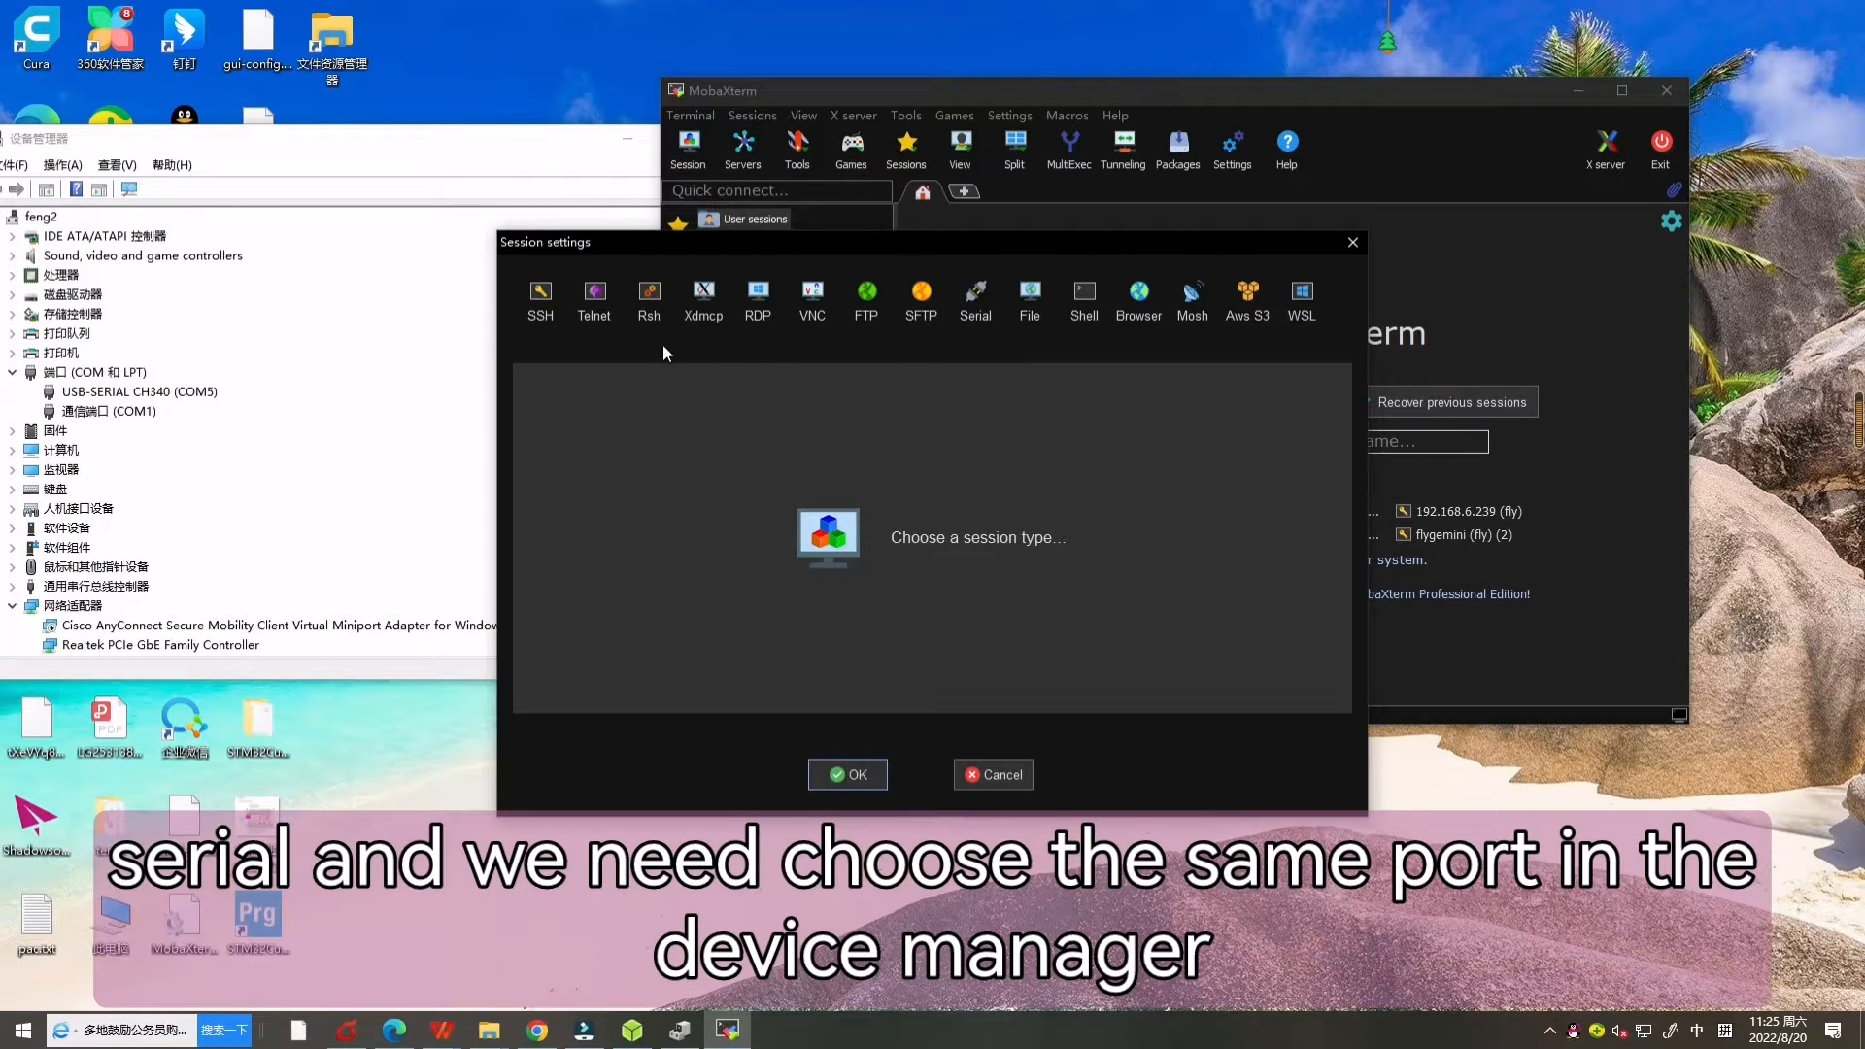
Step: Start a Serial session on COM5 (CH340) at 115200 baud
{"action": "left_click", "coordinate": [540, 298]}
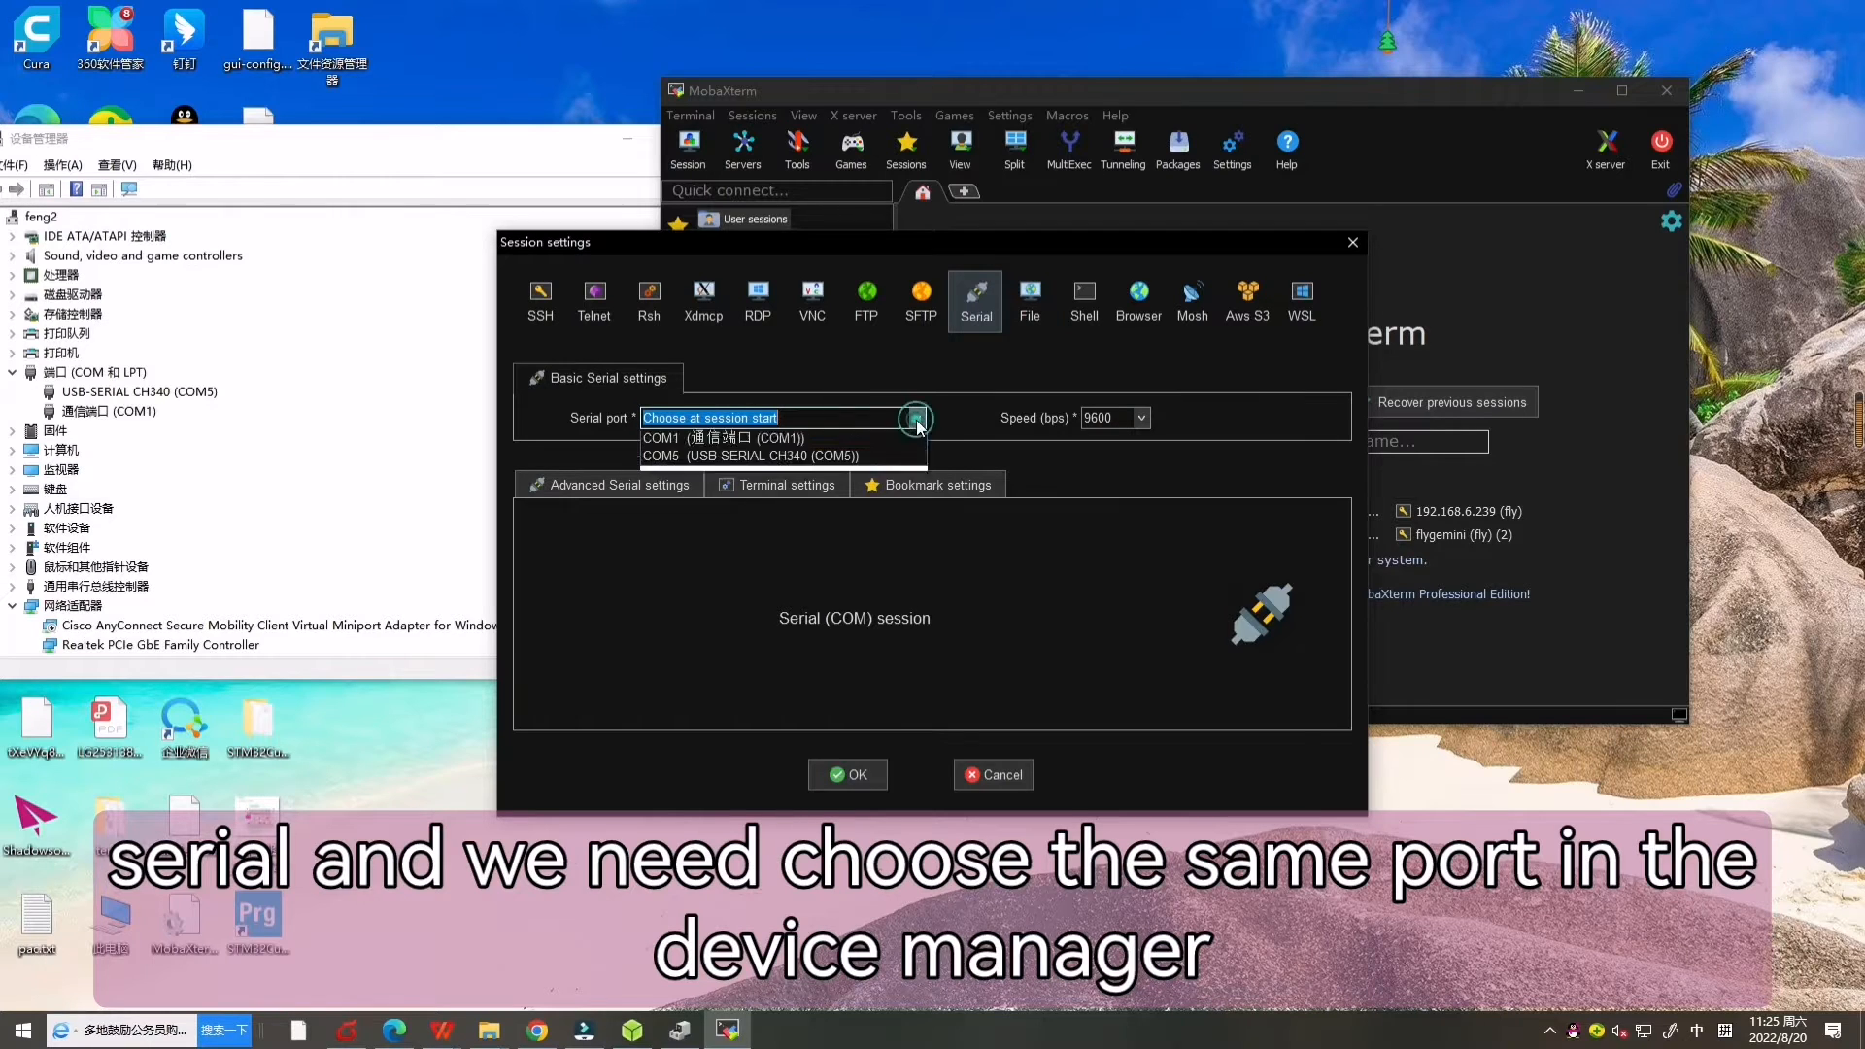
{"action": "left_click", "coordinate": [750, 455]}
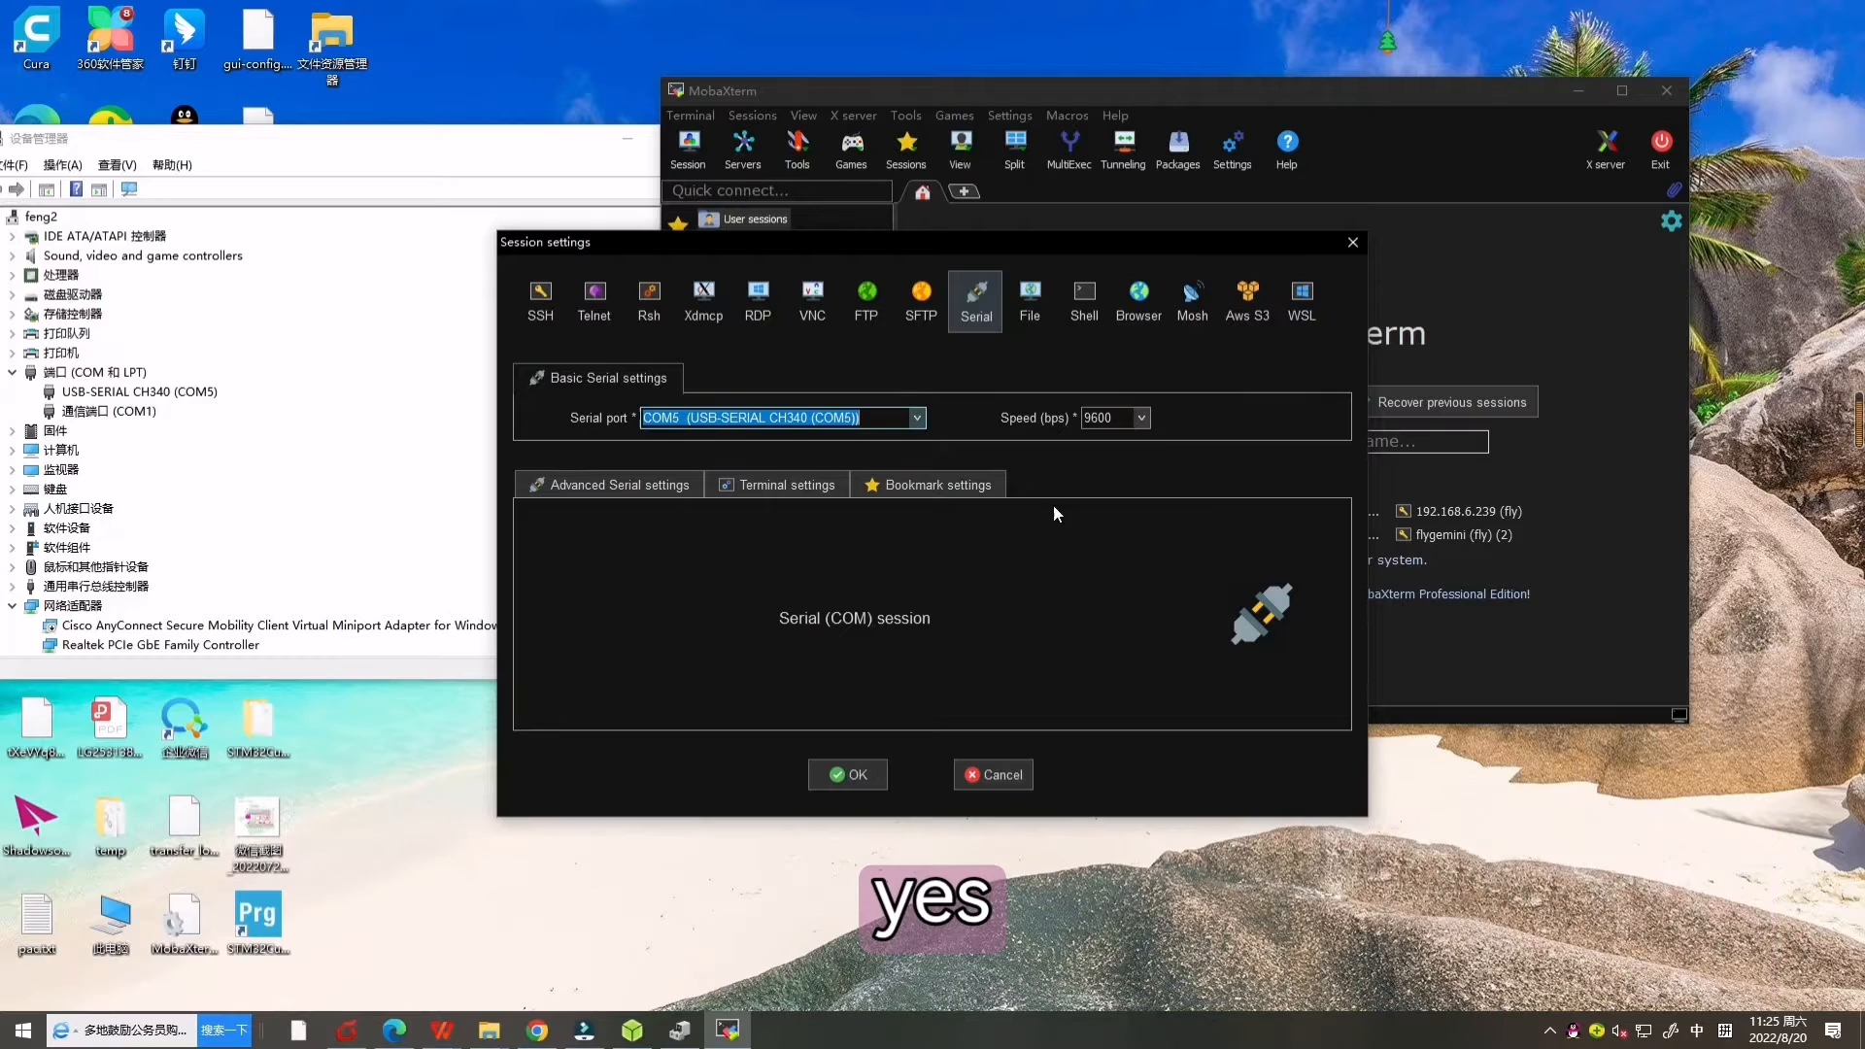
{"action": "left_click", "coordinate": [1140, 418]}
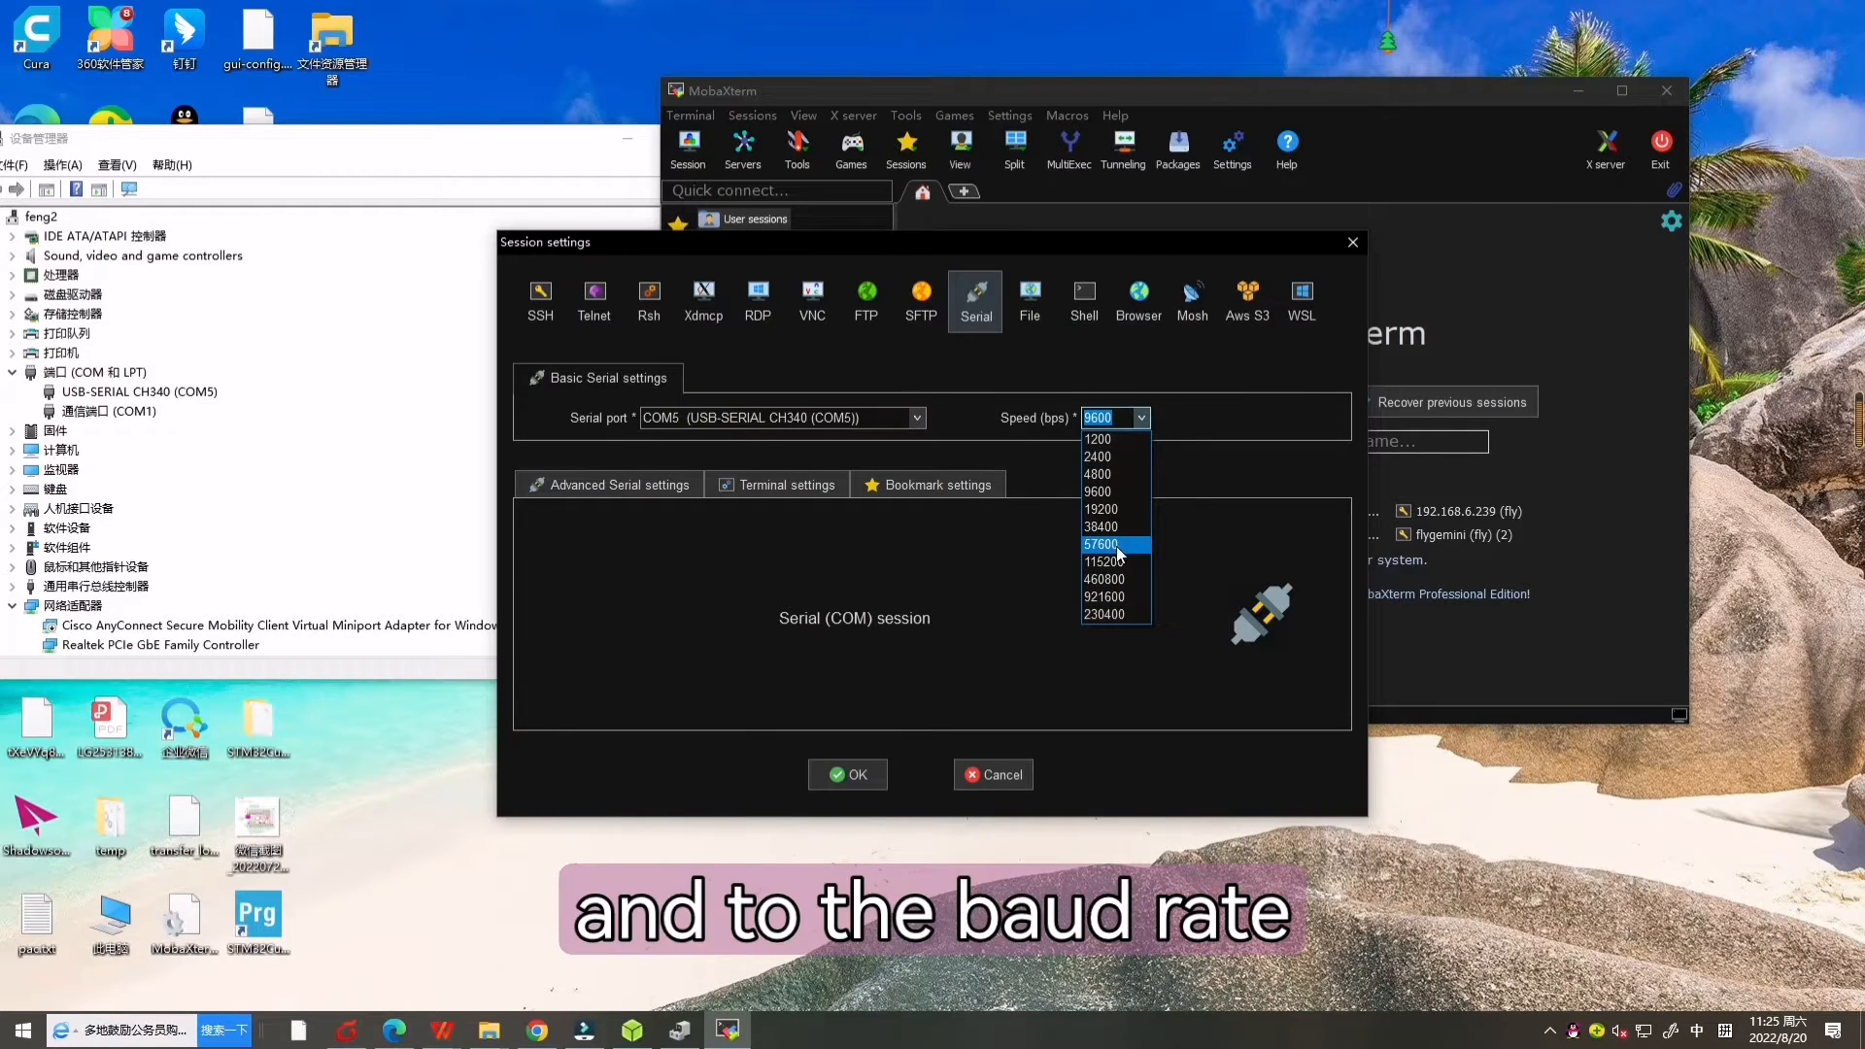
{"action": "left_click", "coordinate": [1101, 562]}
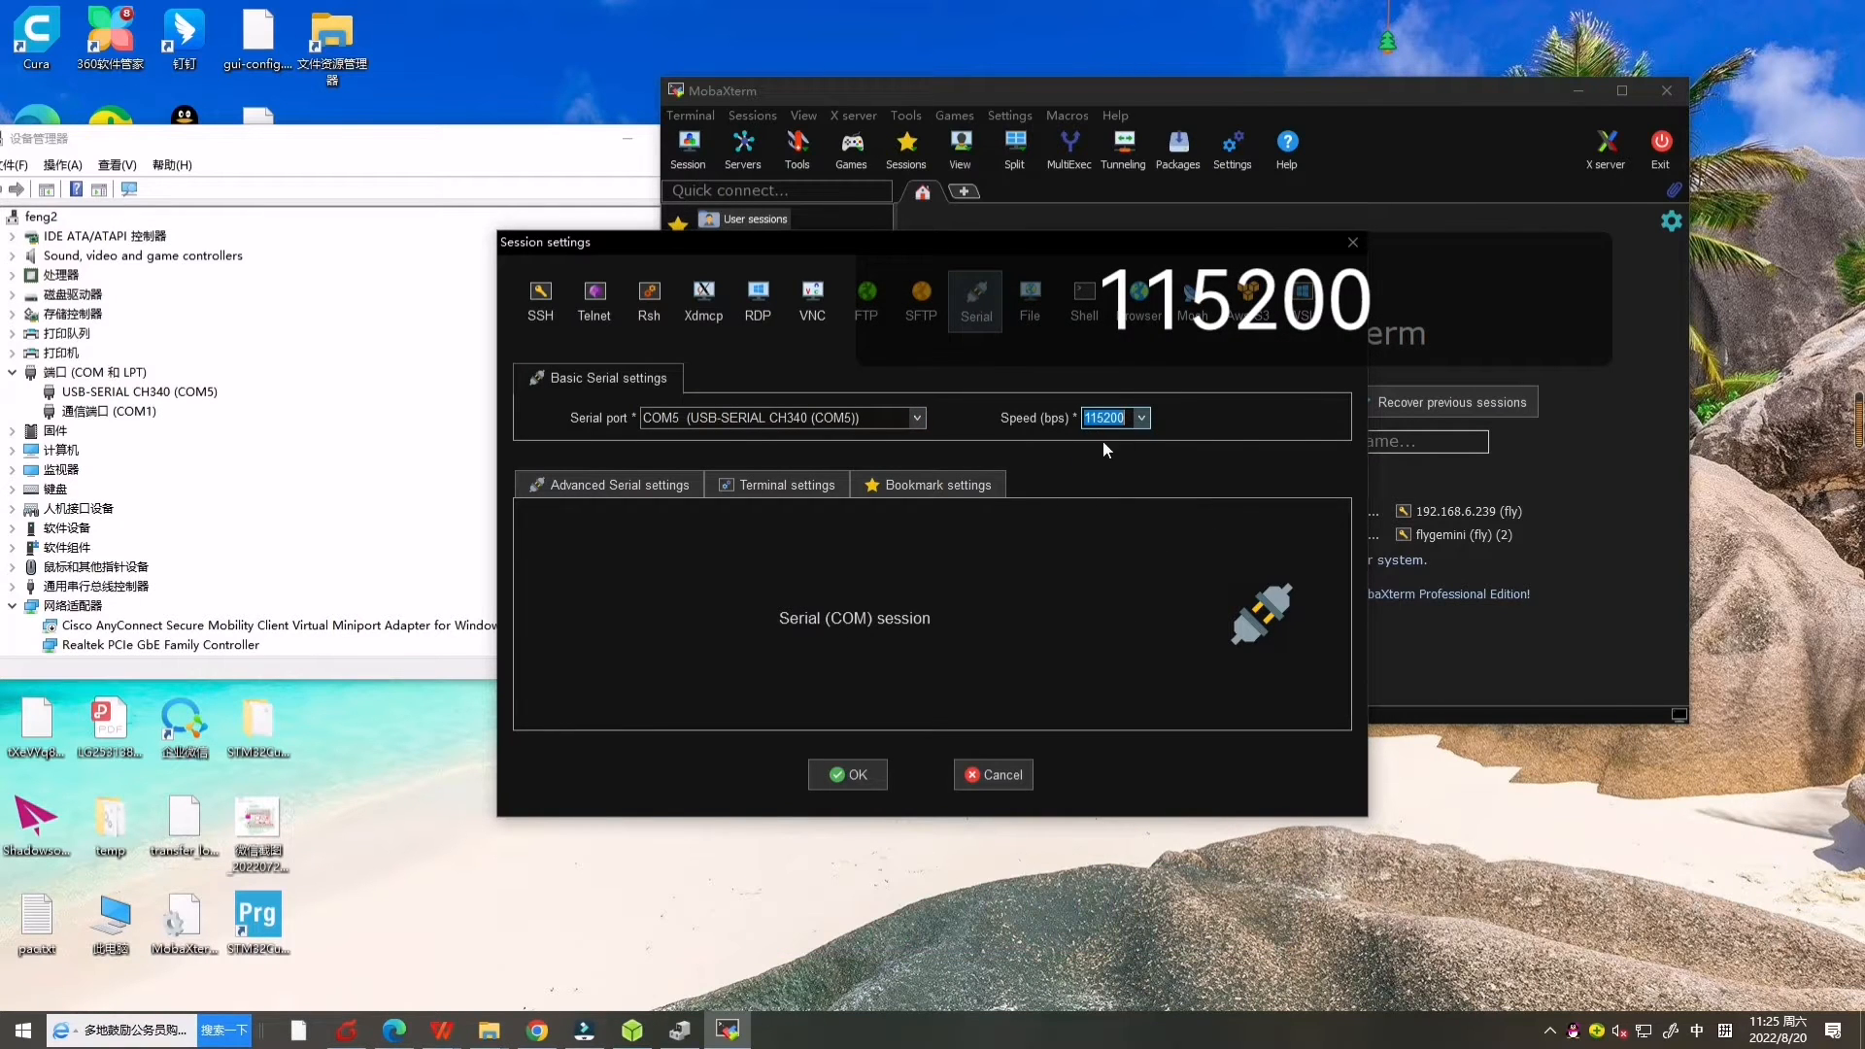
{"action": "left_click", "coordinate": [849, 775]}
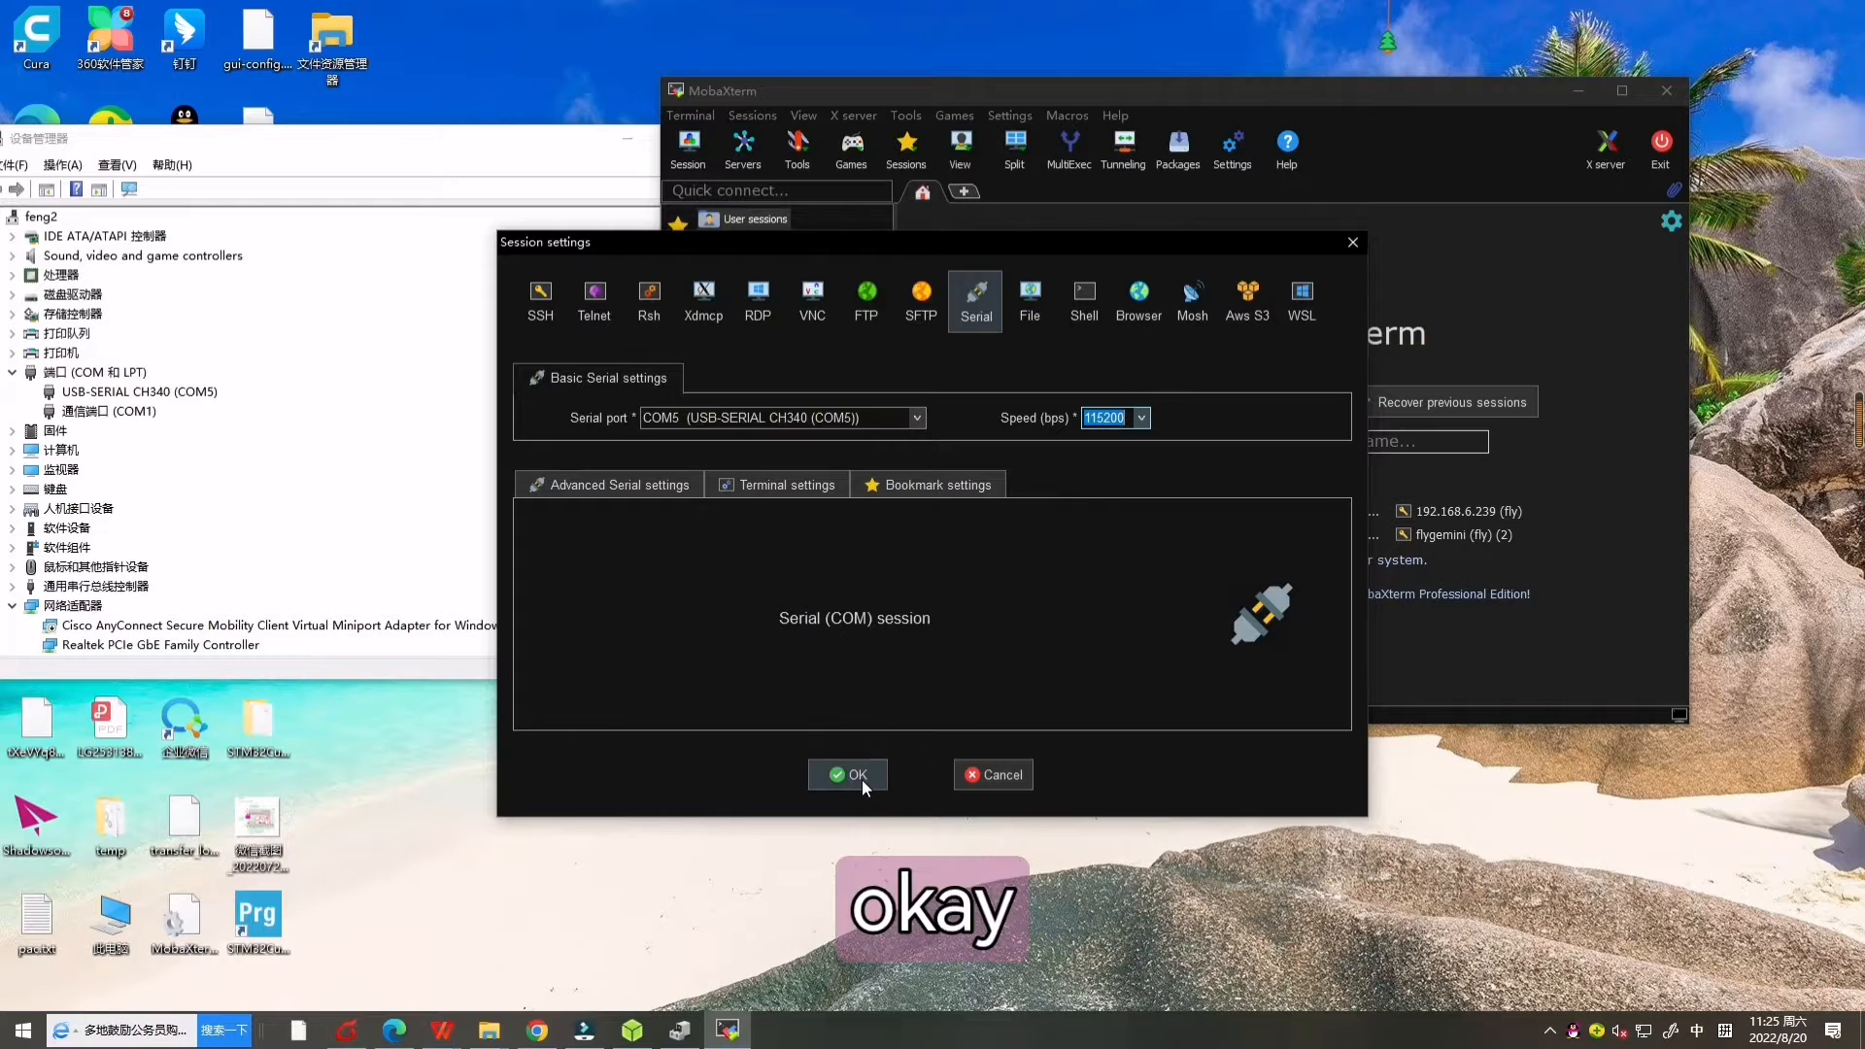
{"action": "left_click", "coordinate": [847, 775]}
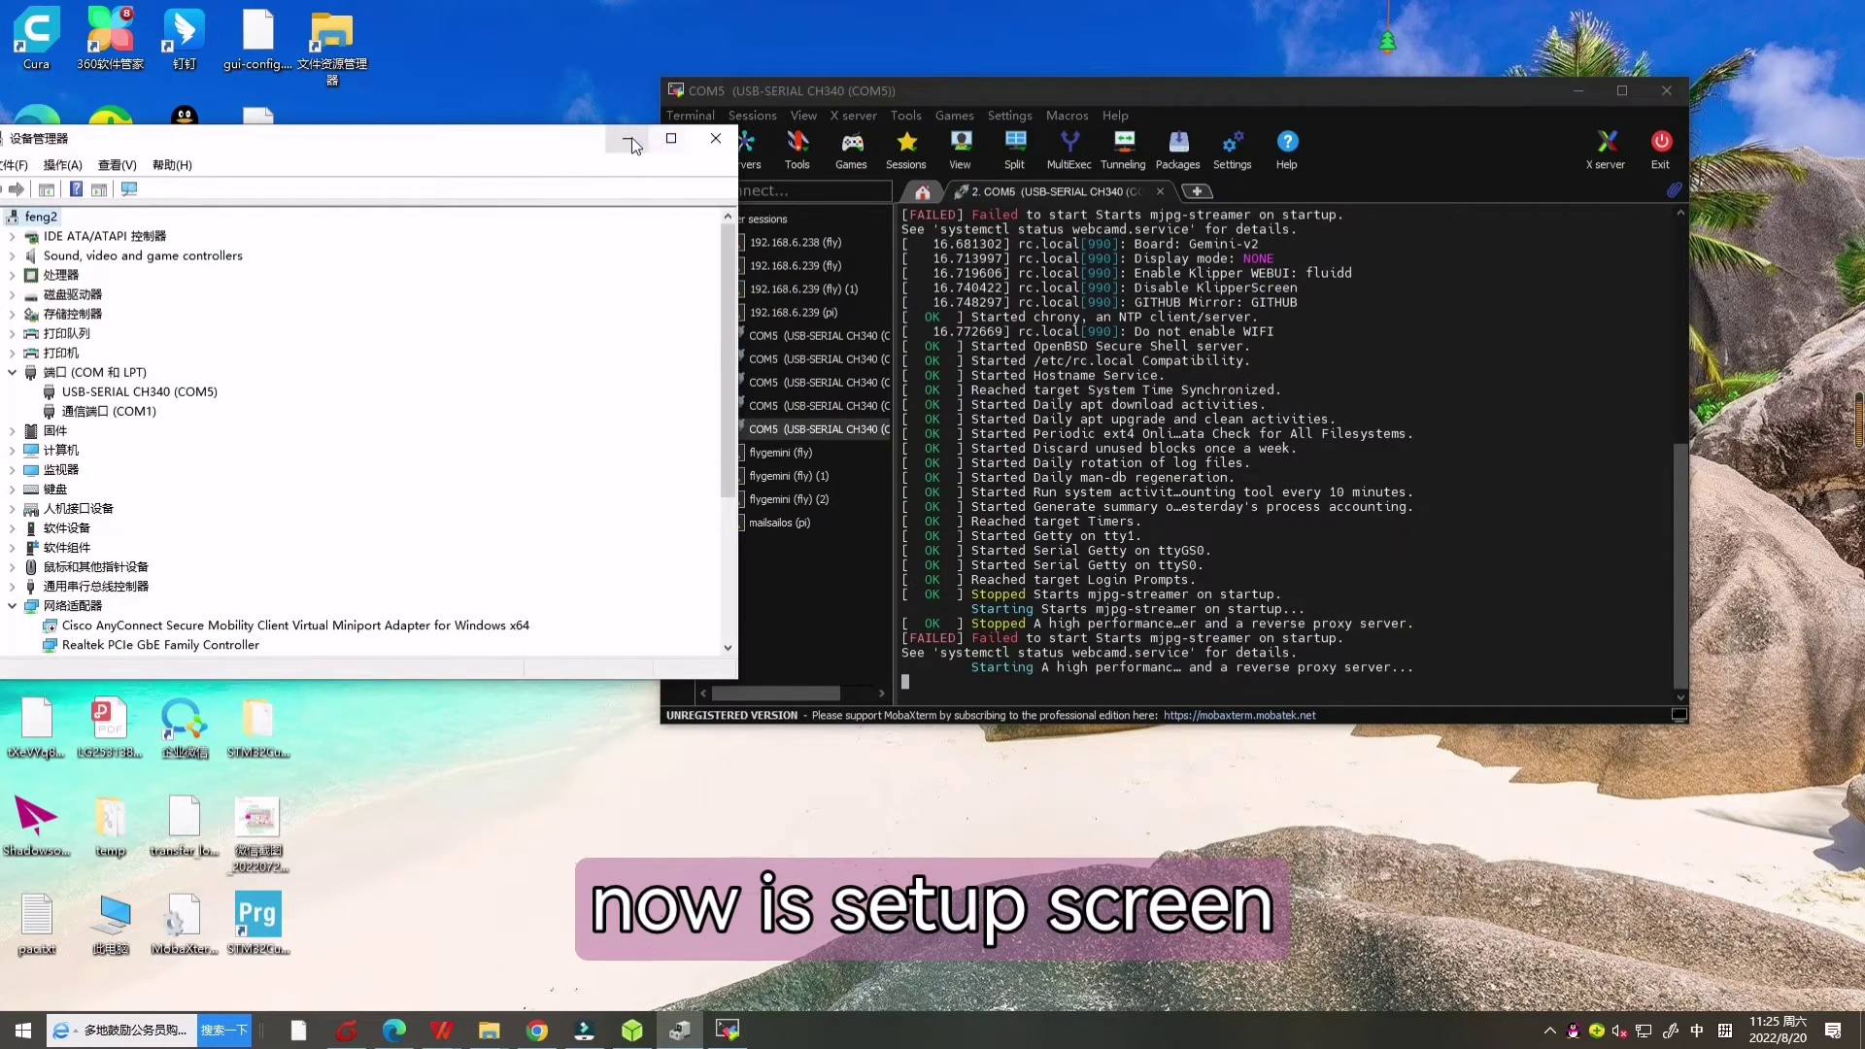
Step: Minimize Device Manager and check the browser guide while the COM5 console boots to the root prompt
{"action": "left_click", "coordinate": [713, 138]}
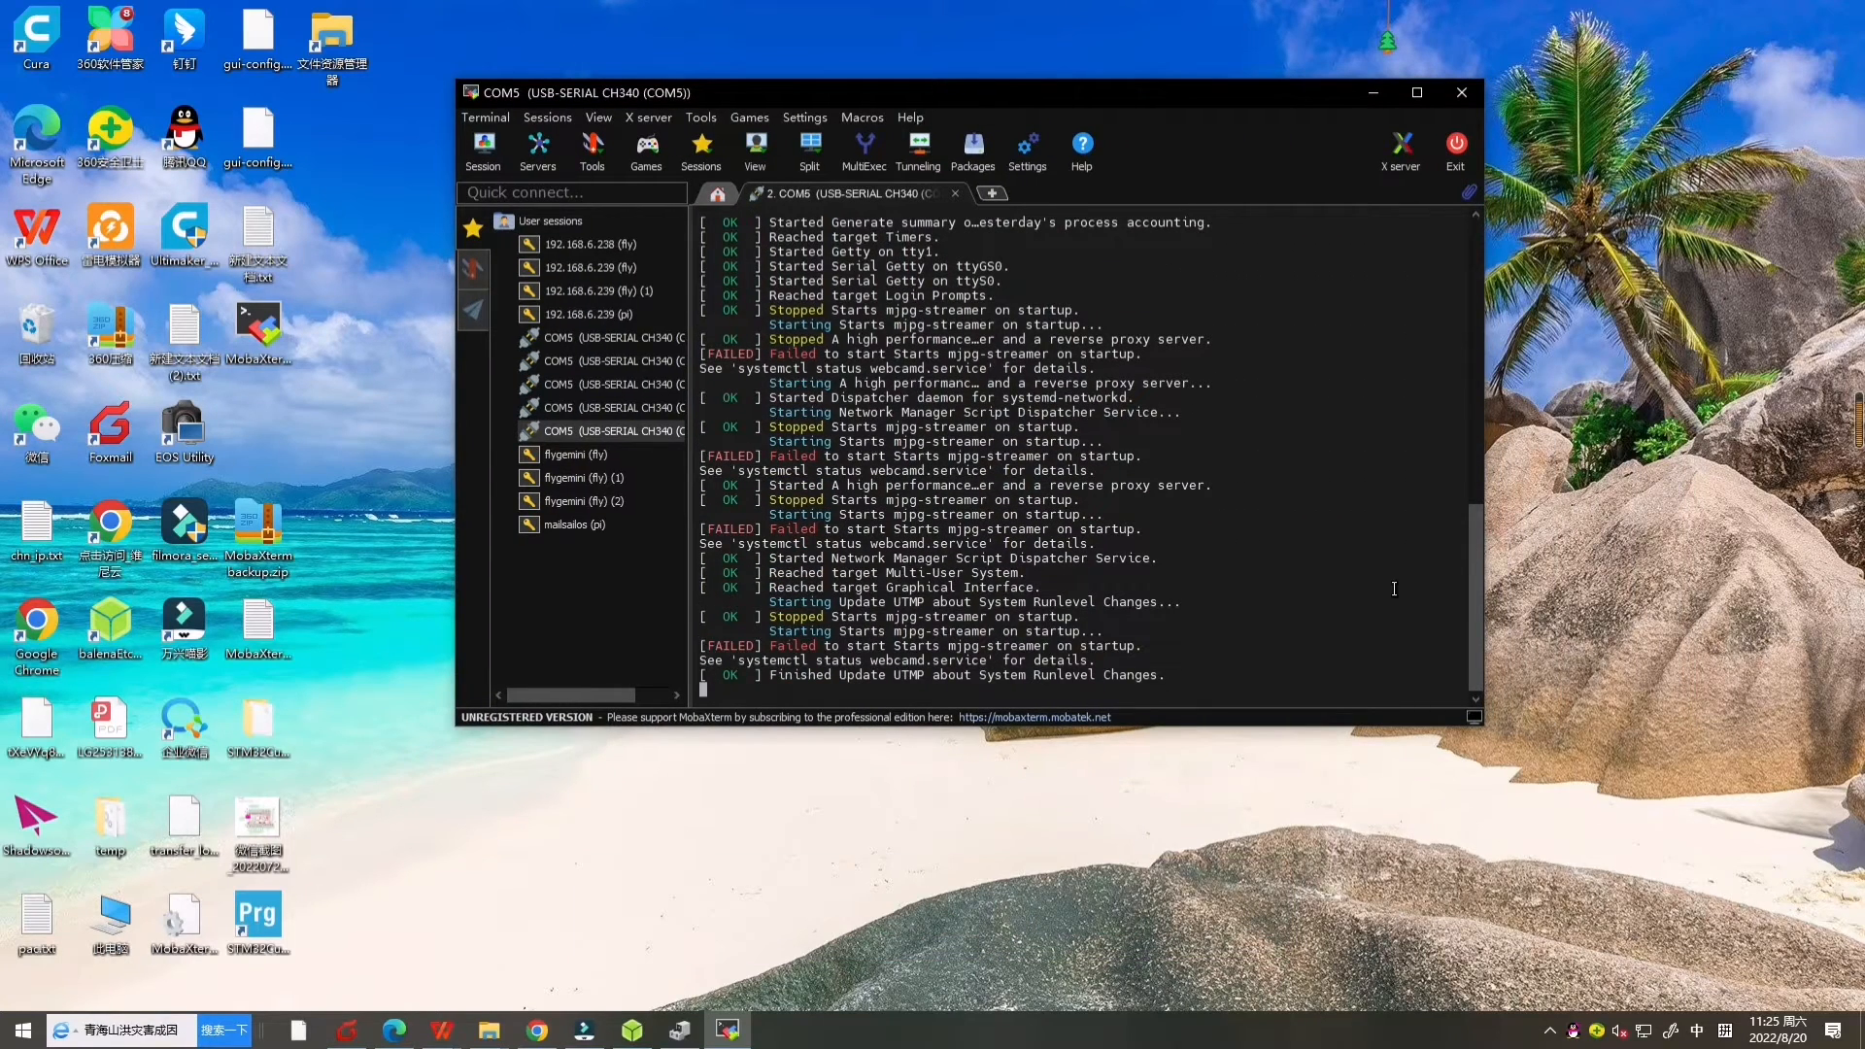
{"action": "mouse_move", "coordinate": [1049, 579]}
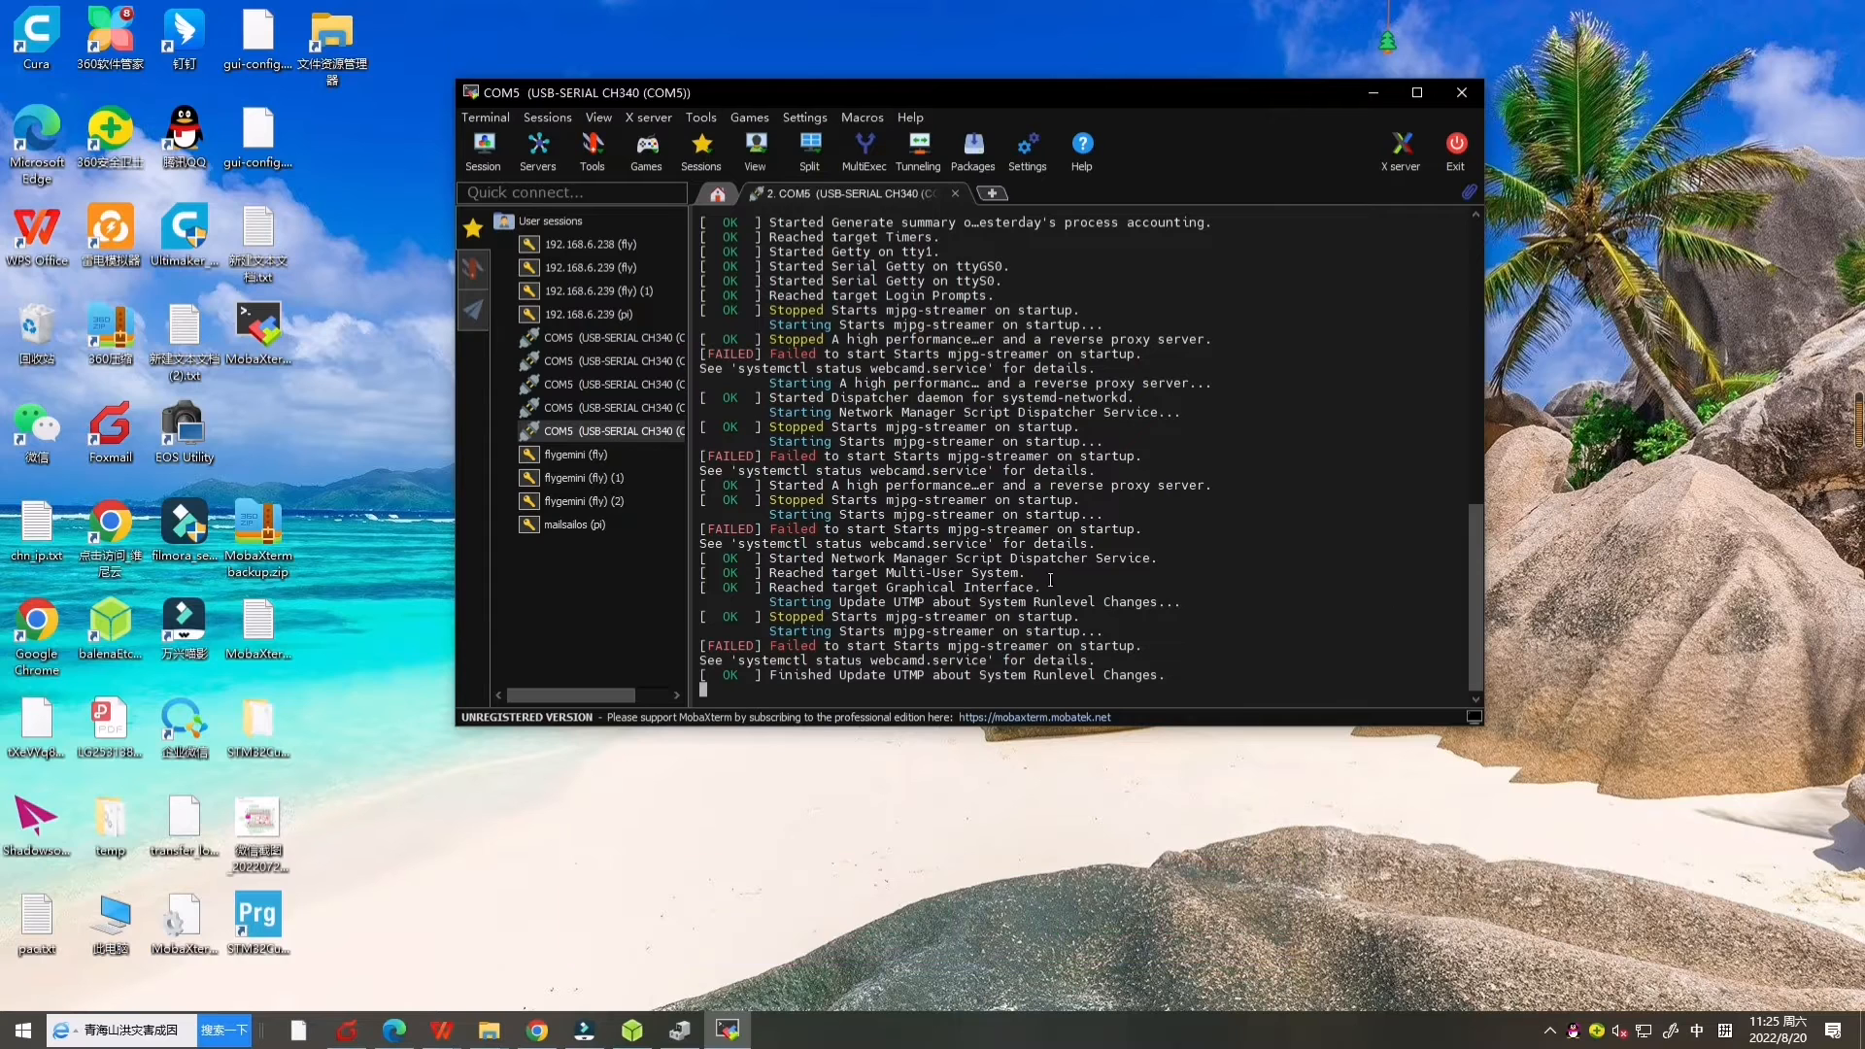
{"action": "left_click", "coordinate": [537, 1029]}
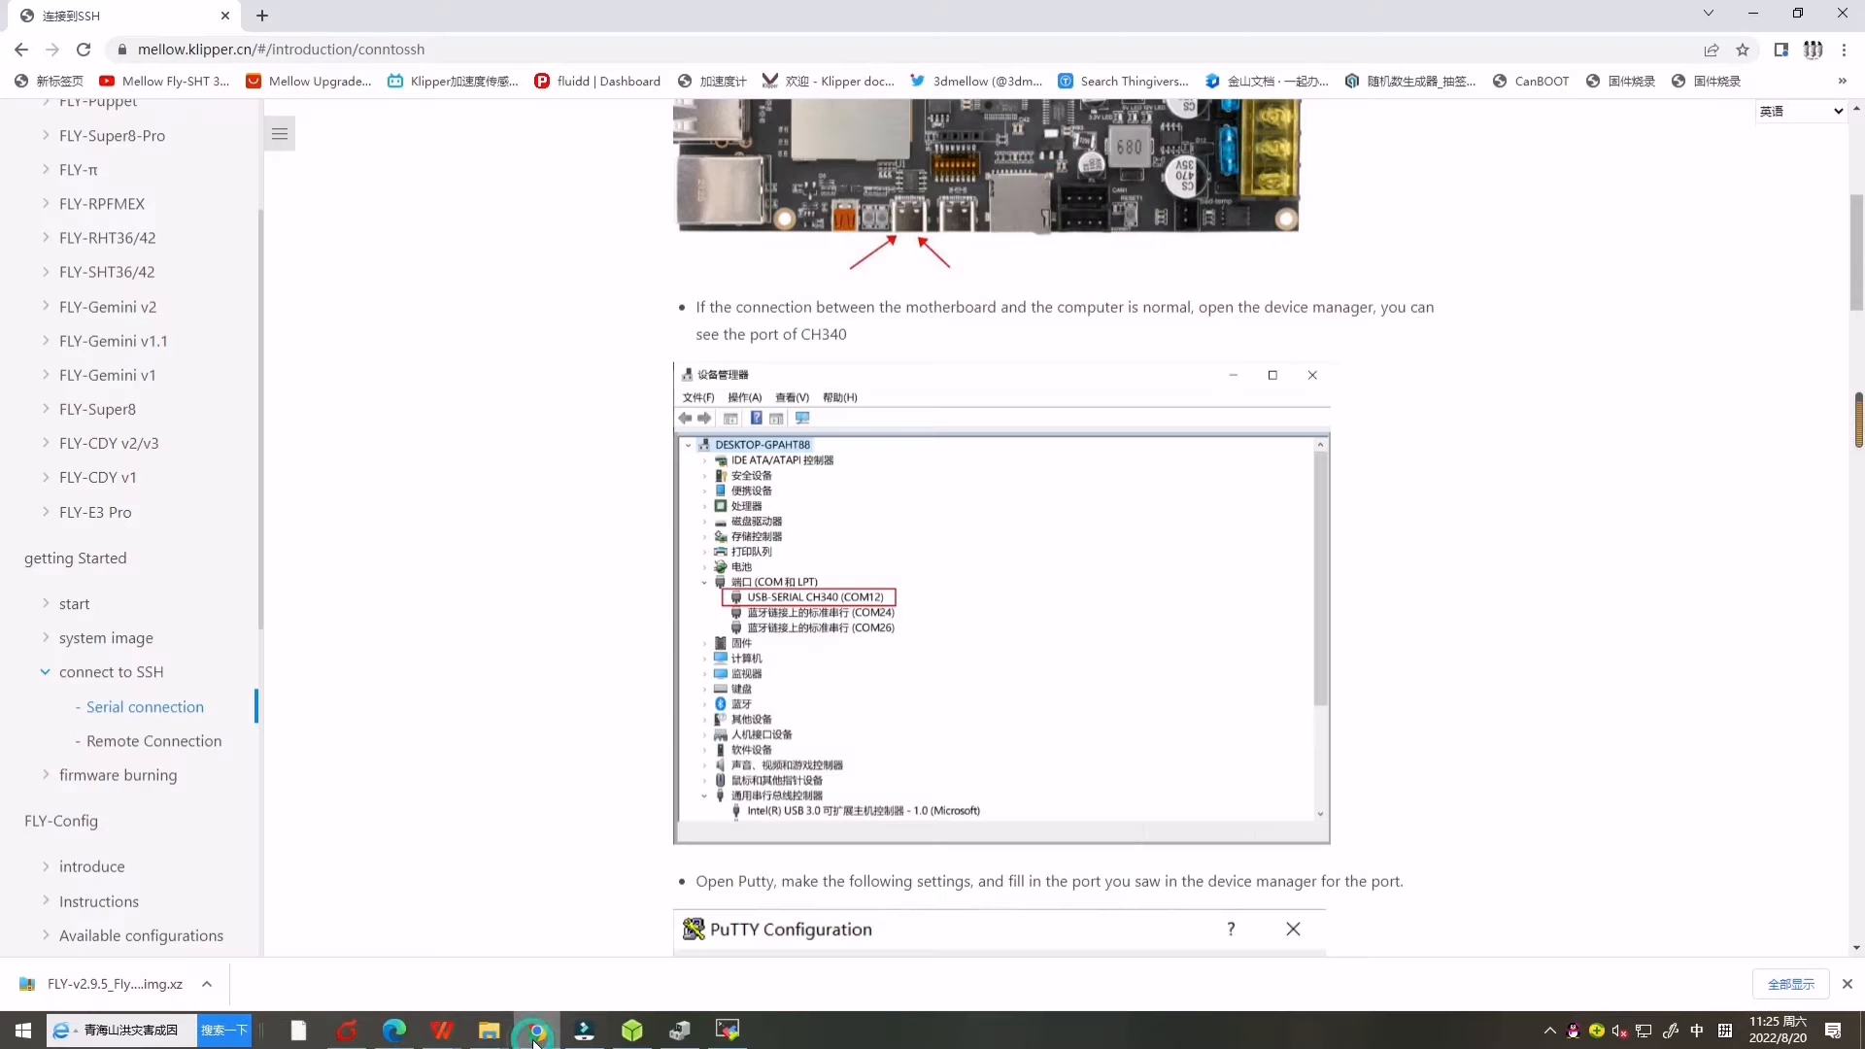
{"action": "left_click", "coordinate": [727, 1029]}
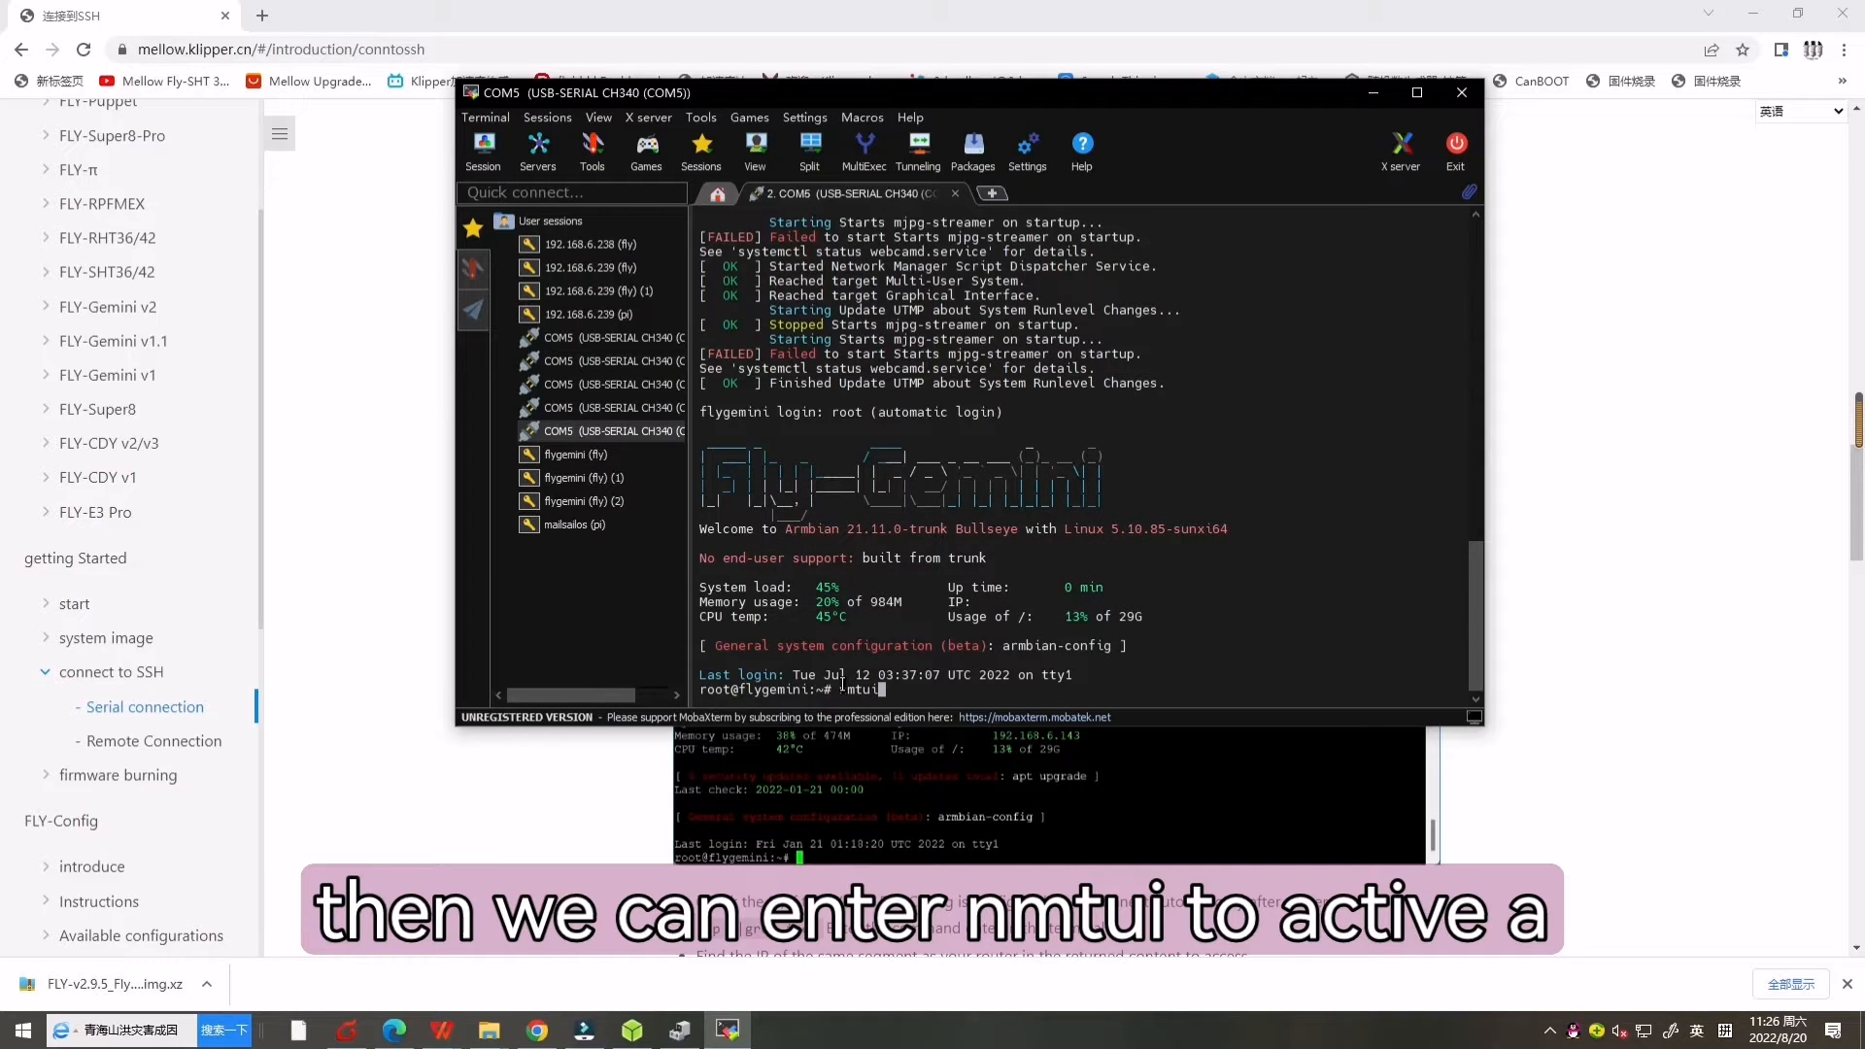
Step: In nmtui activate the FLY Wi-Fi network with its password
{"action": "key", "text": "Return"}
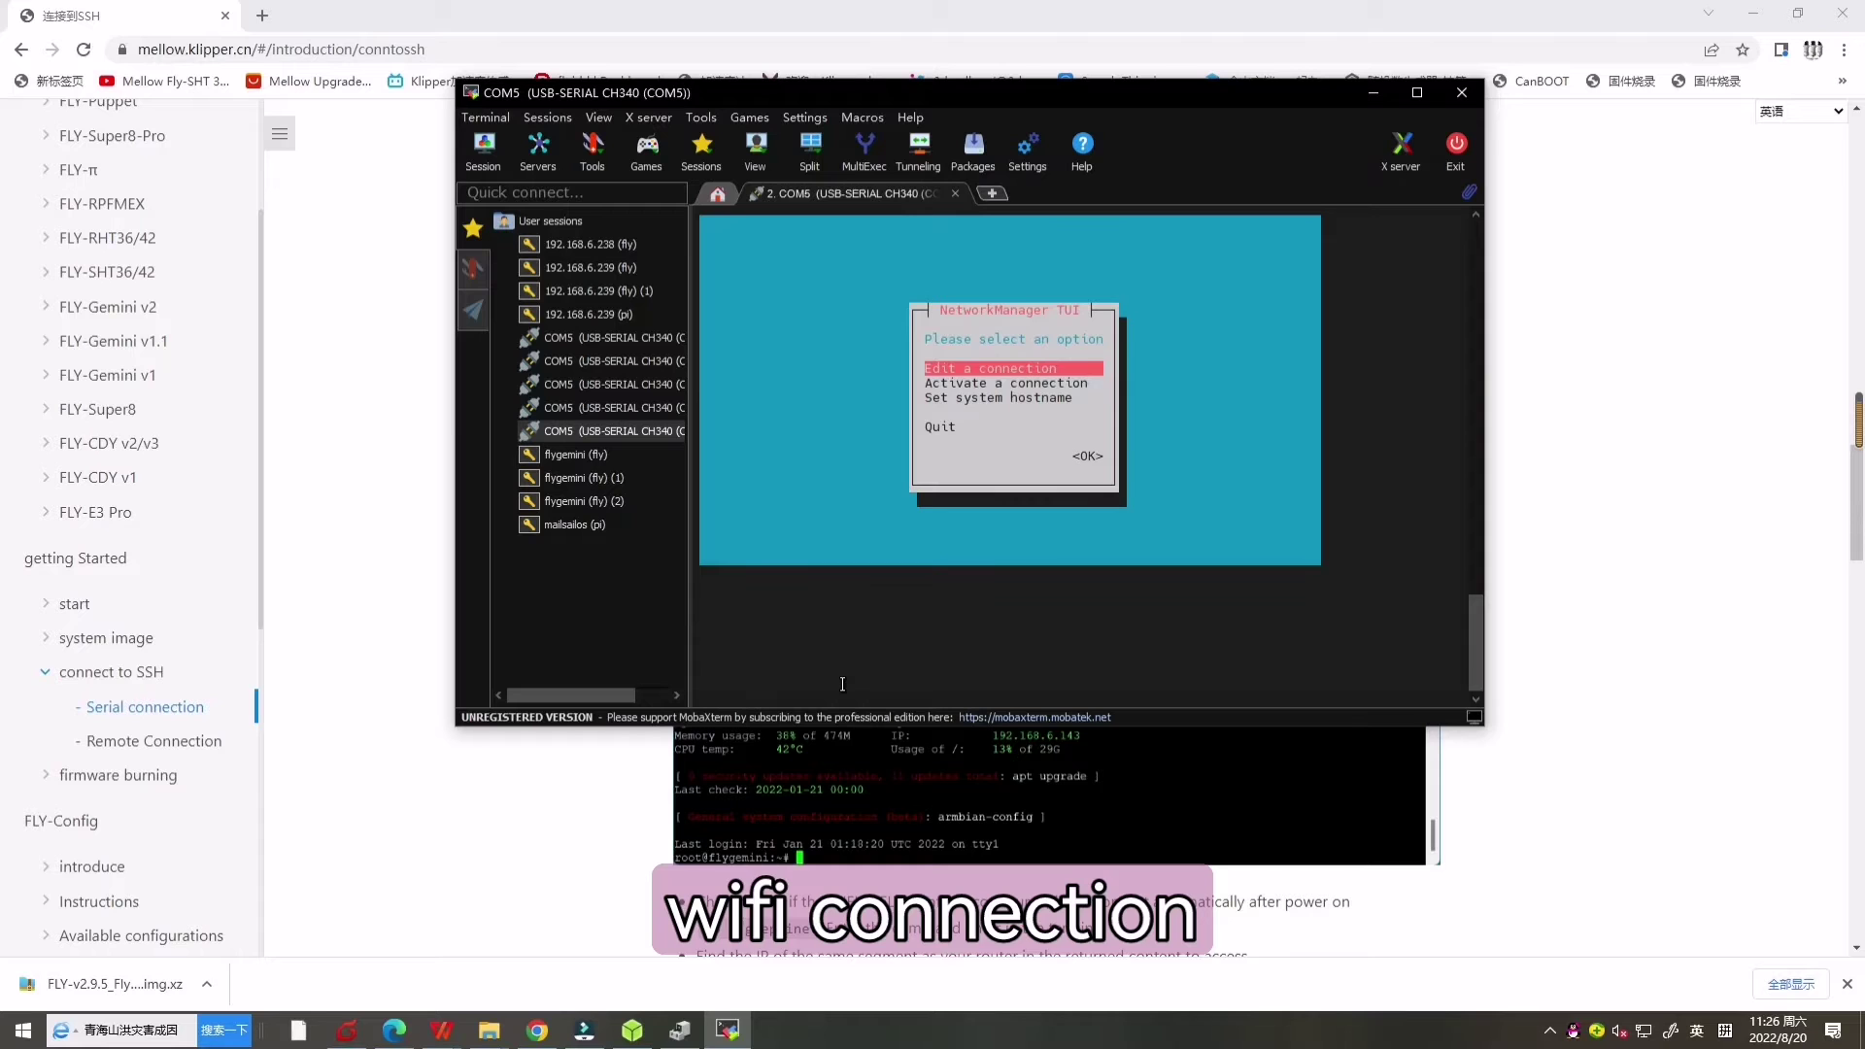
{"action": "key", "text": "Return"}
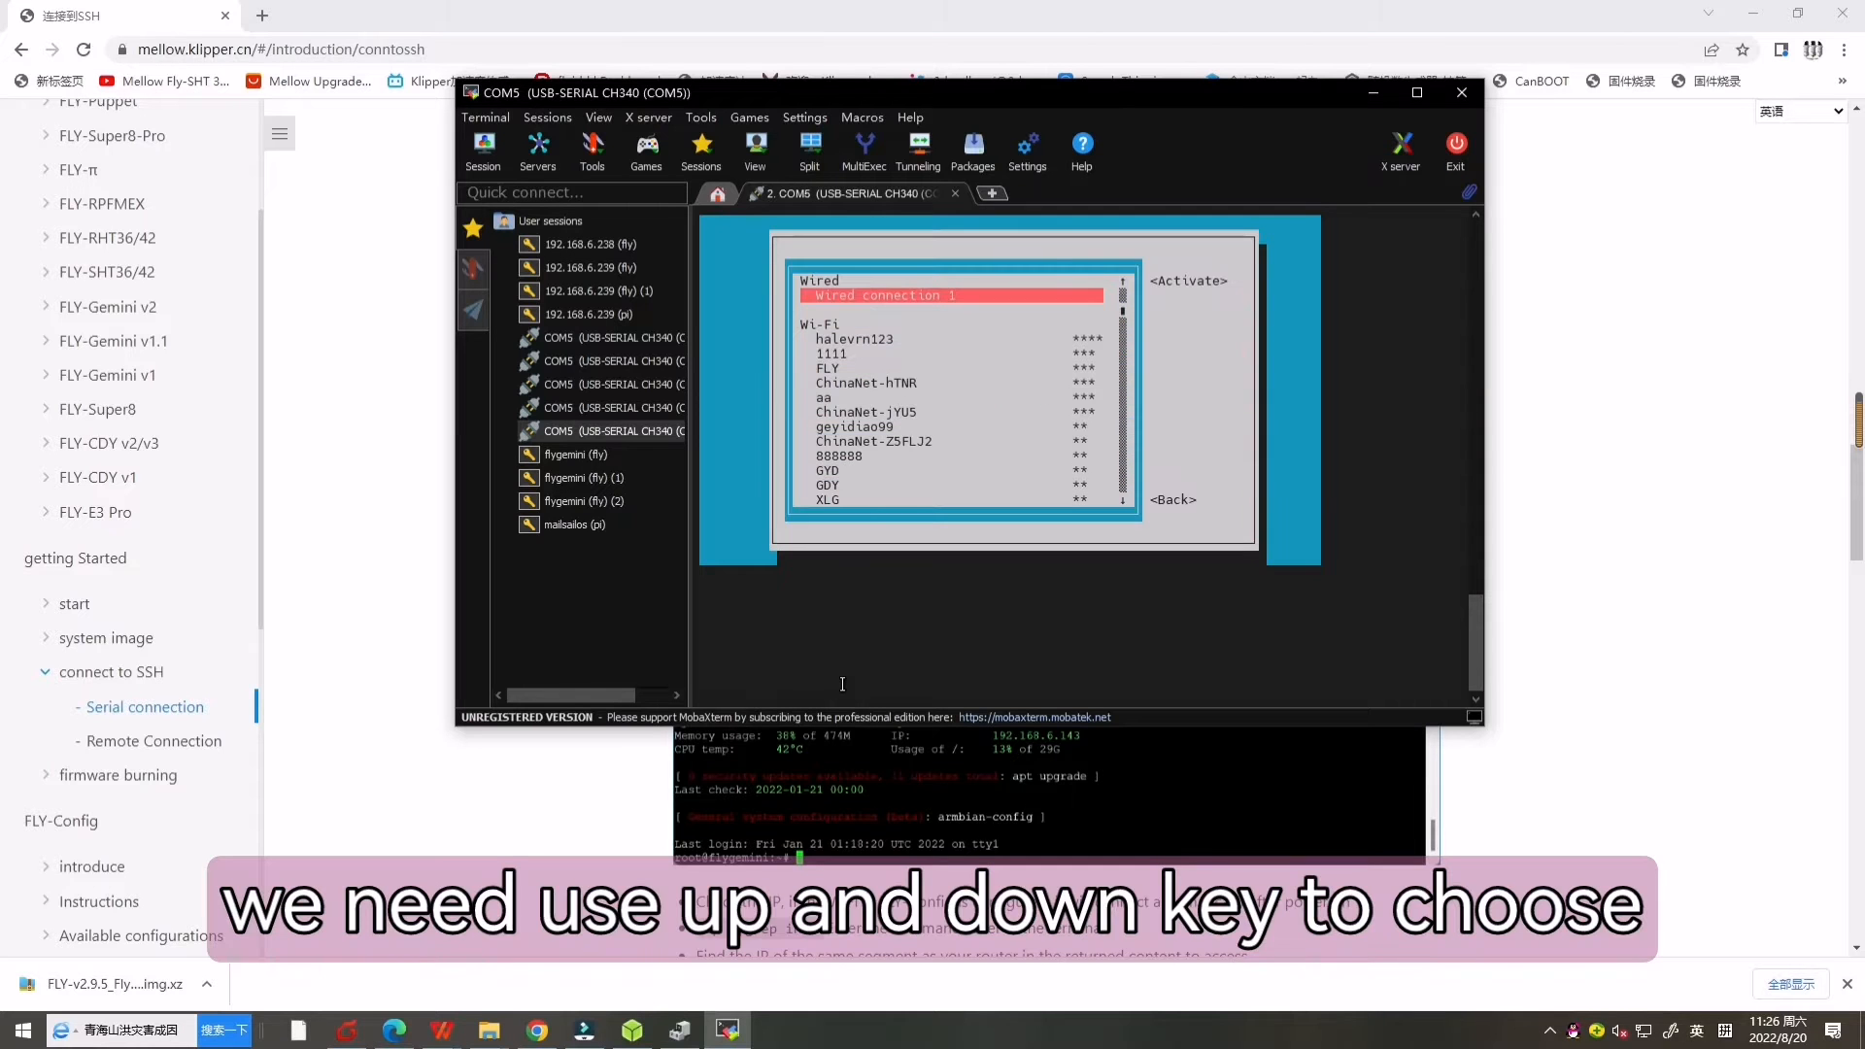
{"action": "key", "text": "Down"}
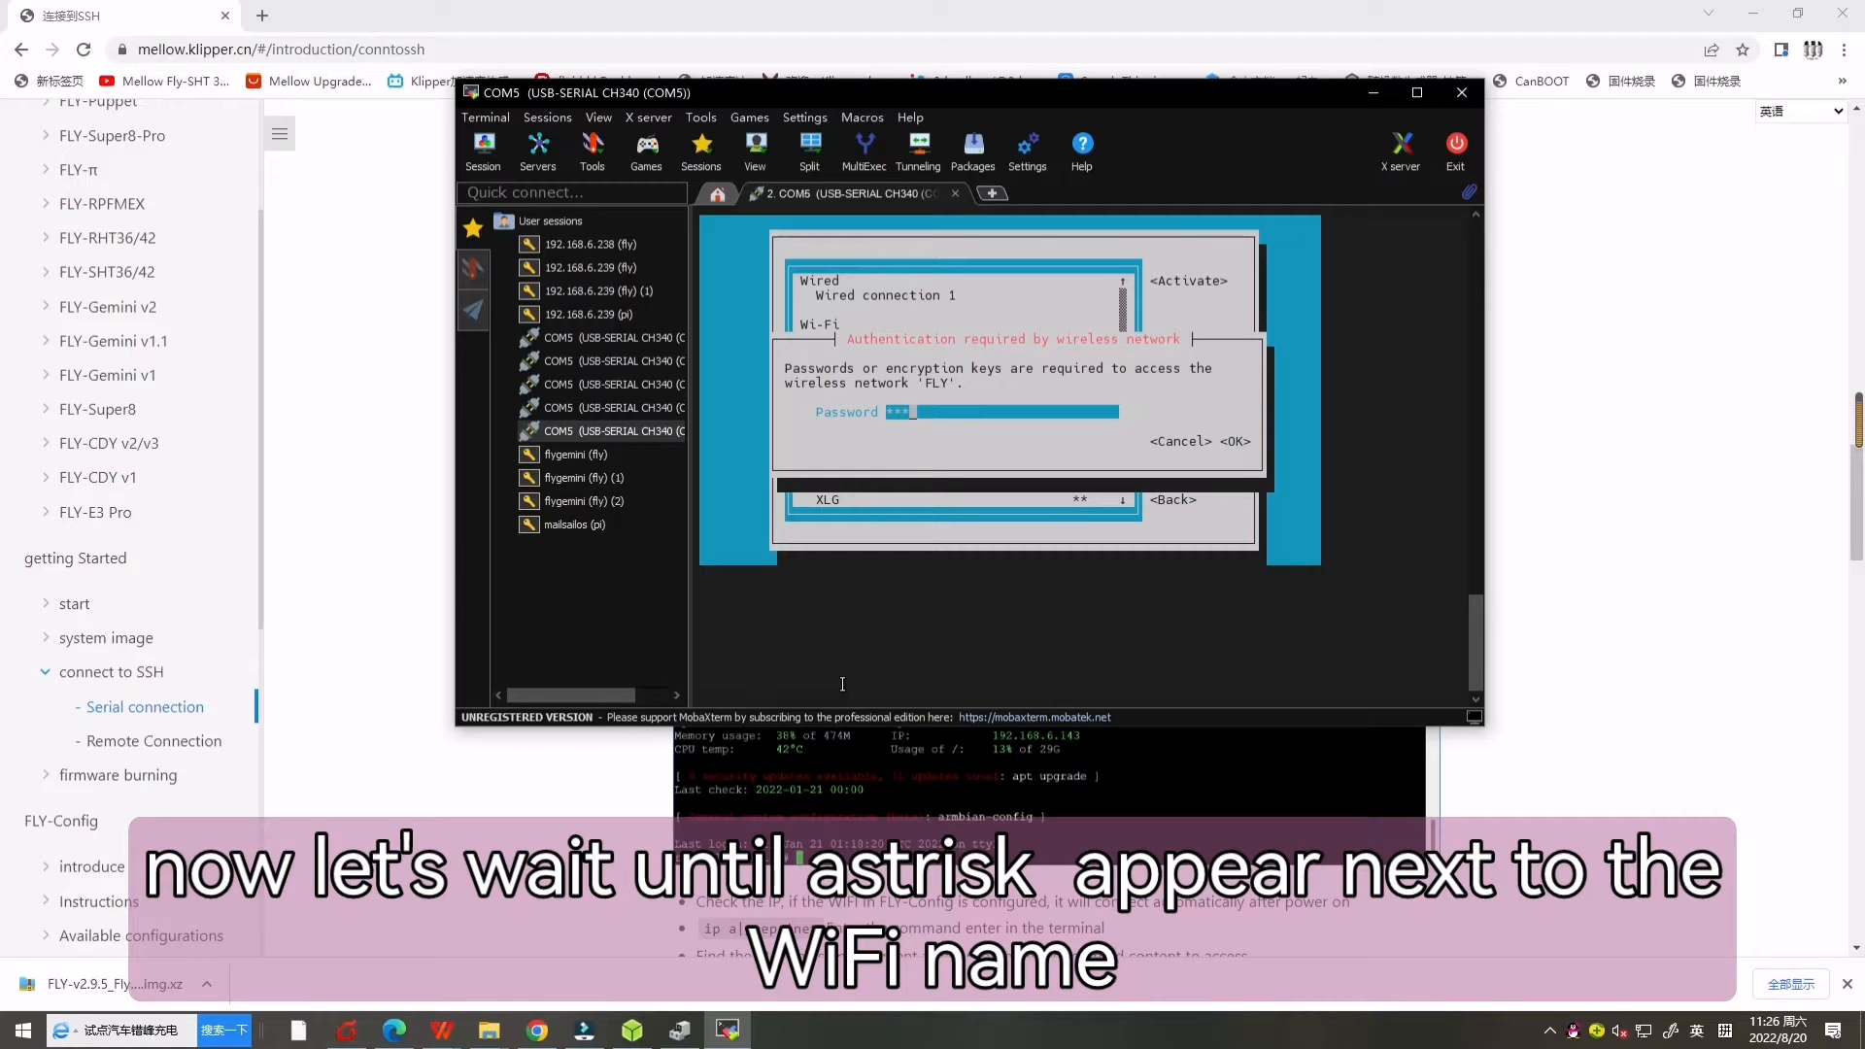
{"action": "type", "text": "password"}
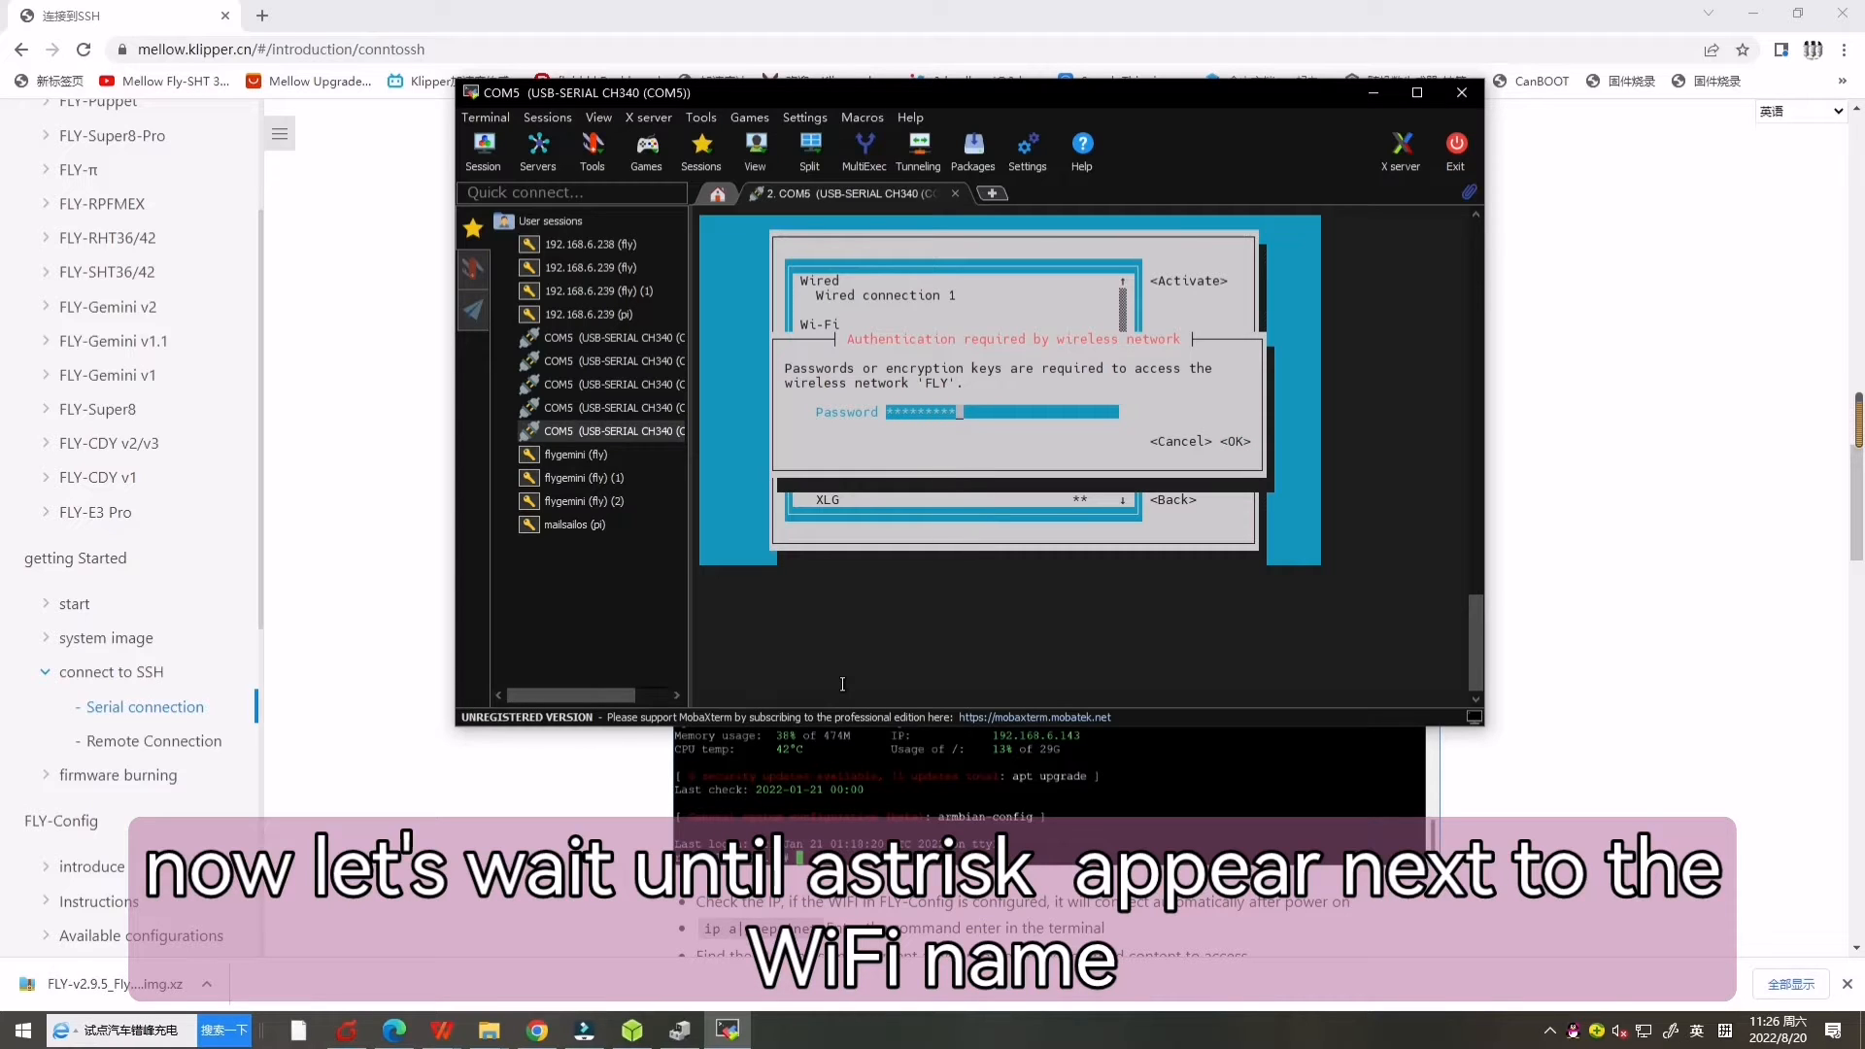
{"action": "left_click", "coordinate": [1241, 441]}
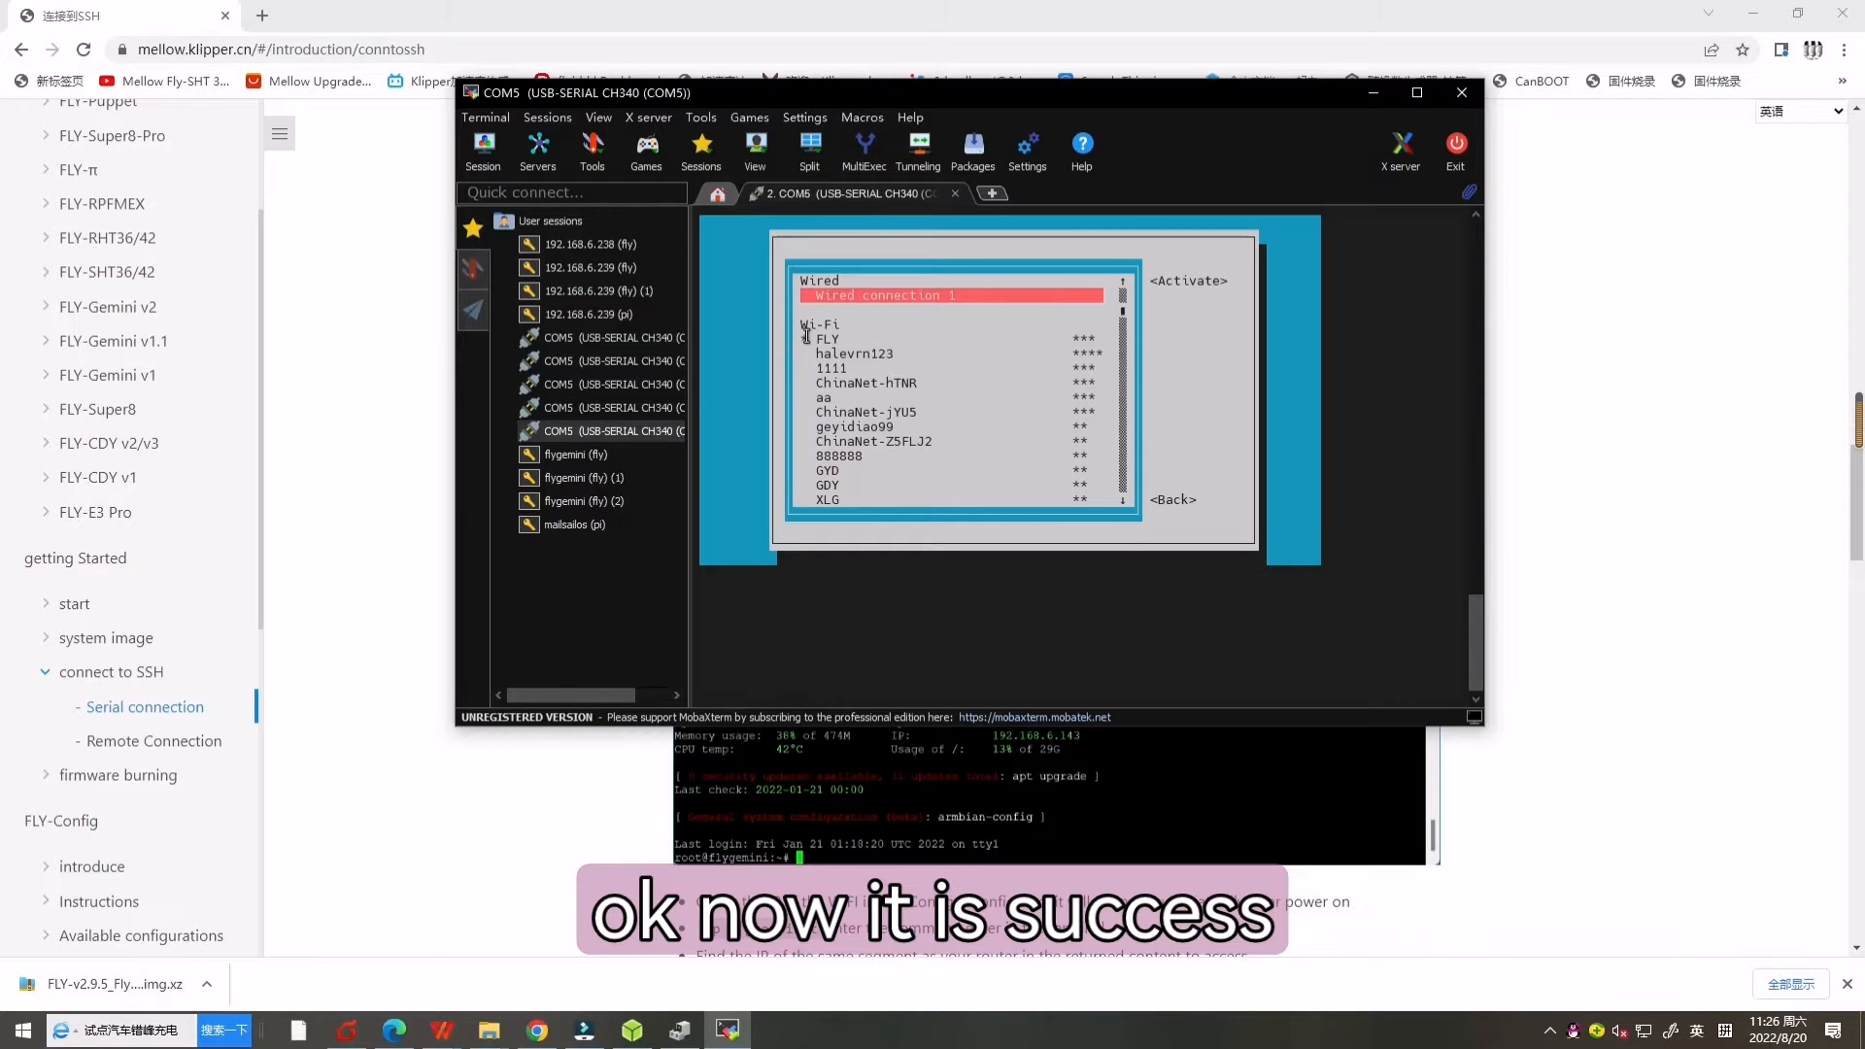
Step: Quit nmtui to the shell and run ip a to list the board's addresses
{"action": "left_click", "coordinate": [826, 338]}
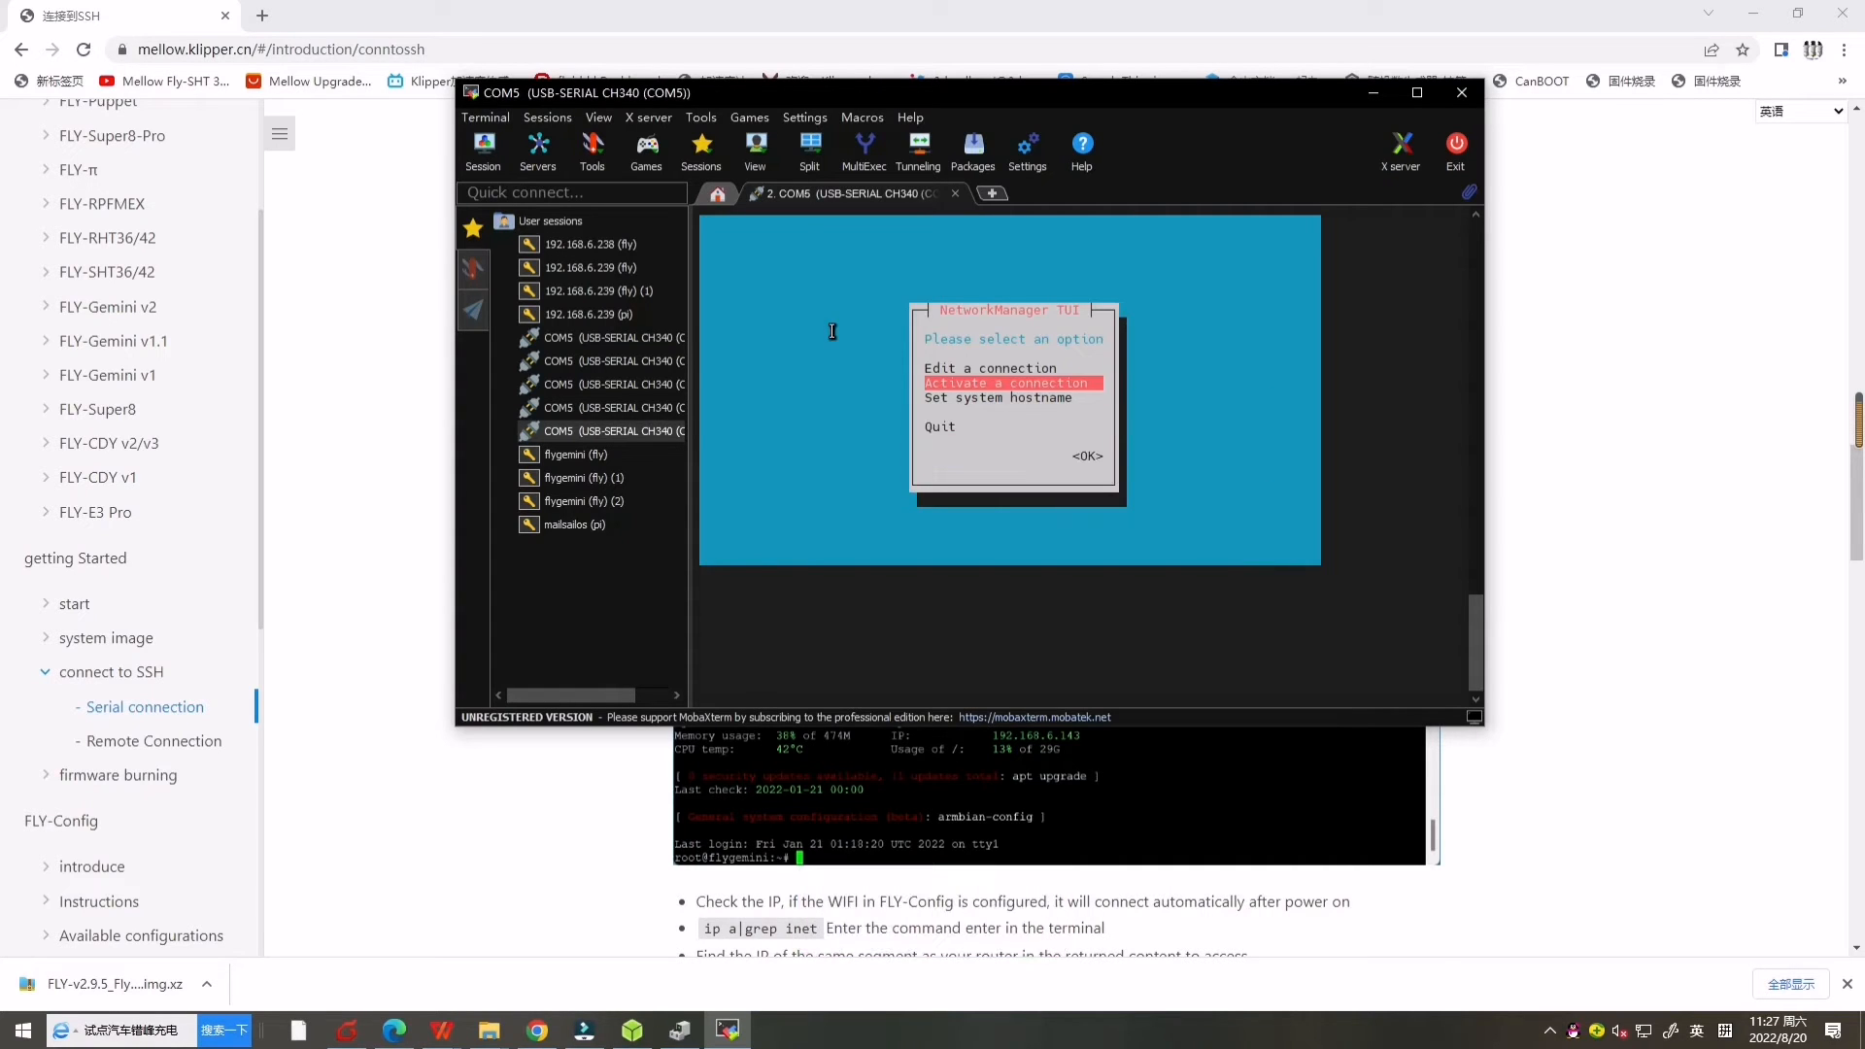
{"action": "key", "text": "Escape"}
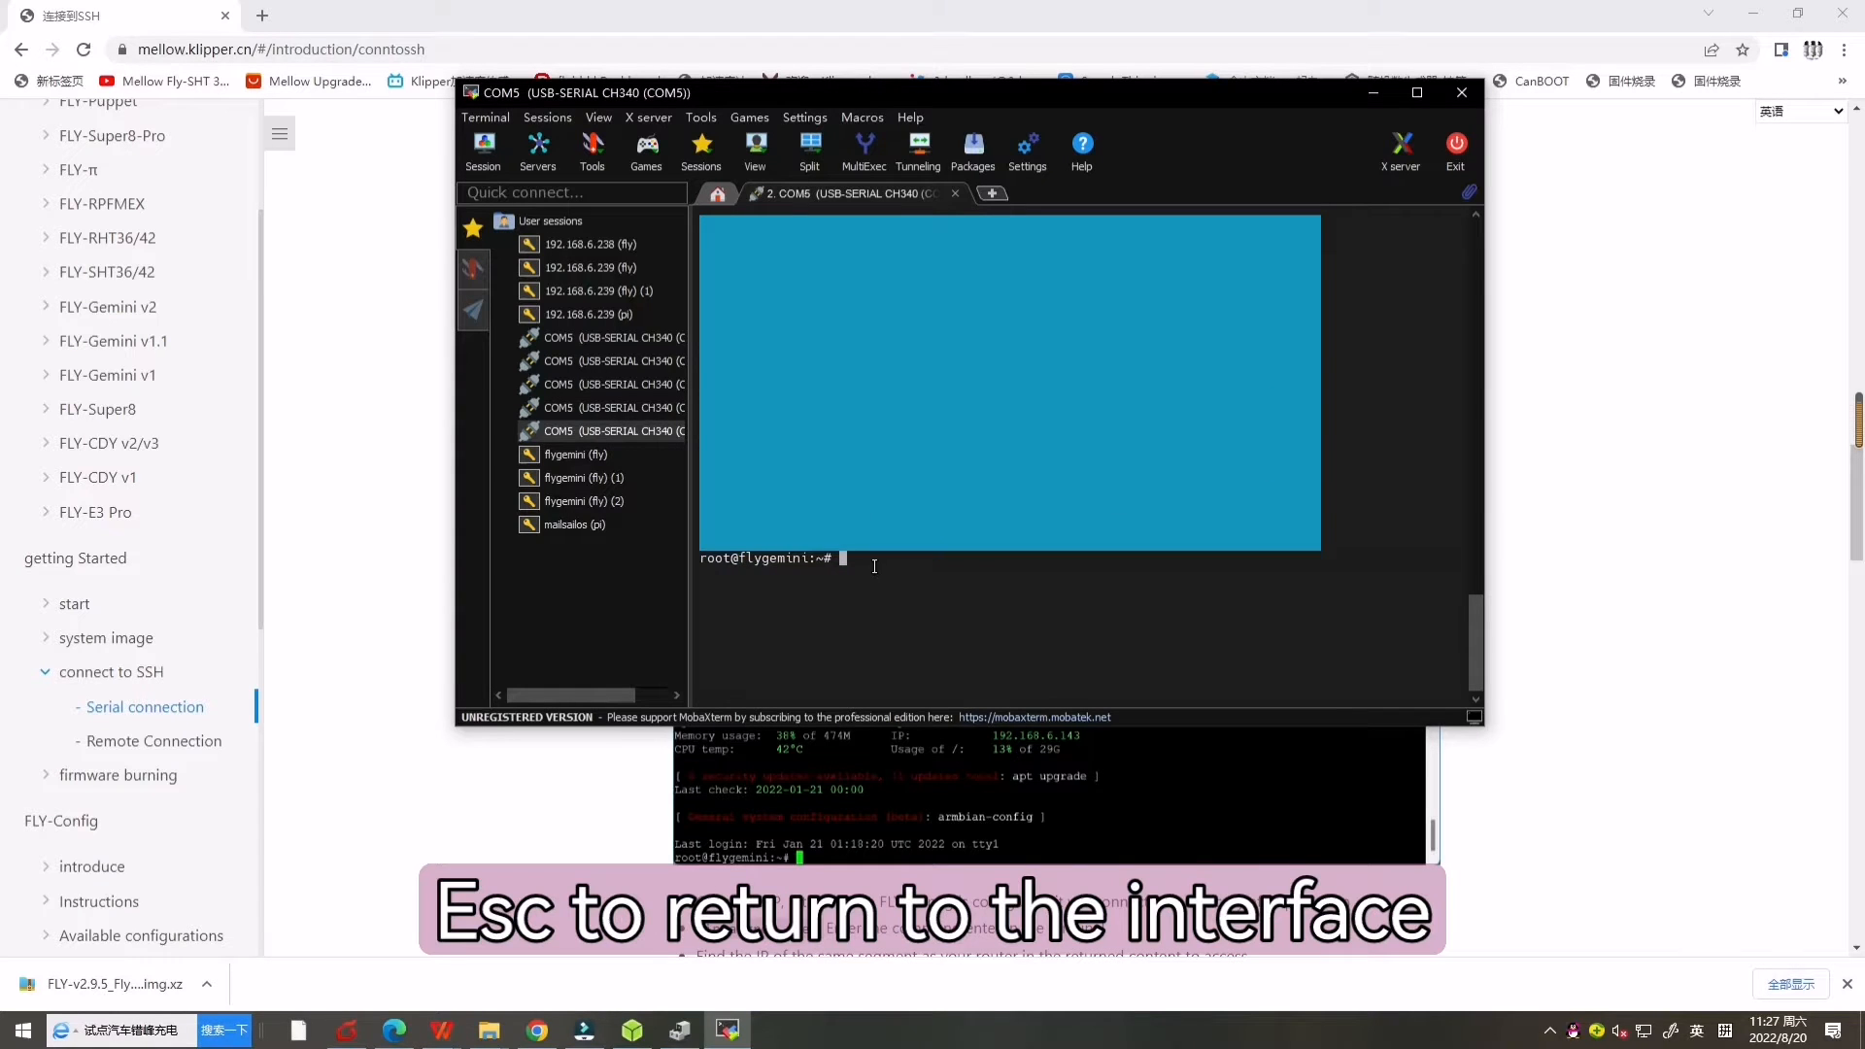
{"action": "type", "text": "ip"}
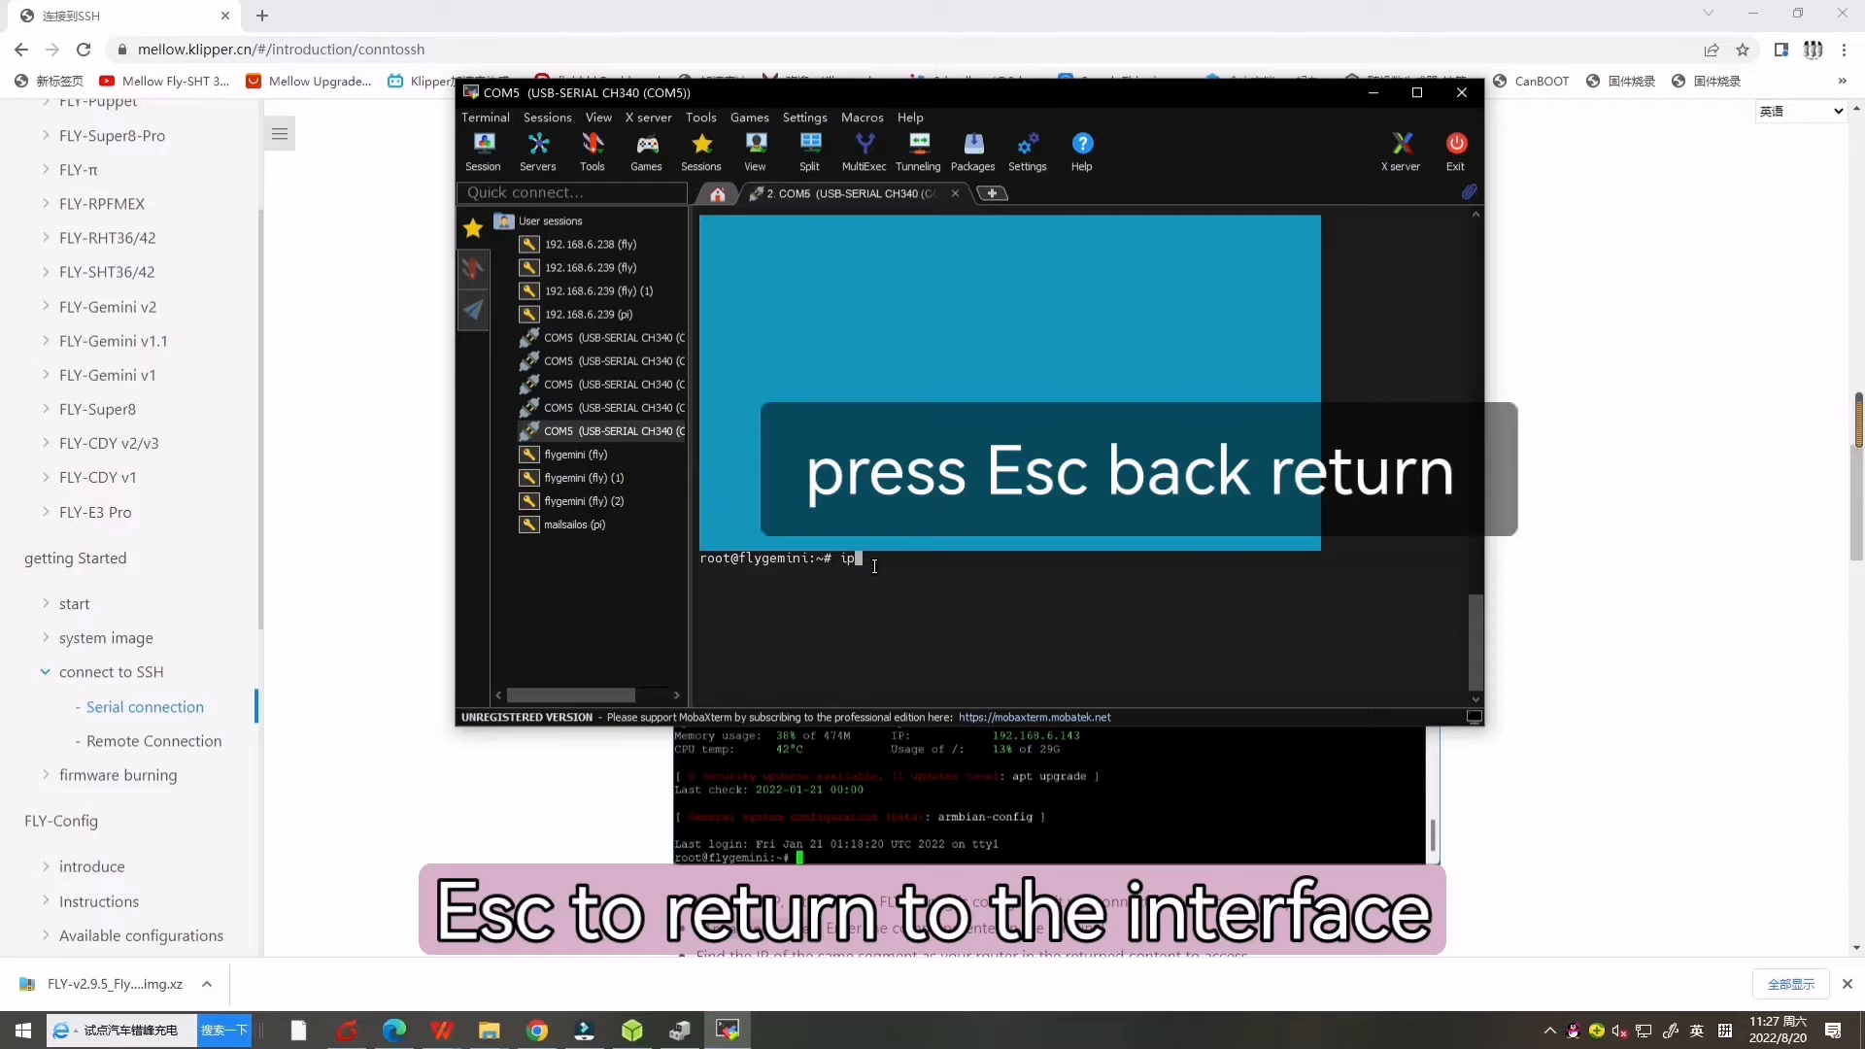
{"action": "key", "text": "Return"}
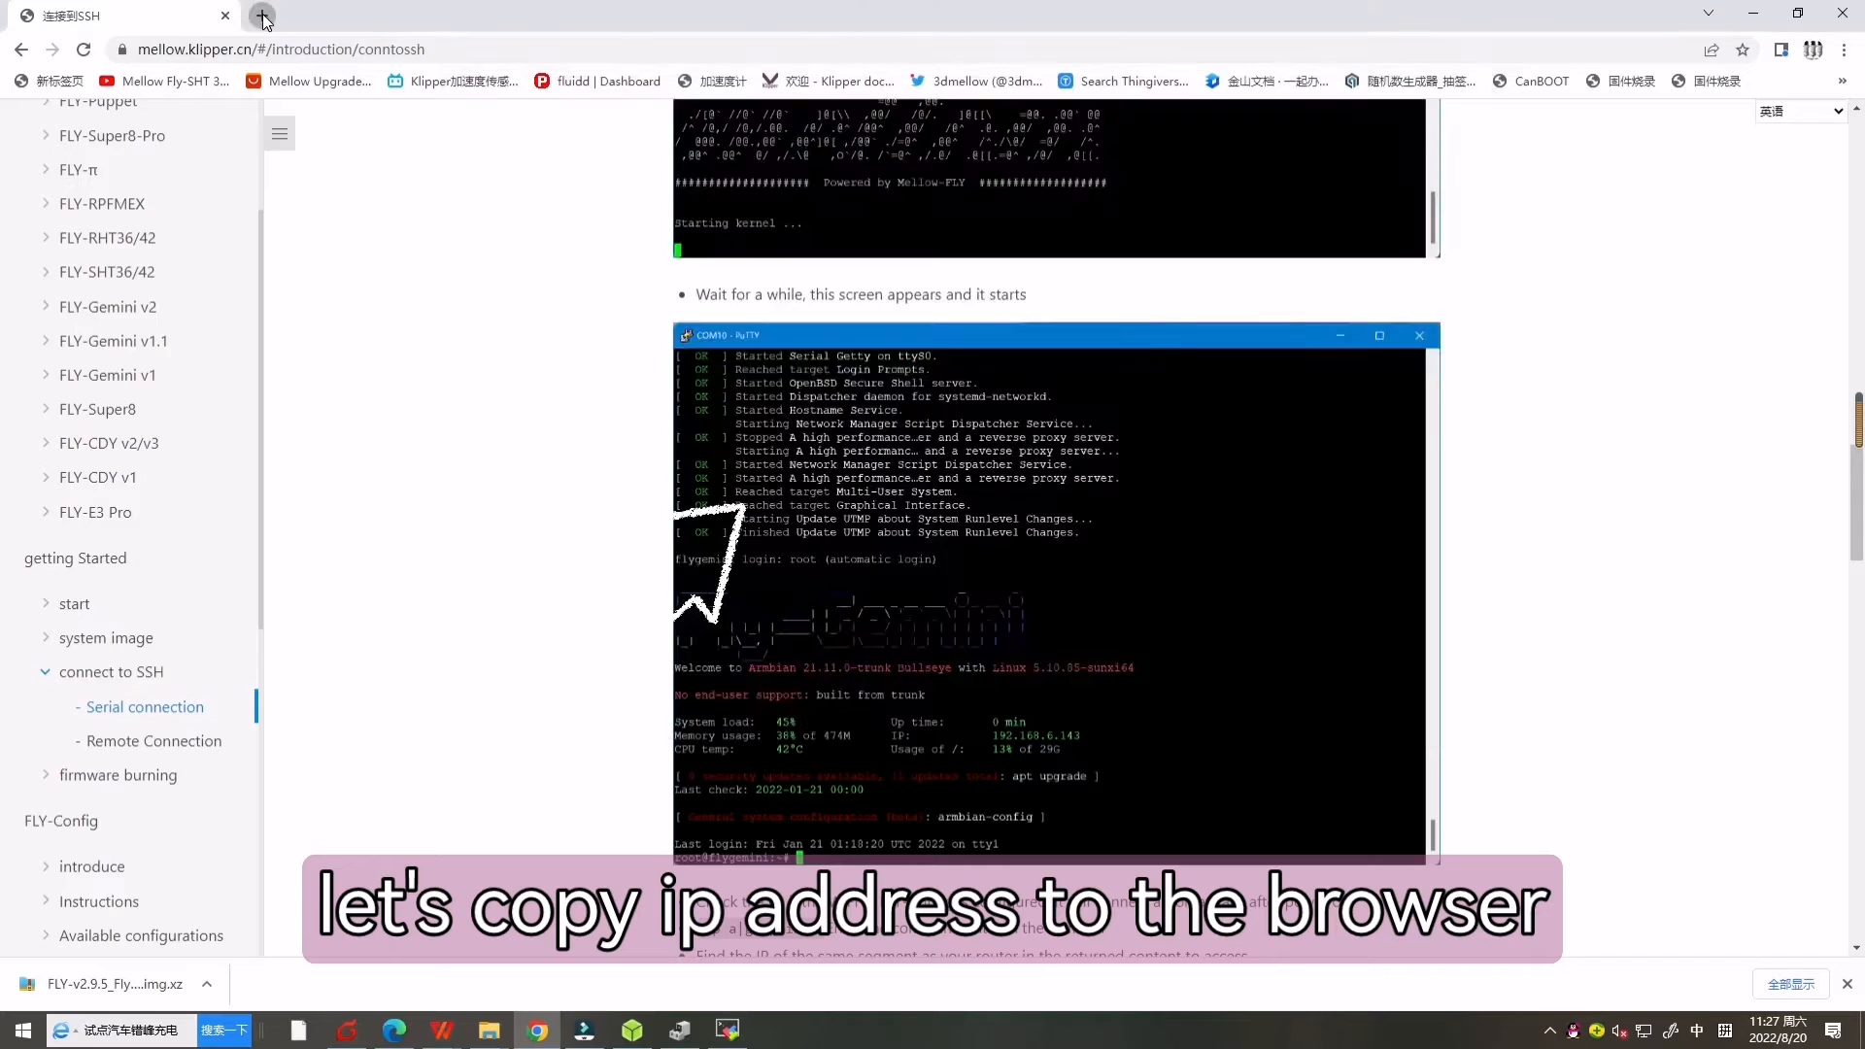
Step: Open 192.168.6.239 in a new tab to load Fluidd, then return to the docs tab
{"action": "left_click", "coordinate": [262, 15]}
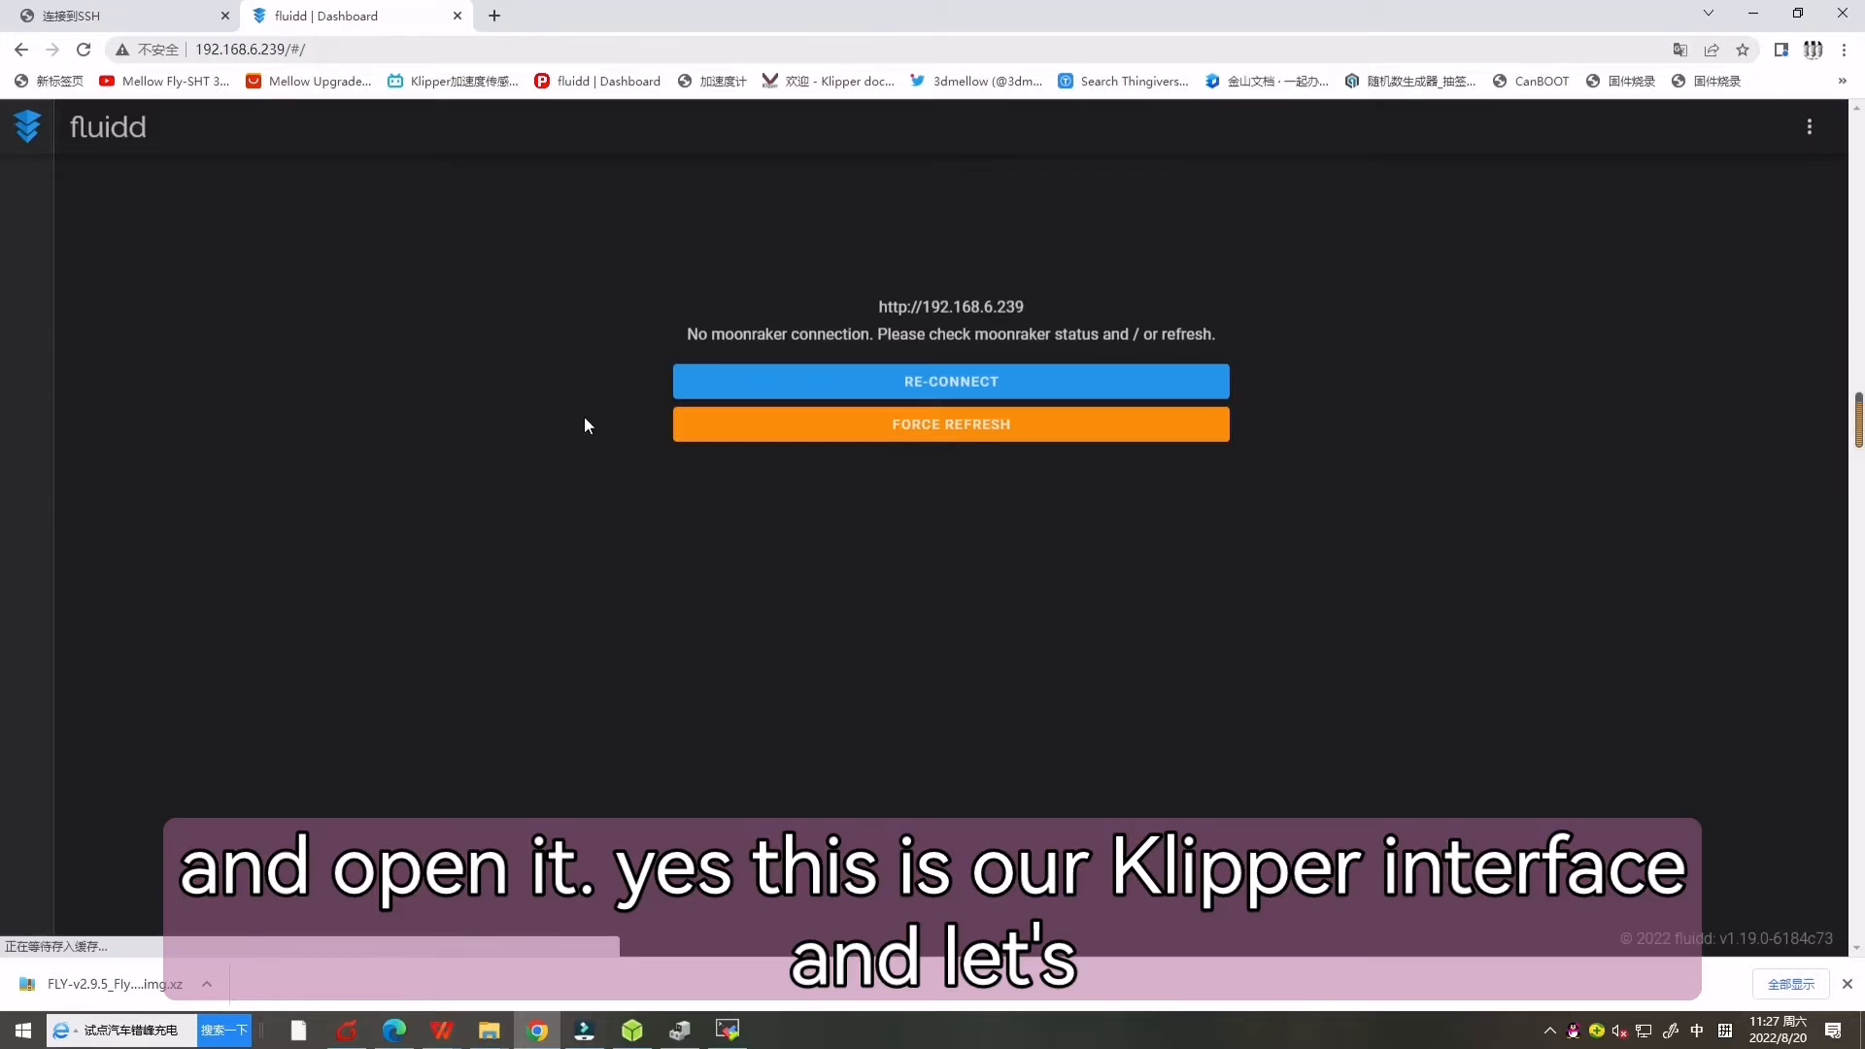
{"action": "left_click", "coordinate": [118, 16]}
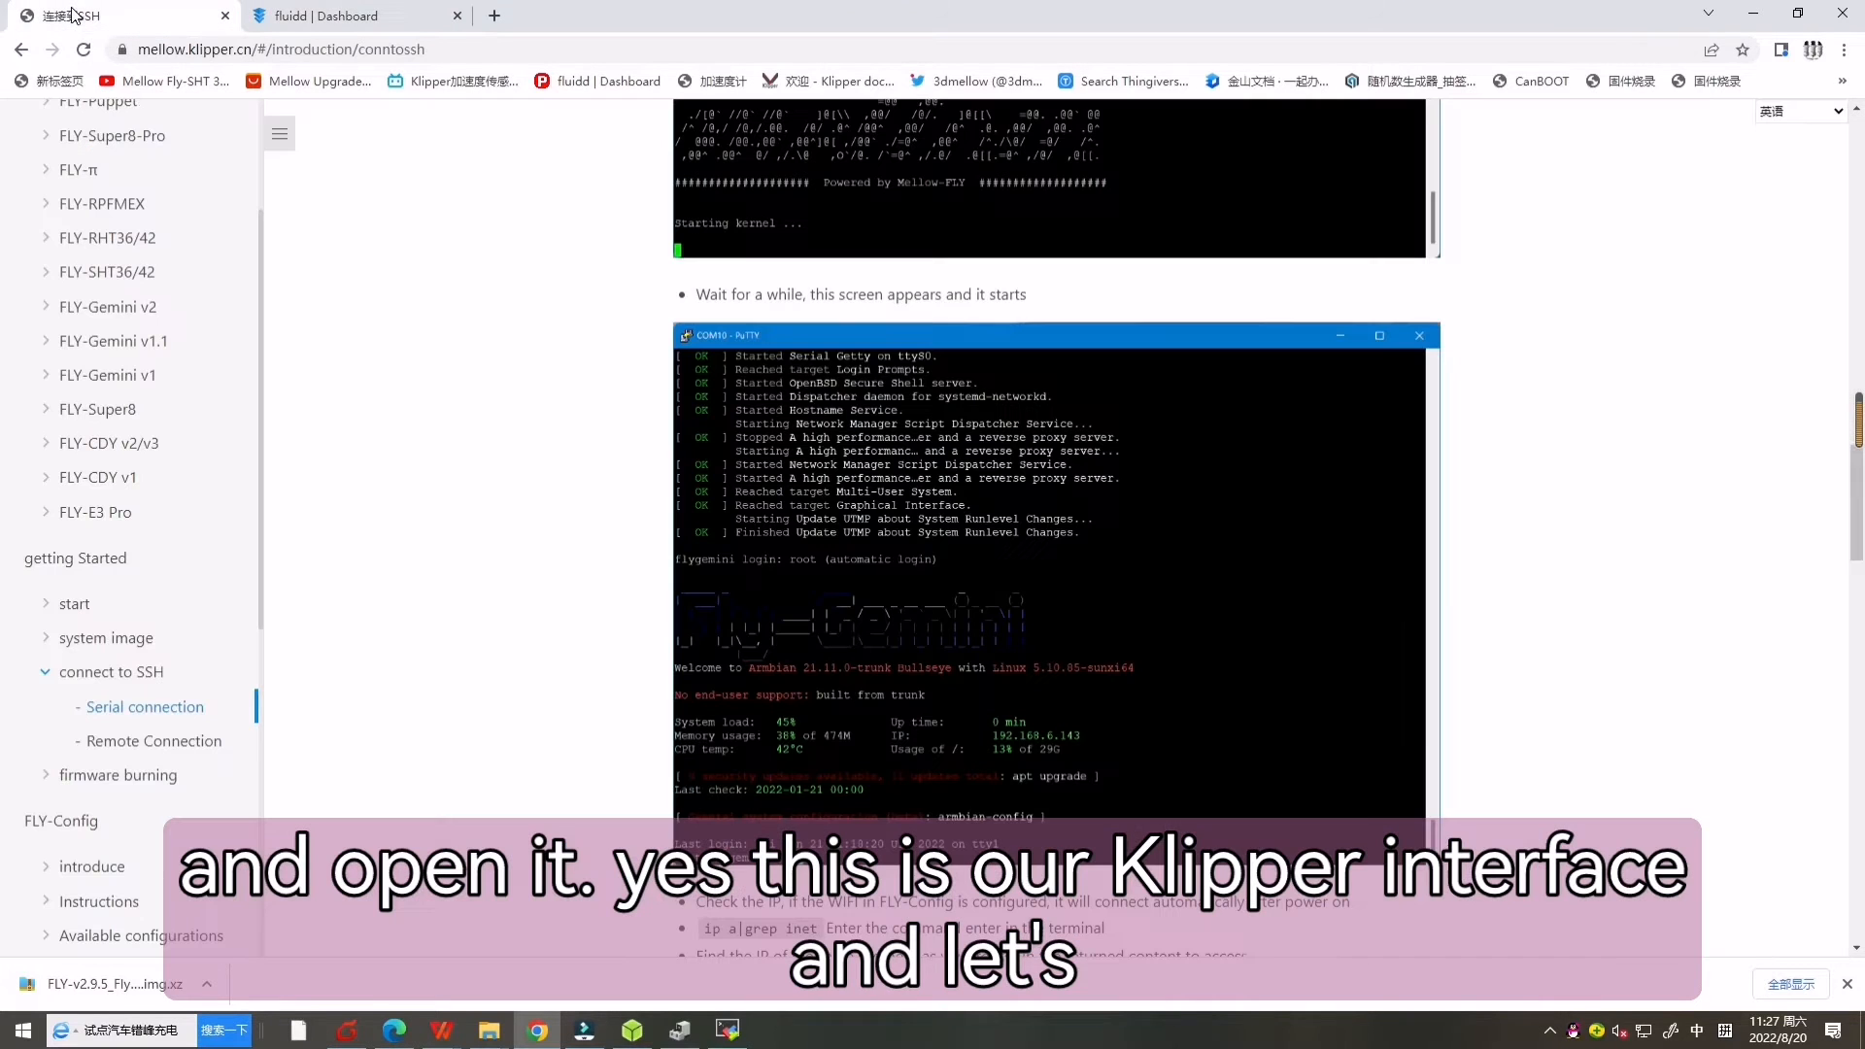
{"action": "scroll", "scroll_direction": "down", "scroll_amount": 3}
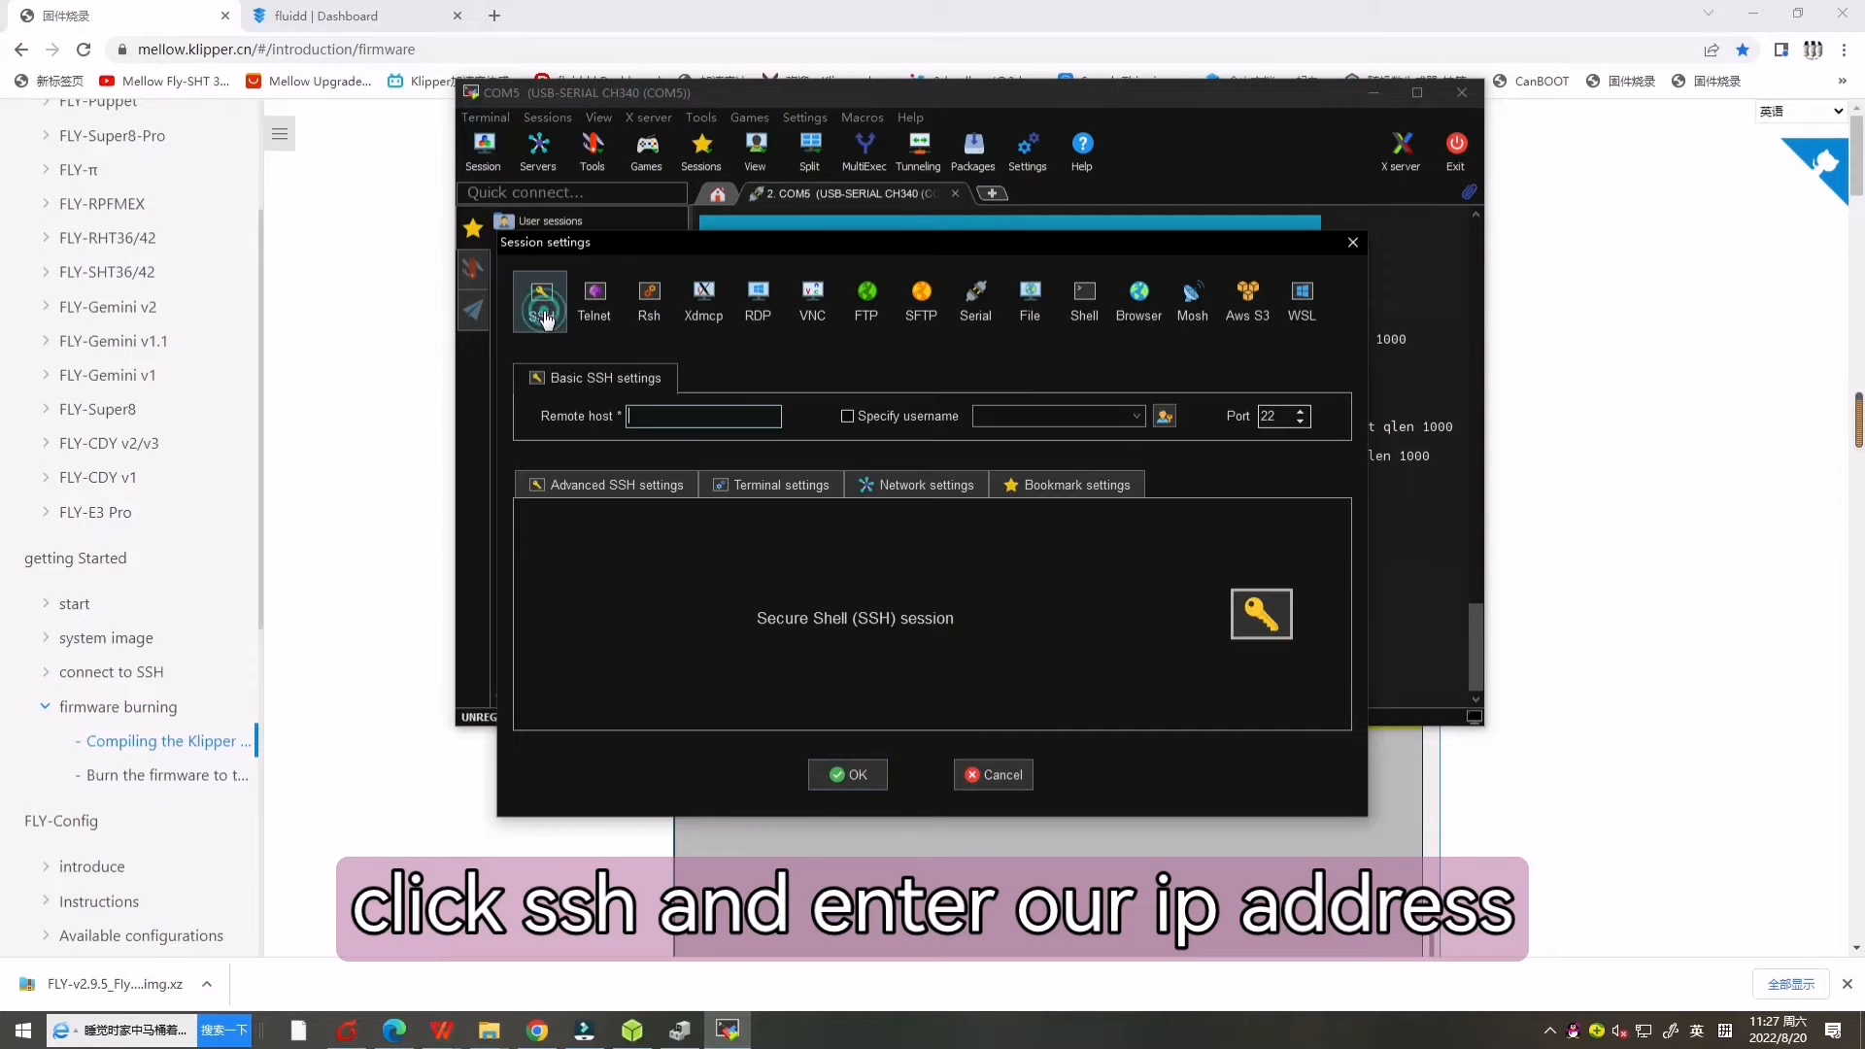
Step: Connect SSH to 192.168.6.239 as user fly and accept the changed host key
{"action": "type", "text": "192.168.6.239/"}
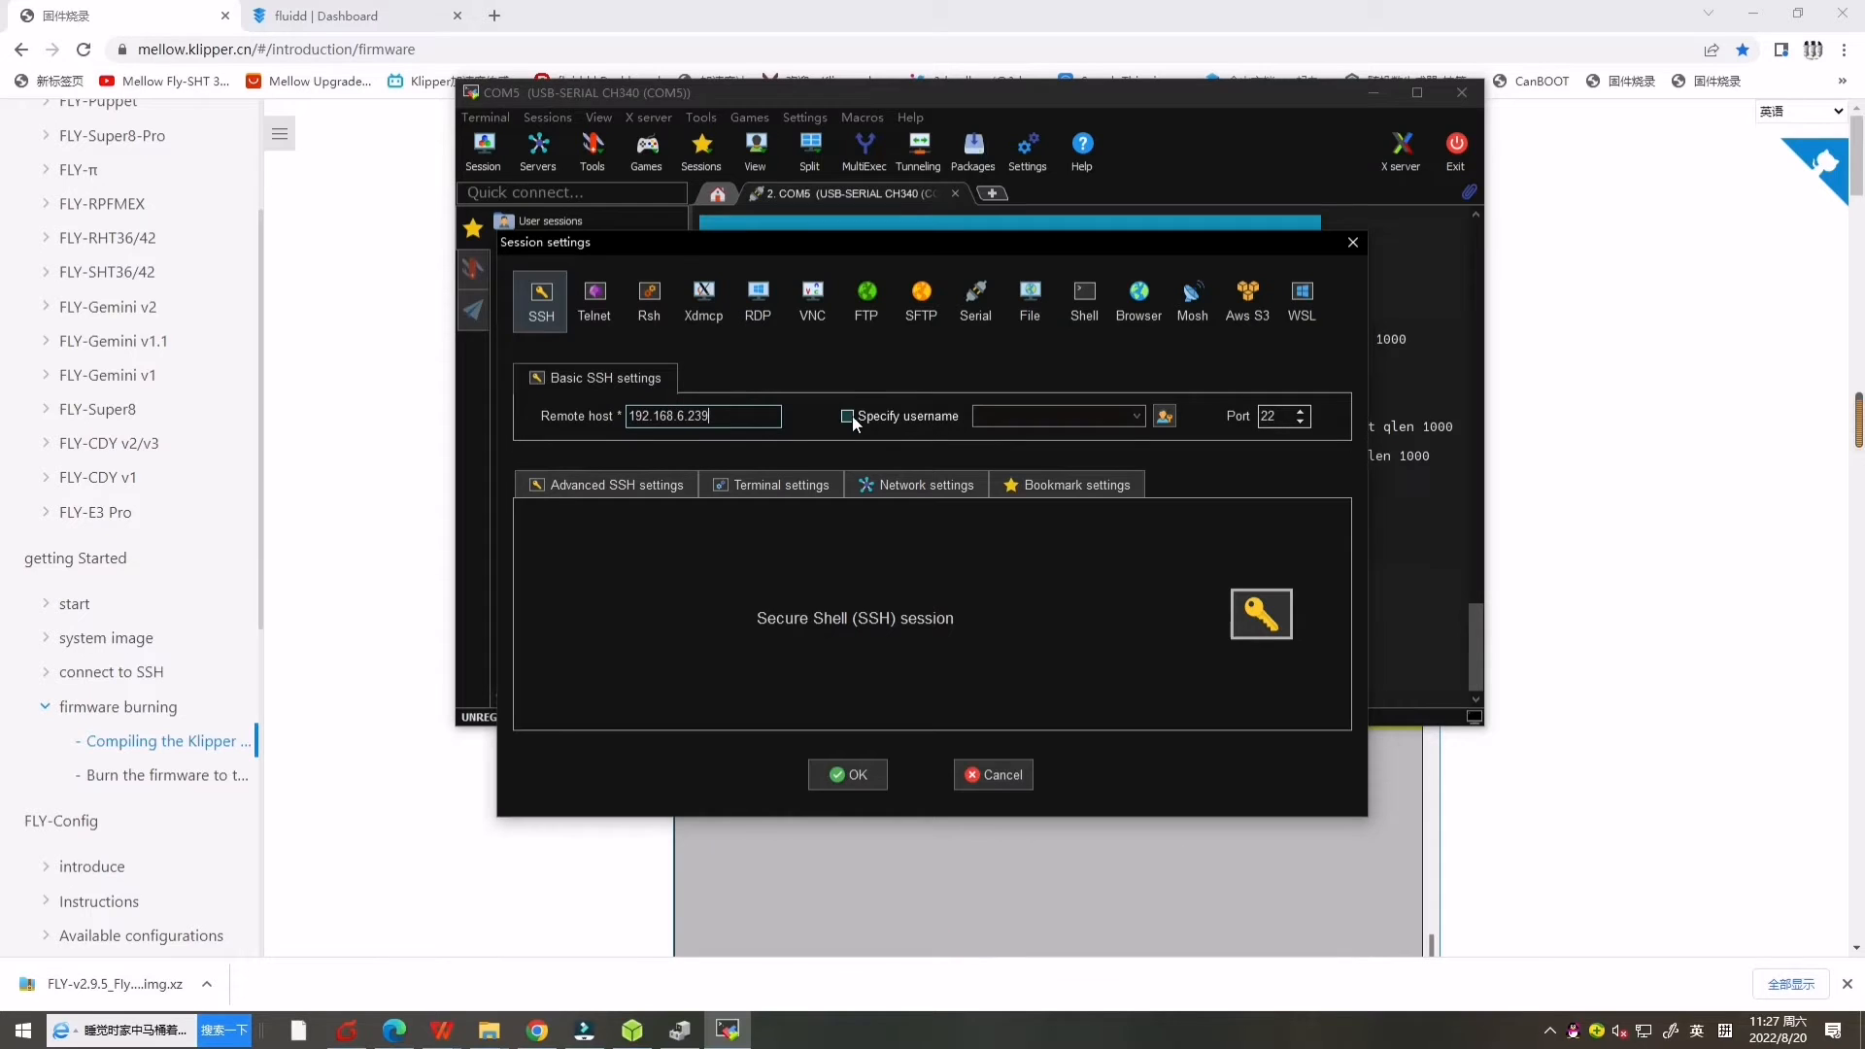
{"action": "left_click", "coordinate": [849, 415]}
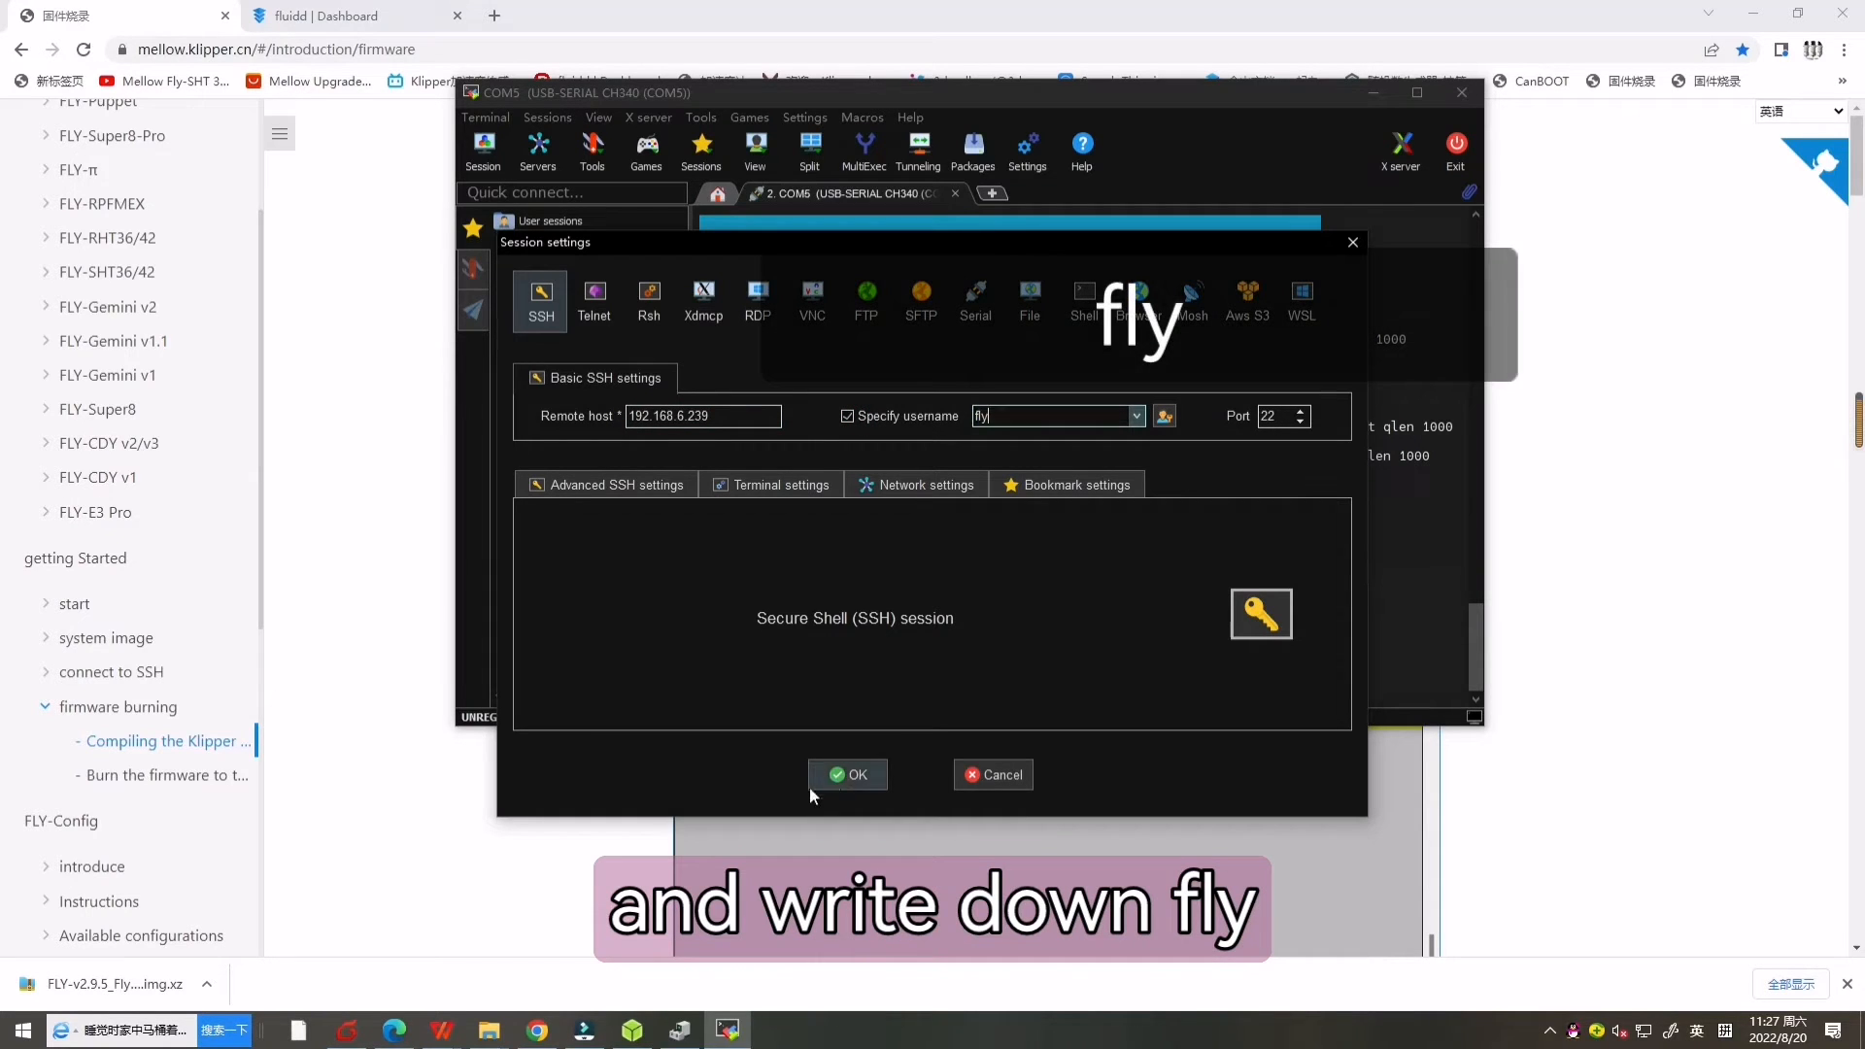
{"action": "left_click", "coordinate": [847, 775]}
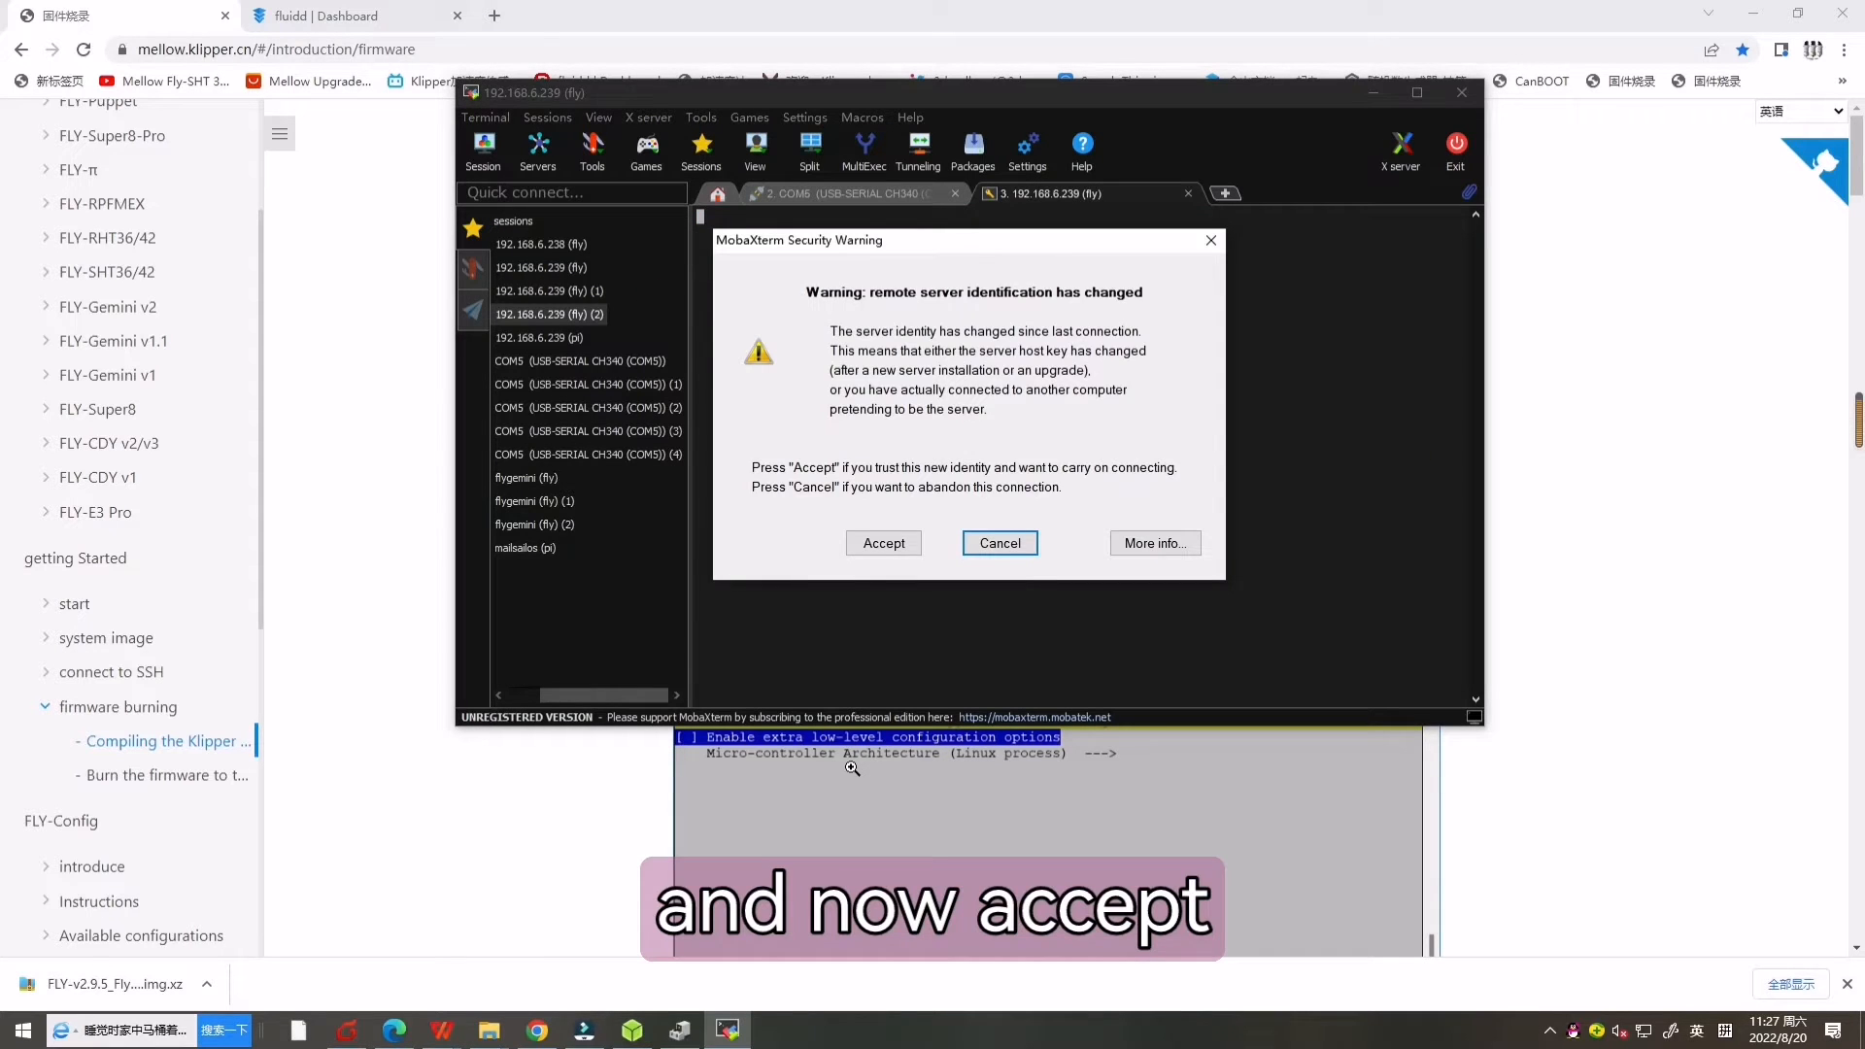
{"action": "left_click", "coordinate": [882, 542]}
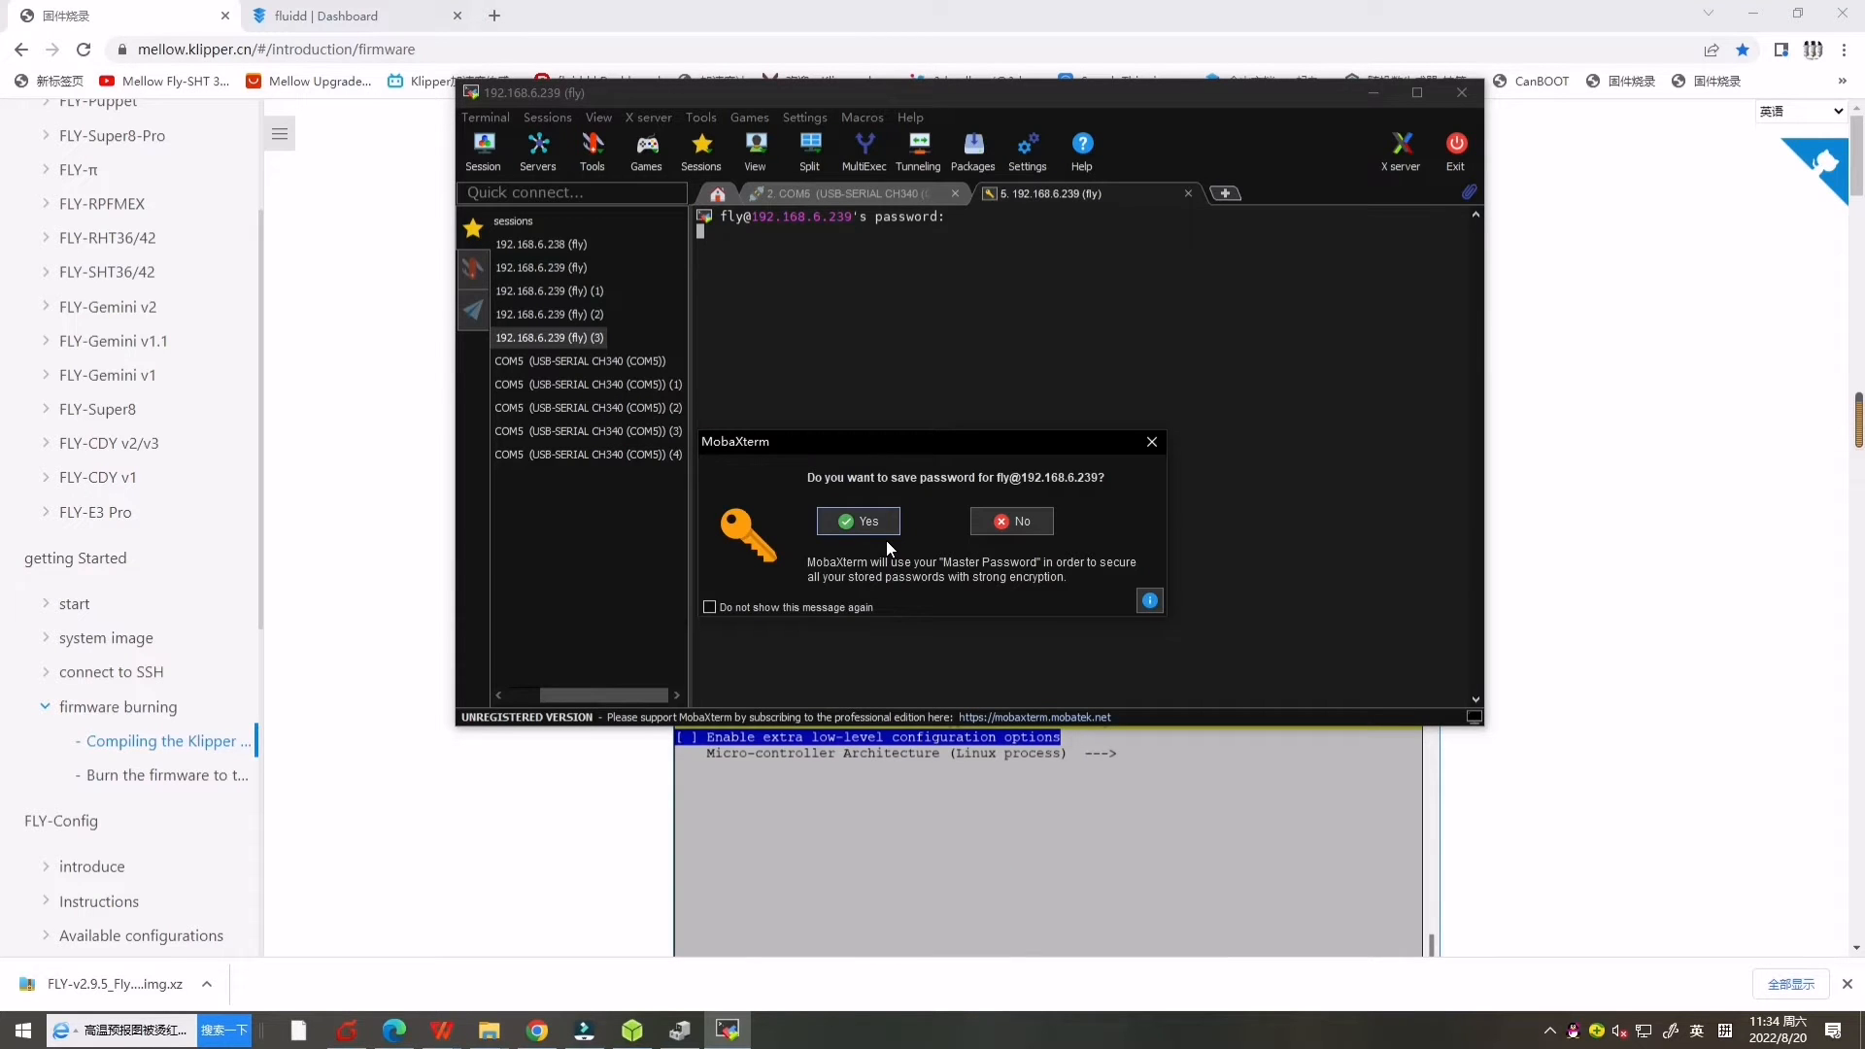
{"action": "mouse_move", "coordinate": [857, 520]}
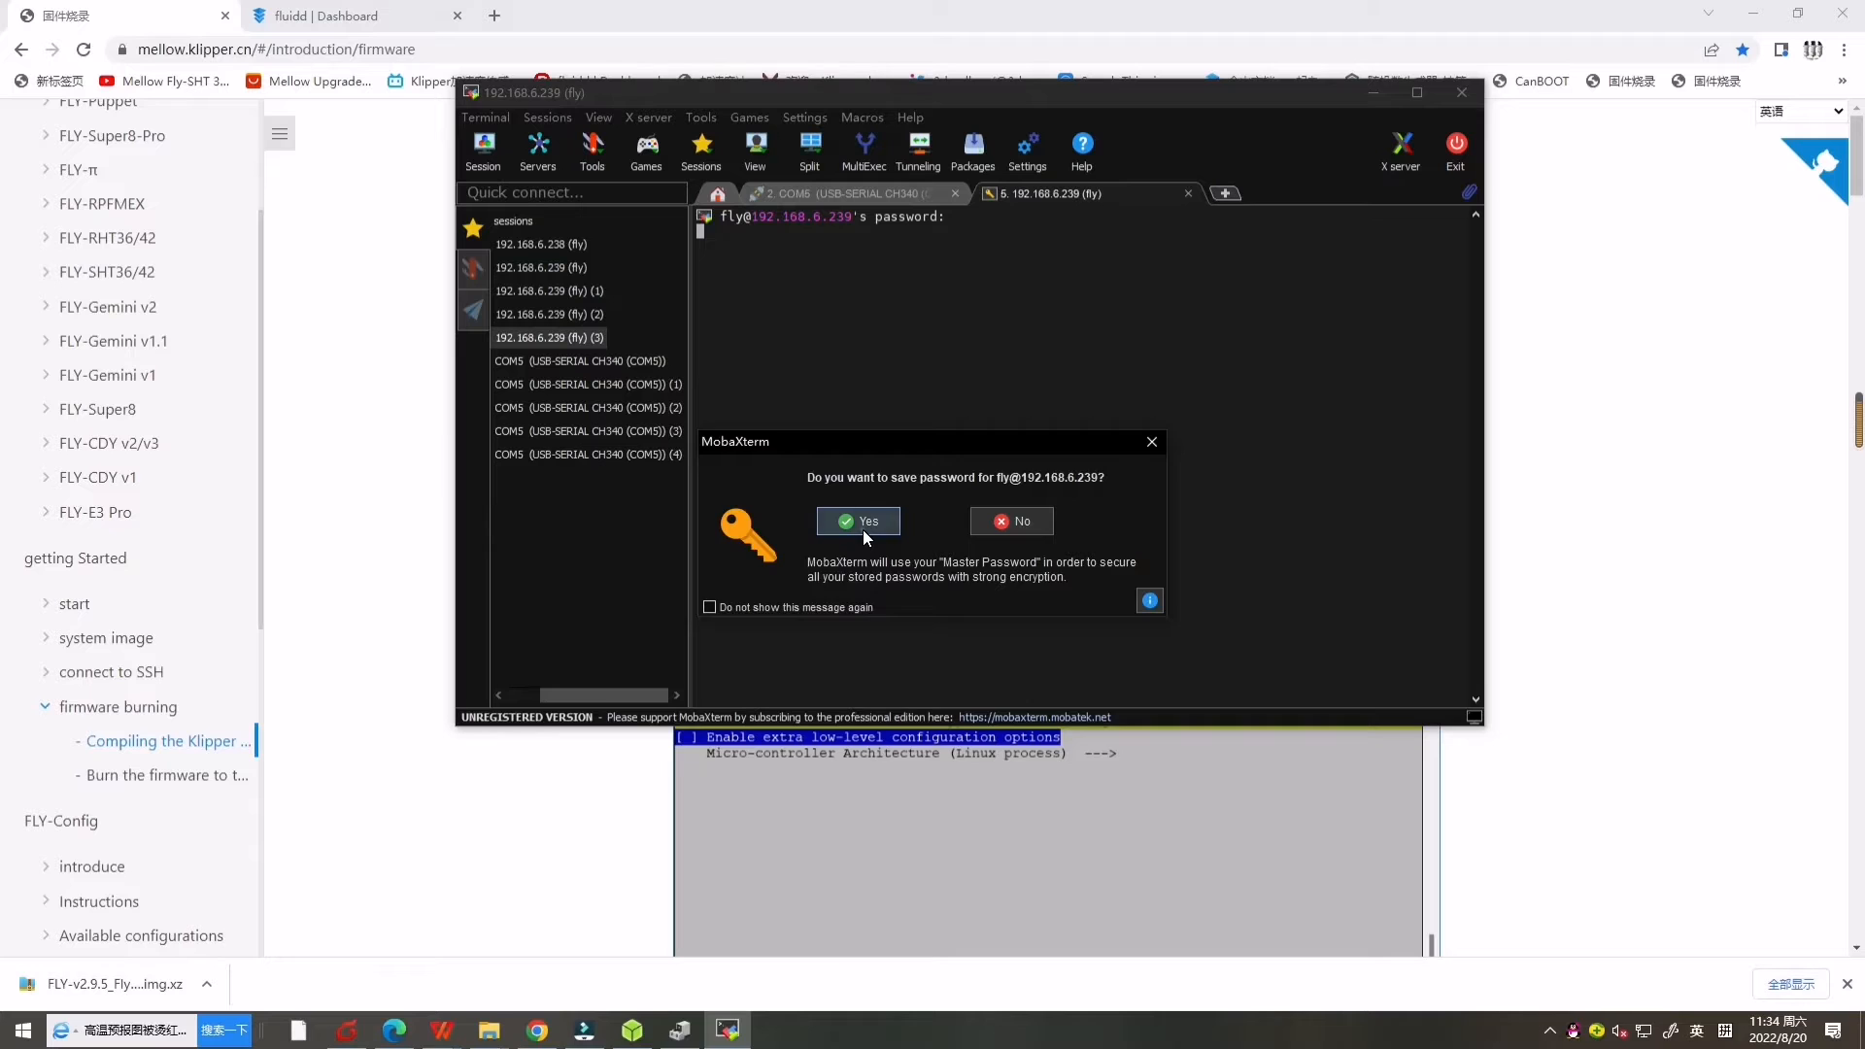
Step: Save the SSH password but cancel setting a MobaXterm master password
{"action": "left_click", "coordinate": [856, 521]}
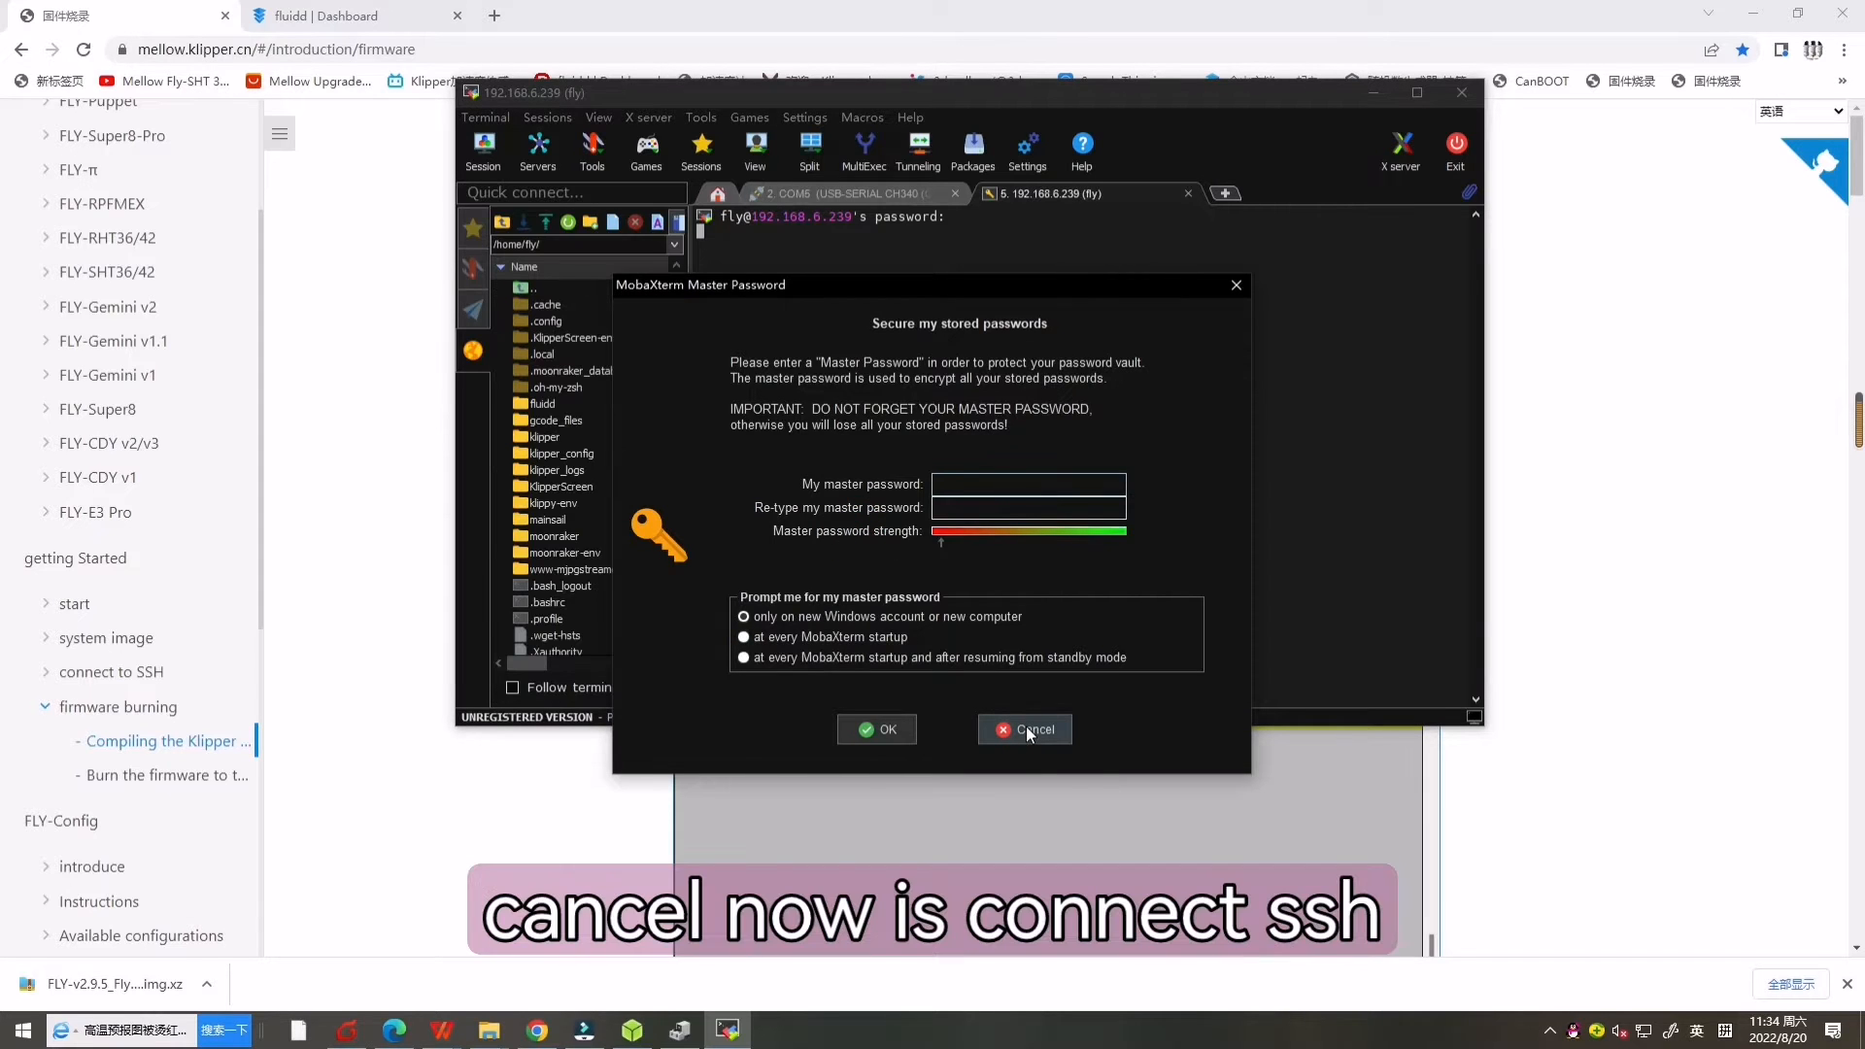
{"action": "left_click", "coordinate": [1024, 728]}
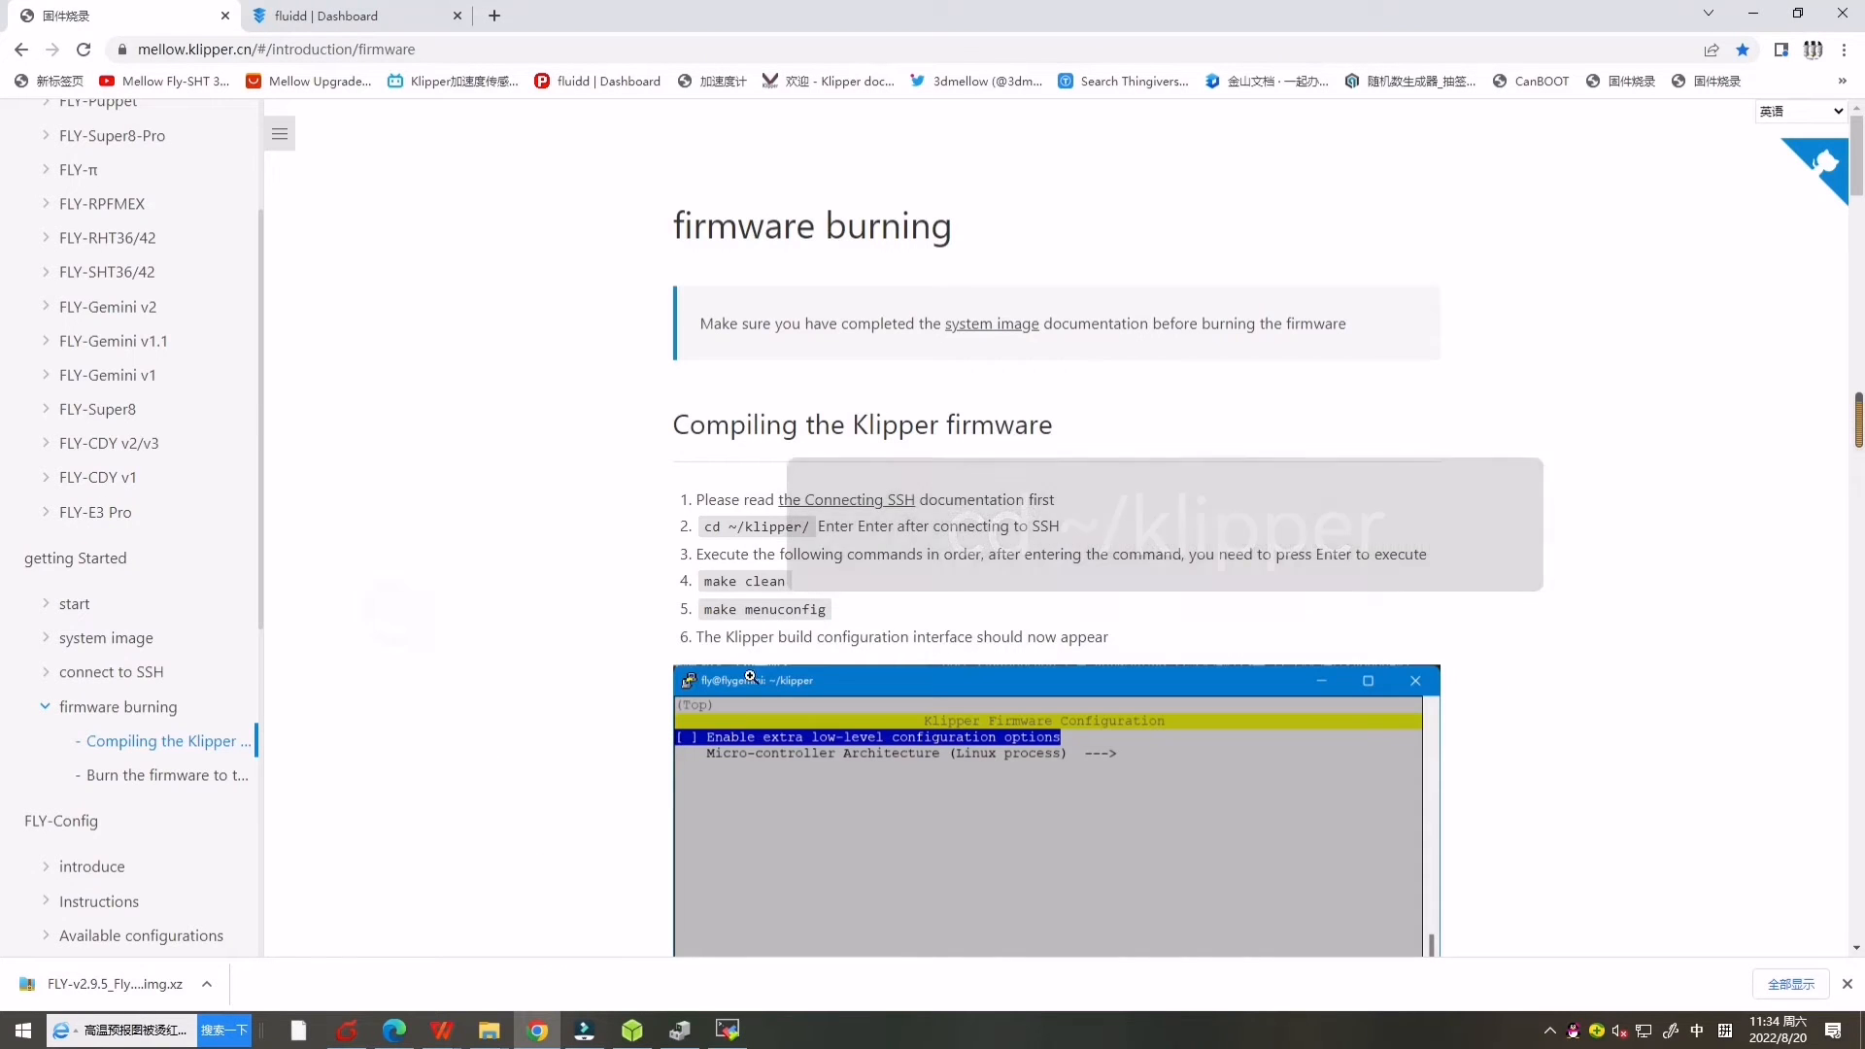
{"action": "scroll", "scroll_direction": "up", "scroll_amount": 3}
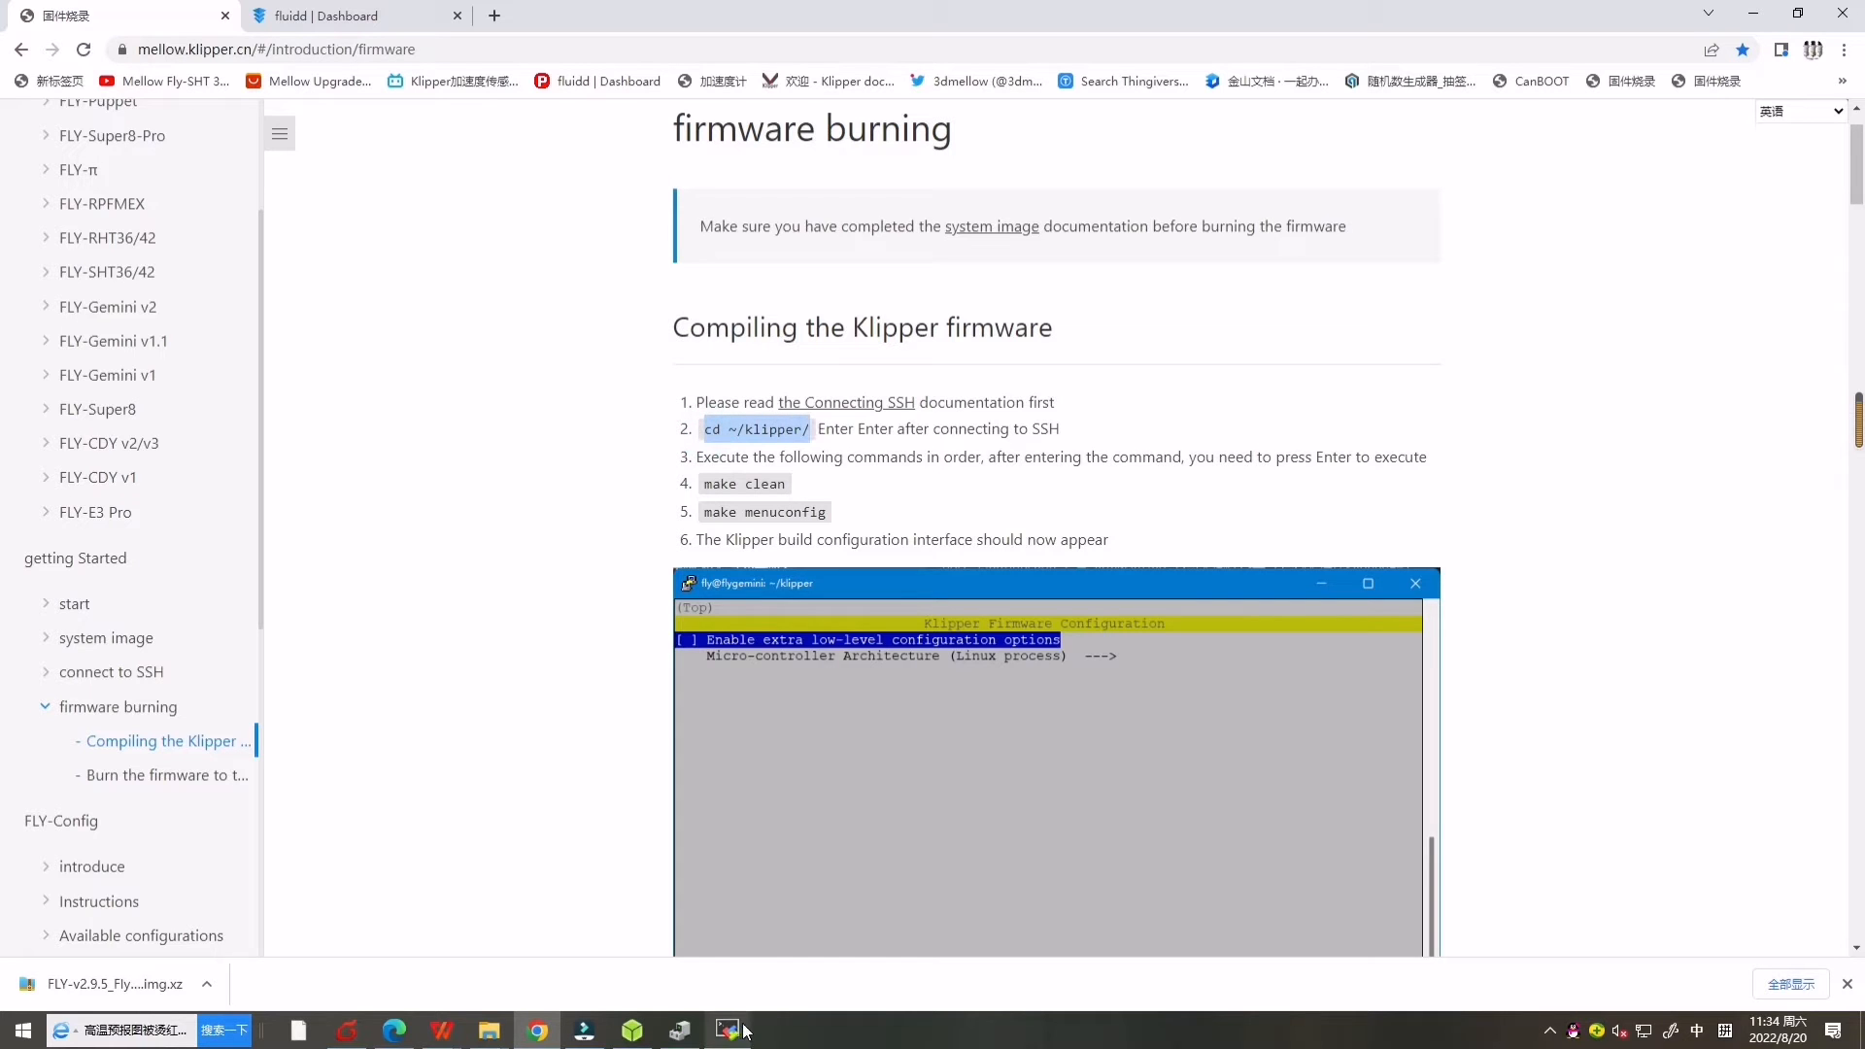
Step: Run cd ~/klipper/ then make clean to clear old build files
{"action": "left_click", "coordinate": [724, 1030]}
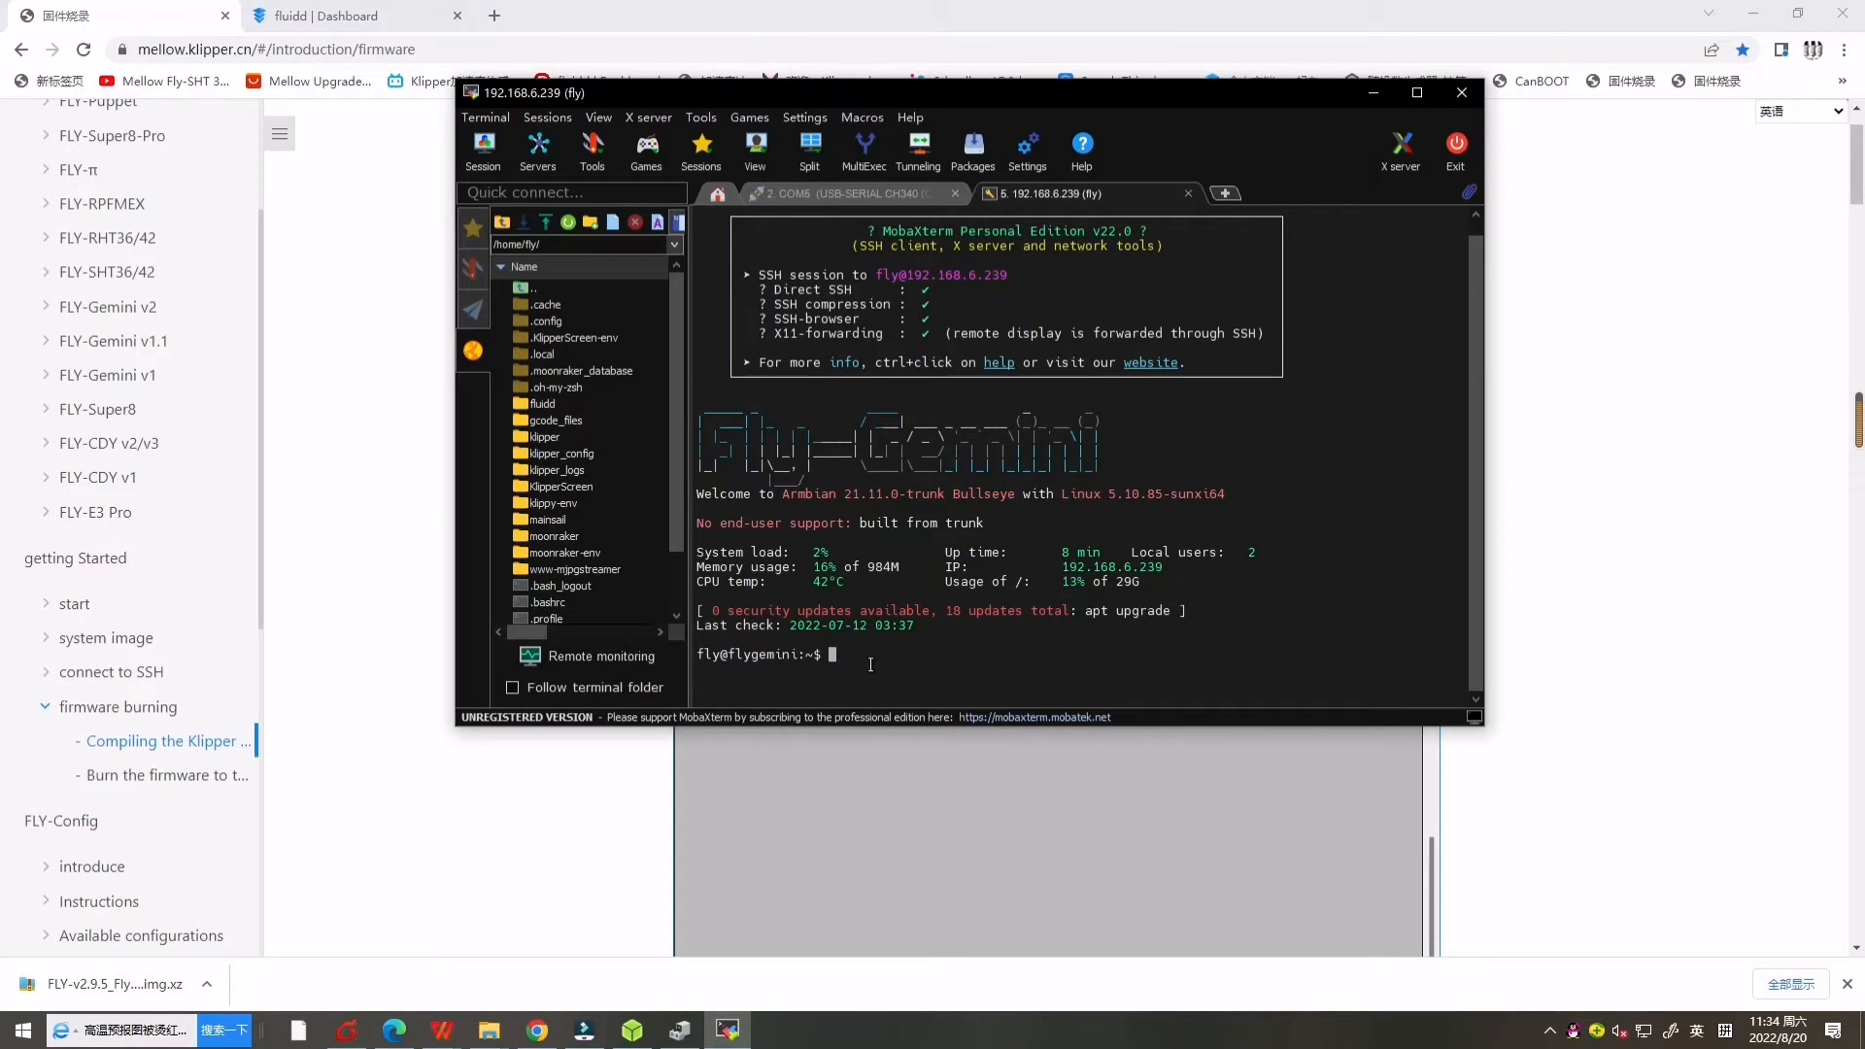
{"action": "type", "text": "cd ~/klipper/"}
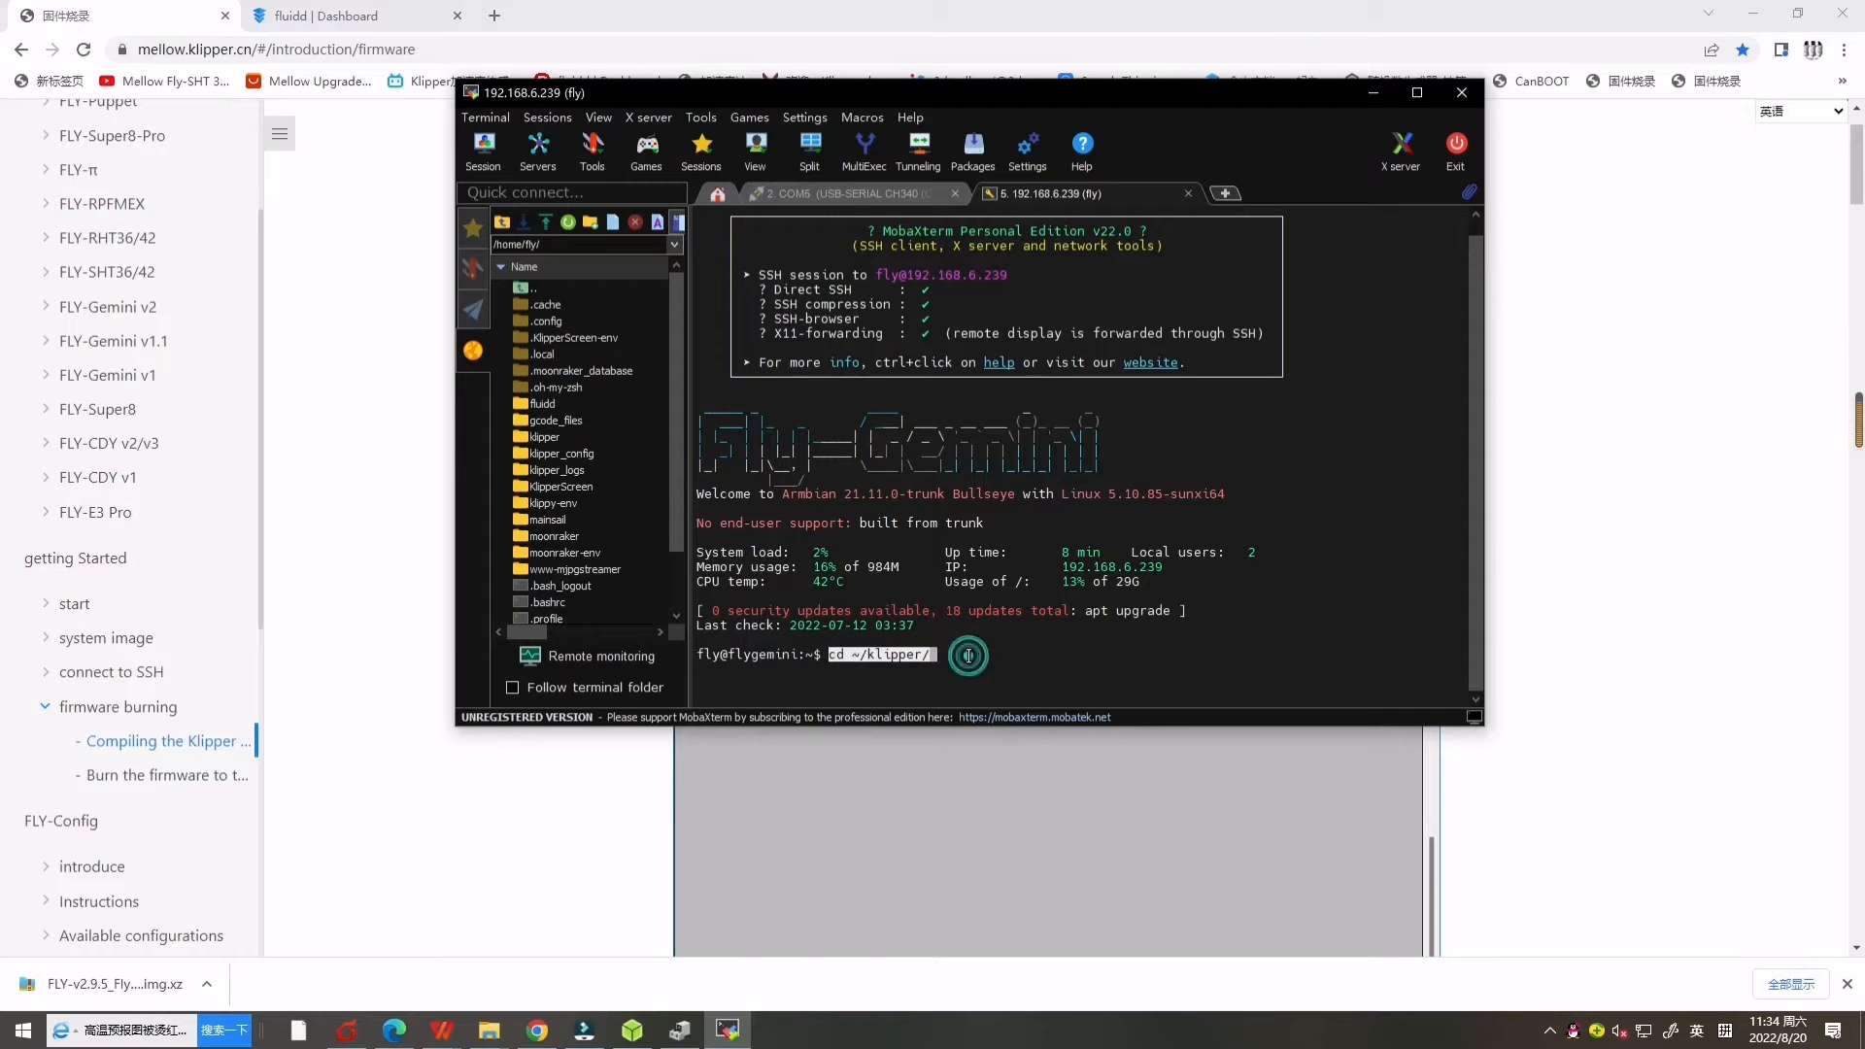
{"action": "key", "text": "Return"}
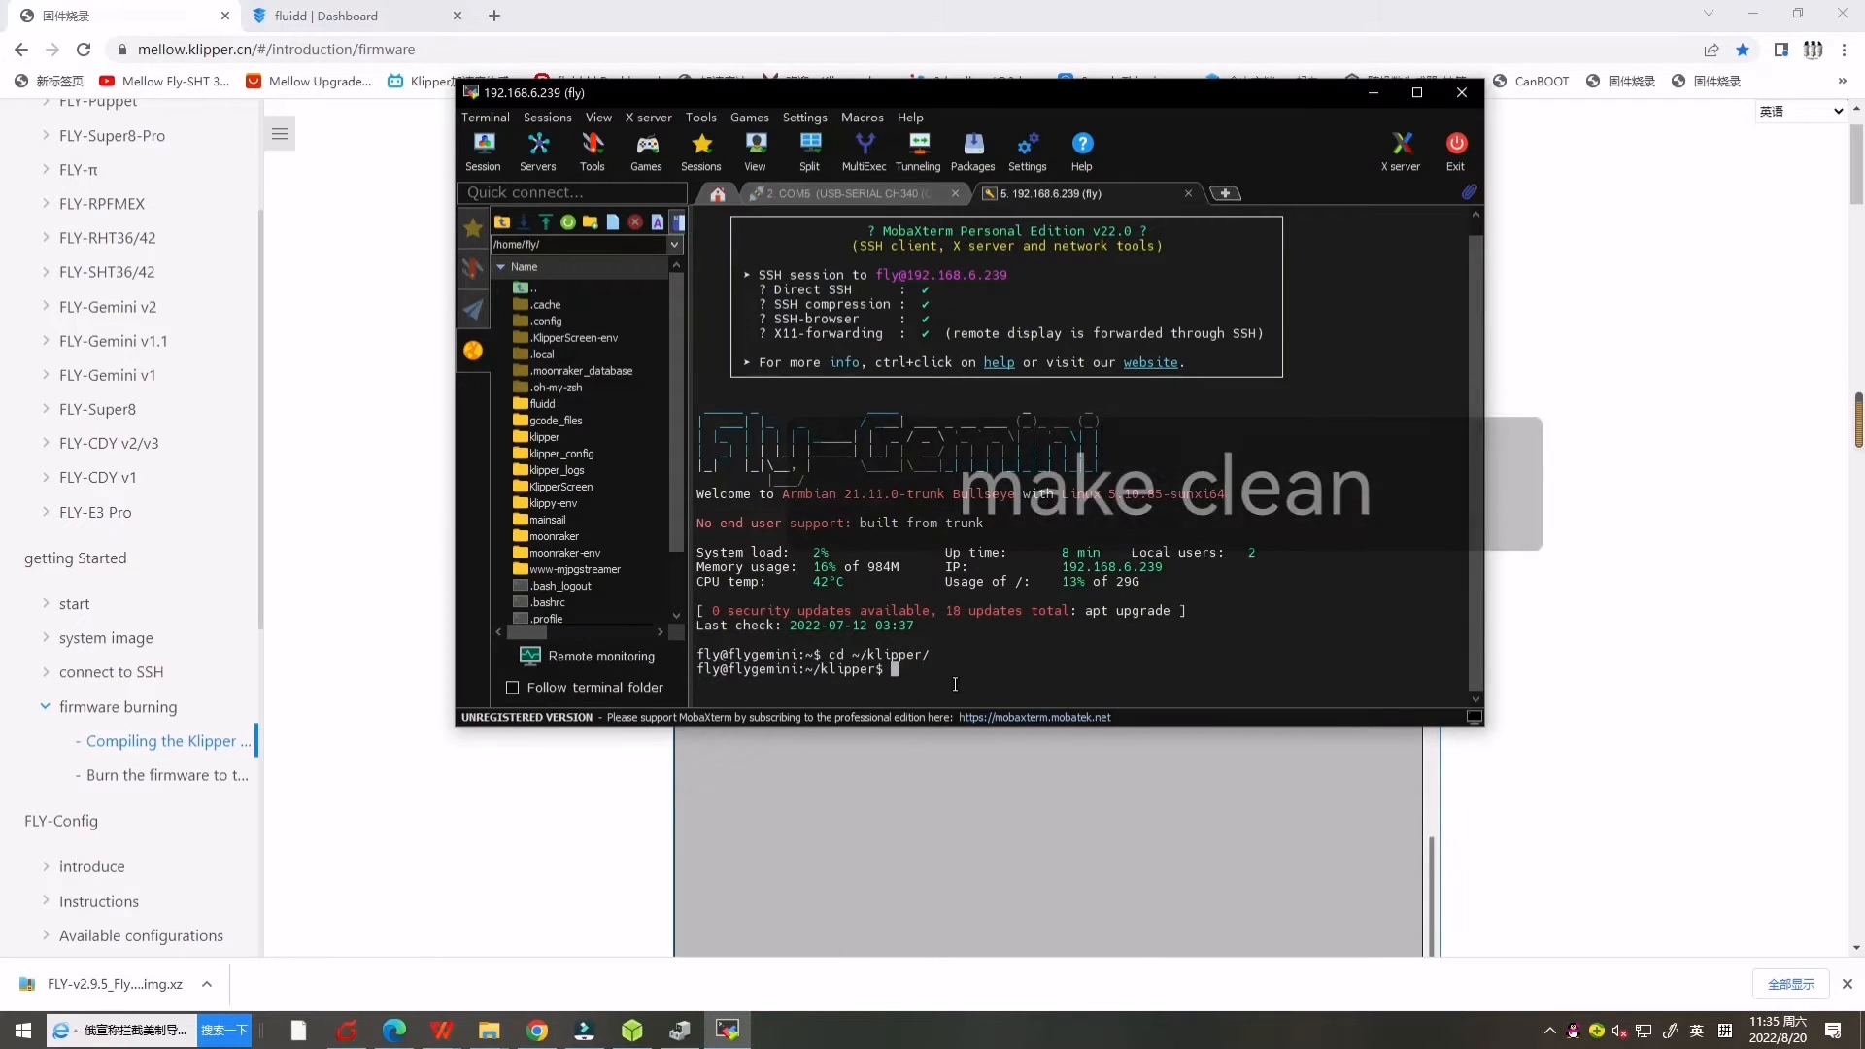
{"action": "type", "text": "make clean"}
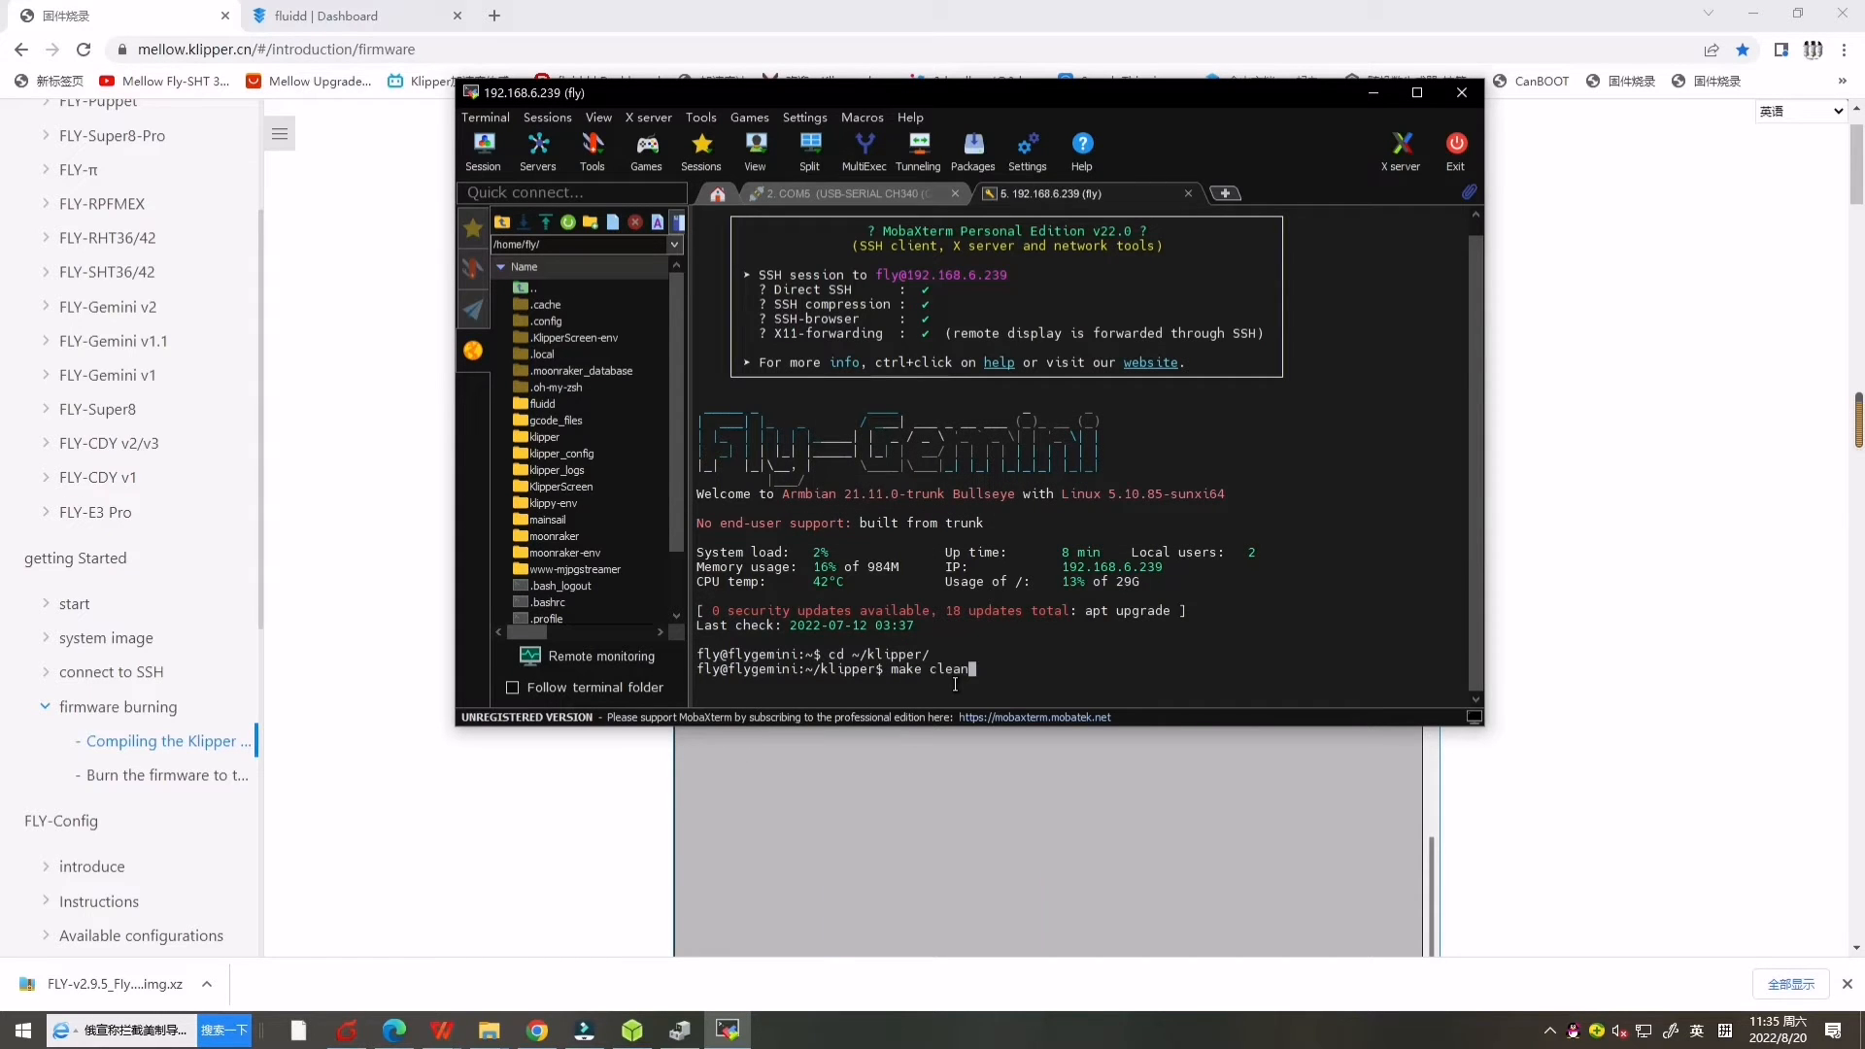
{"action": "key", "text": "Return"}
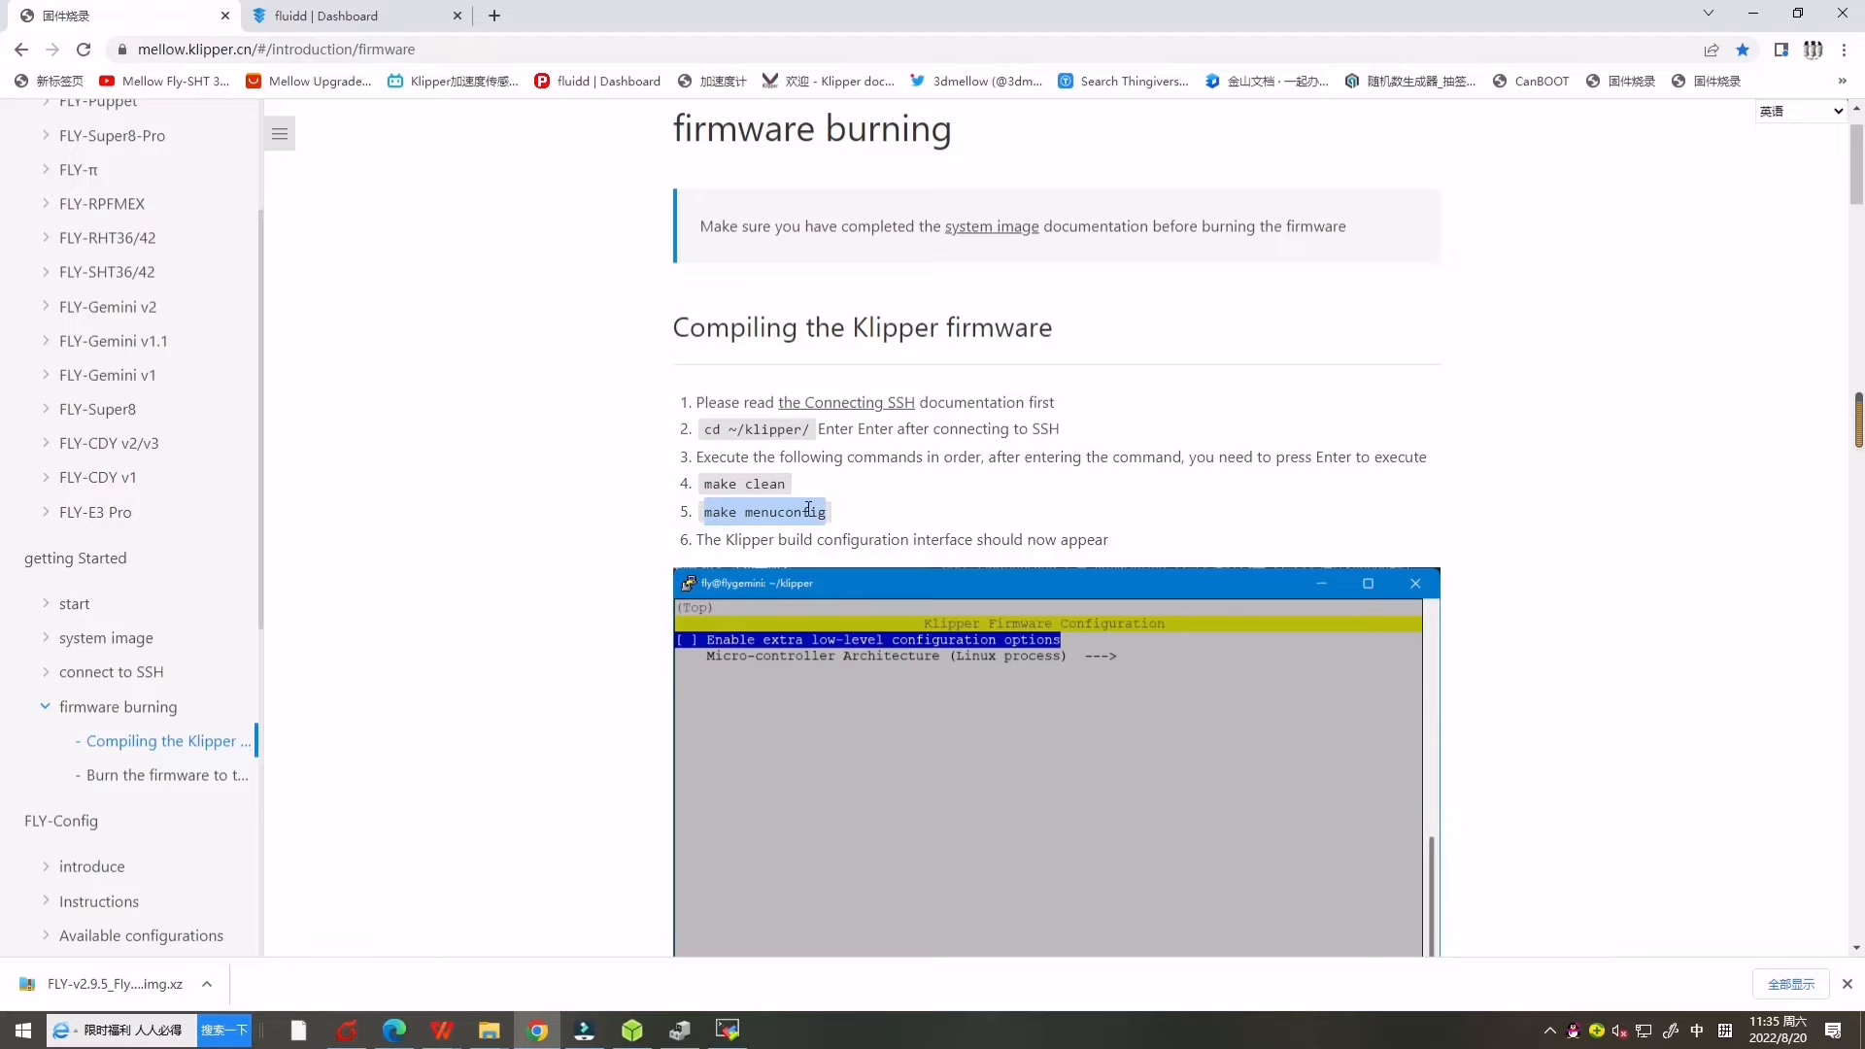
{"action": "mouse_move", "coordinate": [727, 1029]}
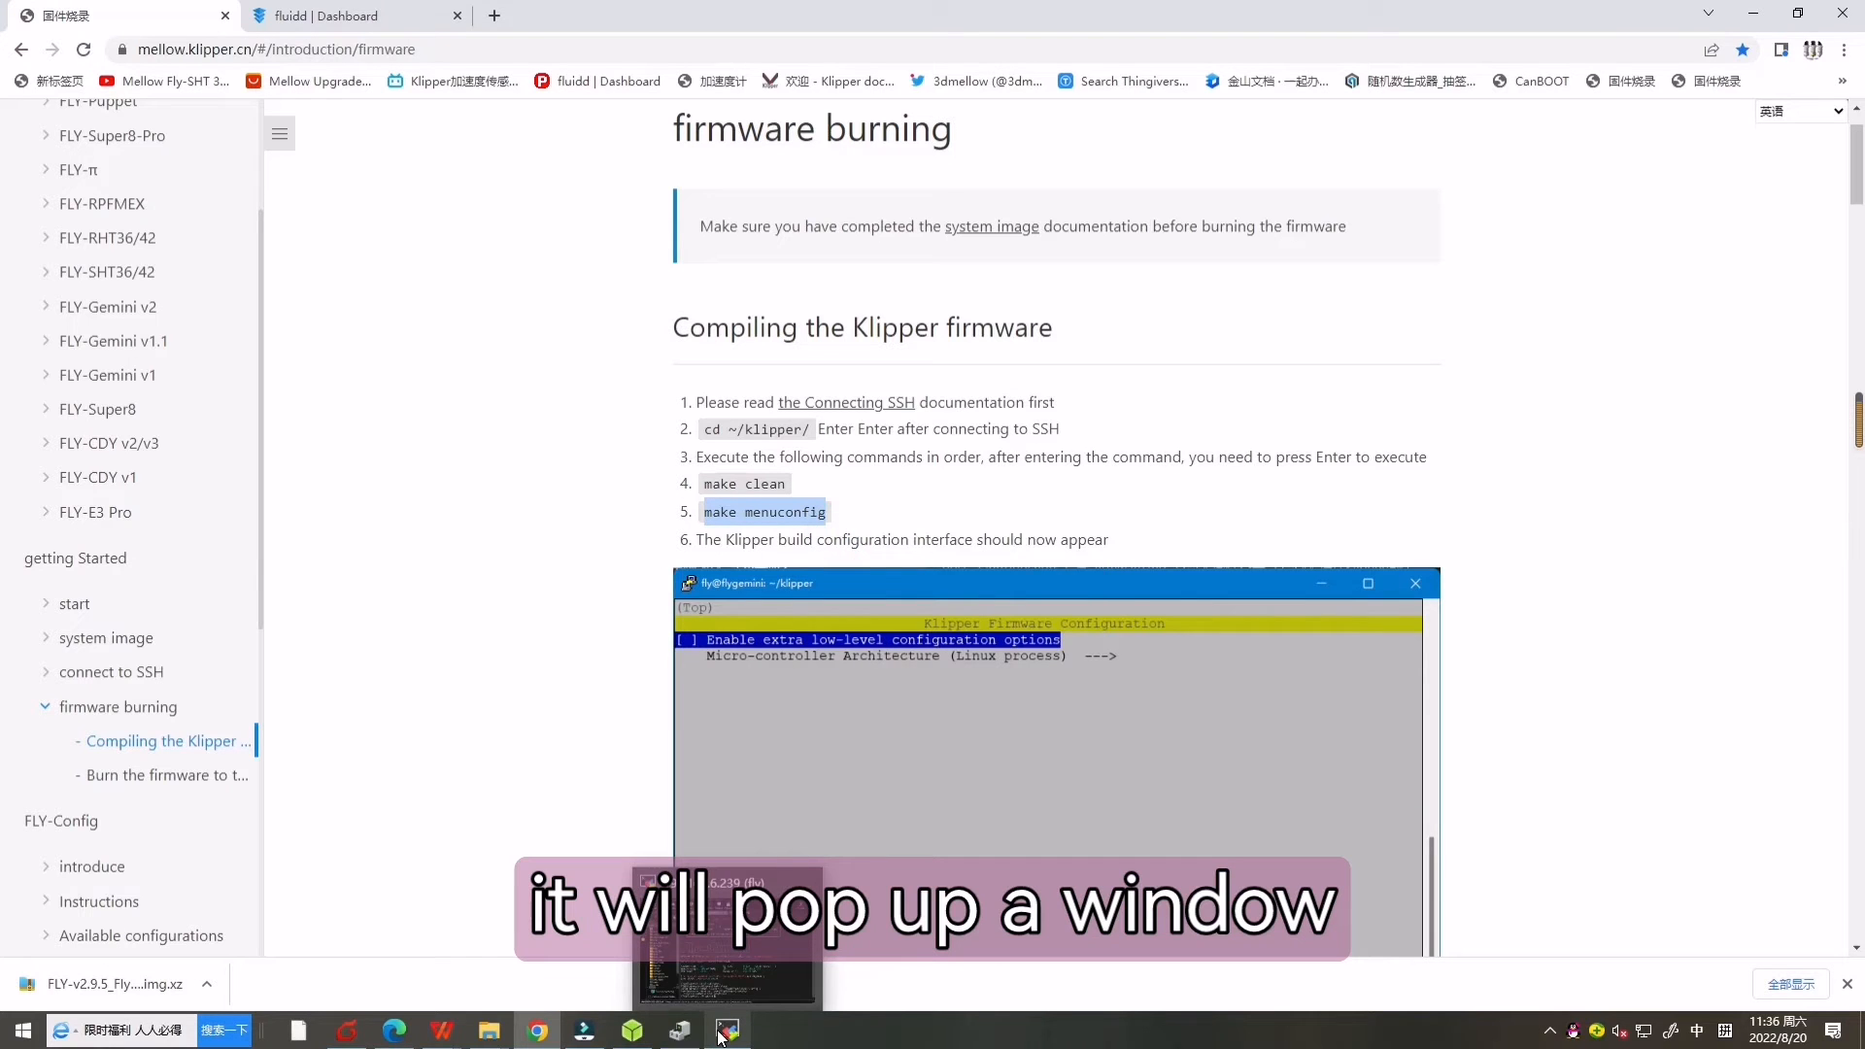
Step: In make menuconfig choose STM32 architecture and STM32F407 processor model
{"action": "left_click", "coordinate": [726, 1030]}
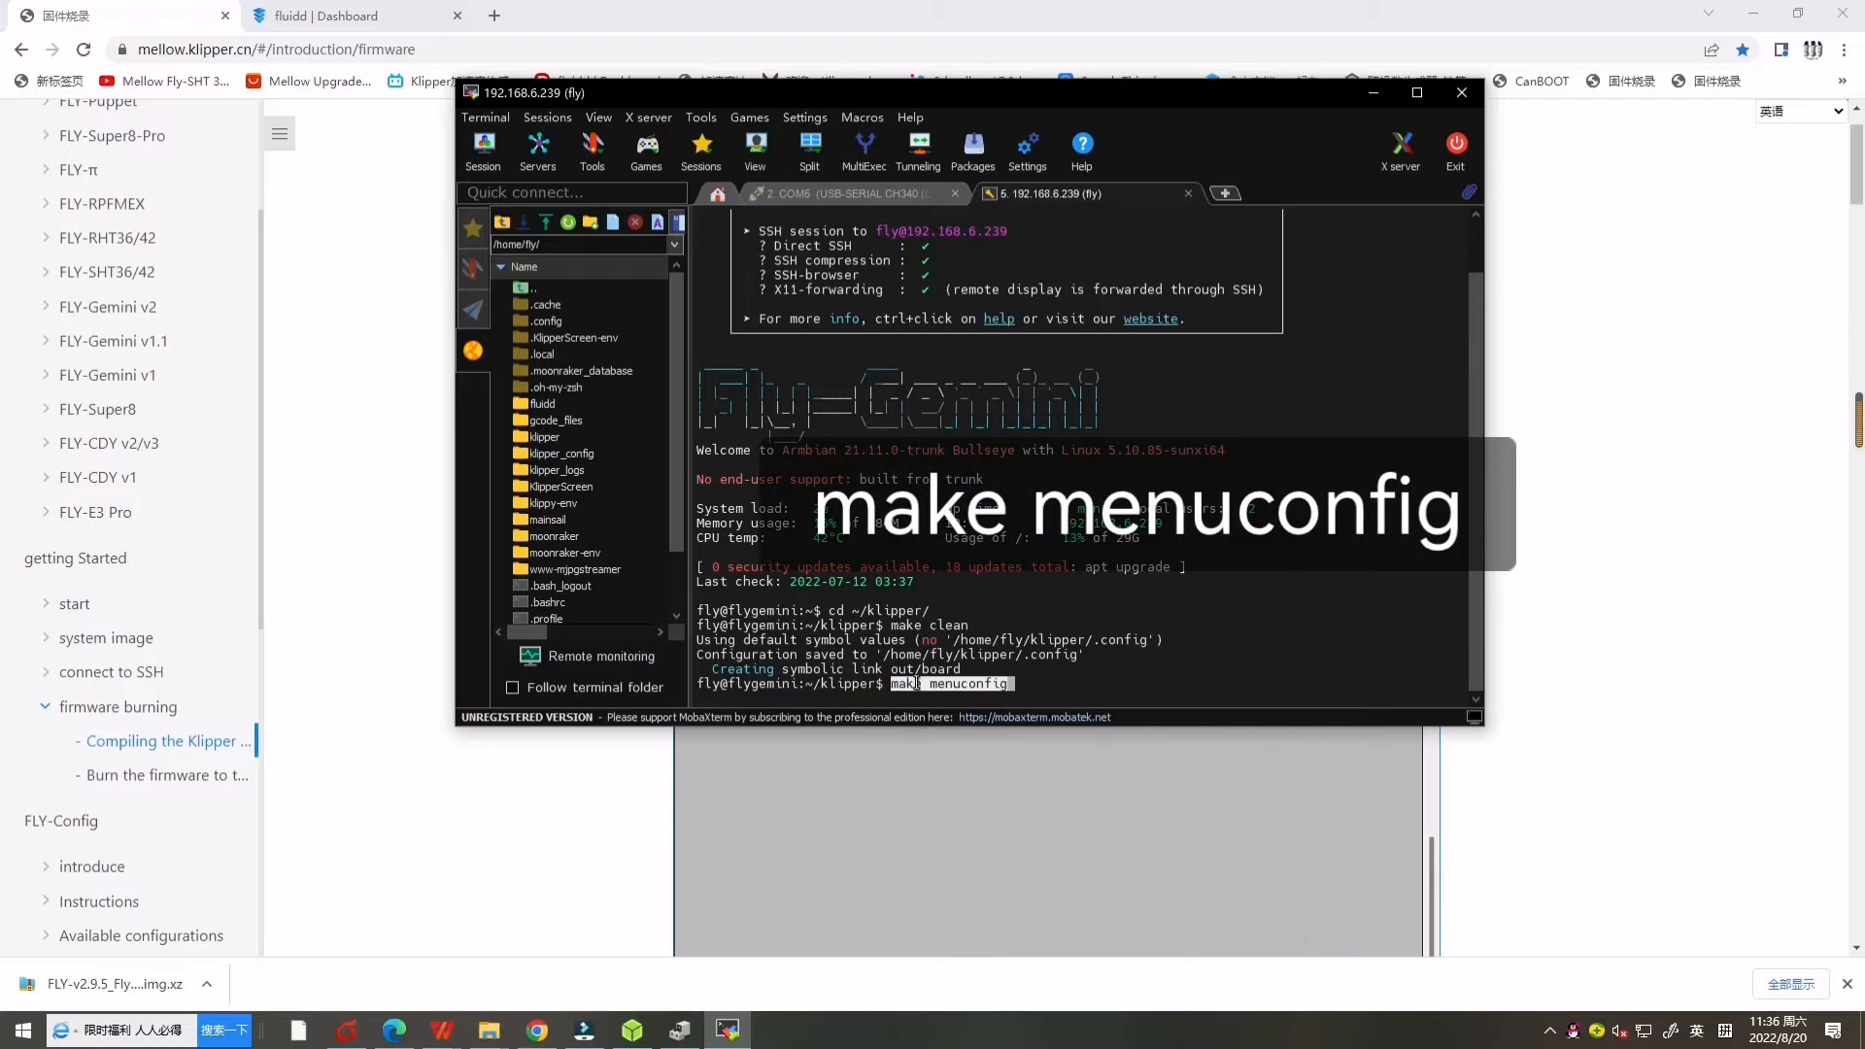
{"action": "key", "text": "Return"}
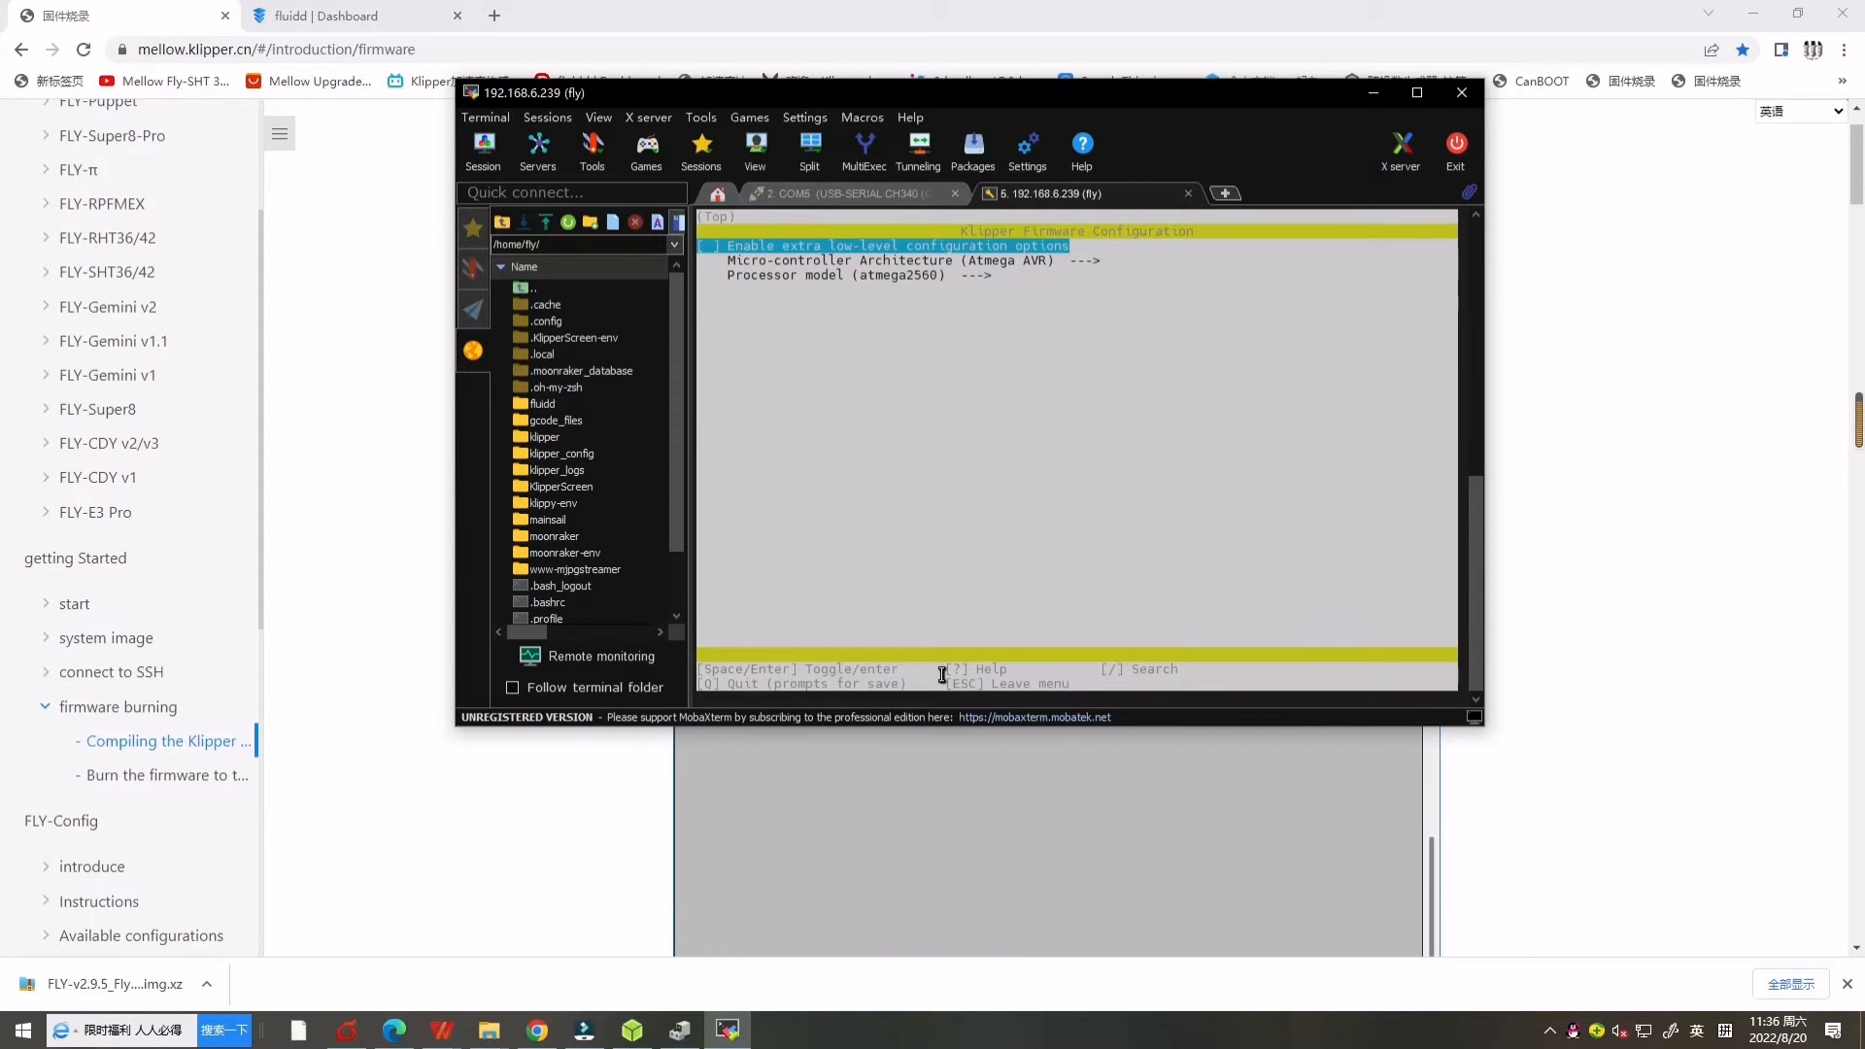
{"action": "key", "text": "Down"}
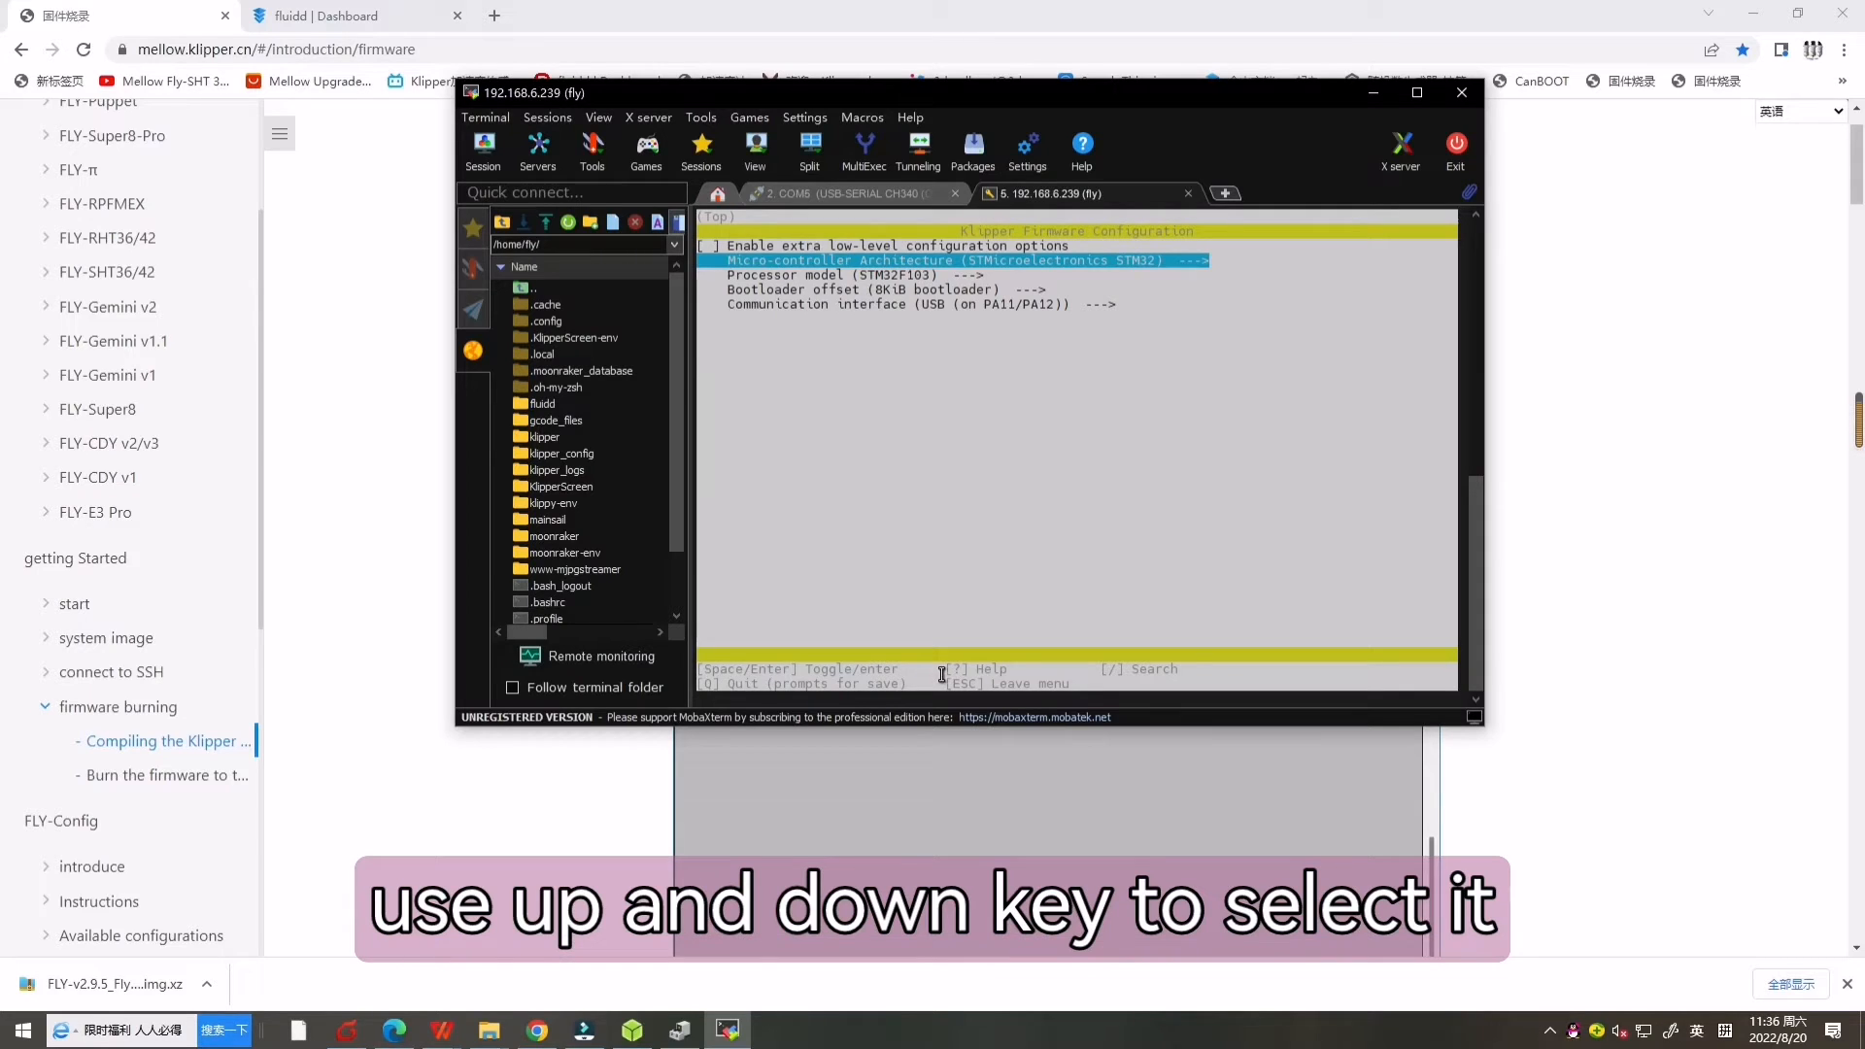
{"action": "key", "text": "Down"}
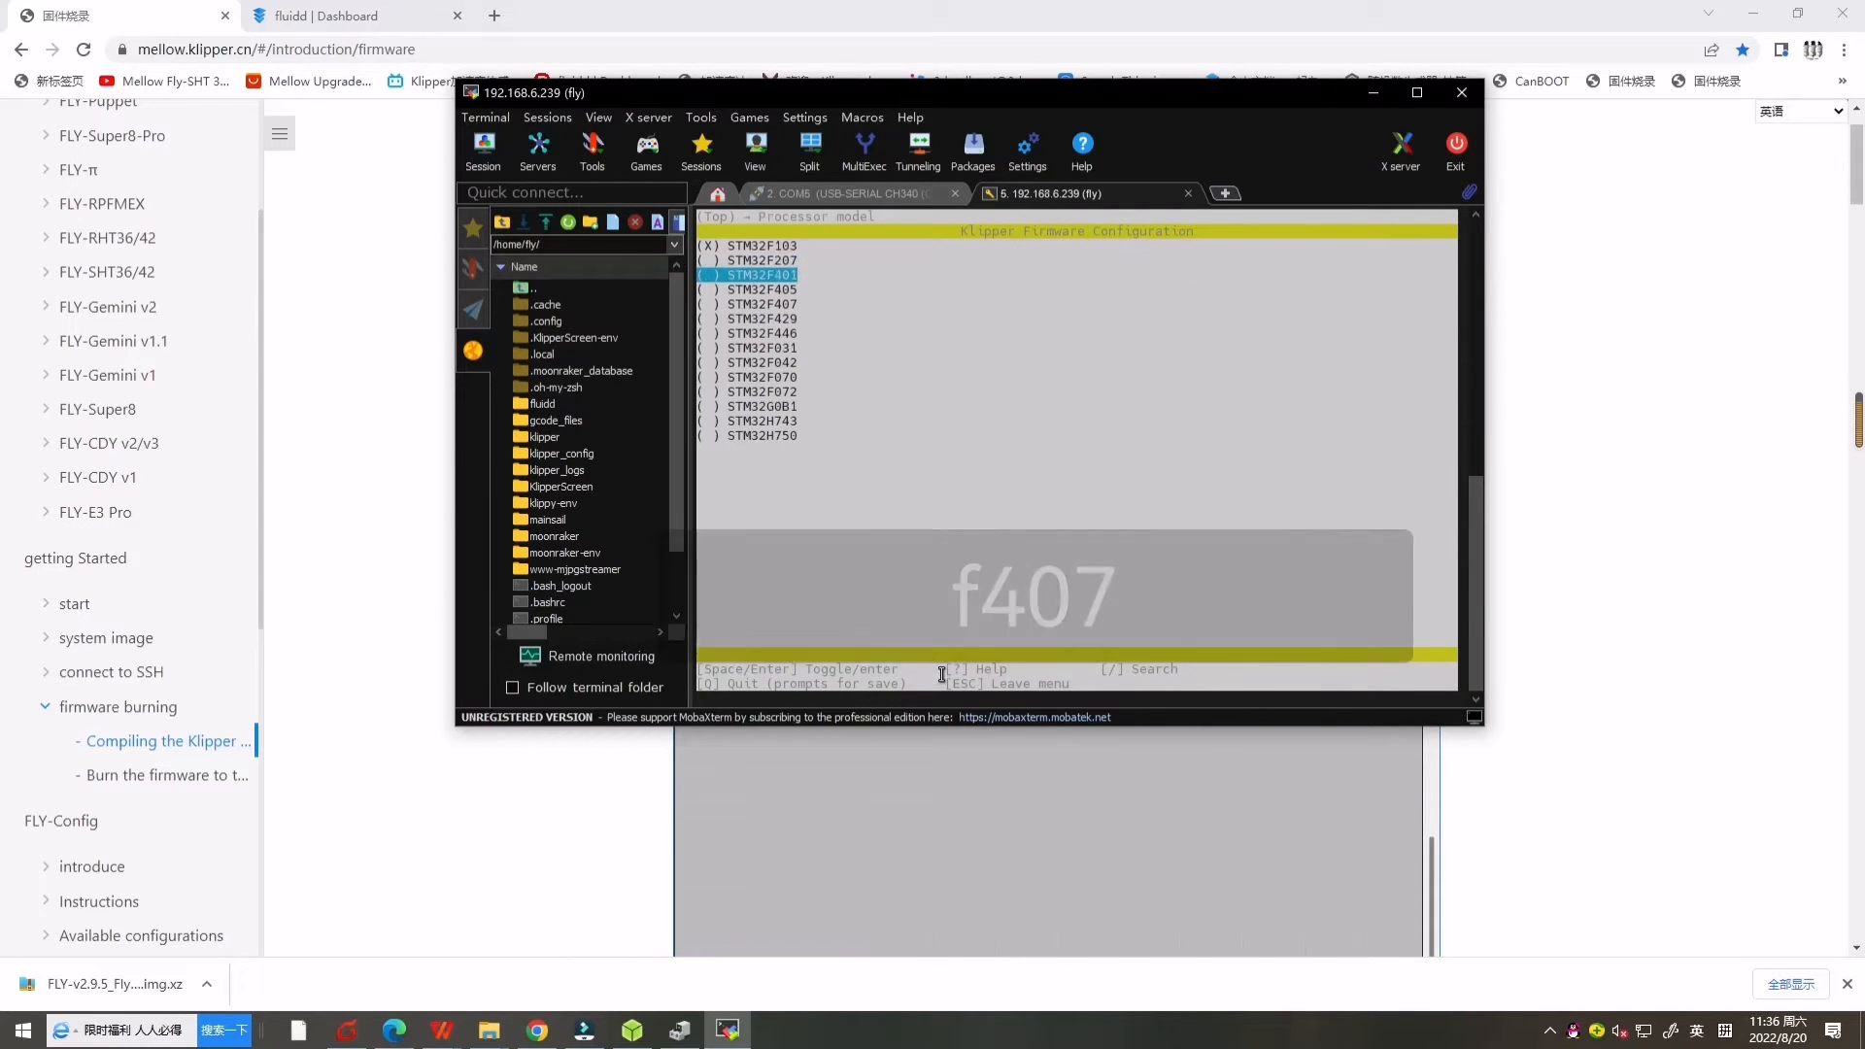
{"action": "key", "text": "Return"}
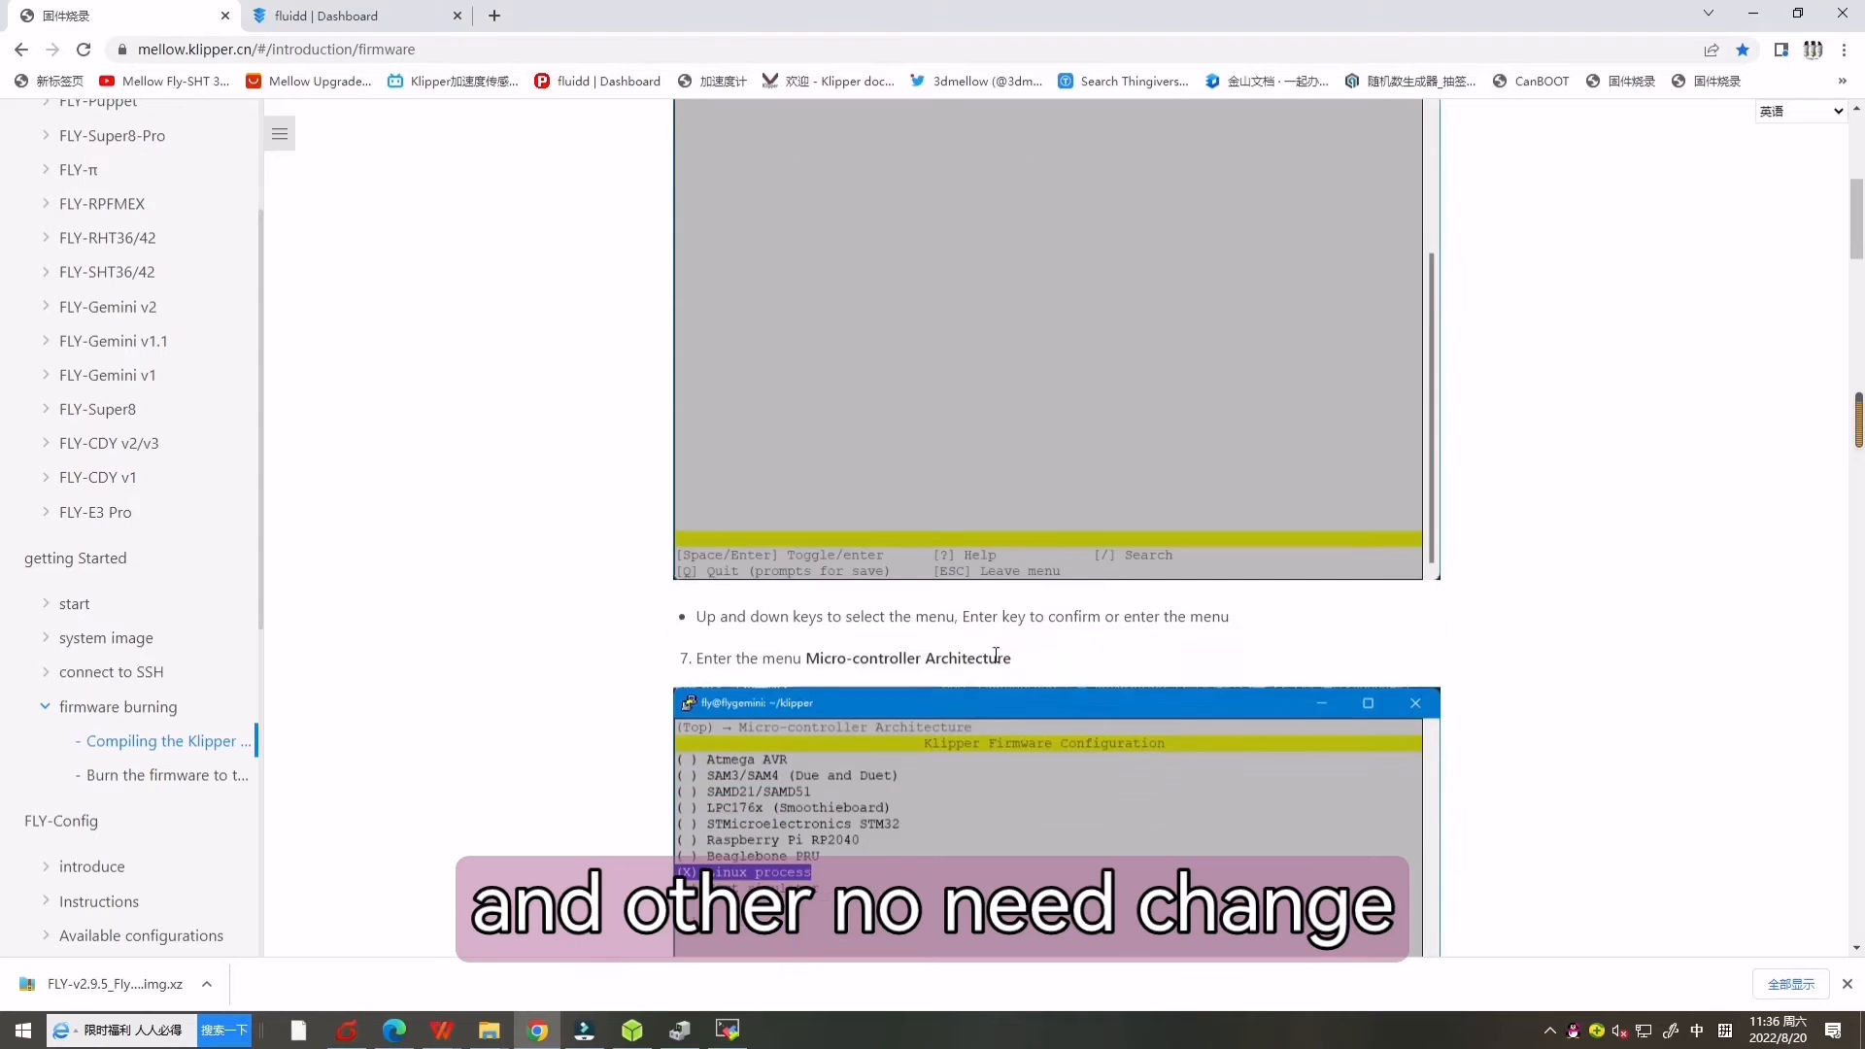
Step: Review the remaining options for 32KiB bootloader offset and USB (PA11/PA12)
{"action": "scroll", "scroll_direction": "down", "scroll_amount": 3}
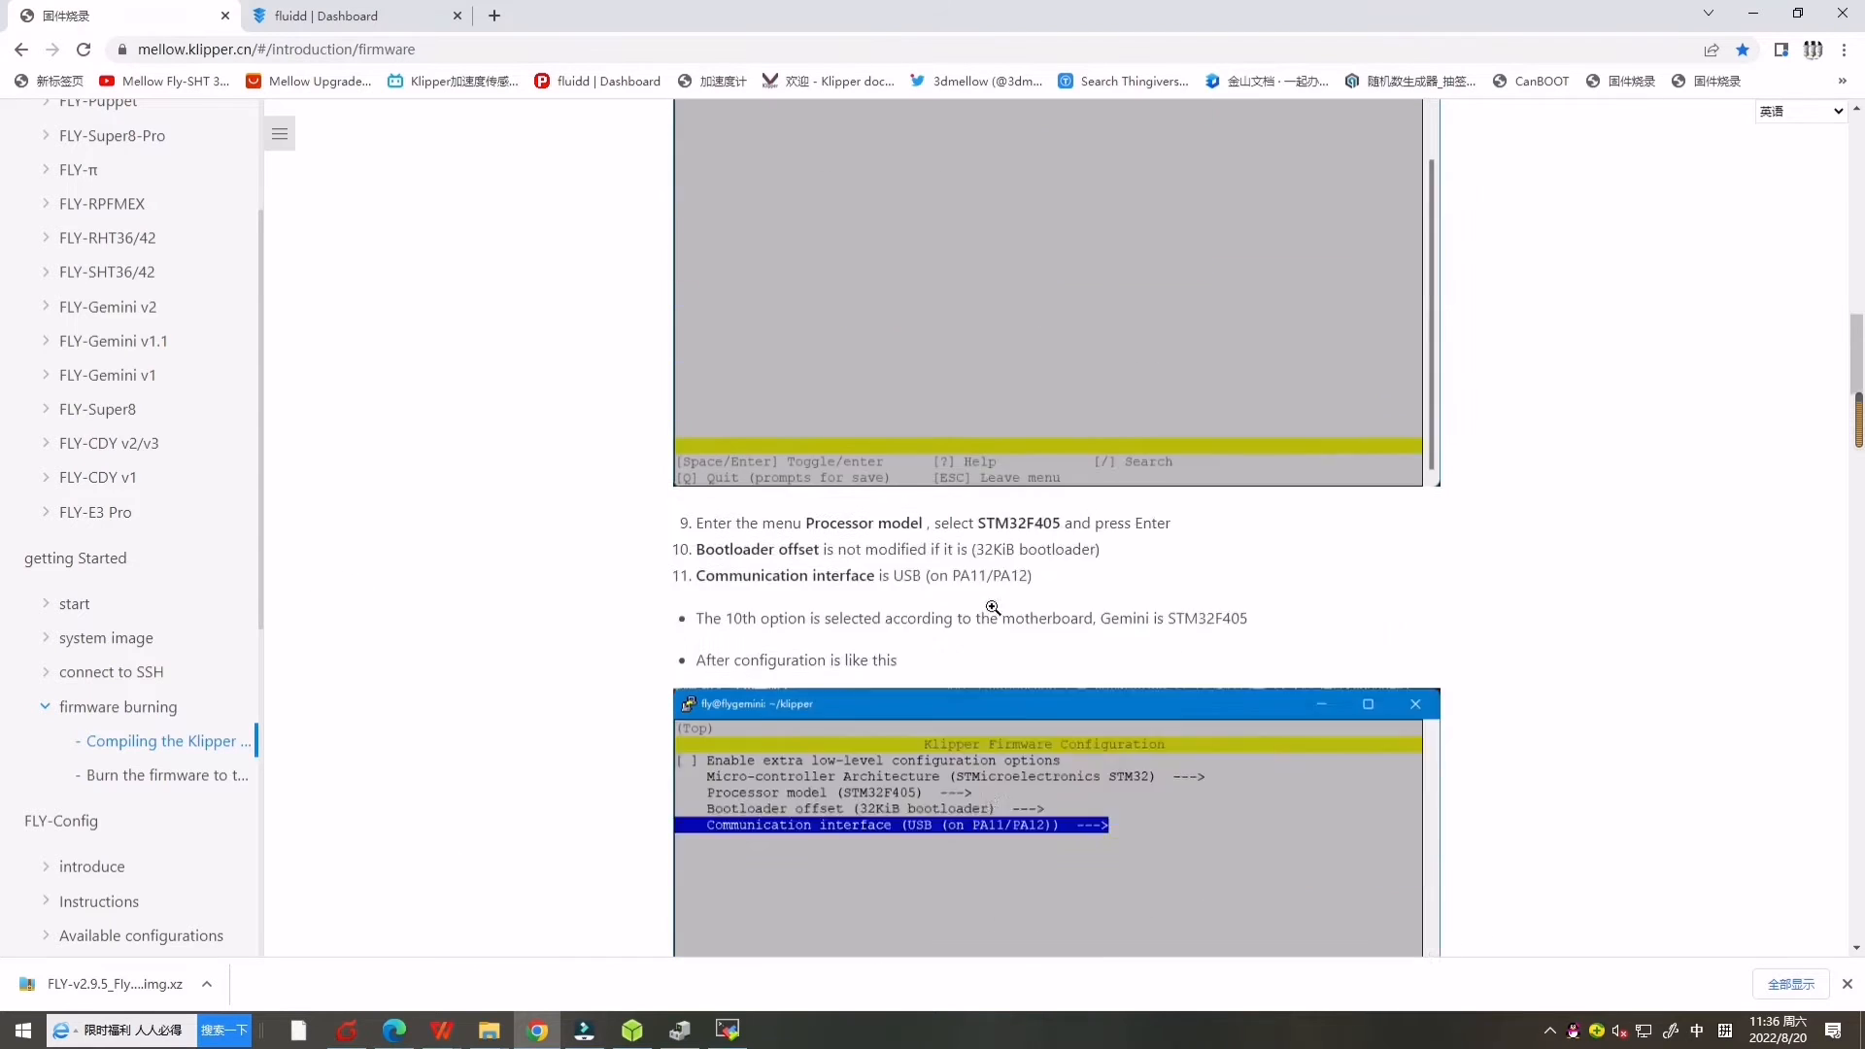
{"action": "scroll", "scroll_direction": "down", "scroll_amount": 3}
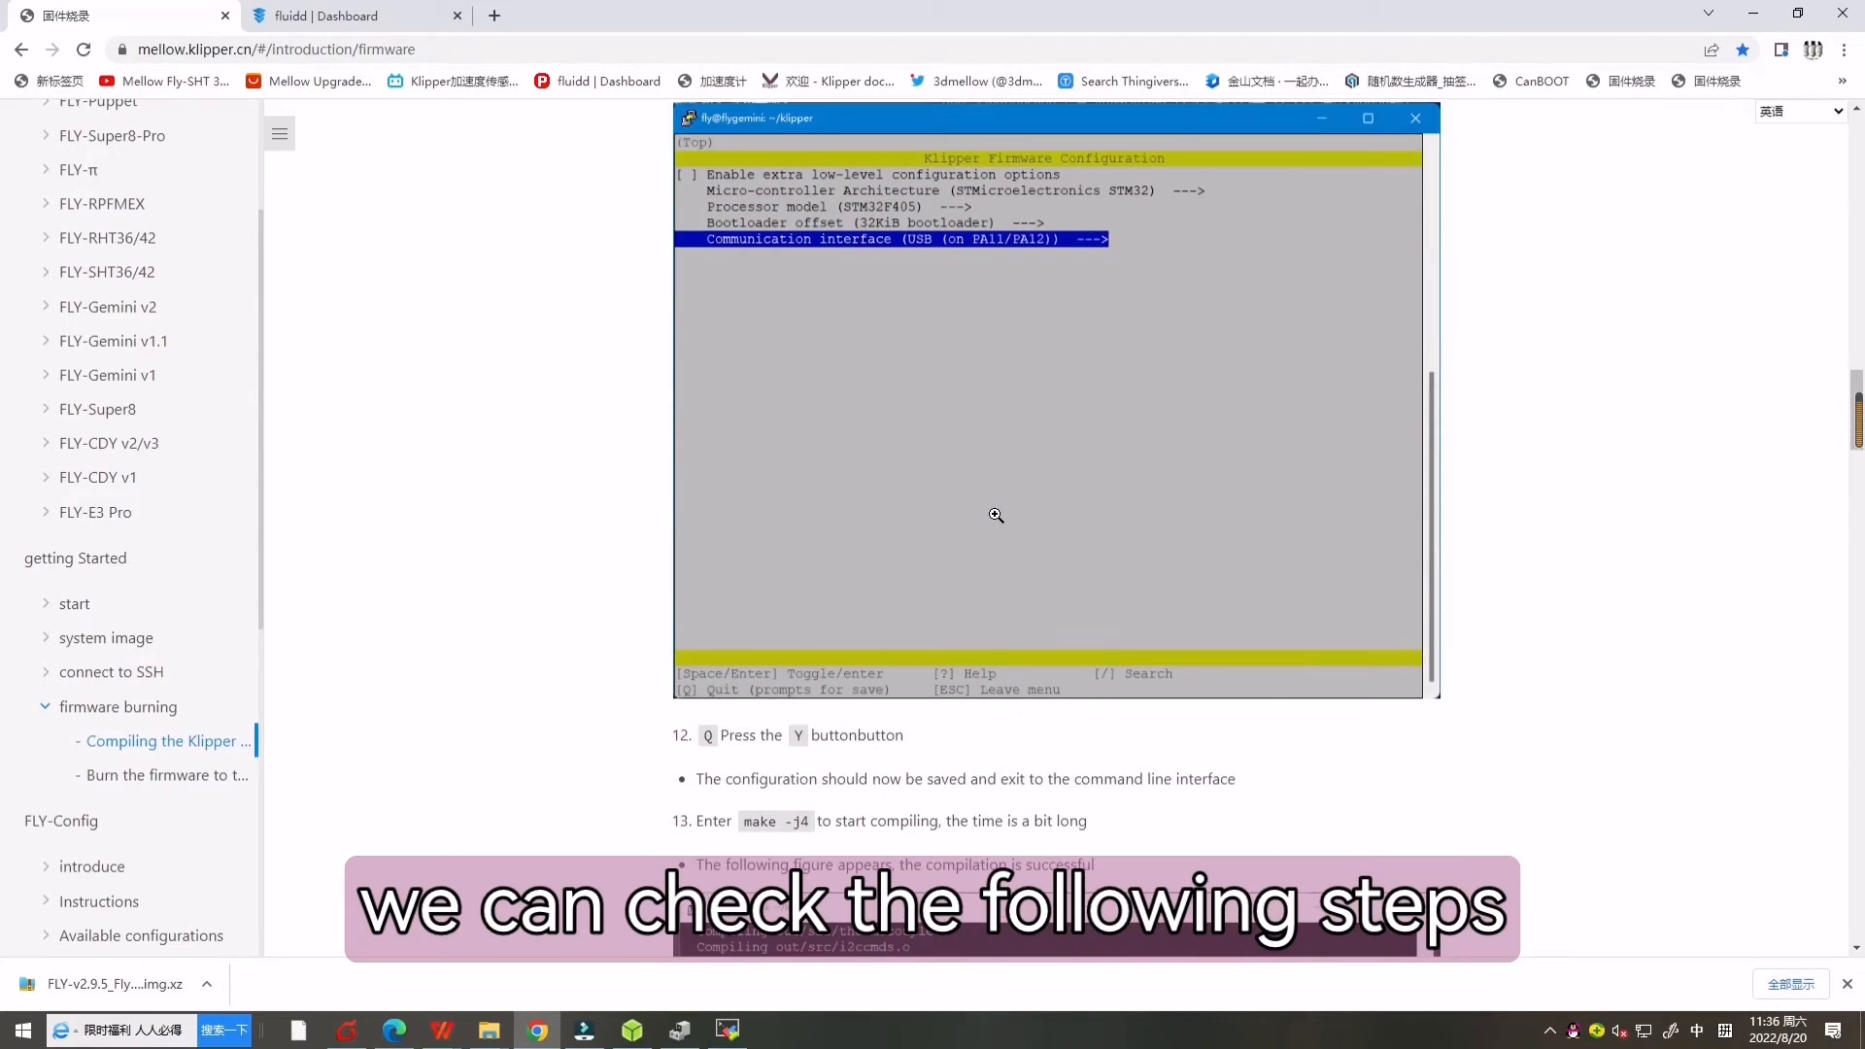
{"action": "scroll", "scroll_direction": "up", "scroll_amount": 3}
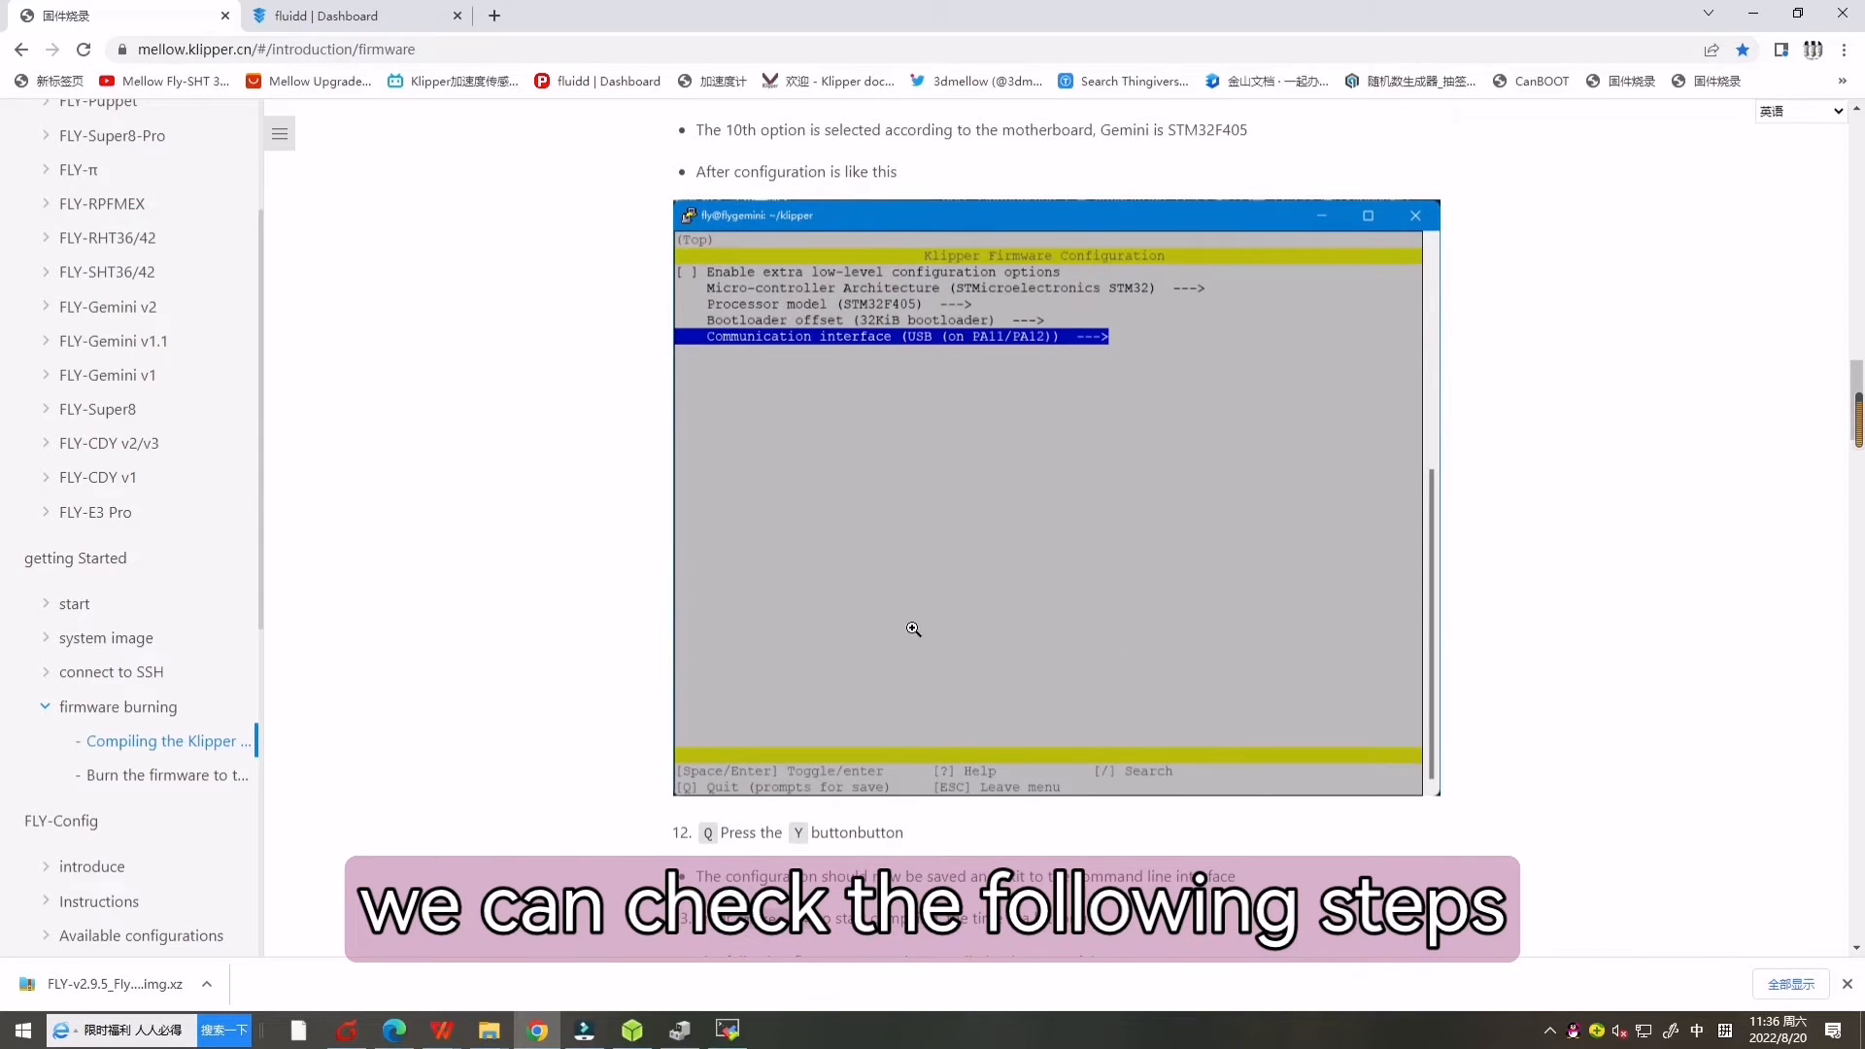
{"action": "scroll", "scroll_direction": "down", "scroll_amount": 3}
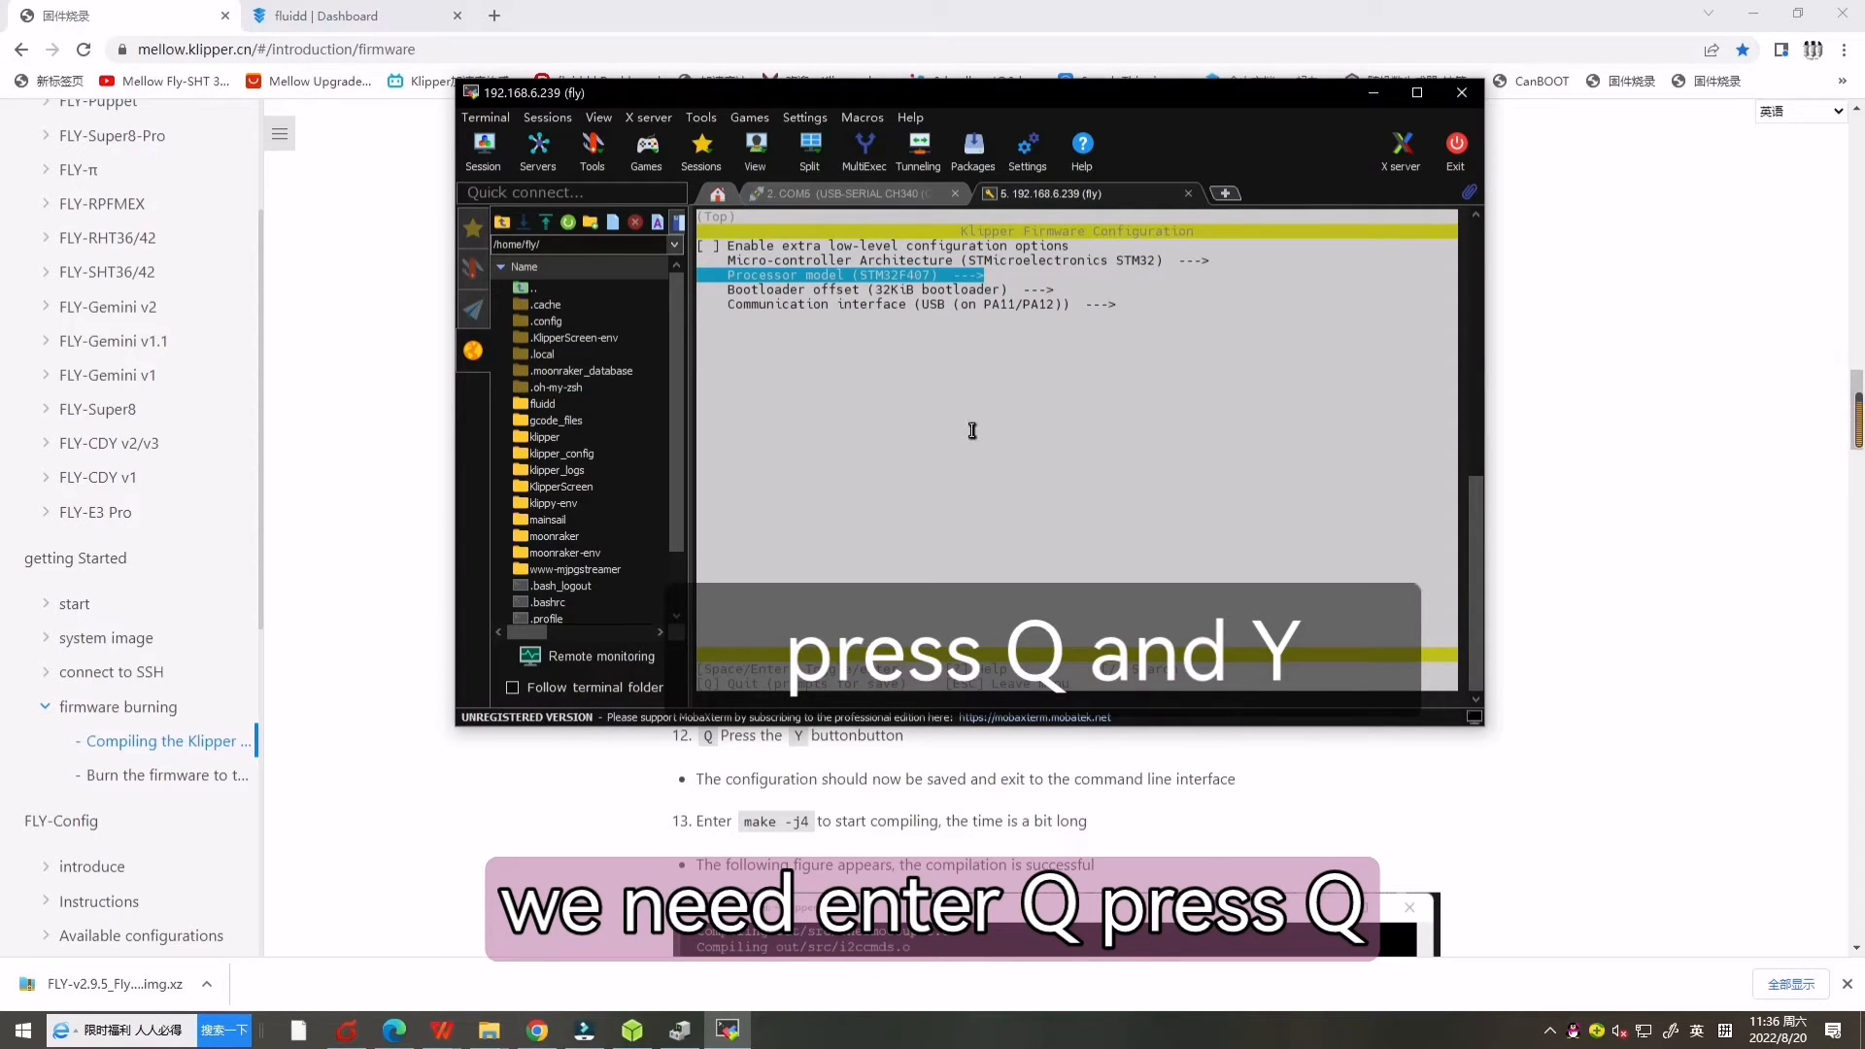
Step: Save the configuration (Q, Y) and run make -j4 until klipper.bin is built
{"action": "key", "text": "q"}
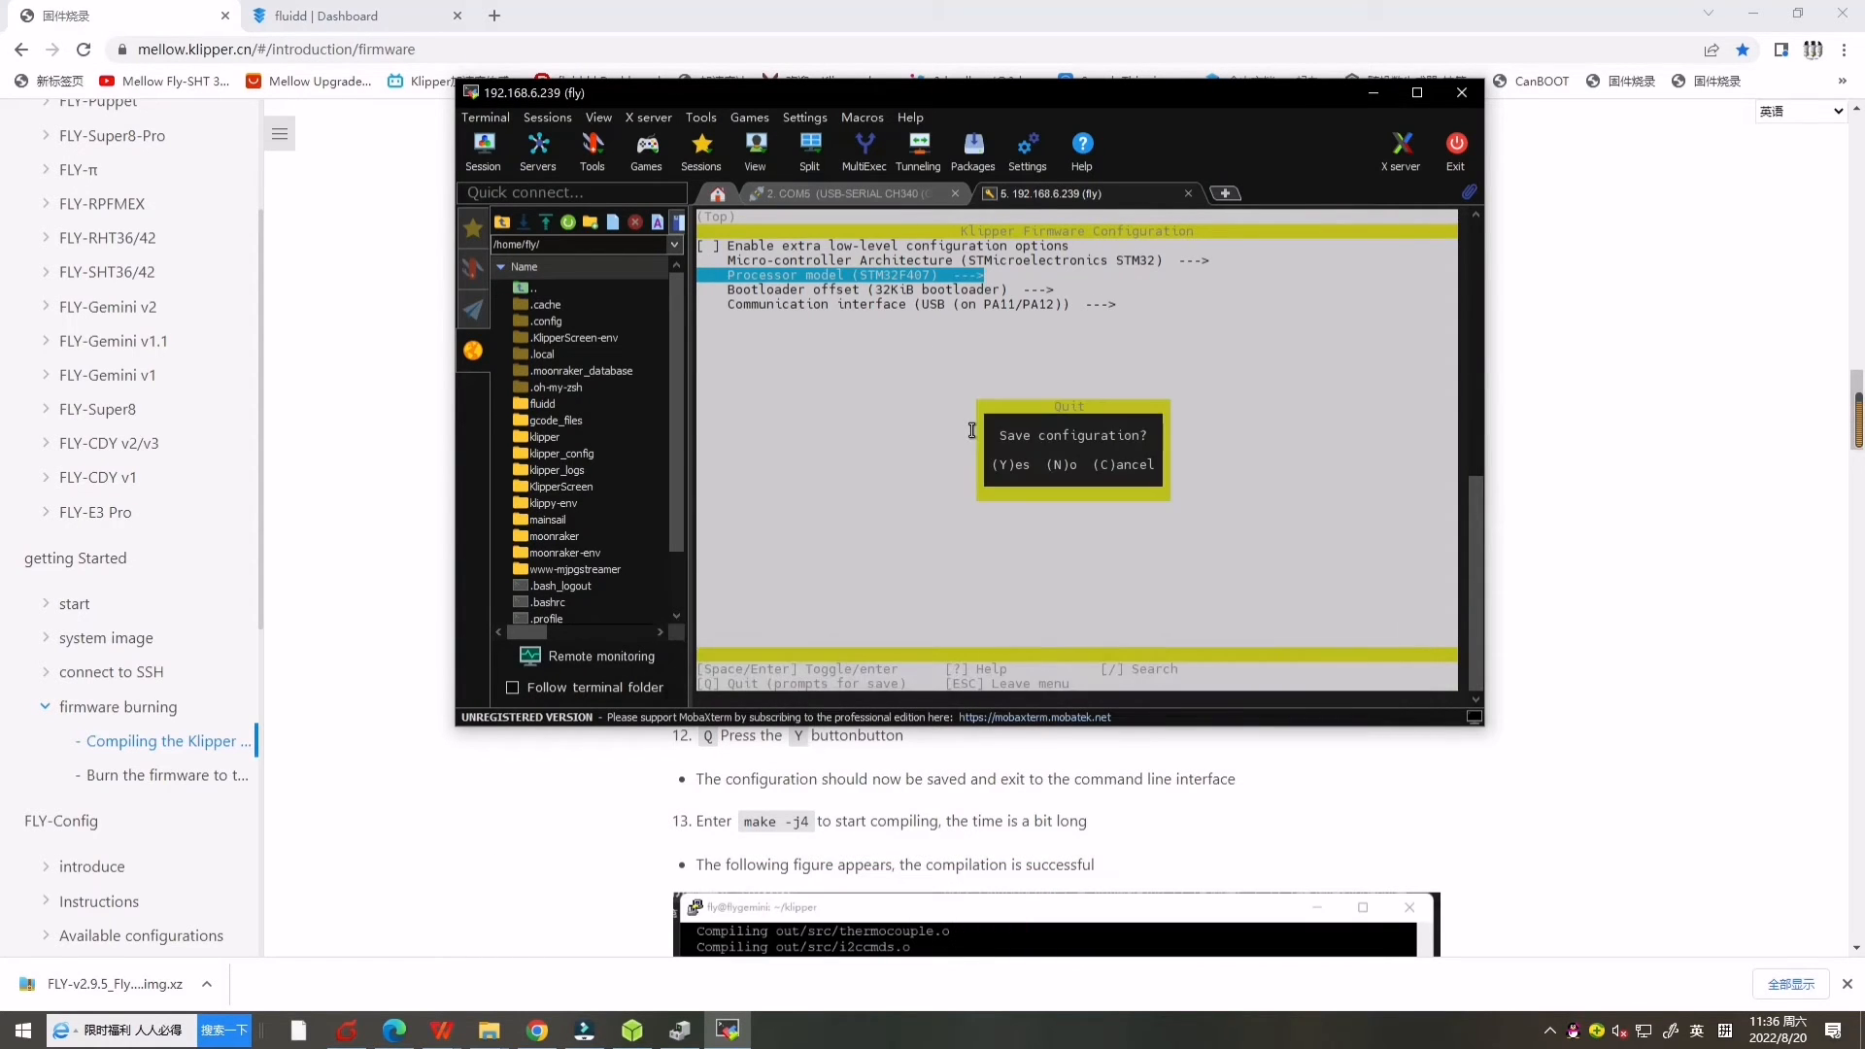
{"action": "key", "text": "y"}
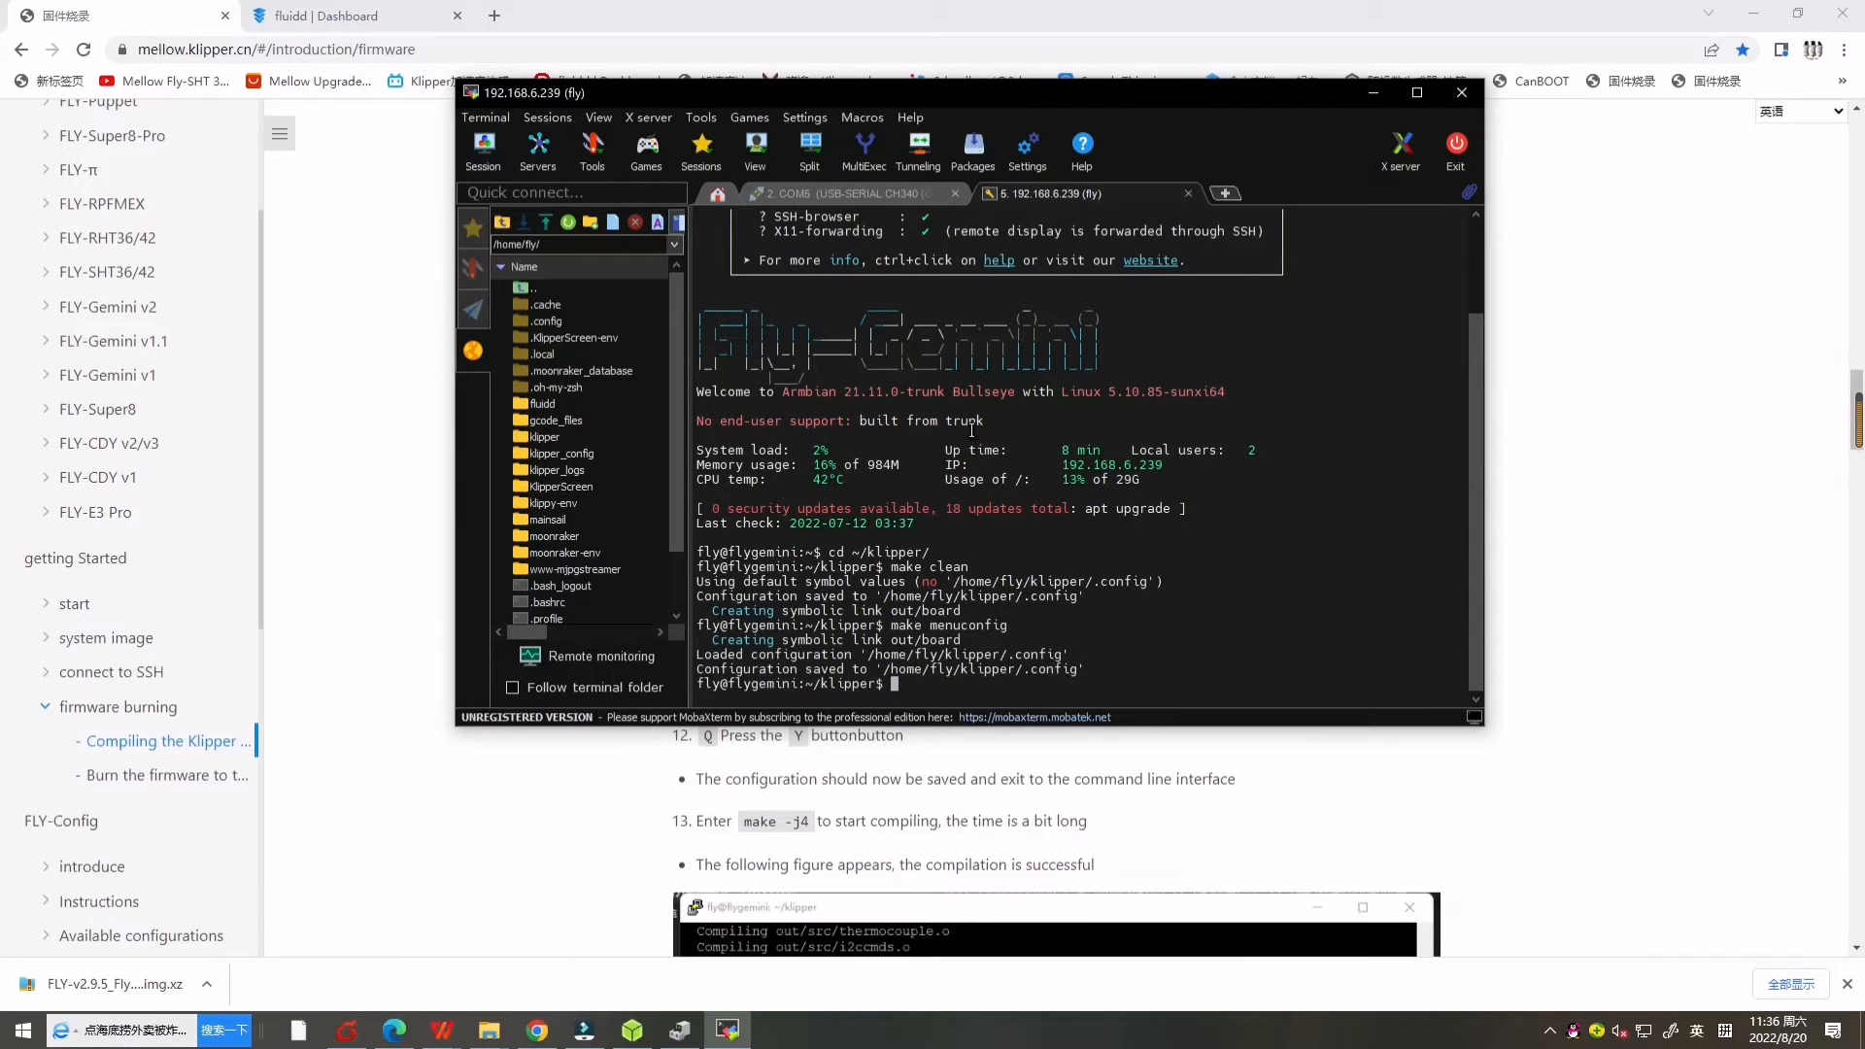
{"action": "type", "text": "make -j4"}
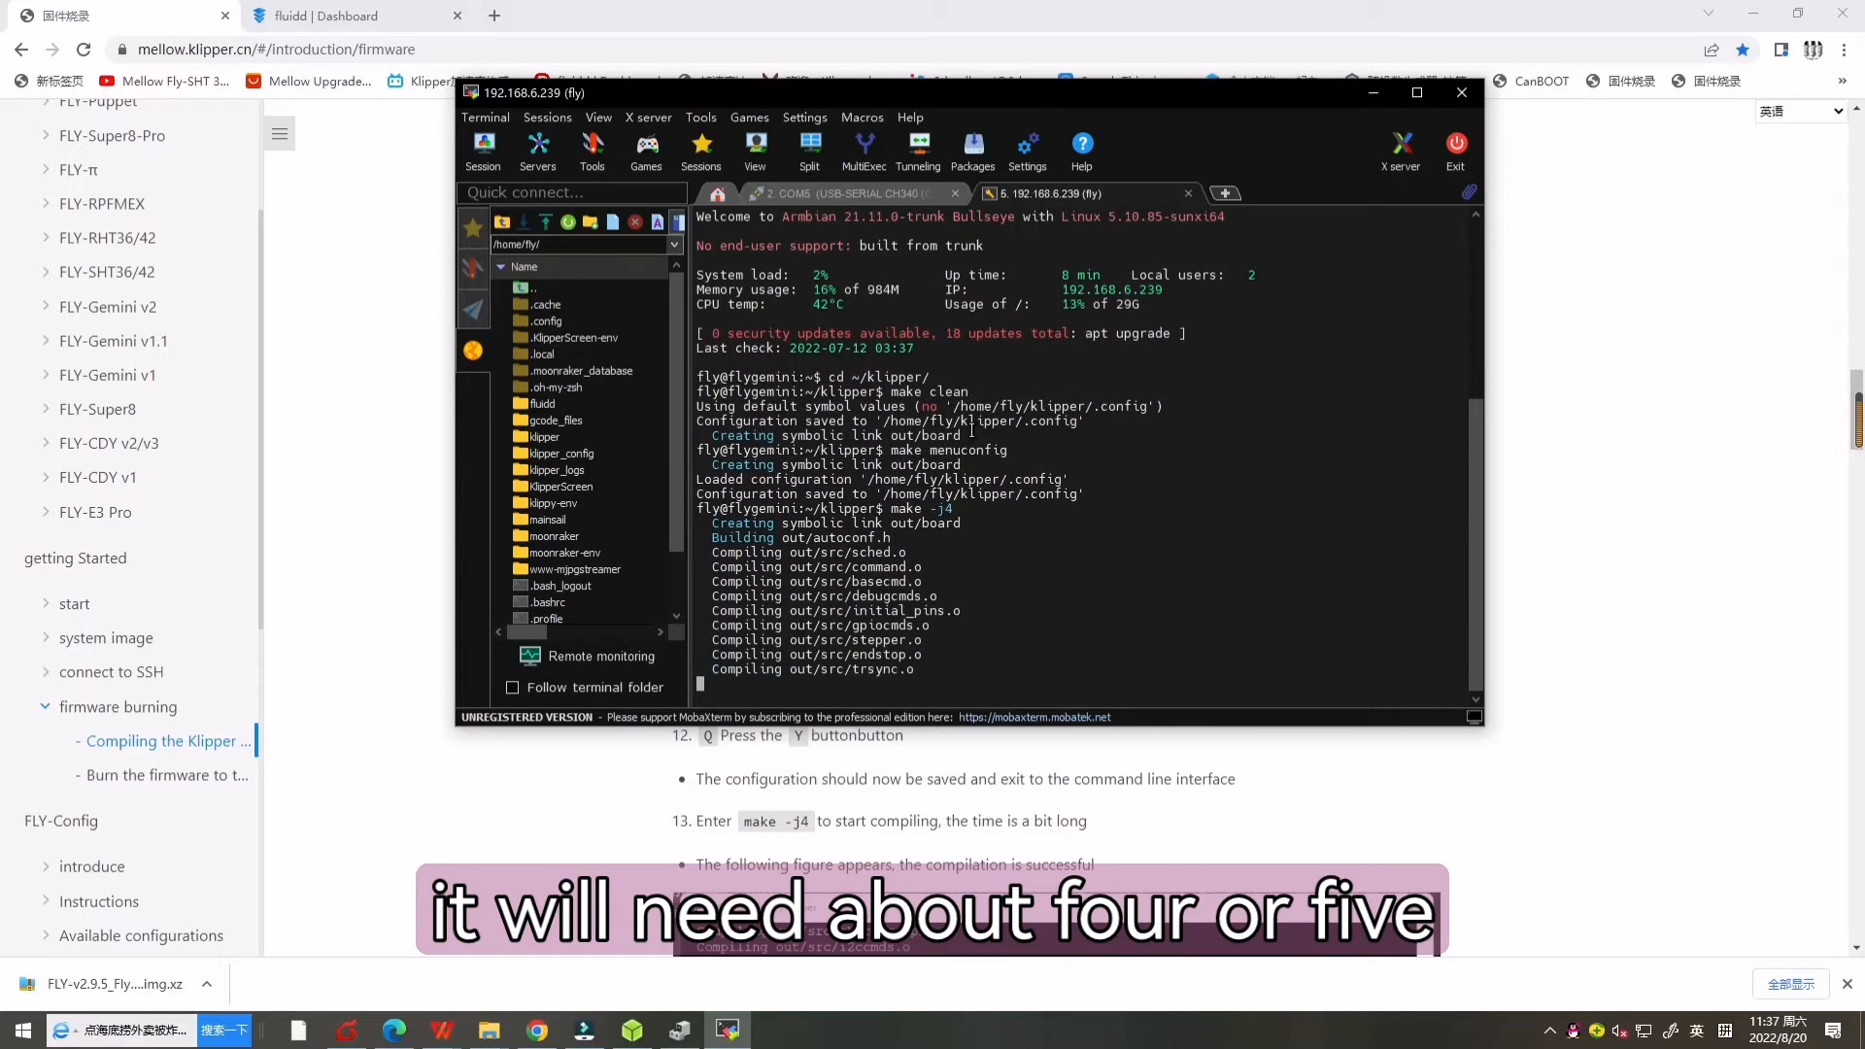
{"action": "scroll", "scroll_direction": "down", "scroll_amount": 3}
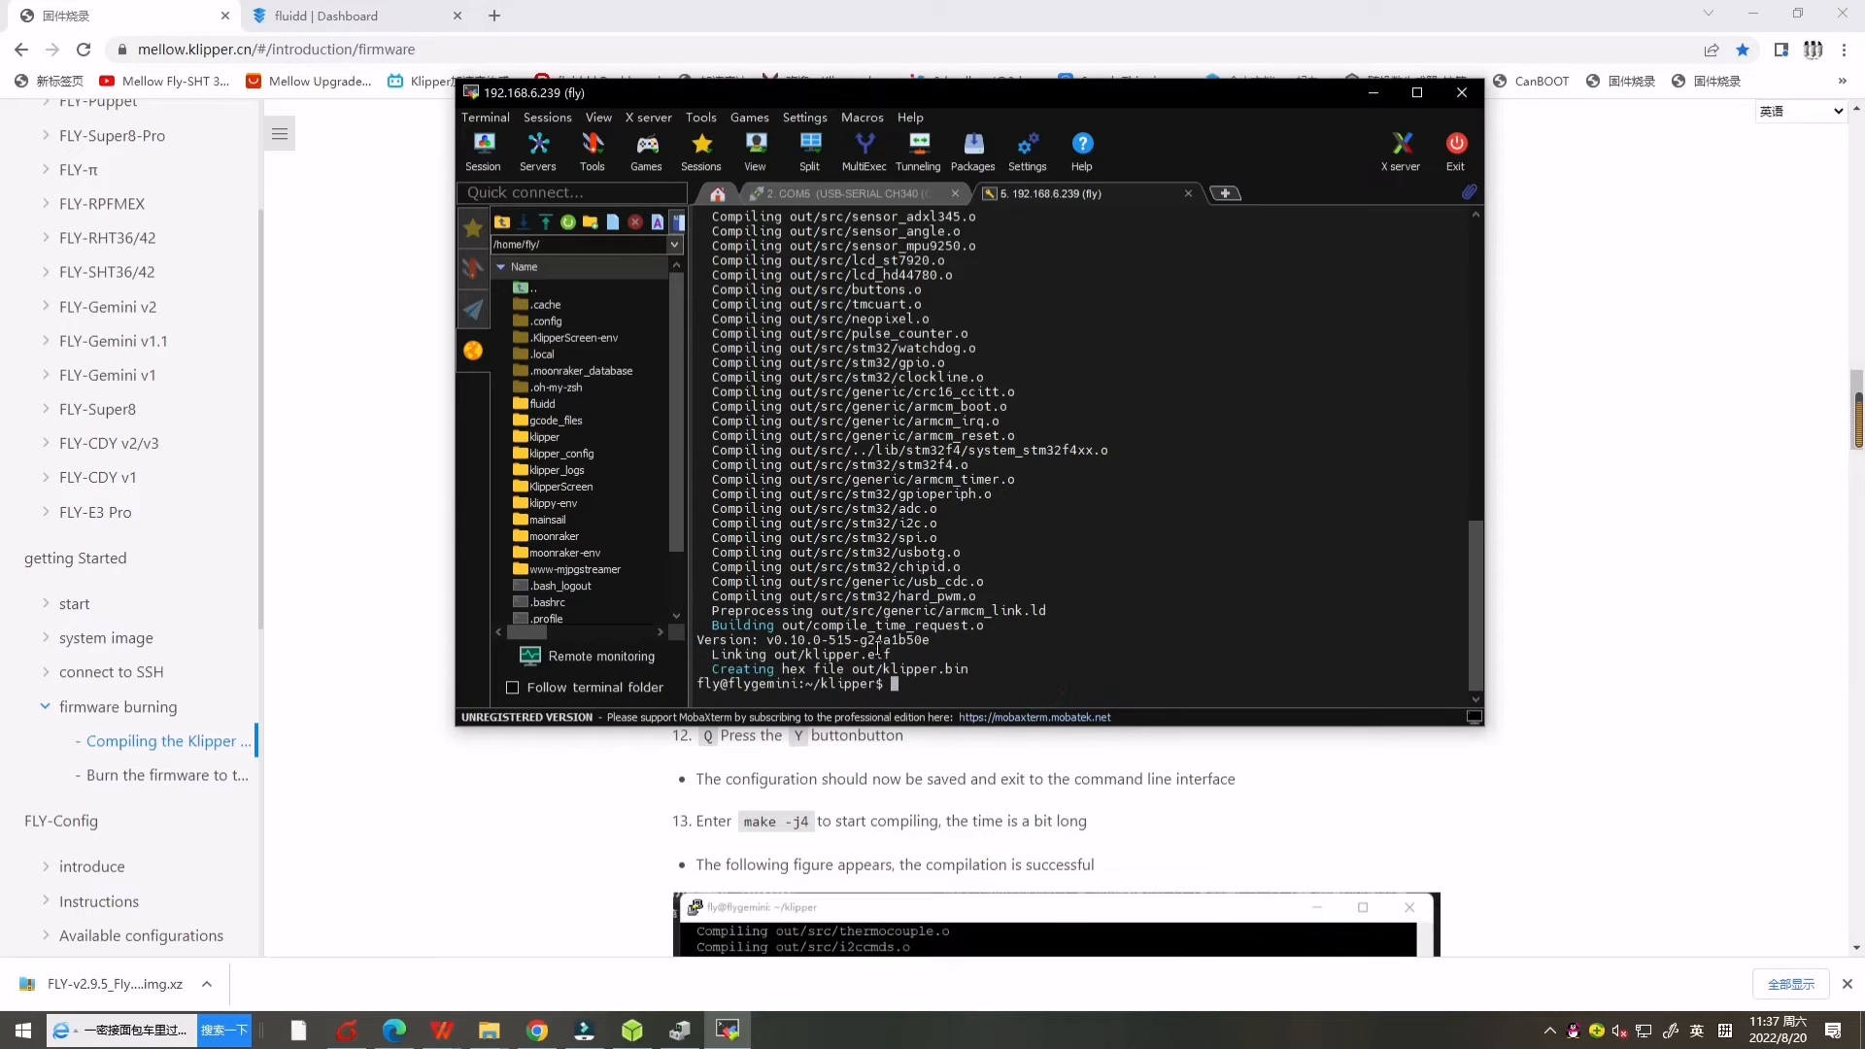
Step: Enter the klipper/out folder in the SFTP sidebar and select klipper.bin
{"action": "left_click", "coordinate": [544, 437]}
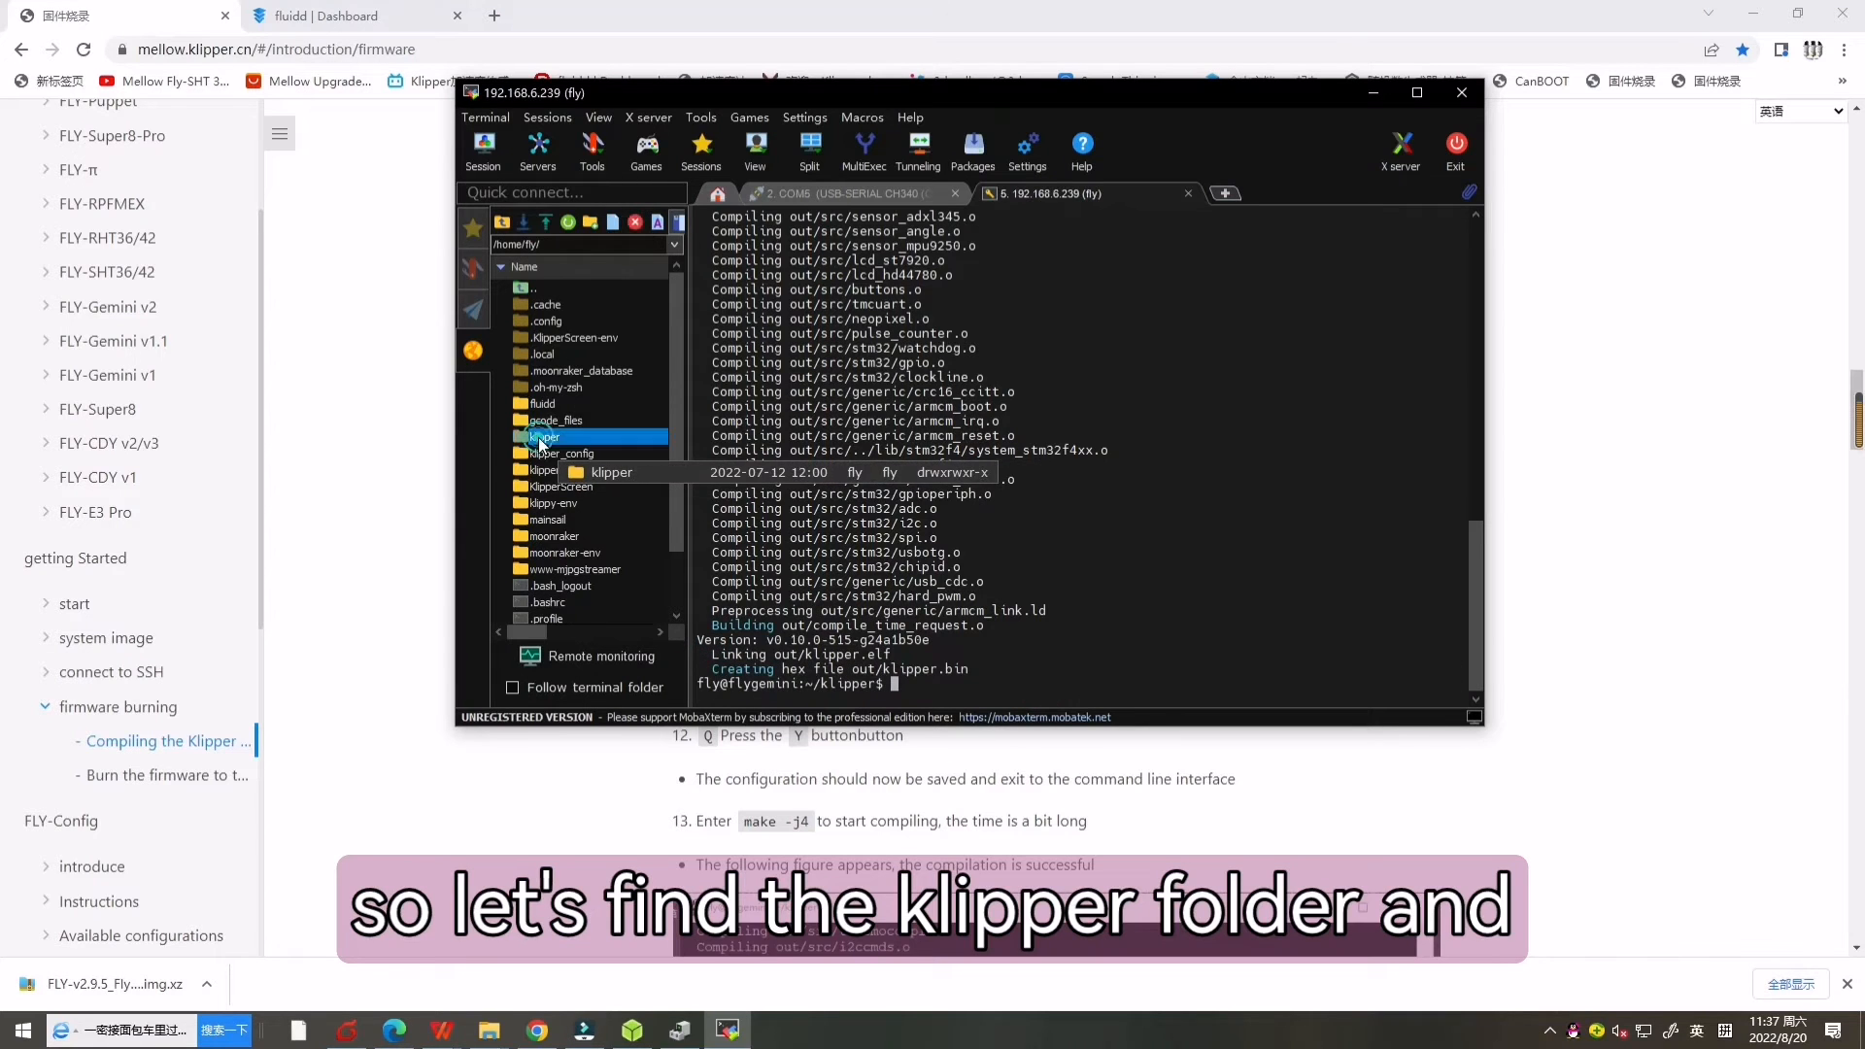
{"action": "double_click", "coordinate": [544, 437]}
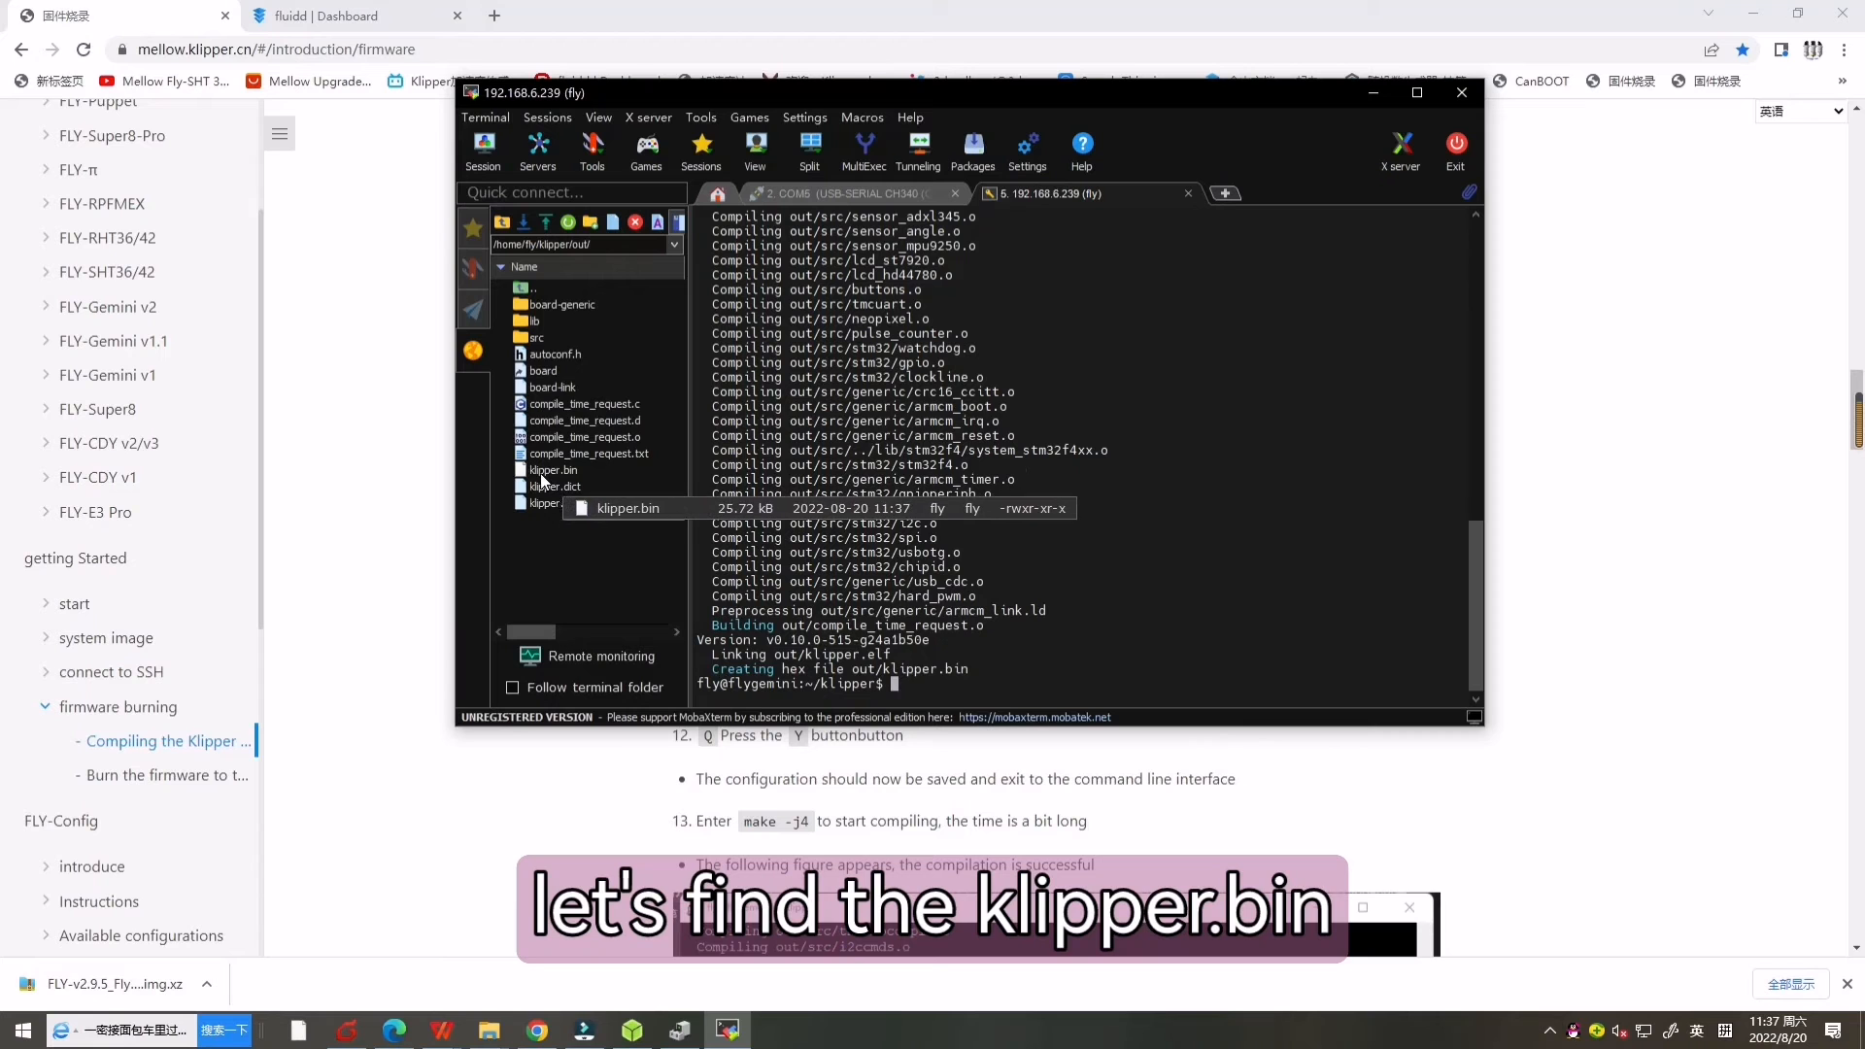
{"action": "left_click", "coordinate": [551, 470]}
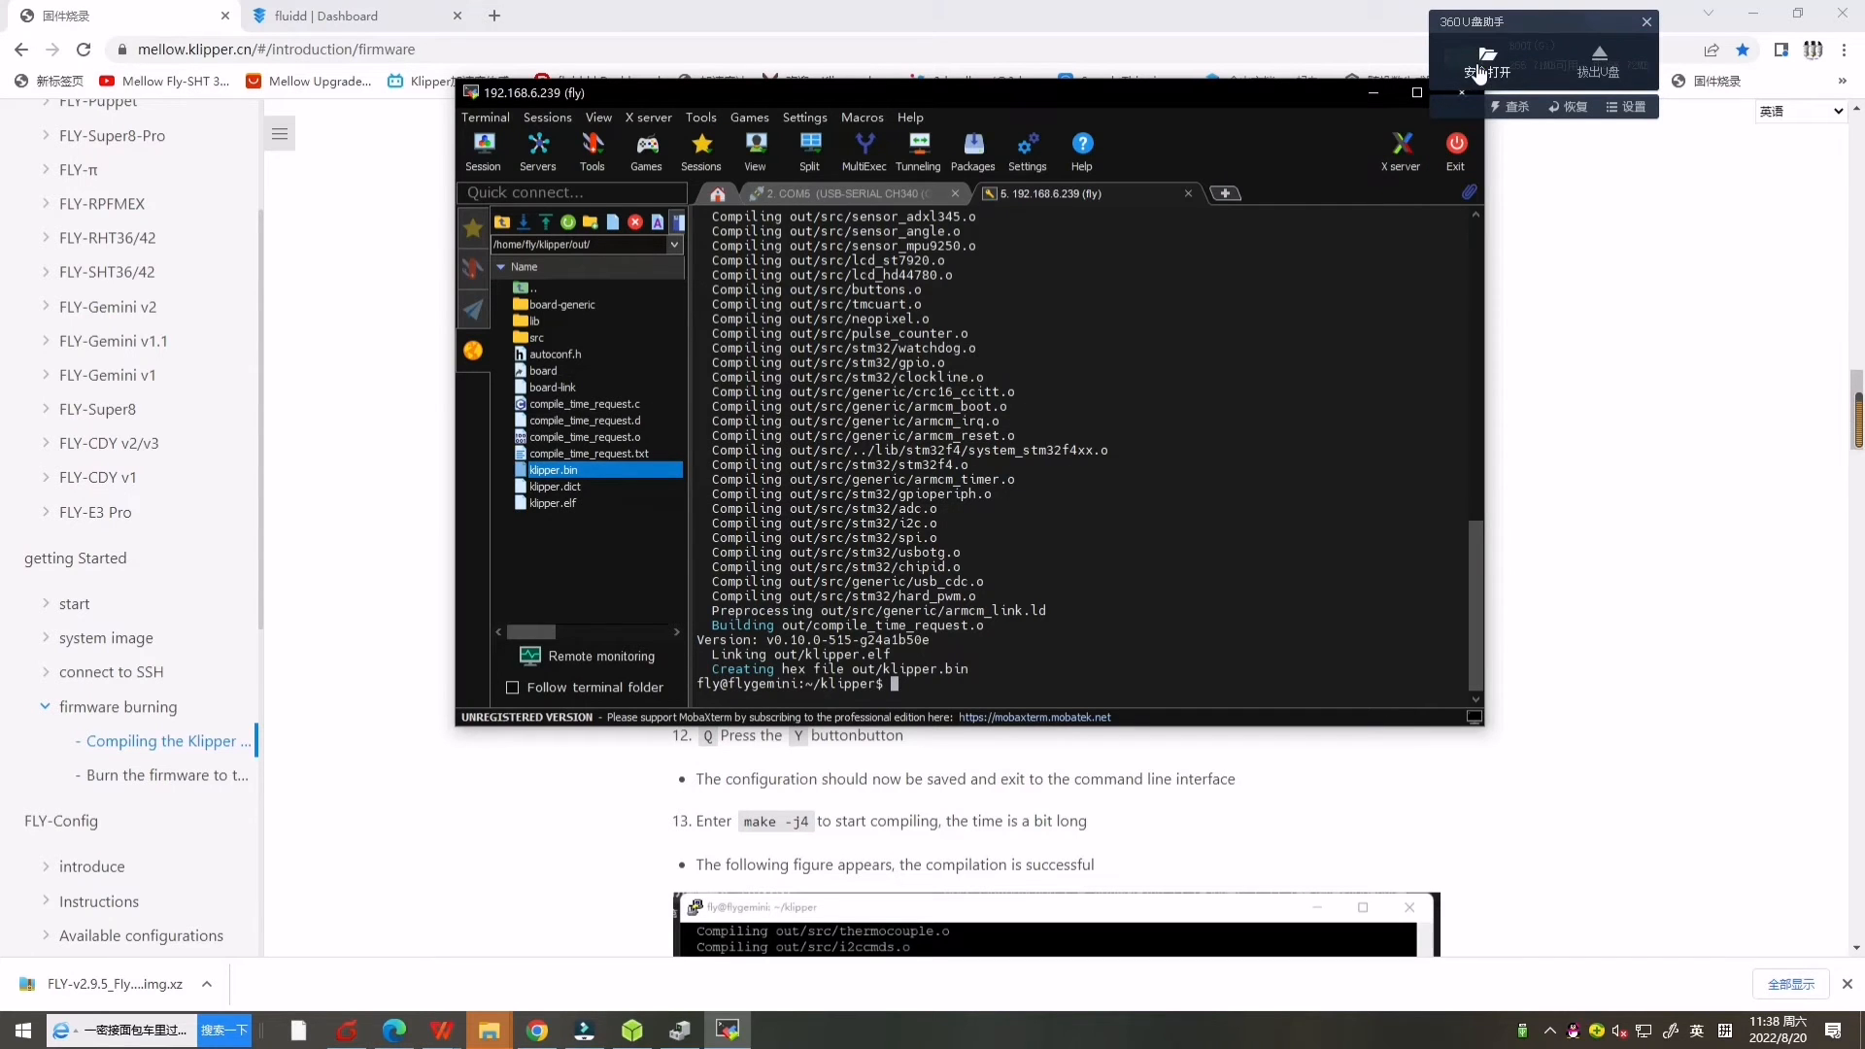
Step: Open the BOOT (G:) SD card drive and check the firmware guide page for the file name
{"action": "left_click", "coordinate": [1484, 72]}
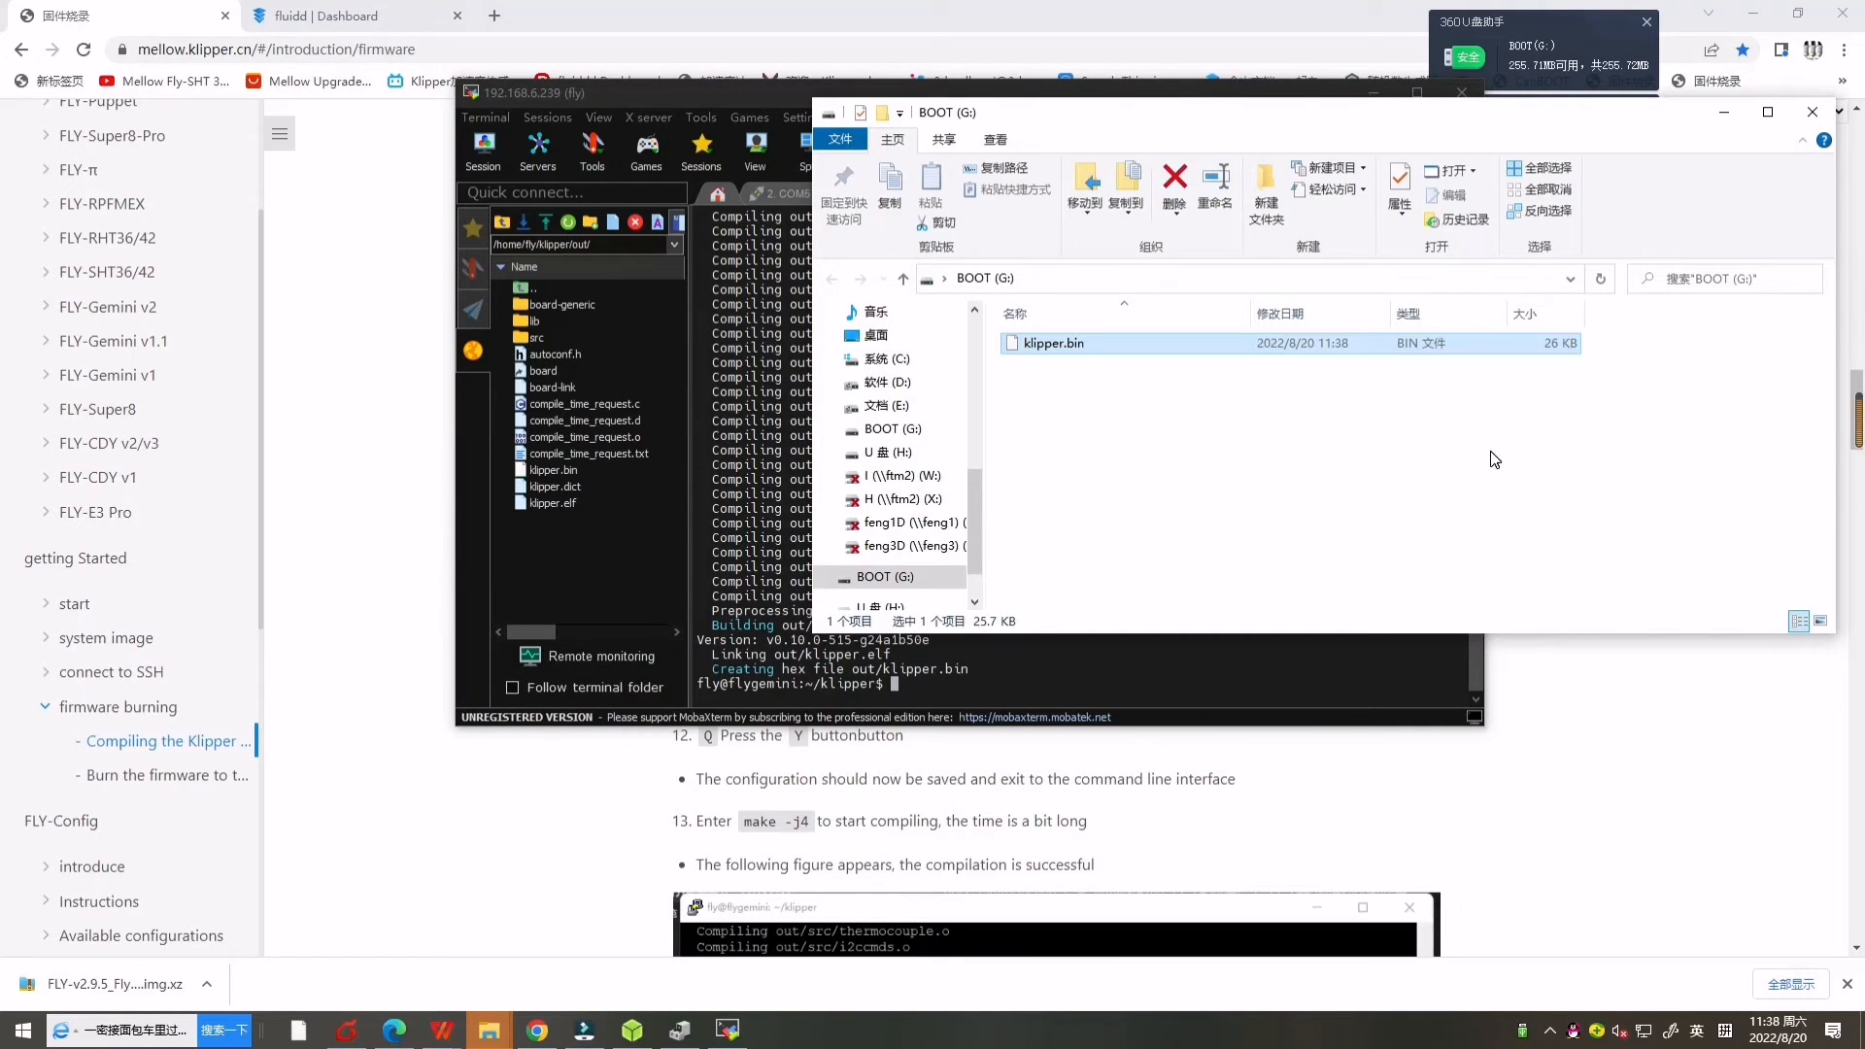
{"action": "left_click", "coordinate": [1169, 416]}
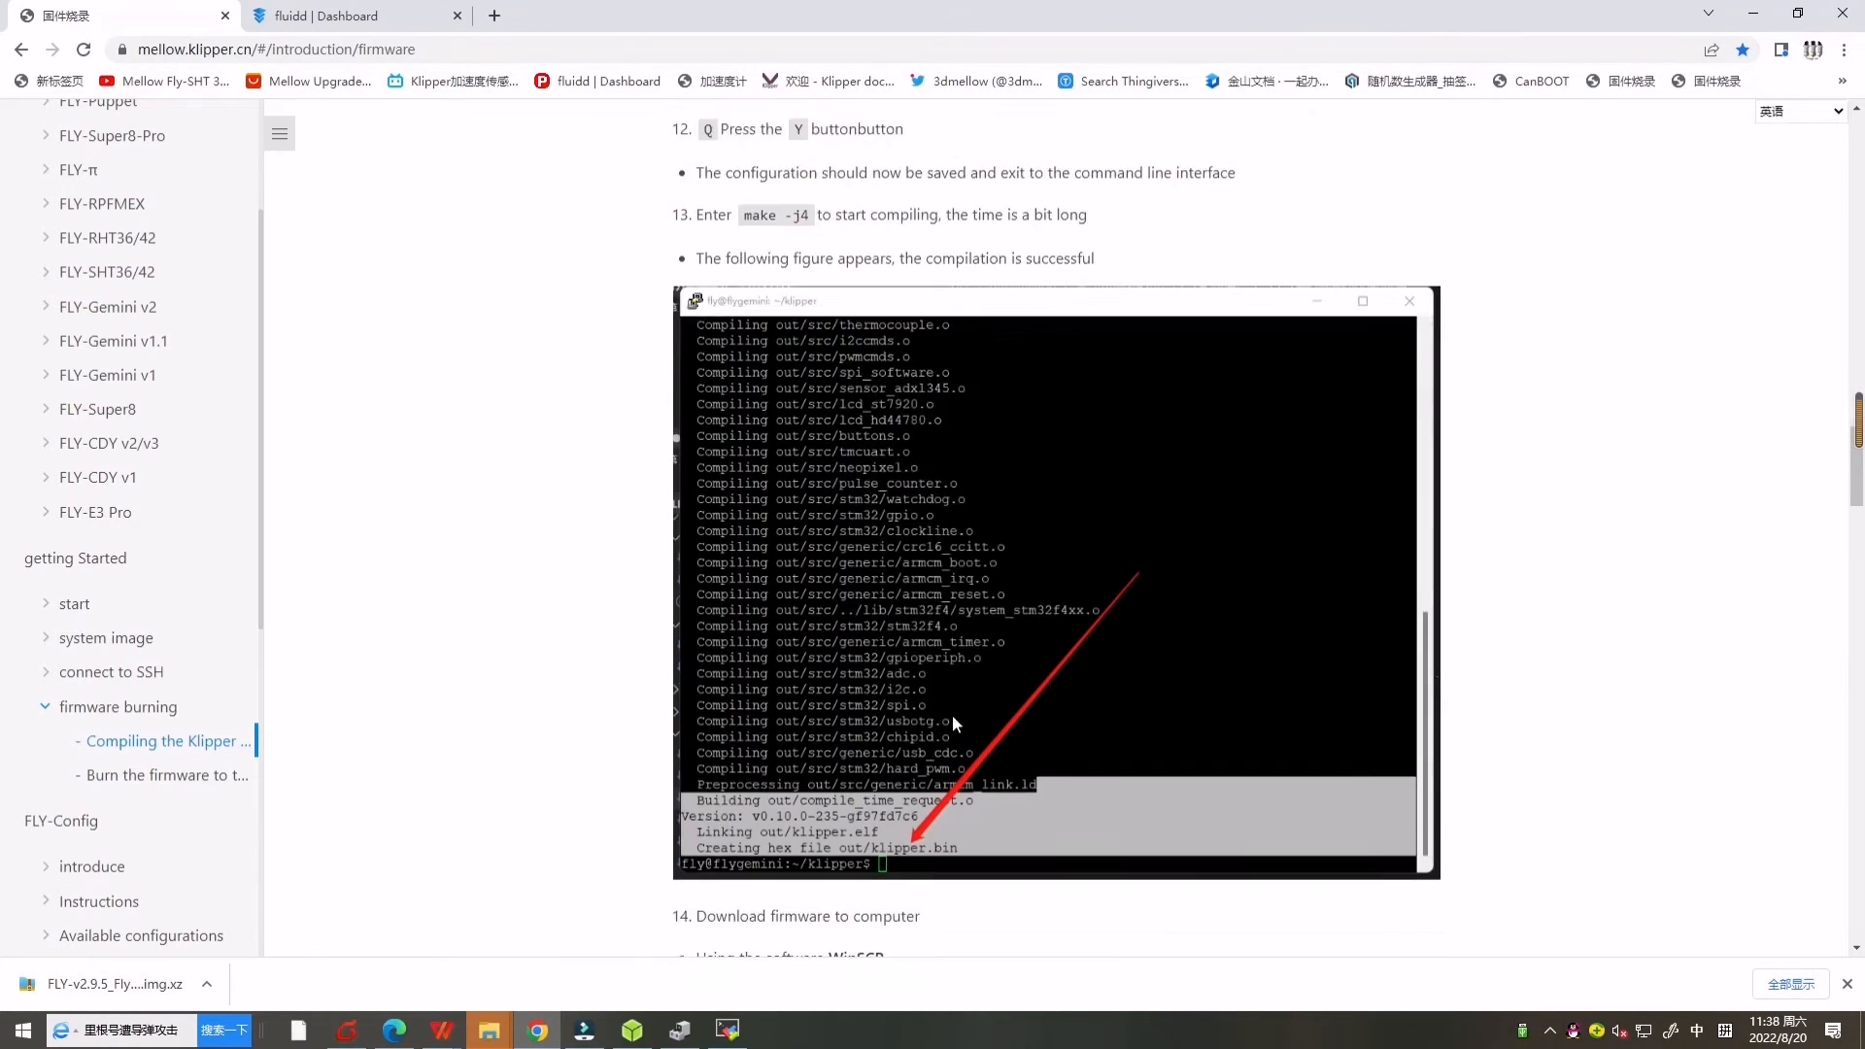
{"action": "scroll", "scroll_direction": "down", "scroll_amount": 3}
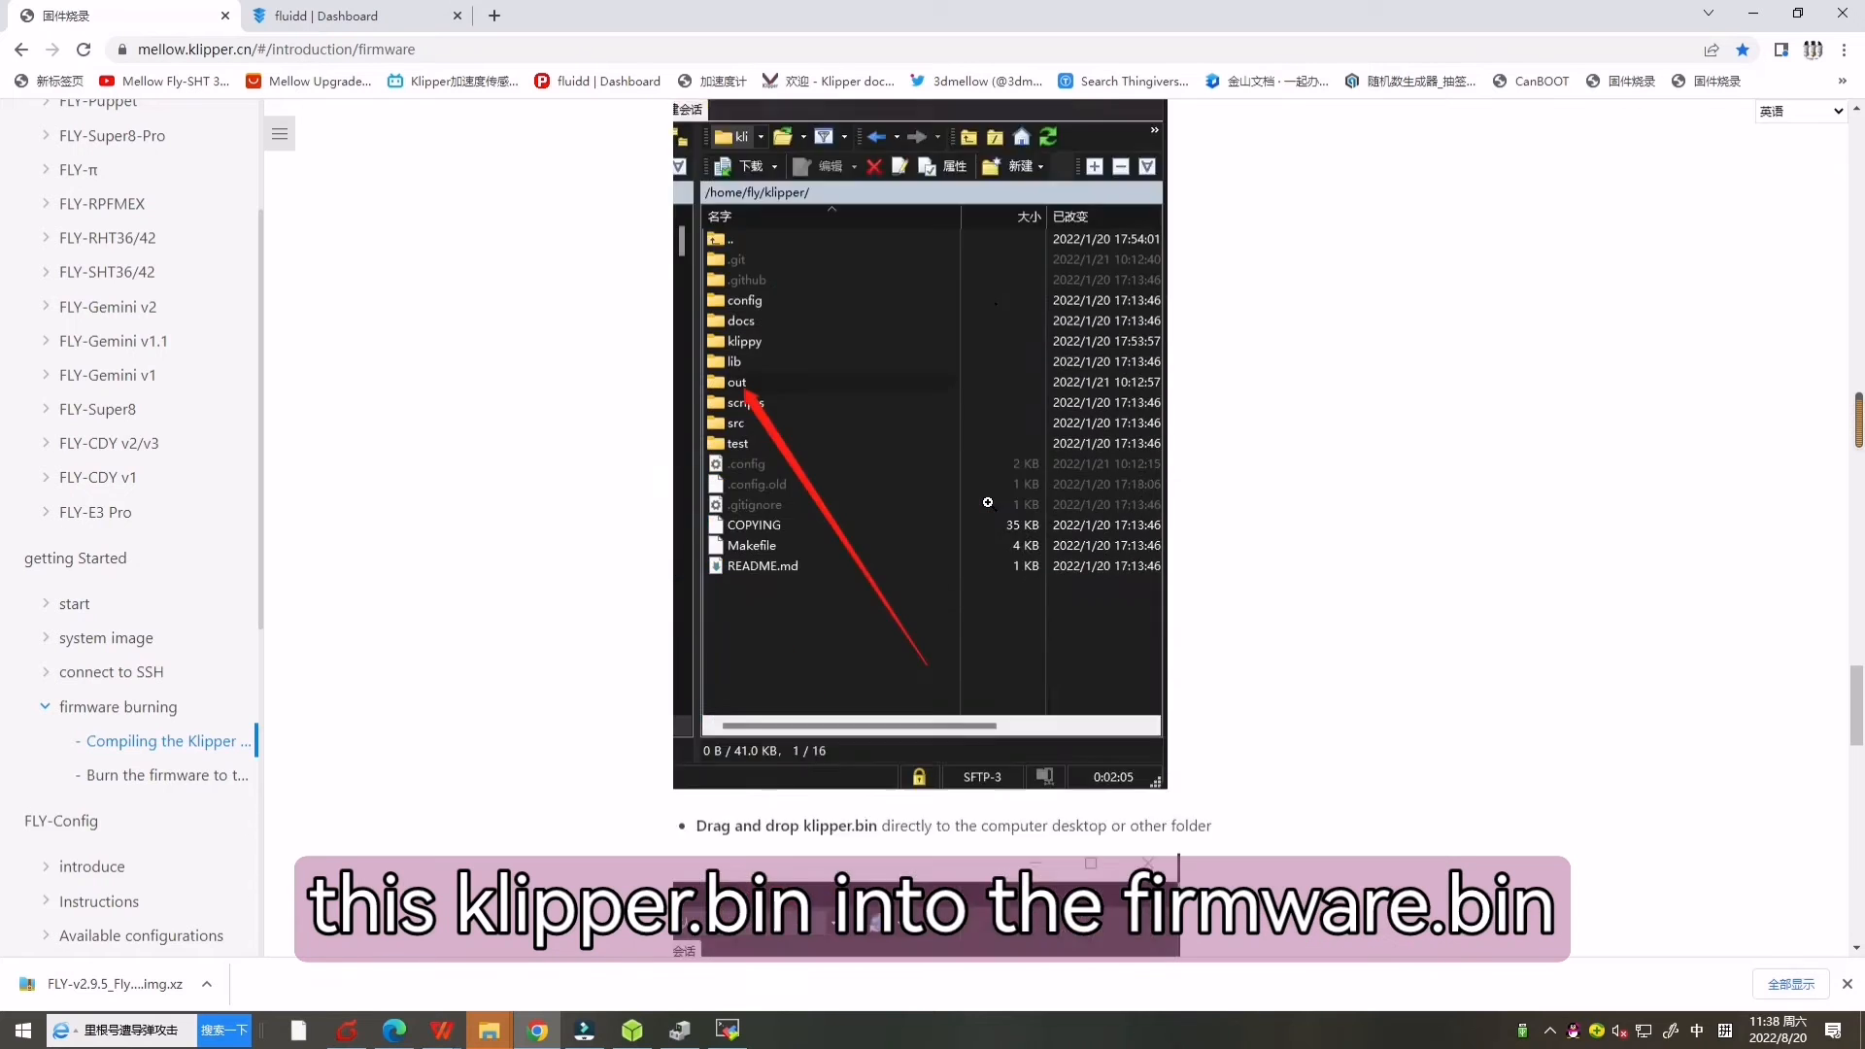
{"action": "scroll", "scroll_direction": "down", "scroll_amount": 3}
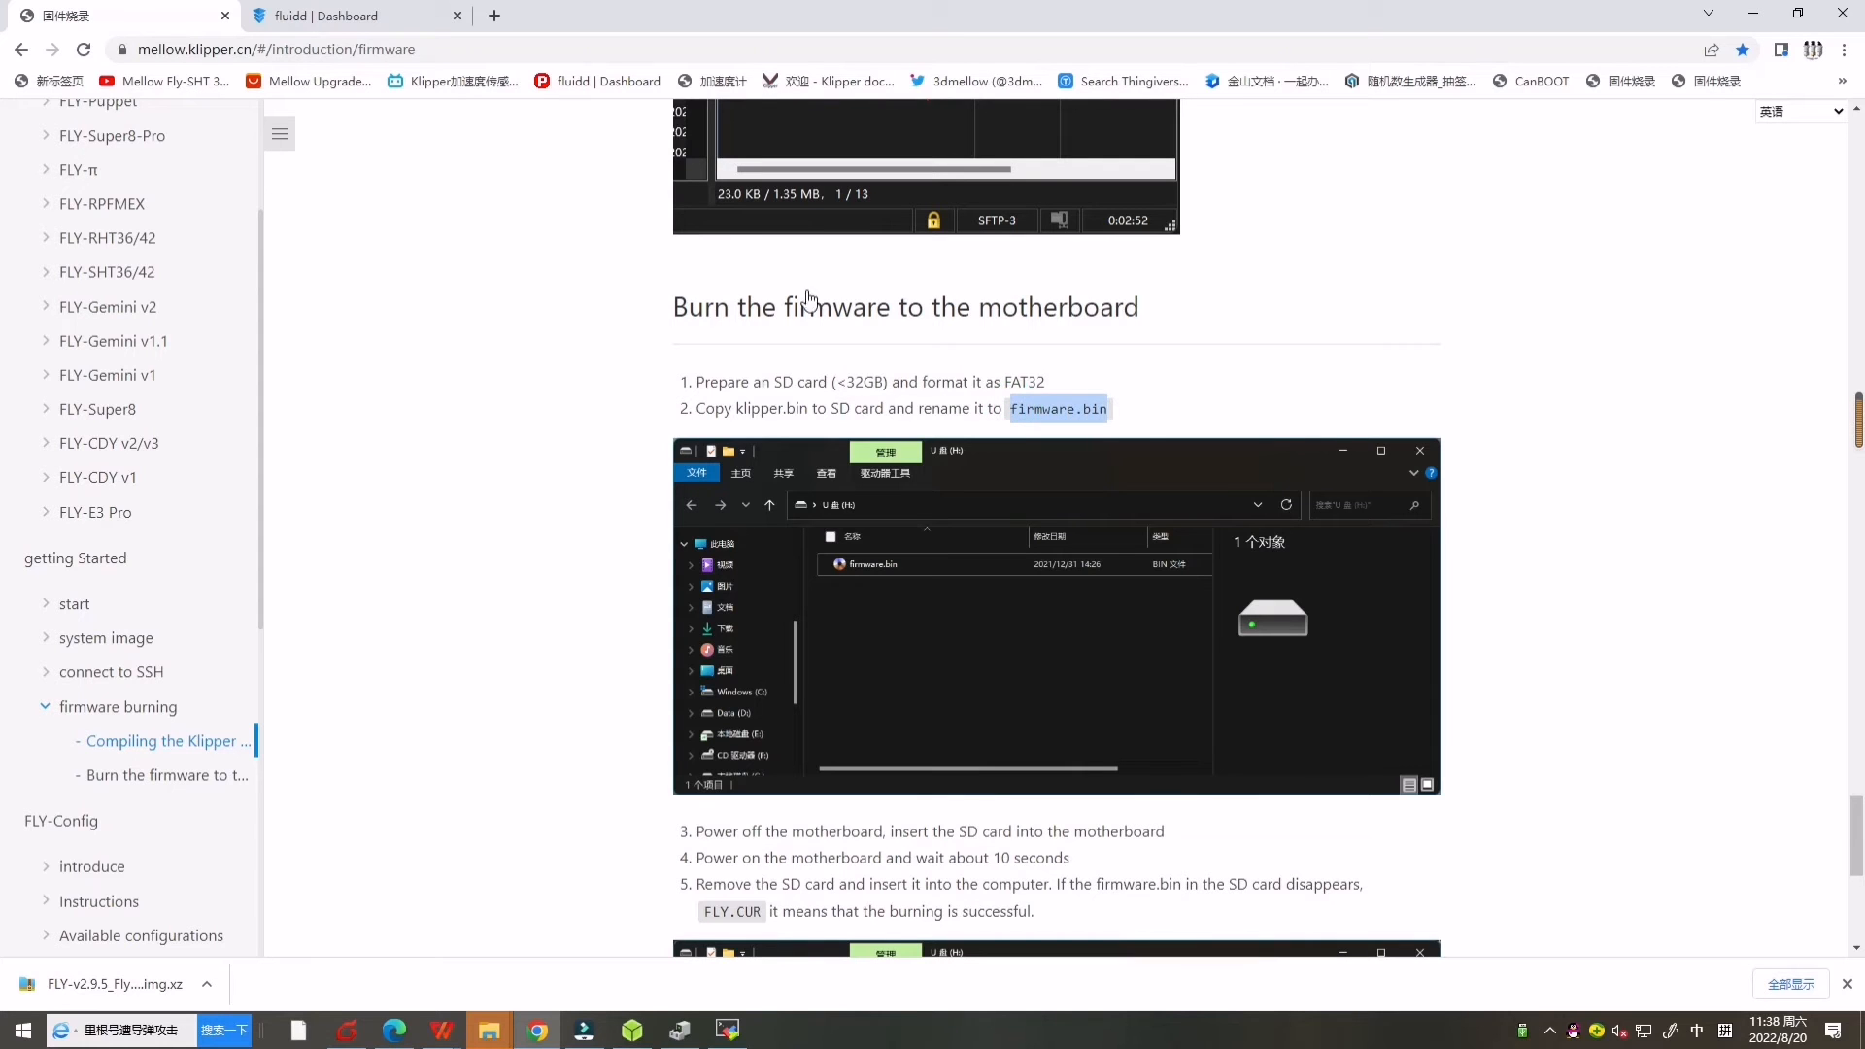
Step: Rename klipper.bin on BOOT (G:) to firmware.bin and close the drive window
{"action": "left_click", "coordinate": [727, 1029]}
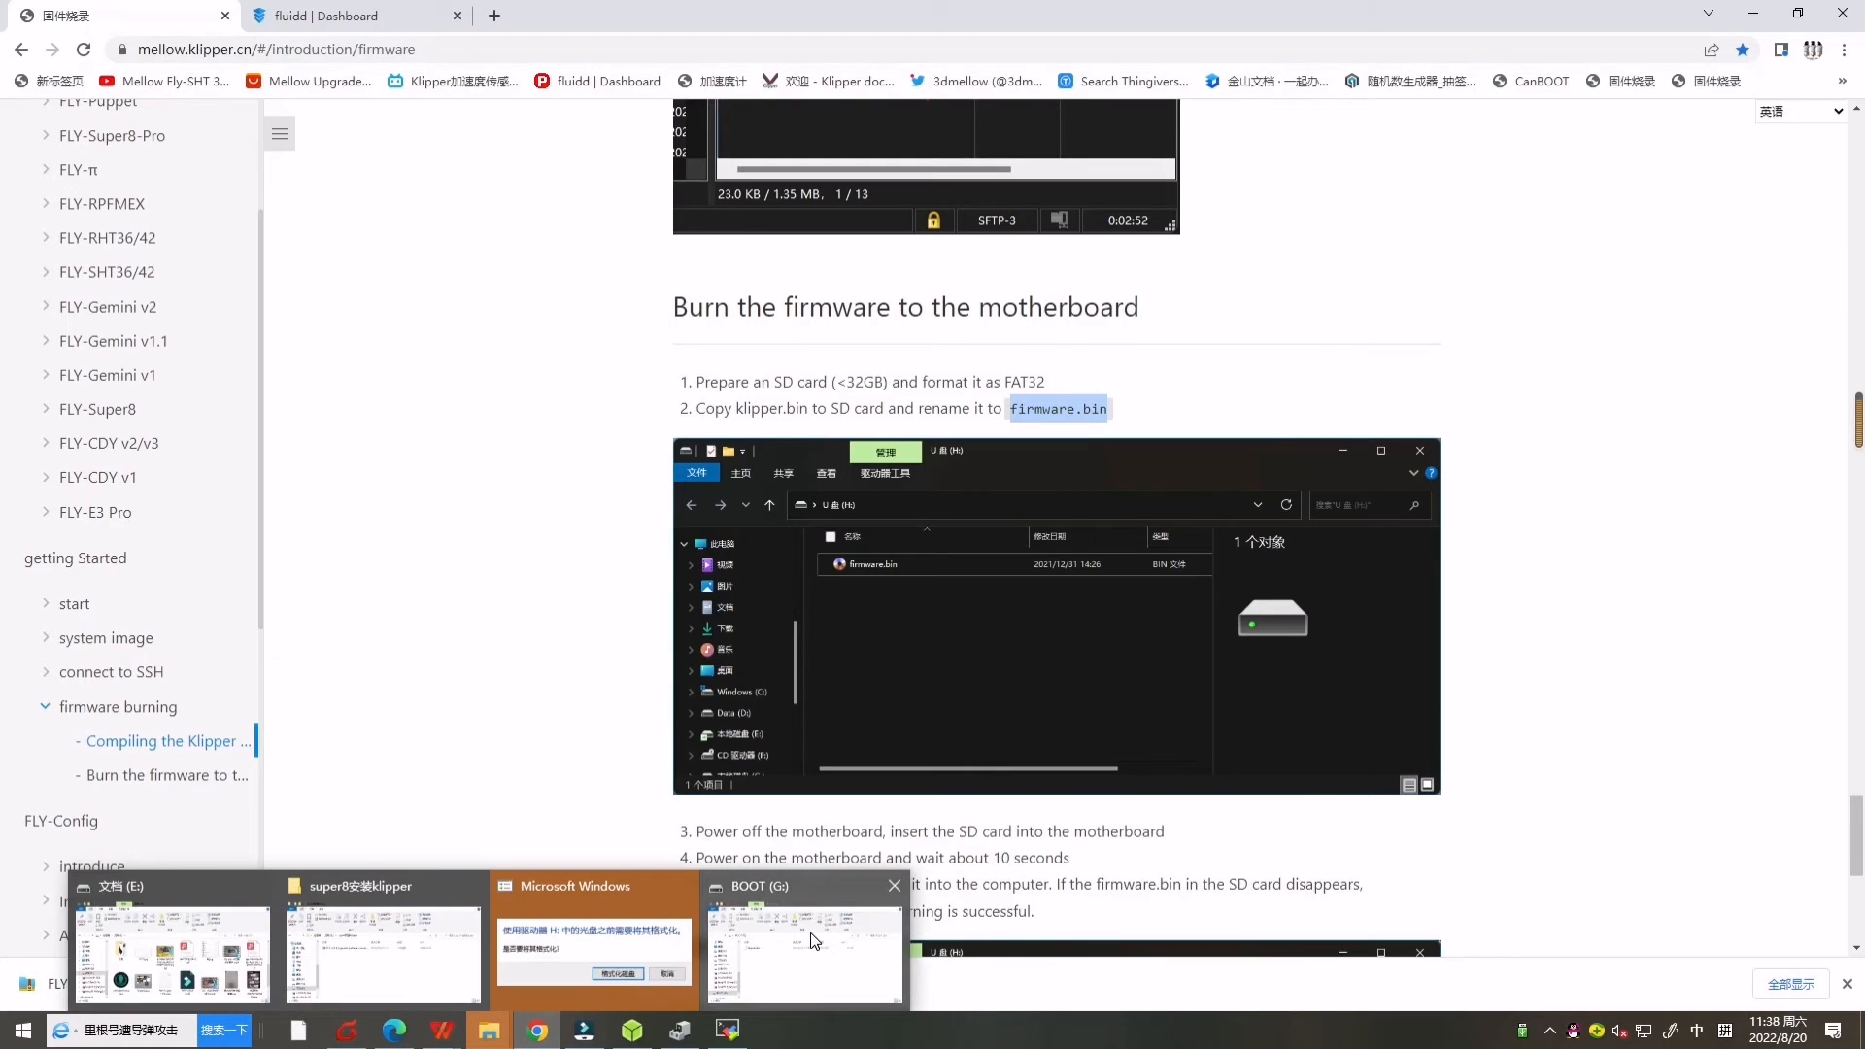
{"action": "left_click", "coordinate": [802, 952]}
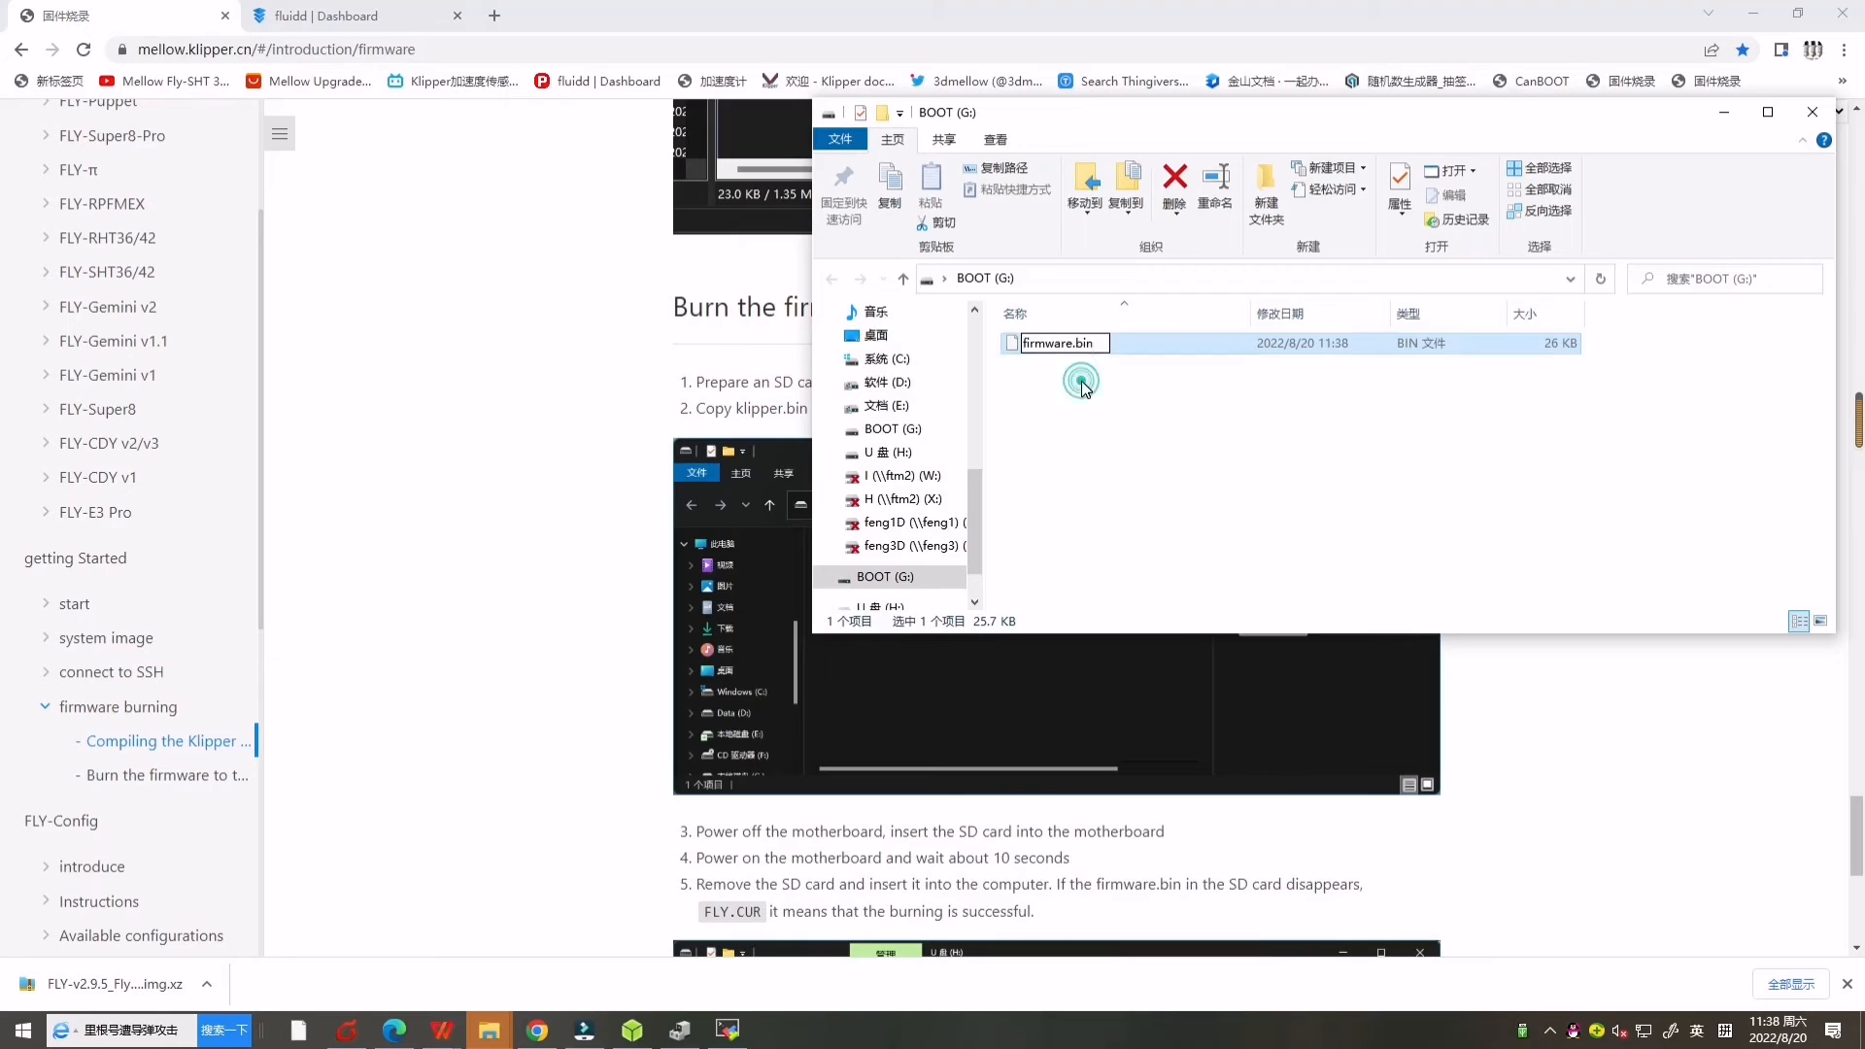
{"action": "left_click", "coordinate": [1080, 381]}
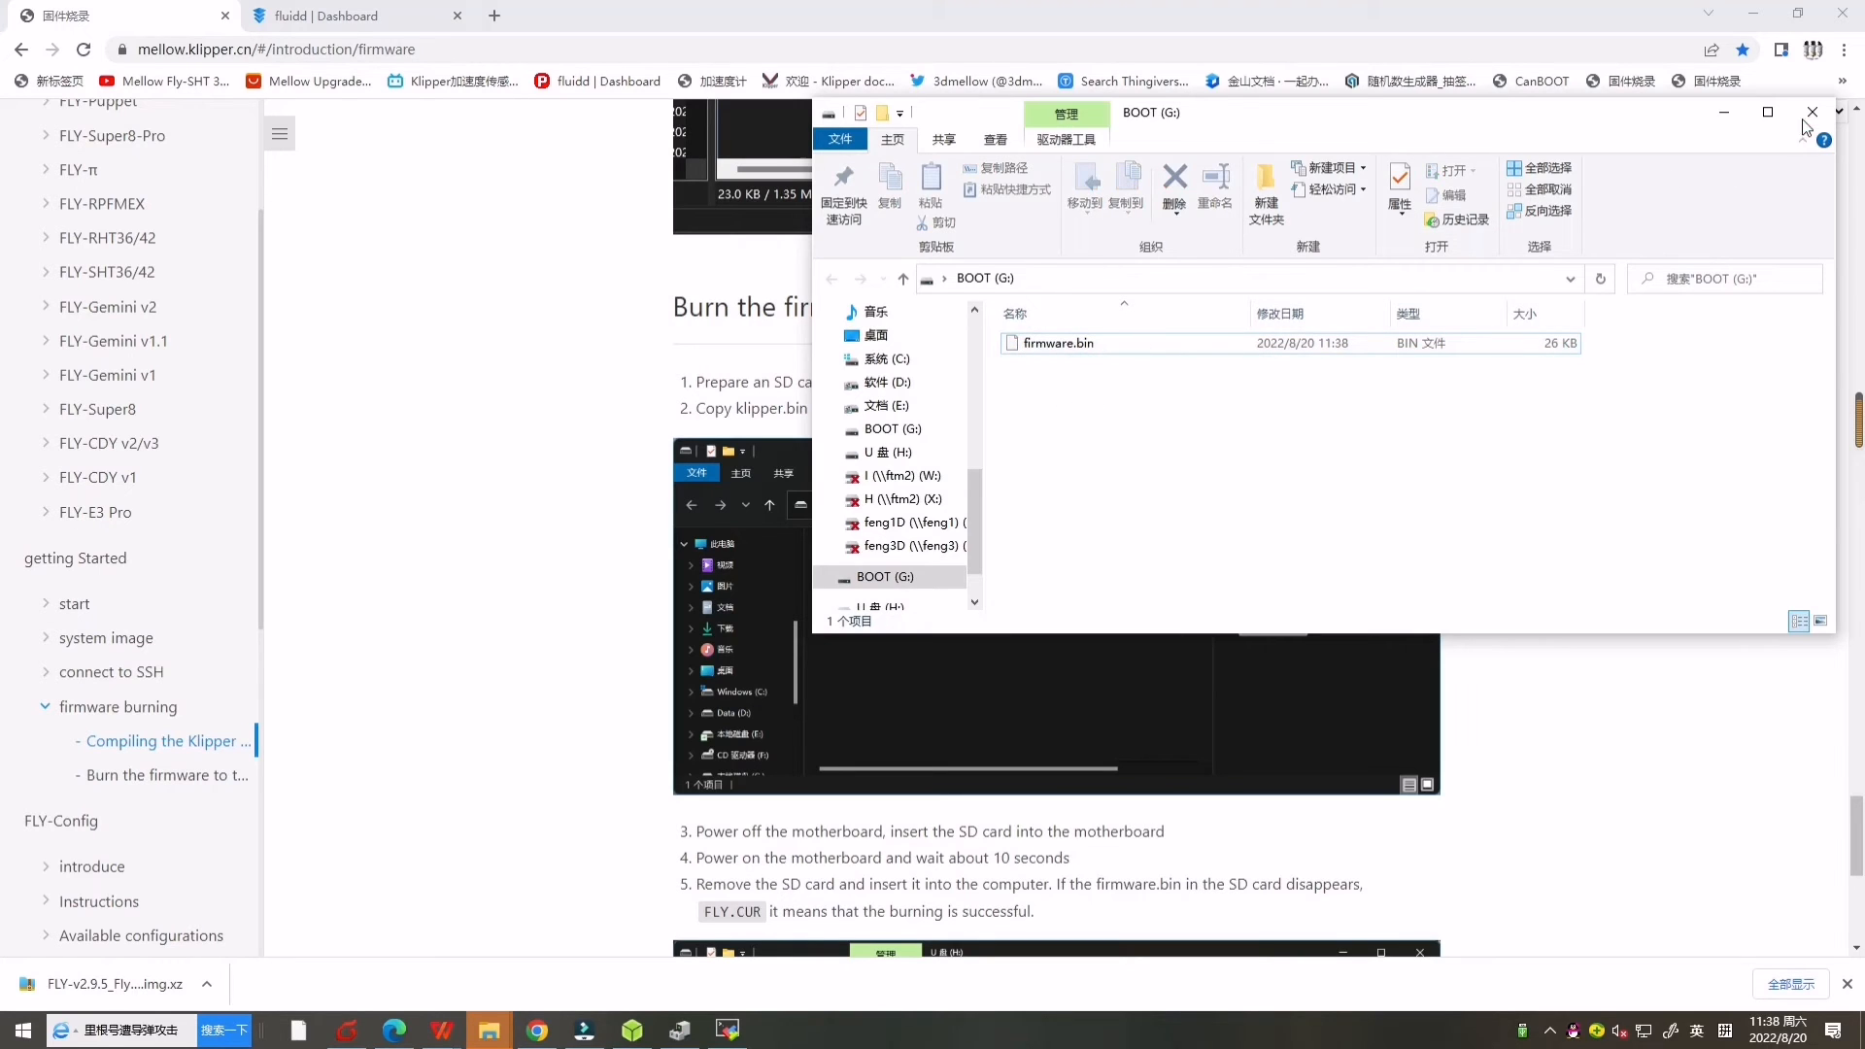
{"action": "left_click", "coordinate": [1811, 113]}
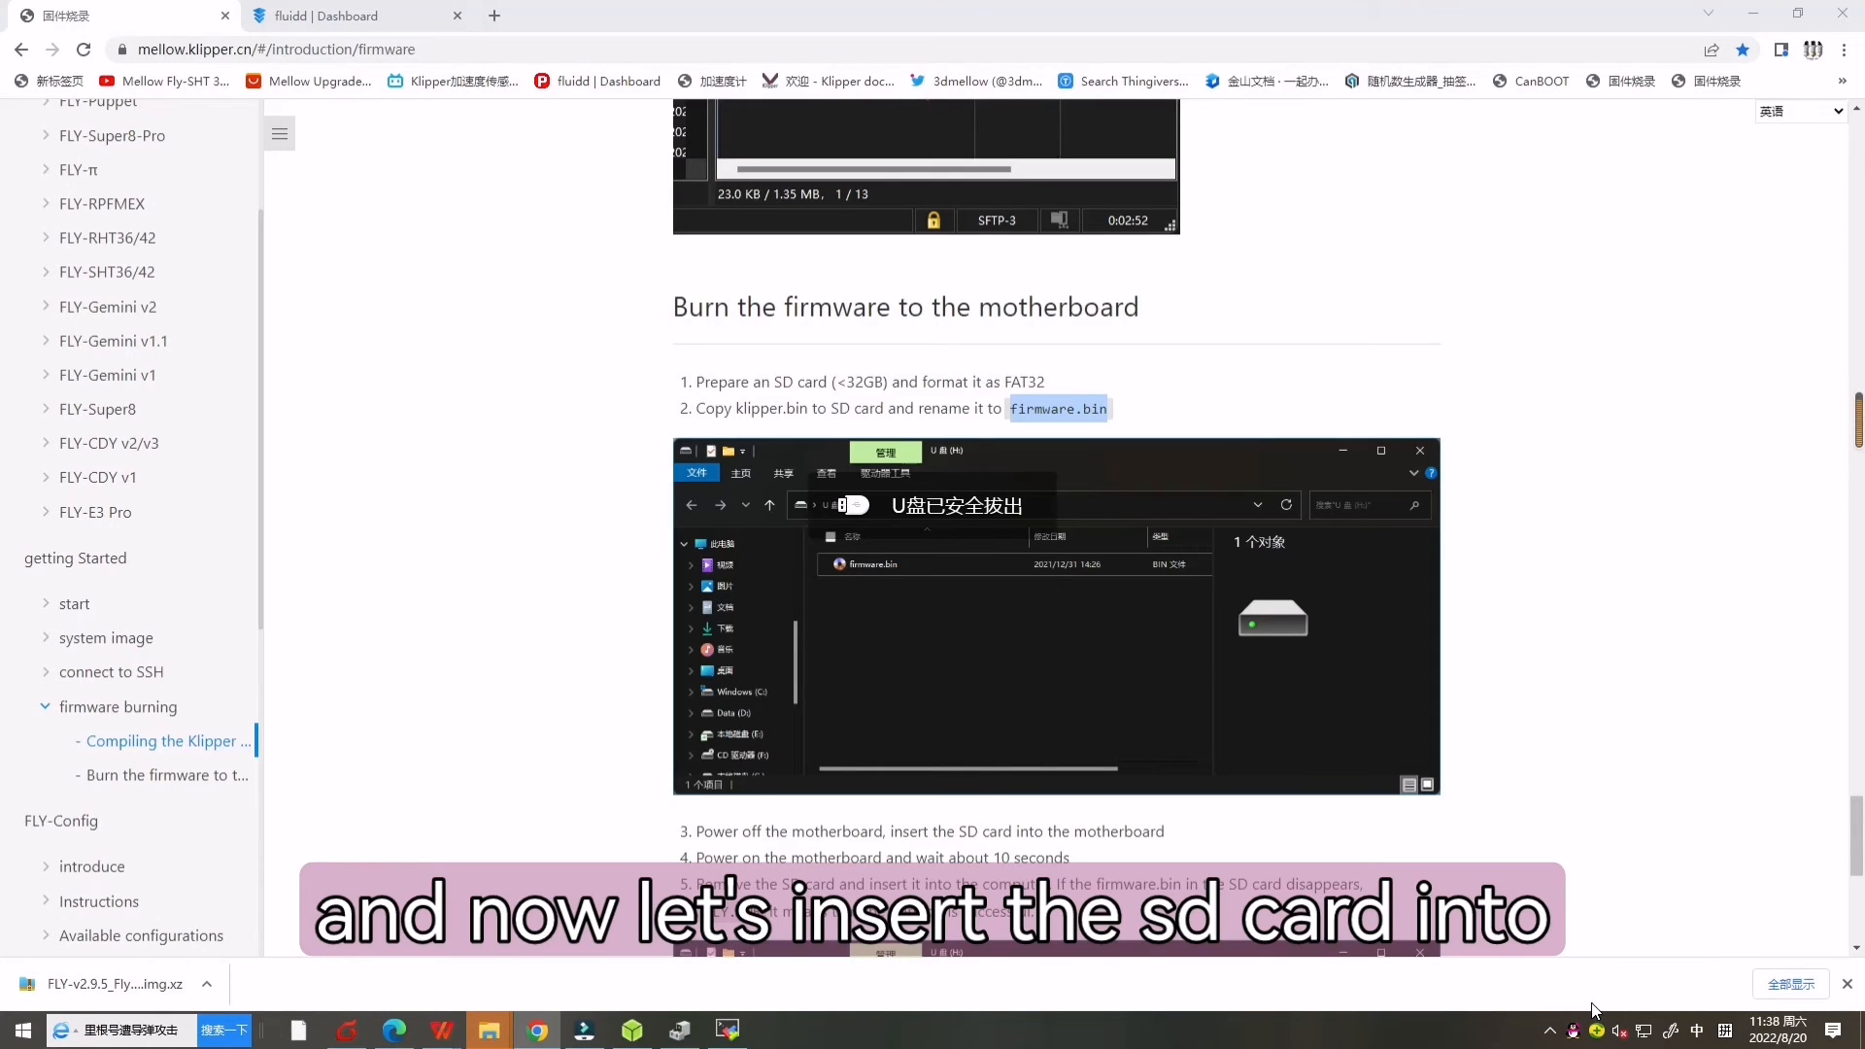
{"action": "mouse_move", "coordinate": [464, 615]}
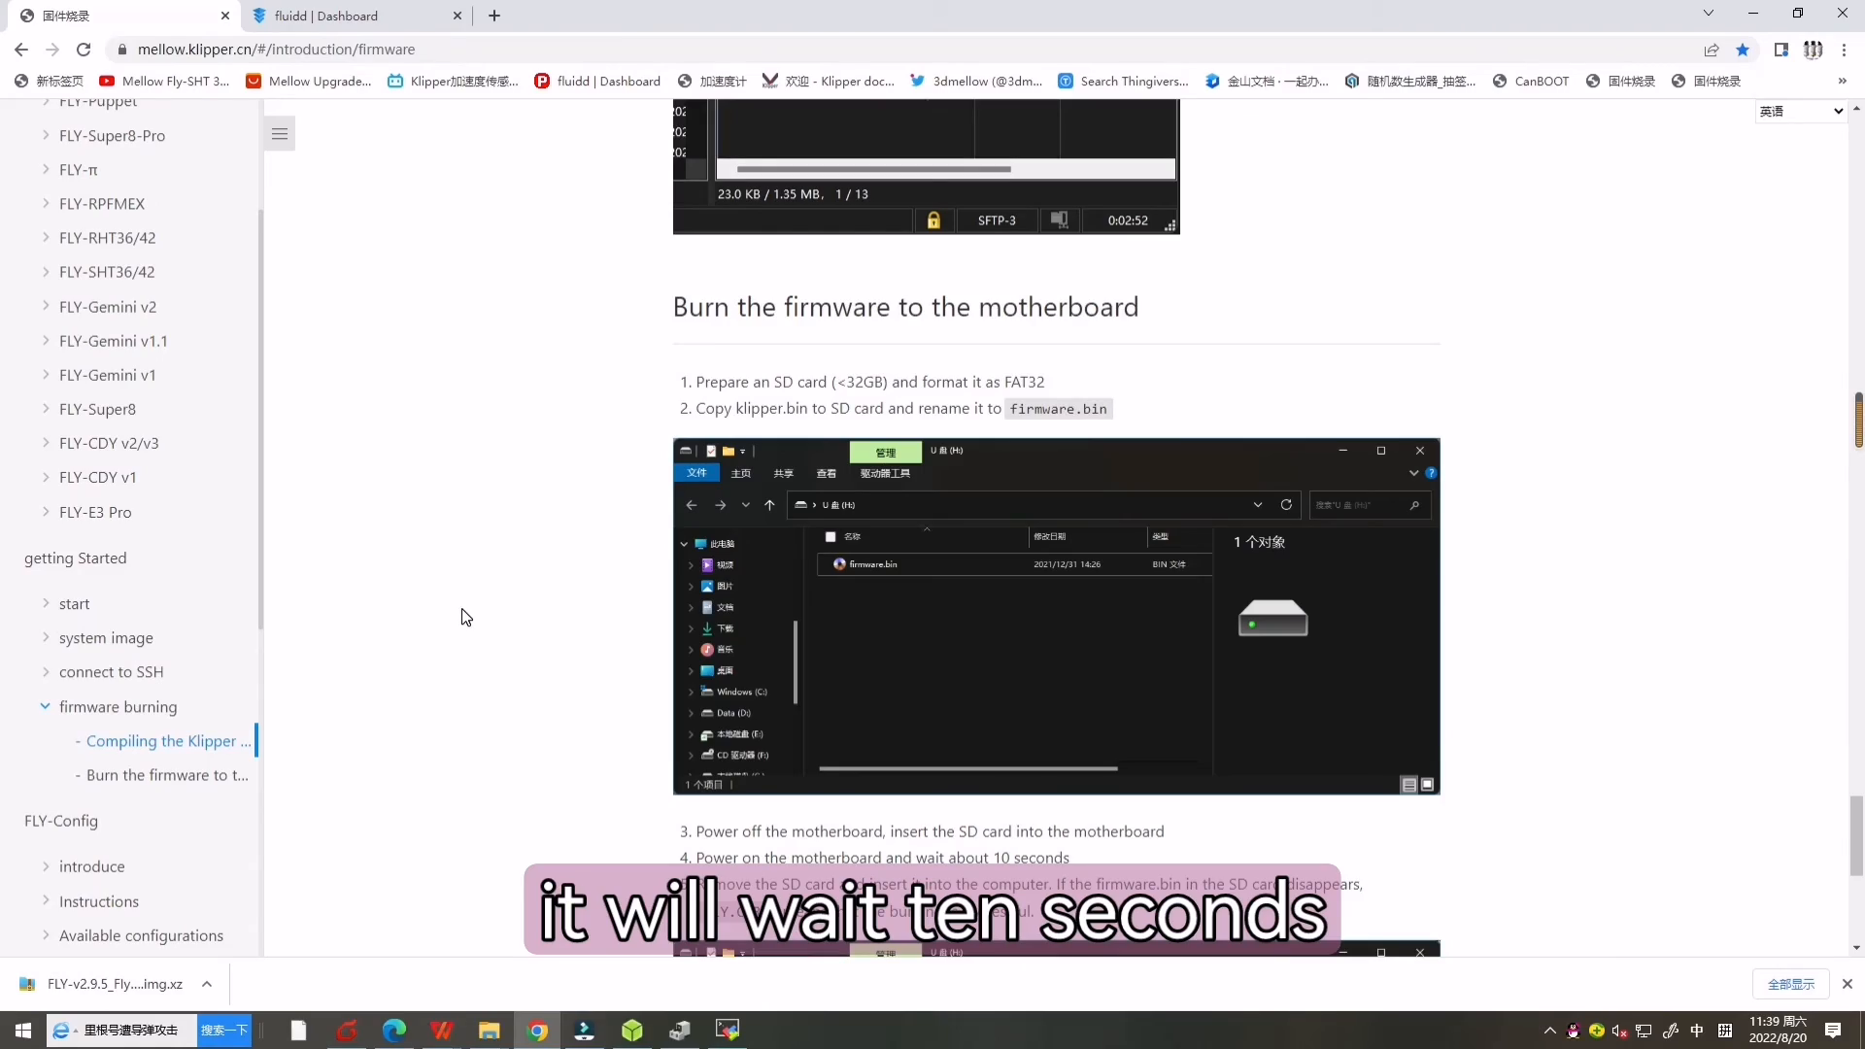
{"action": "scroll", "scroll_direction": "down", "scroll_amount": 3}
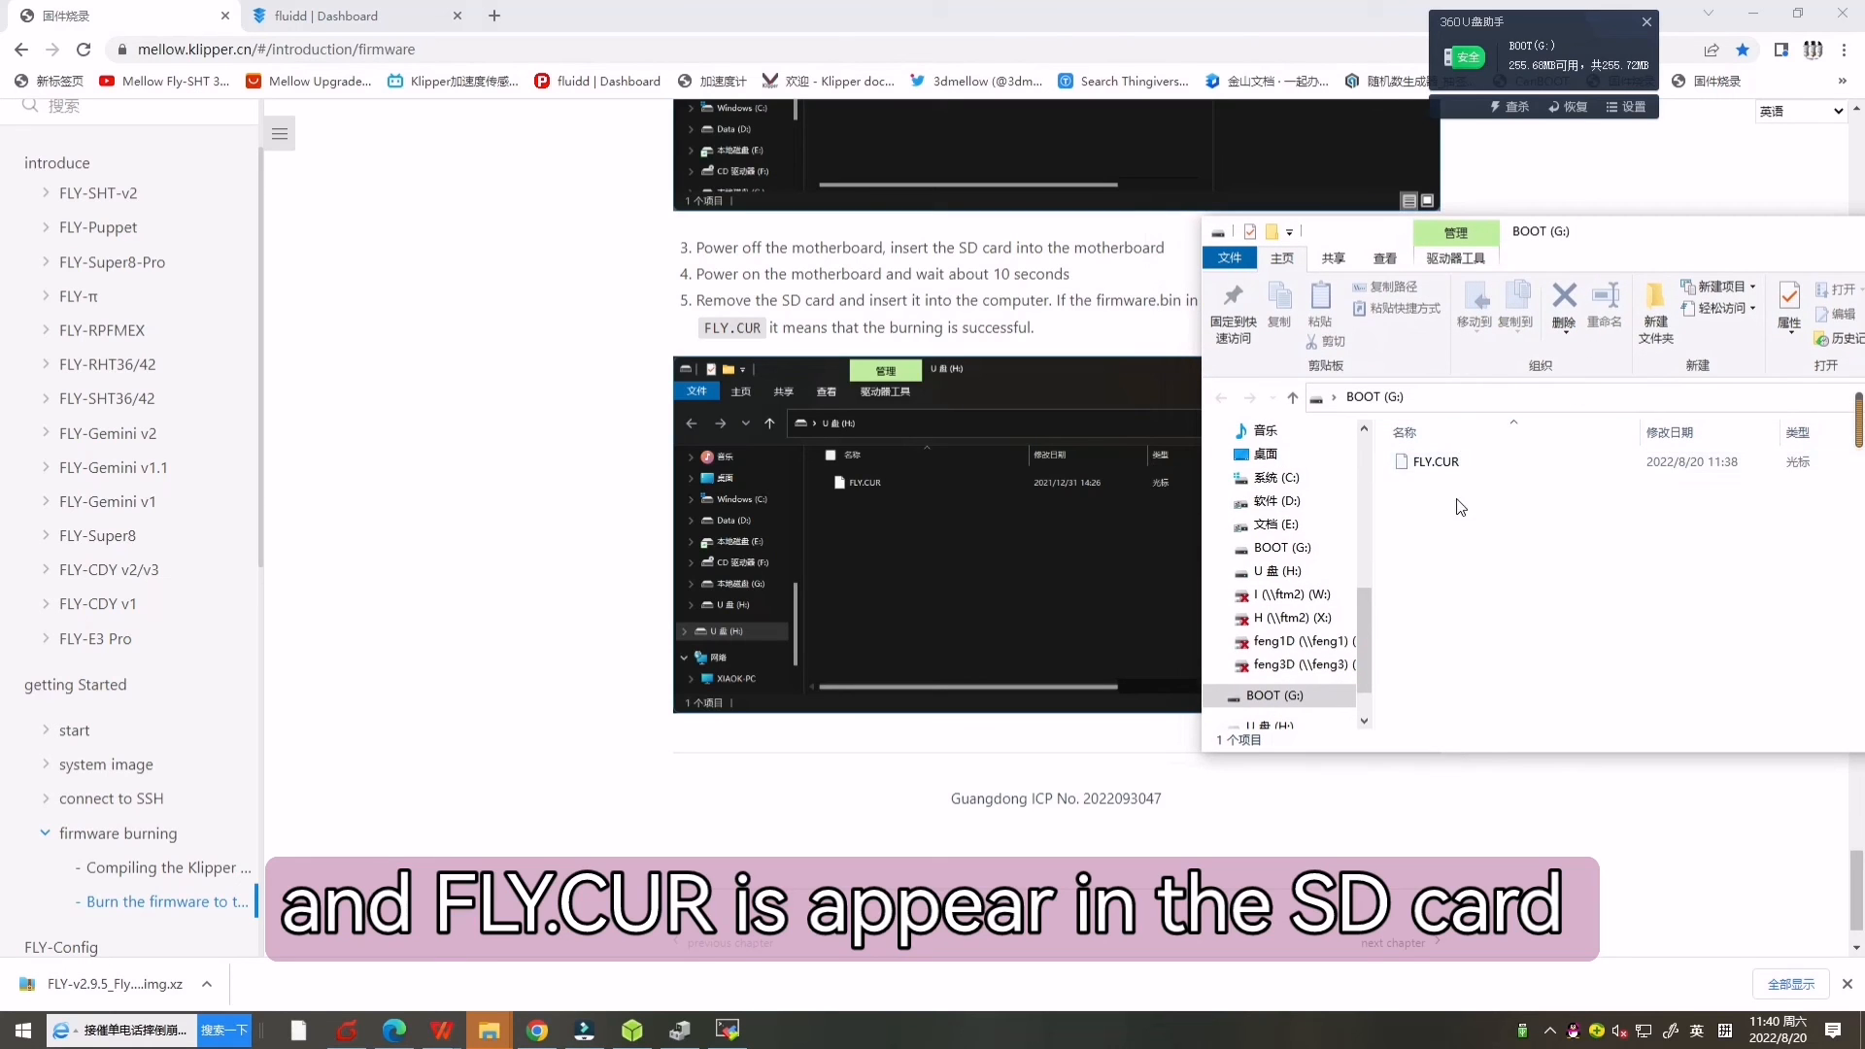
{"action": "mouse_move", "coordinate": [1485, 495]}
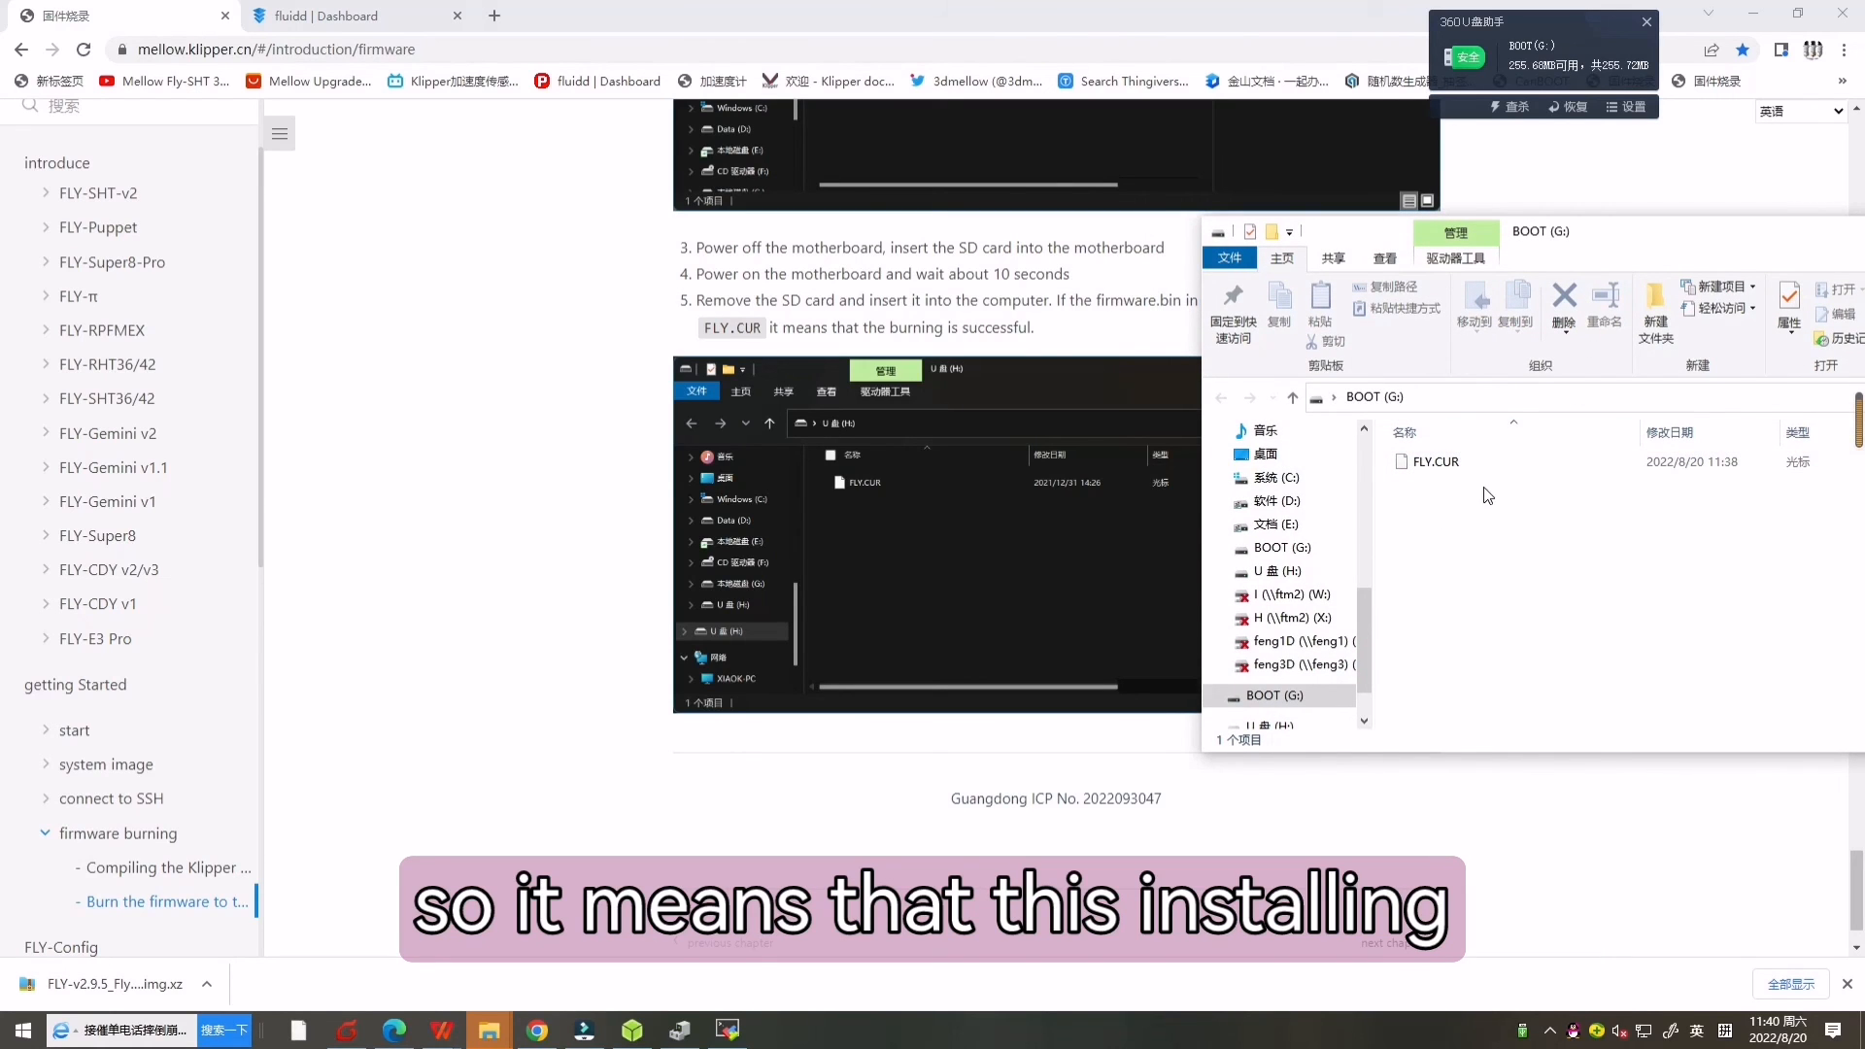
{"action": "mouse_move", "coordinate": [1433, 463]}
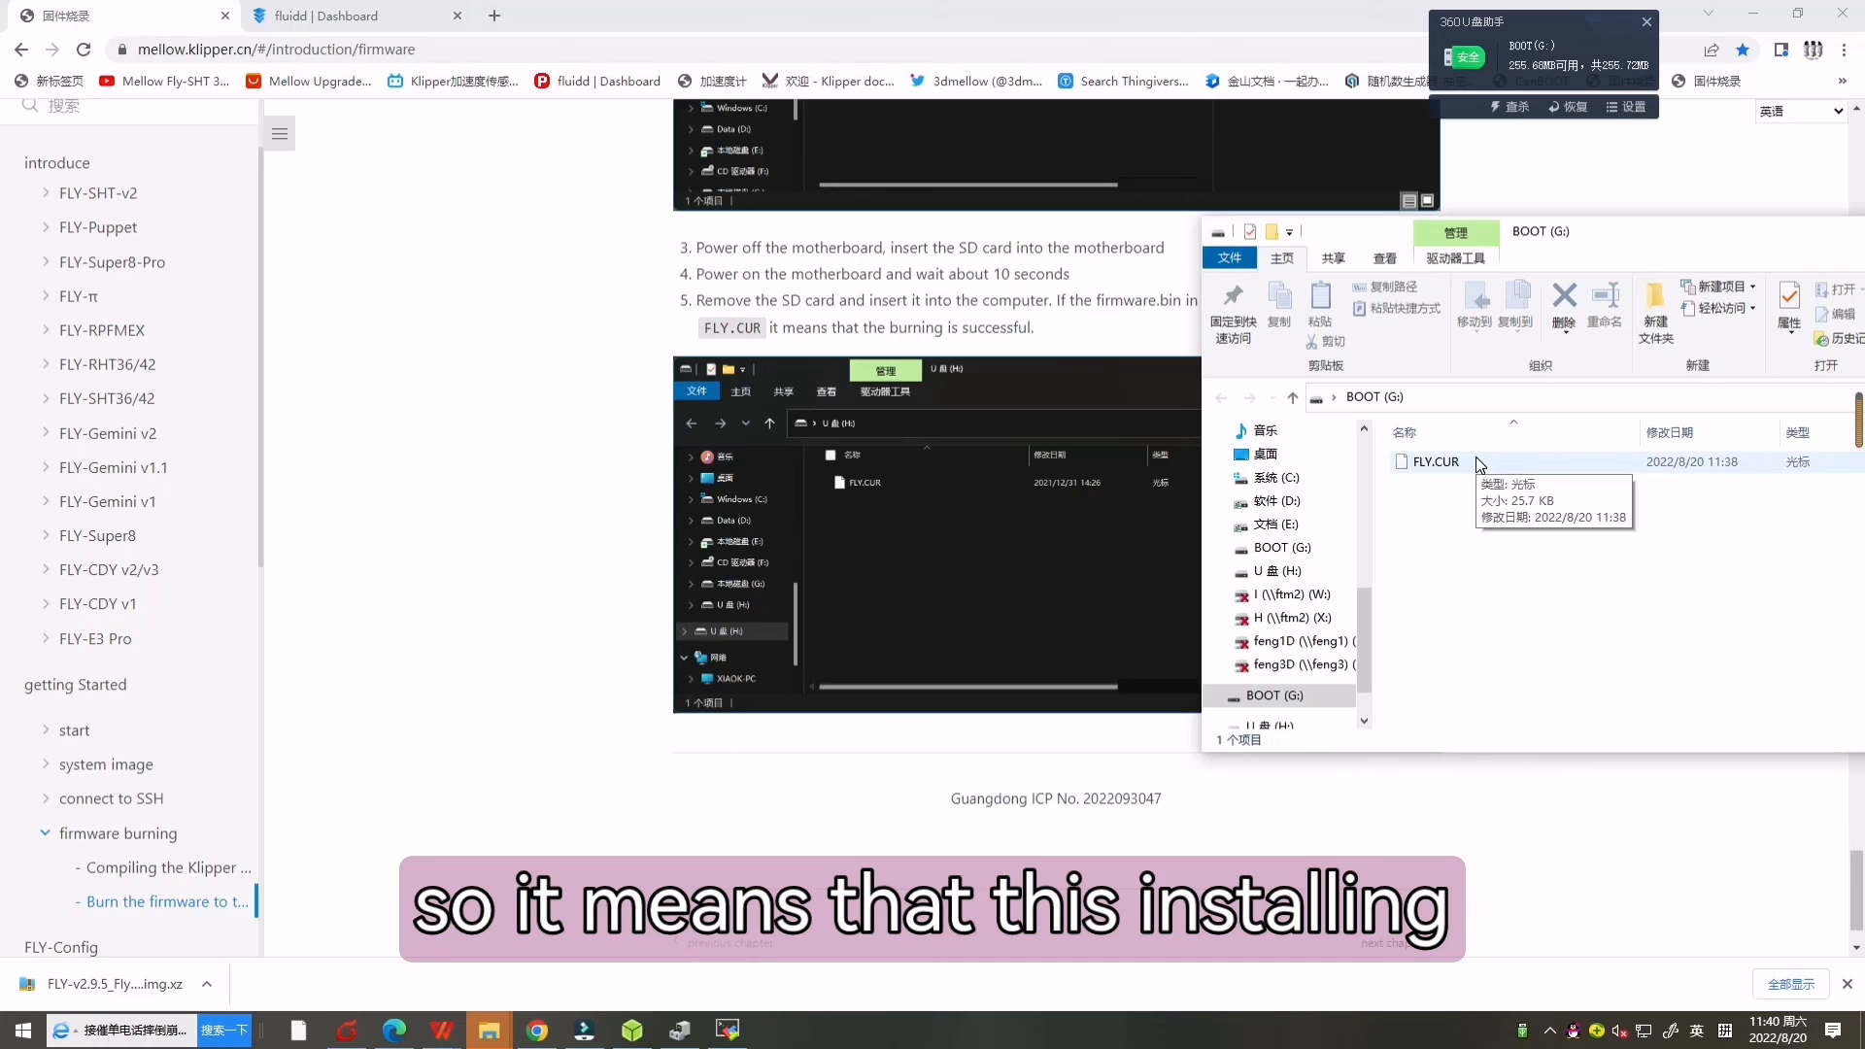
{"action": "mouse_move", "coordinate": [1474, 581]}
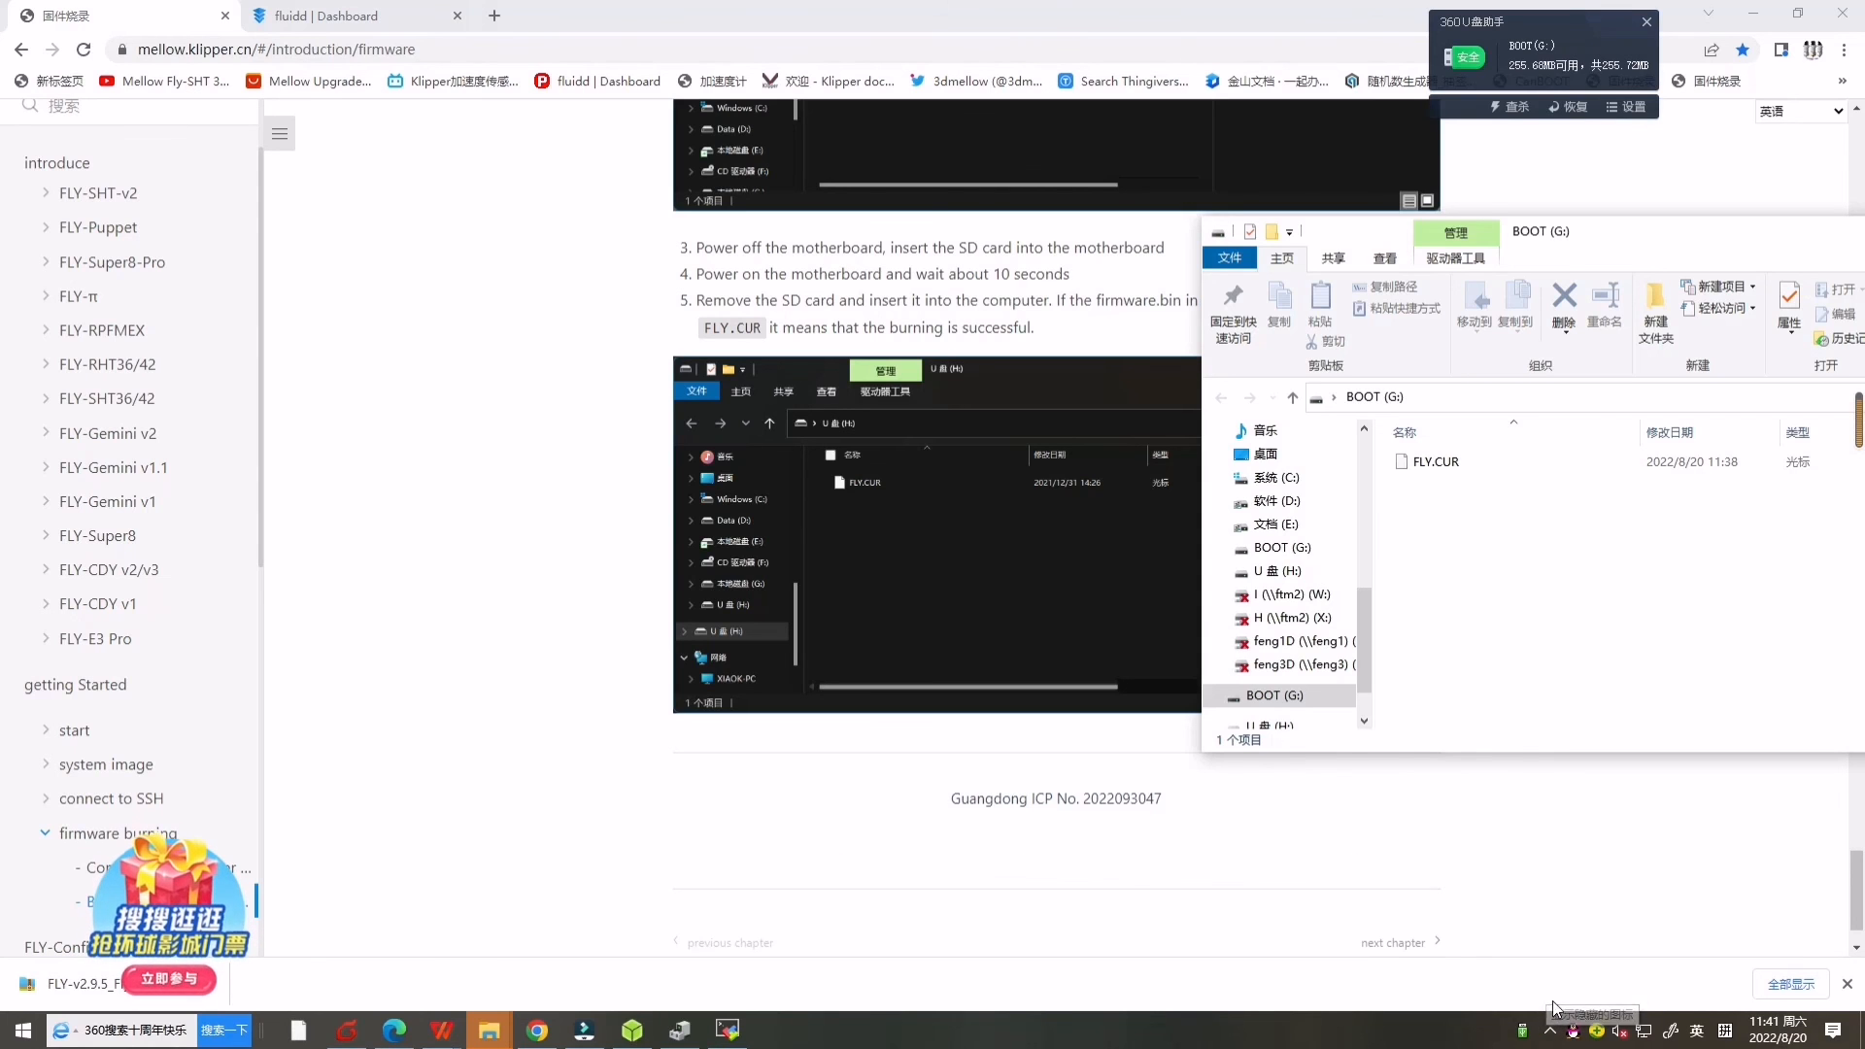
{"action": "mouse_move", "coordinate": [1569, 924]}
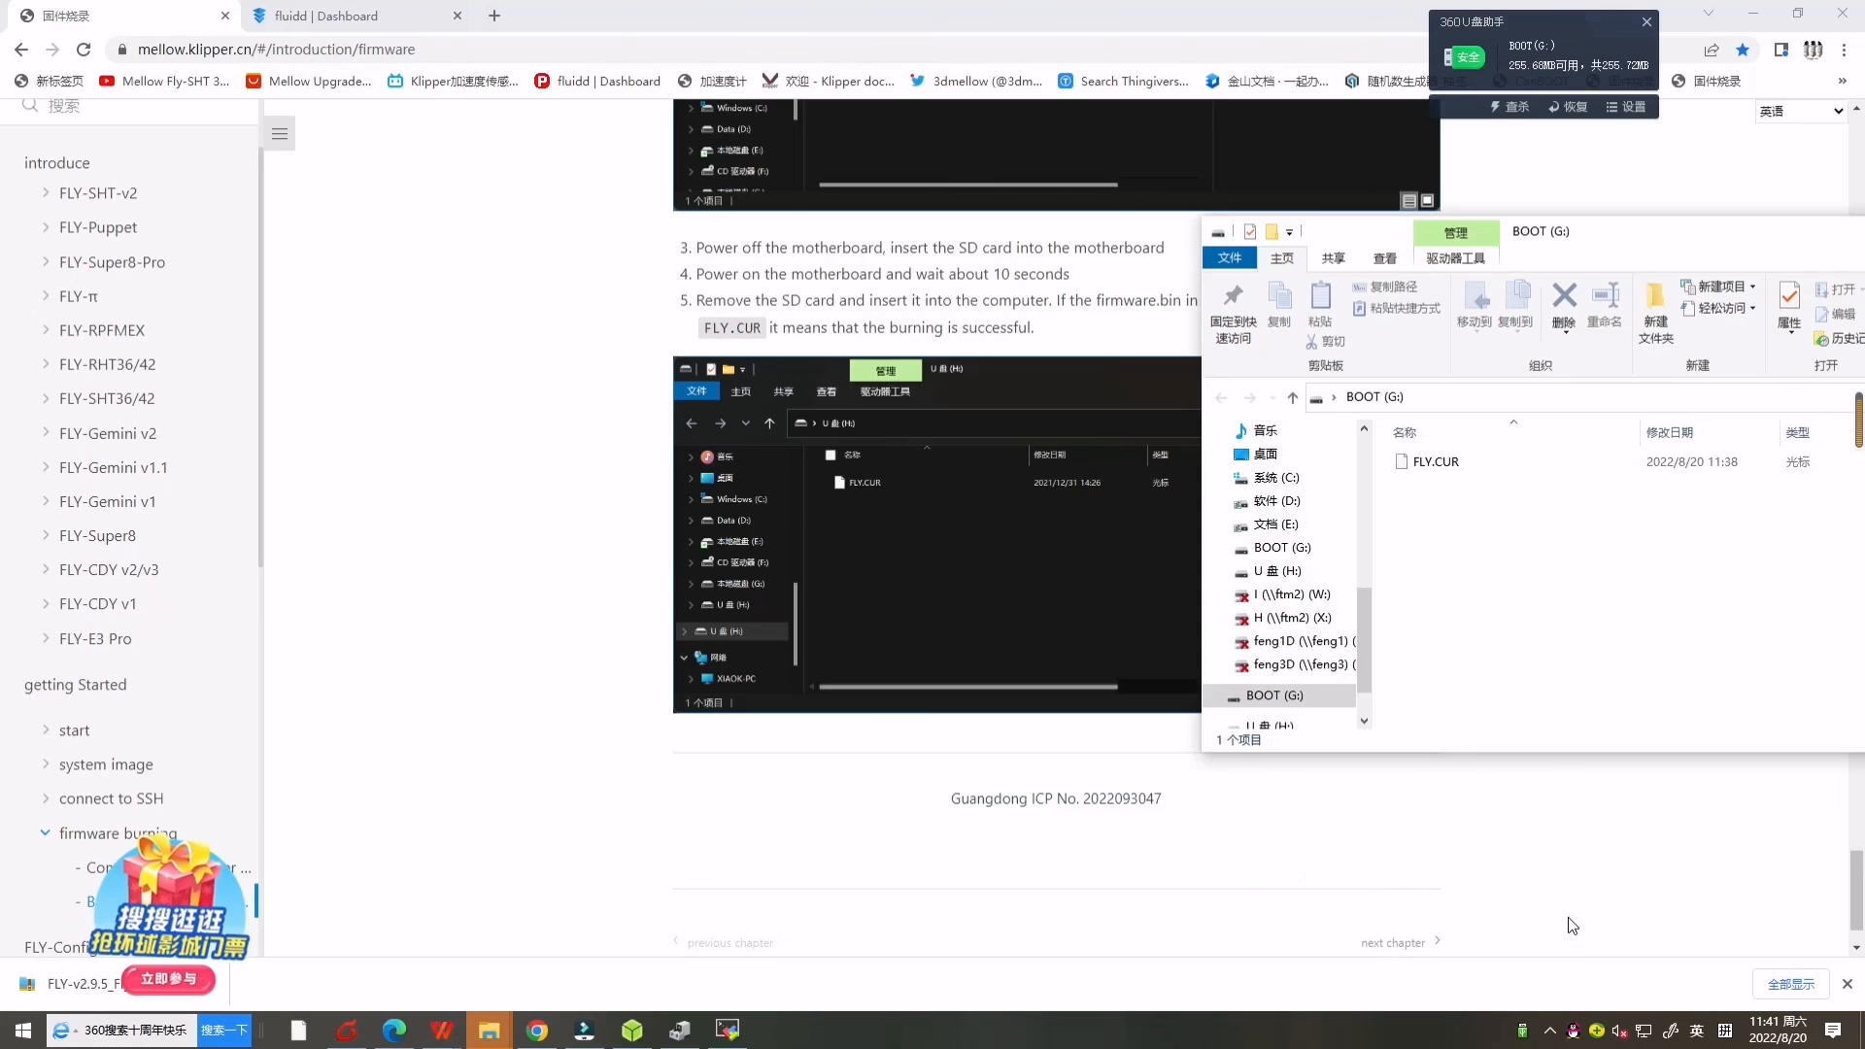